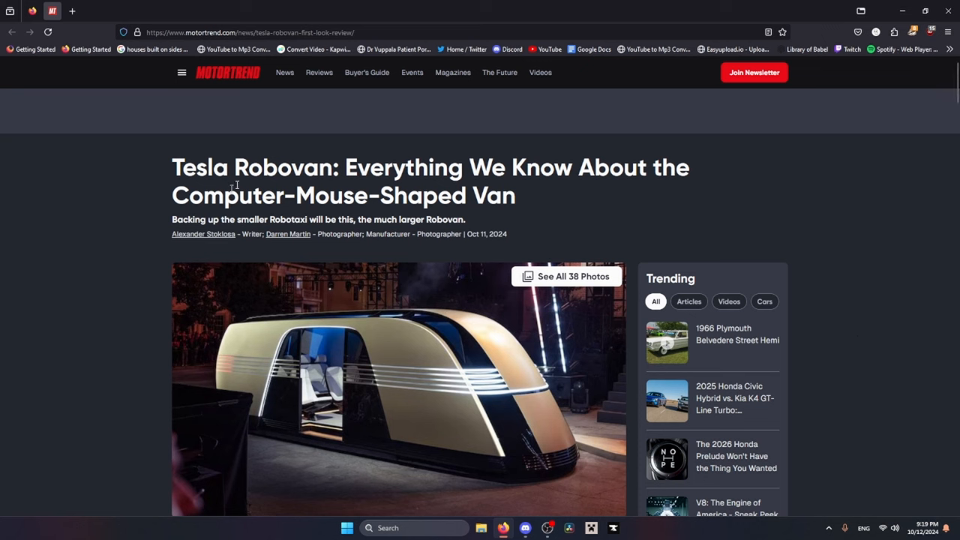
Step: Open the Robovan article's 'See All 38 Photos' gallery and scroll through it
scroll("down", 3)
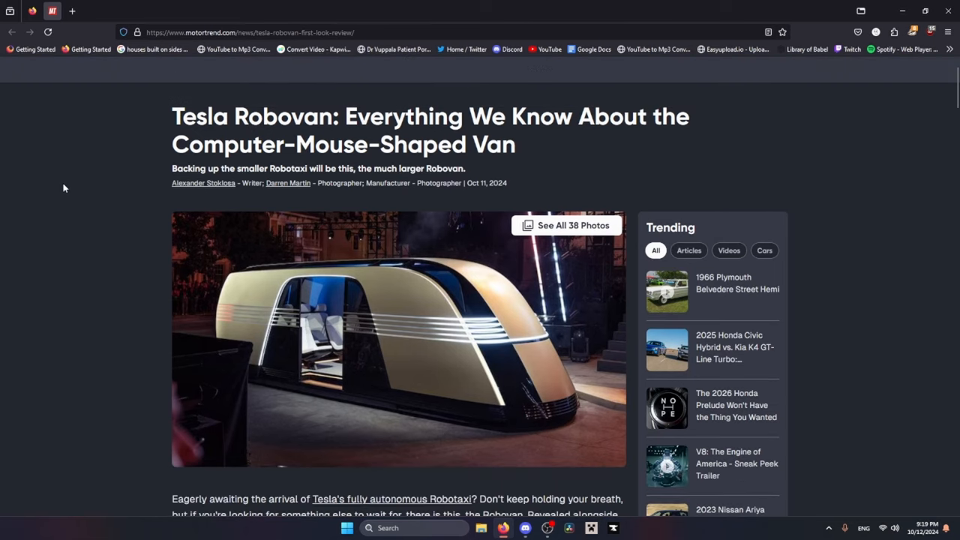
mouse_move(60, 179)
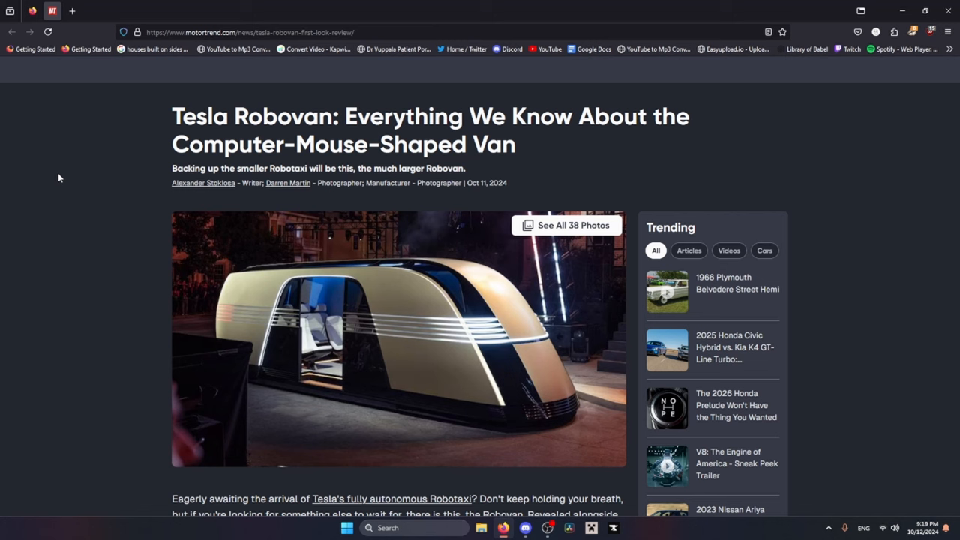
mouse_move(54, 183)
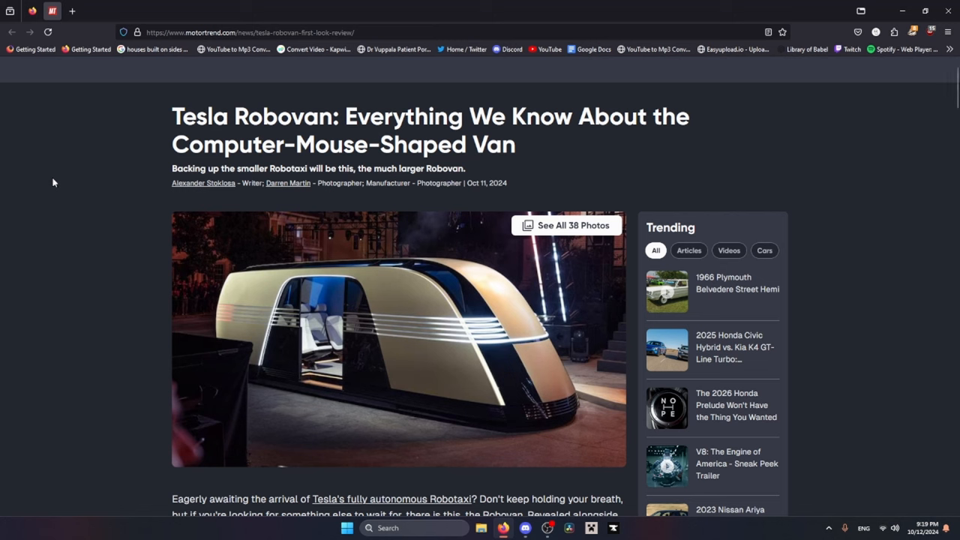
mouse_move(889, 312)
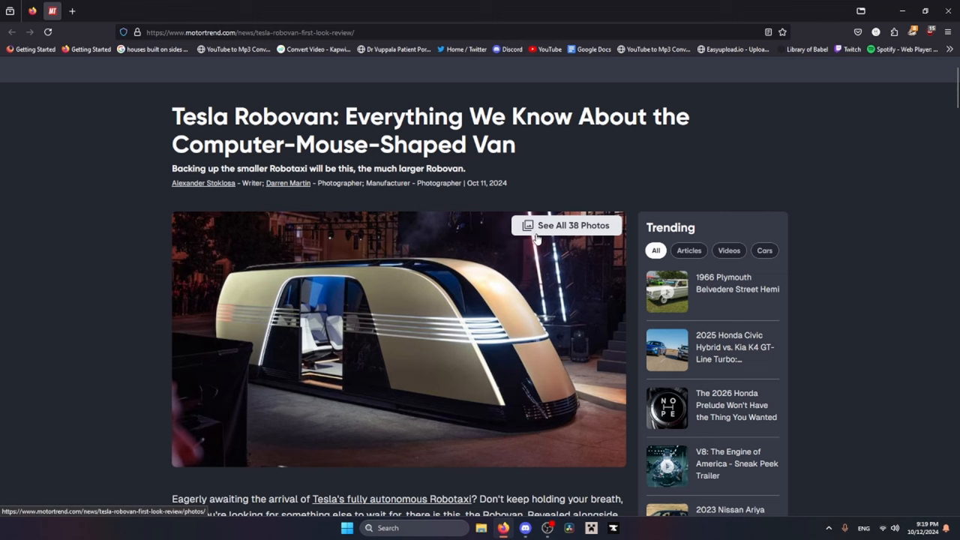
left_click(567, 225)
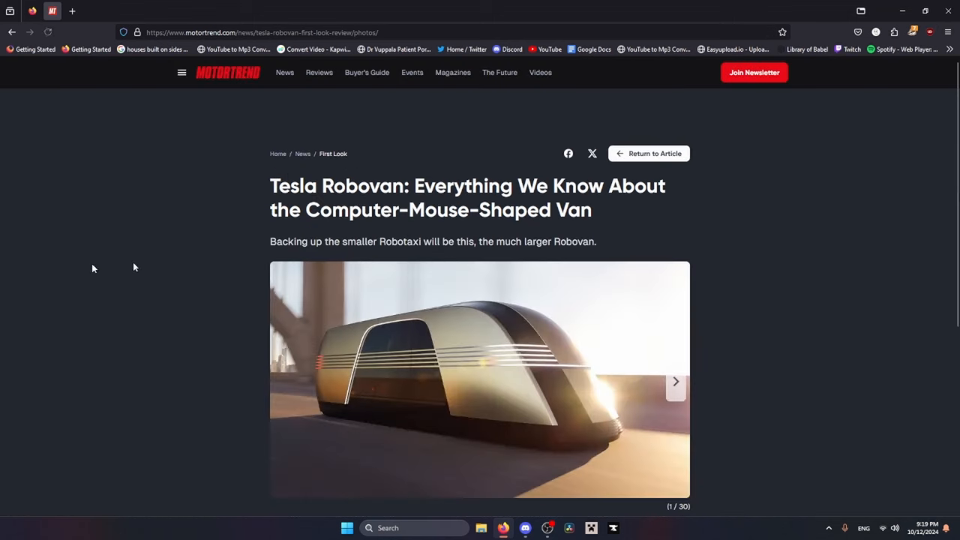
scroll("down", 3)
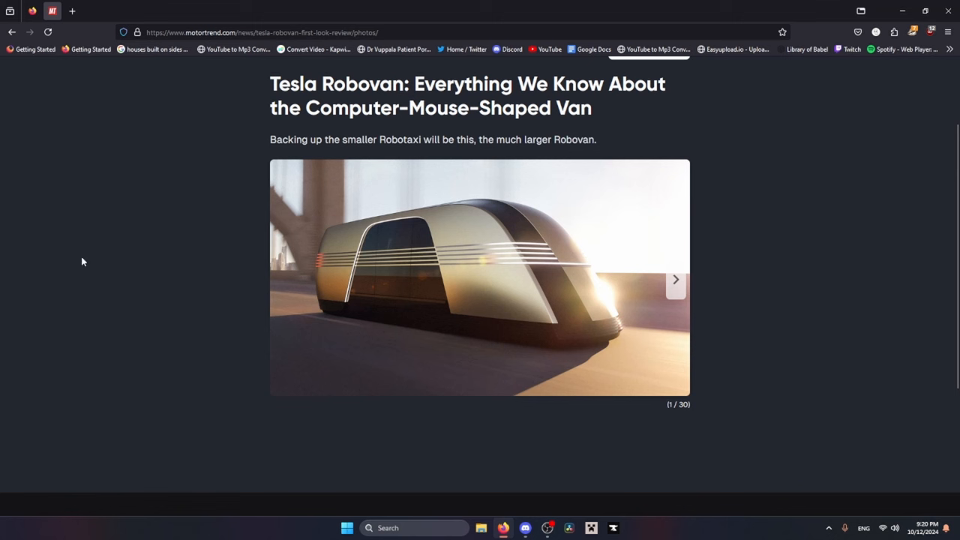
mouse_move(86, 260)
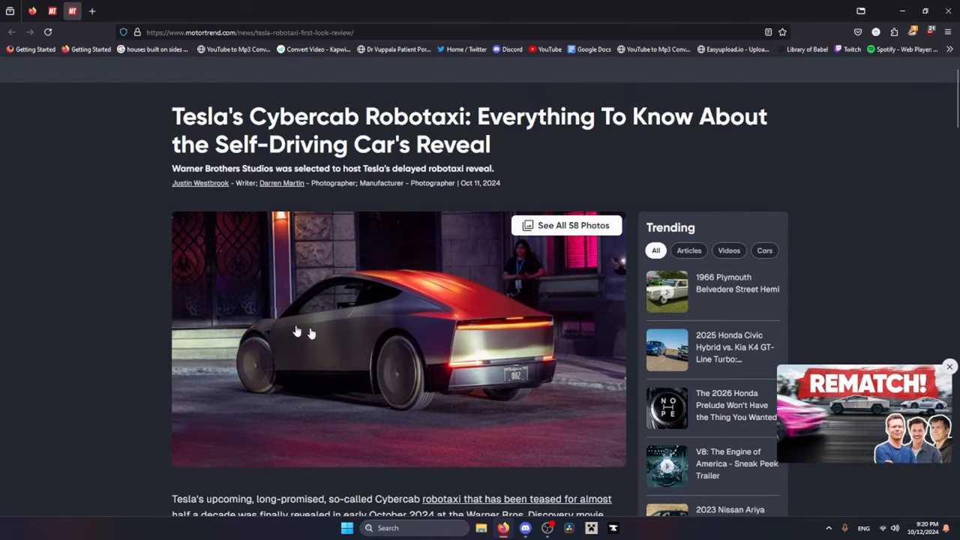
Step: Open the Cybercab article's 'See All 58 Photos' gallery and scroll through it
scroll("down", 3)
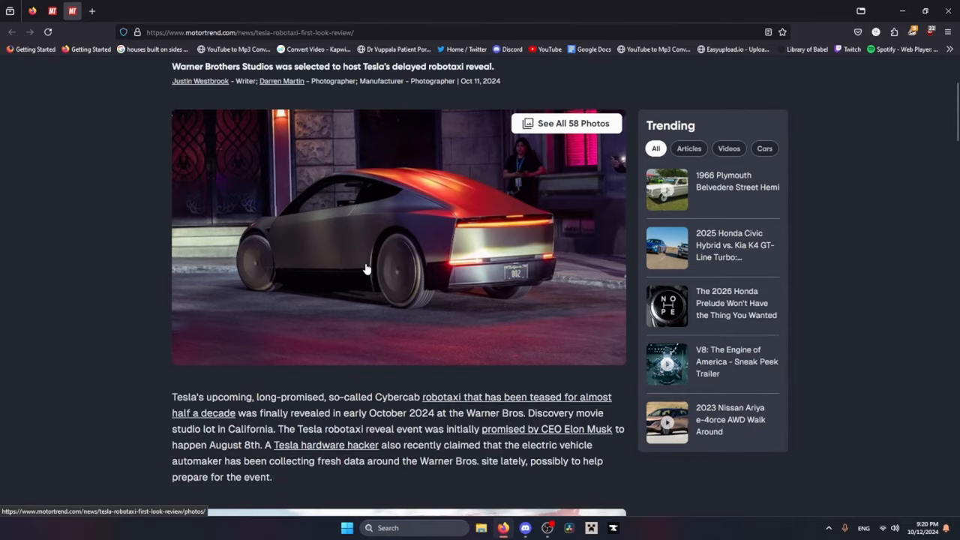
left_click(567, 123)
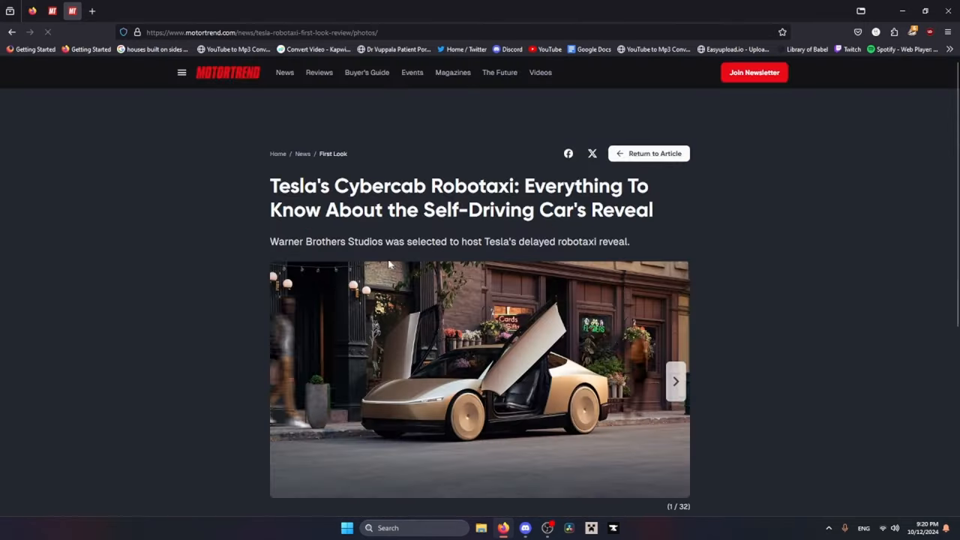
scroll("down", 3)
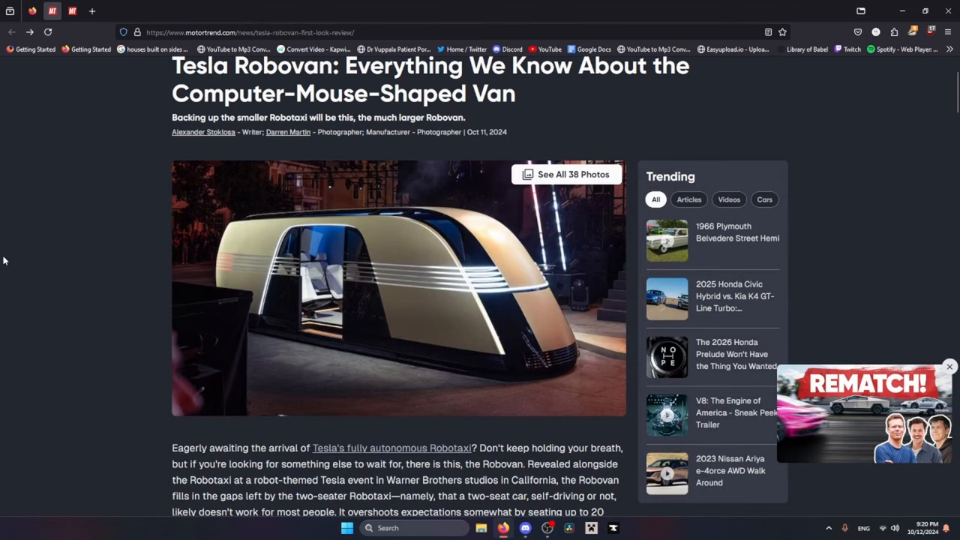
Step: Scroll the Robovan article into its opening paragraph below the lead photo
scroll("down", 3)
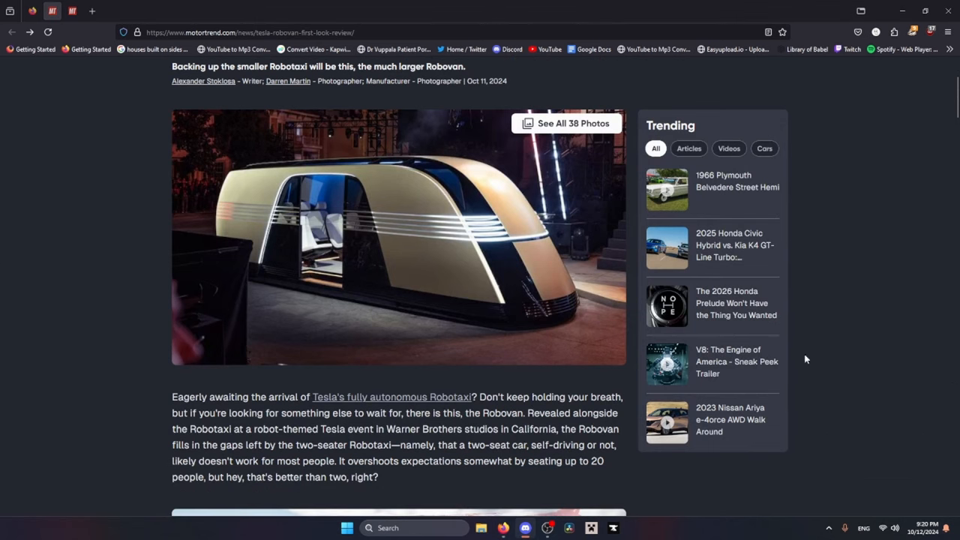
mouse_move(80, 329)
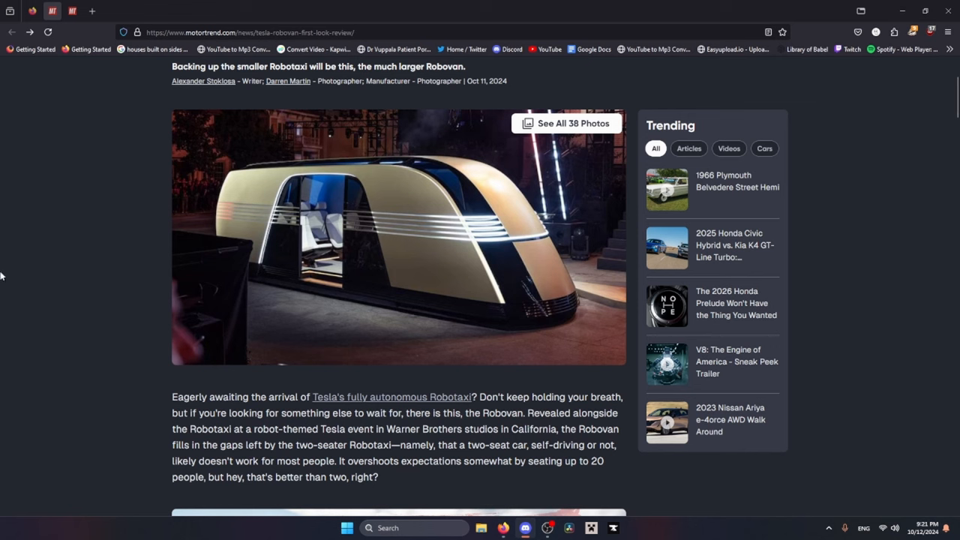
mouse_move(138, 216)
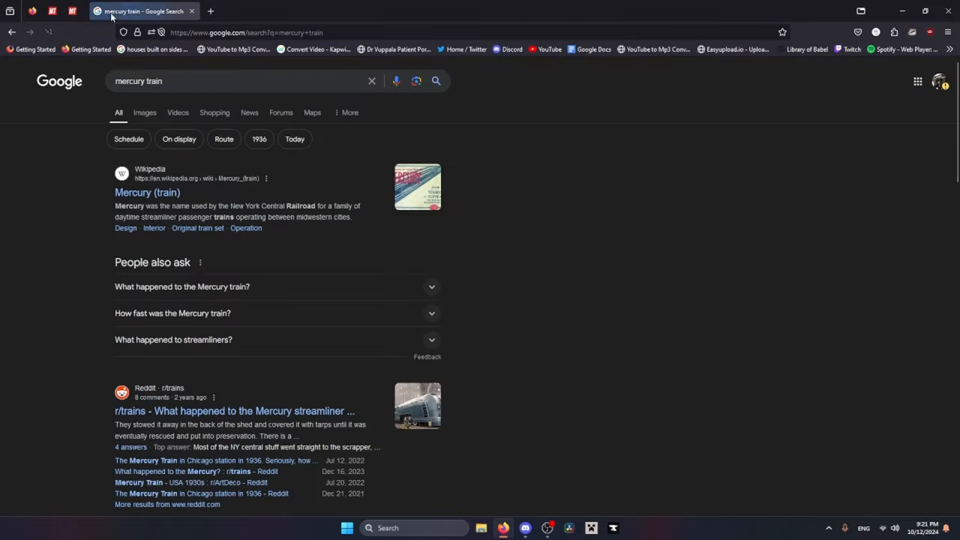
Step: Preview the blue Mercury streamliner Reddit image, snapping the window beside the Cybercab article
left_click(145, 112)
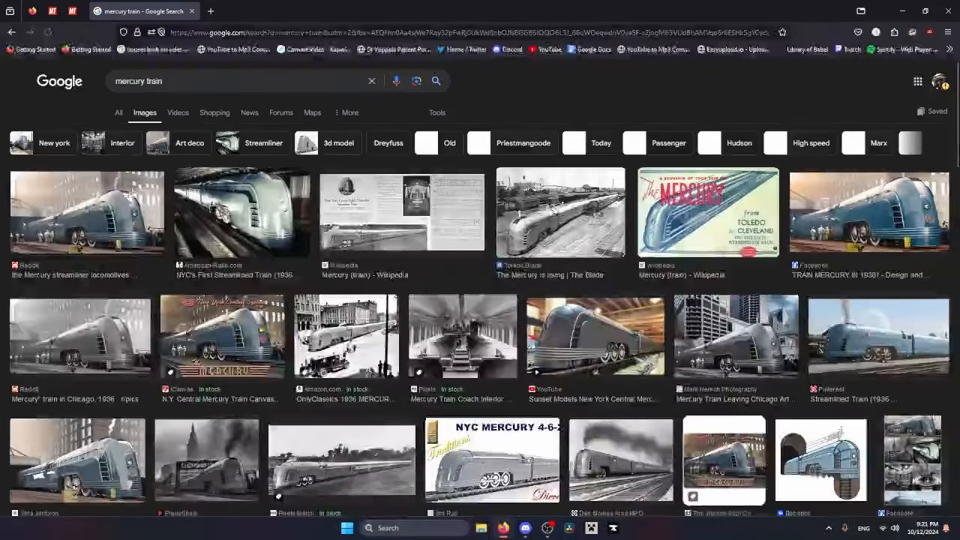
left_click(86, 212)
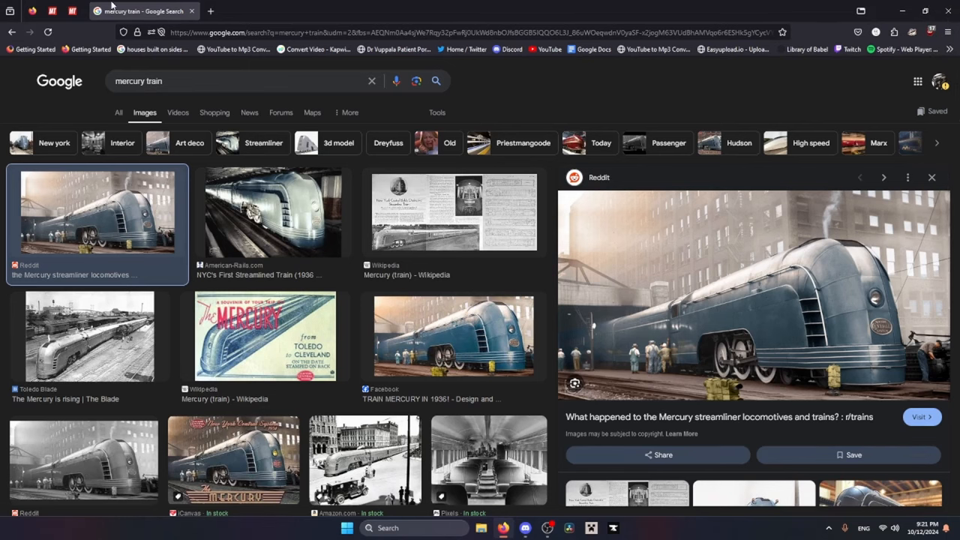
left_click(921, 416)
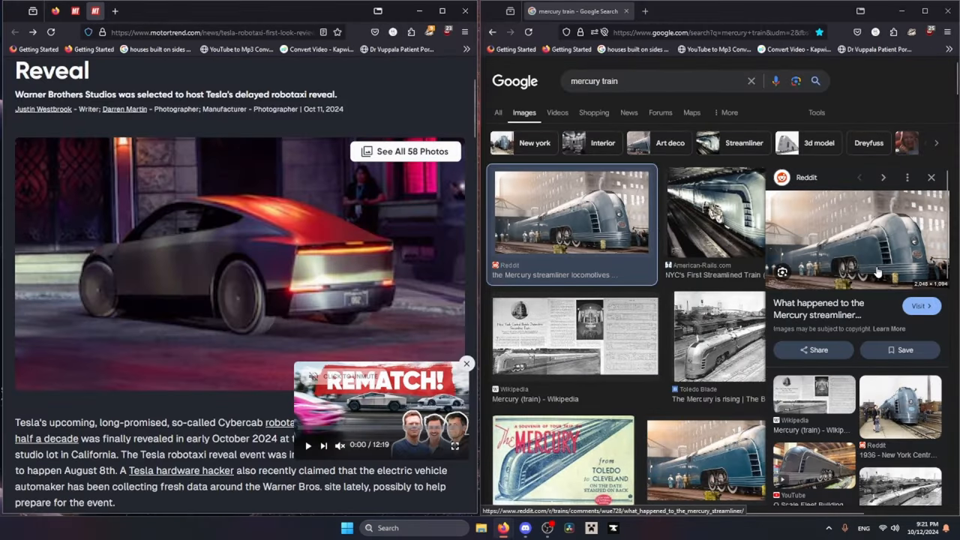
Step: Open the full-size Mercury train image in a new tab and dismiss the REMATCH ad
right_click(855, 240)
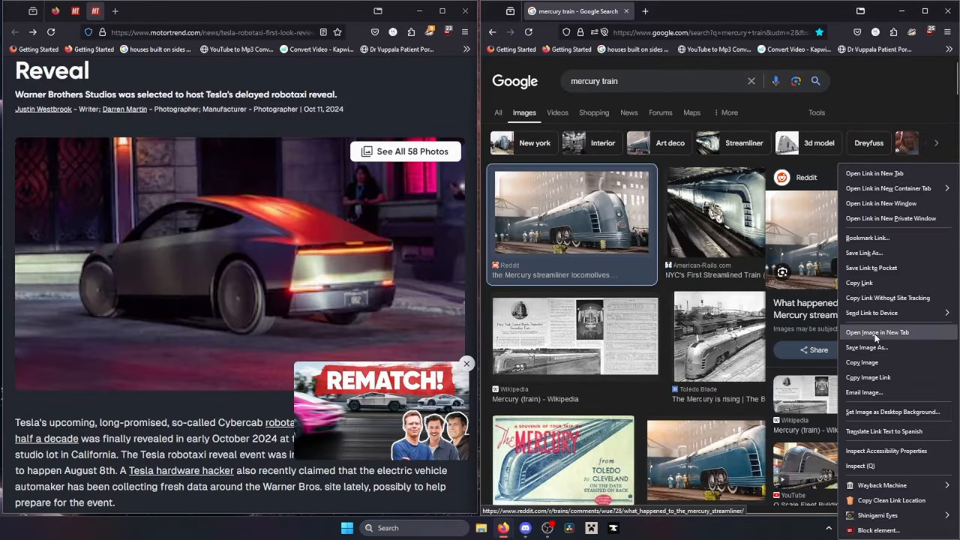
left_click(877, 332)
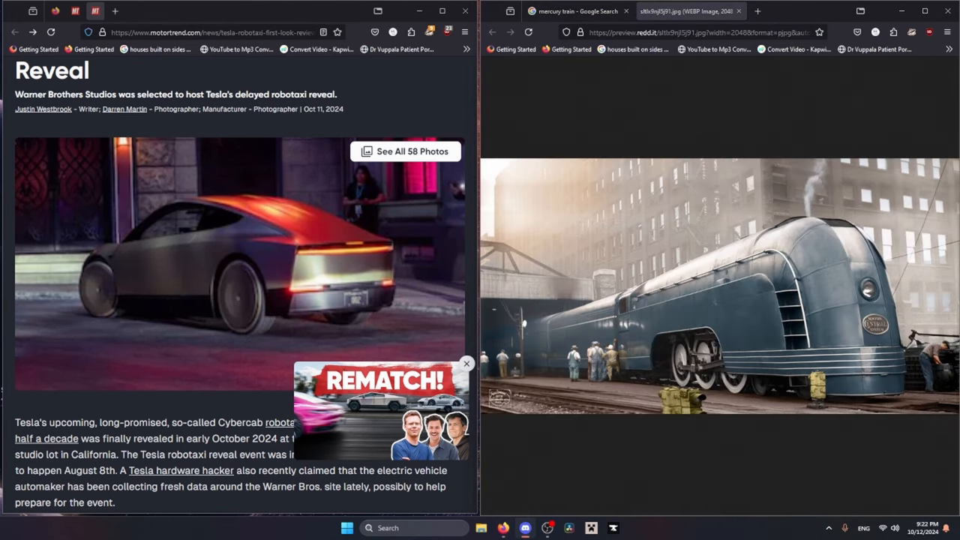
mouse_move(518, 324)
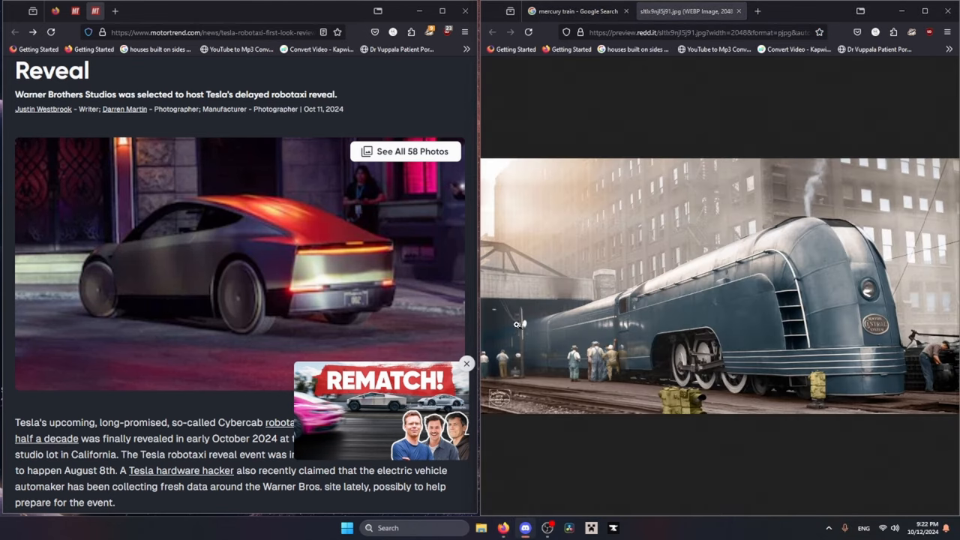
left_click(467, 364)
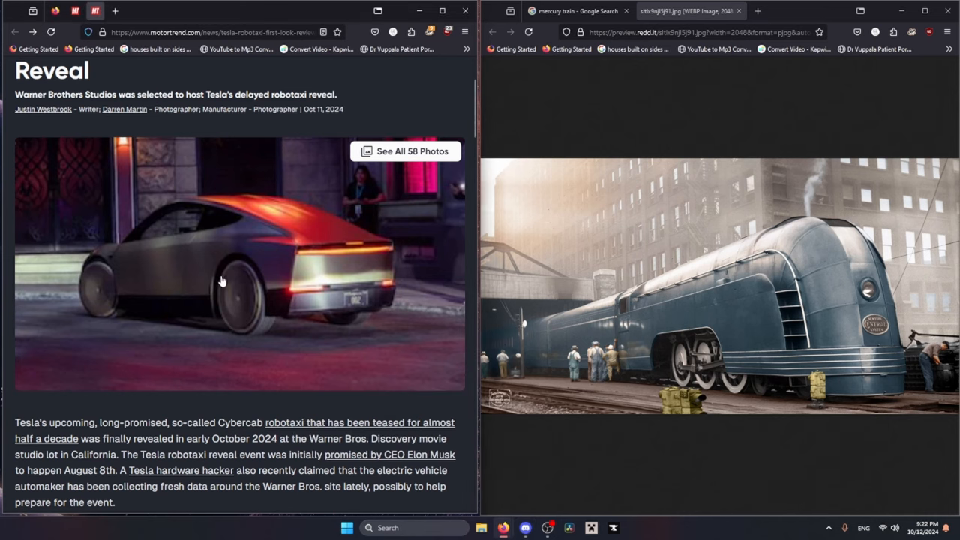
mouse_move(225, 289)
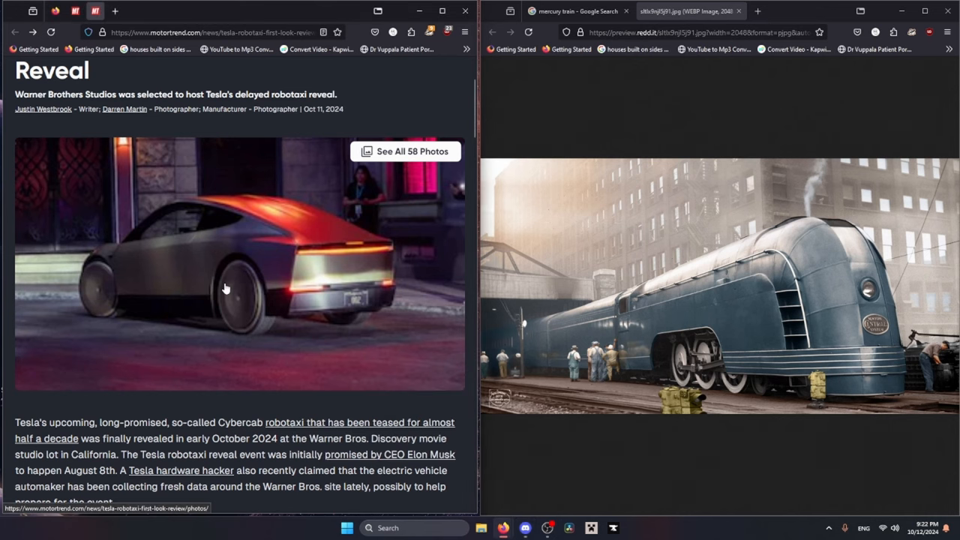
scroll("down", 3)
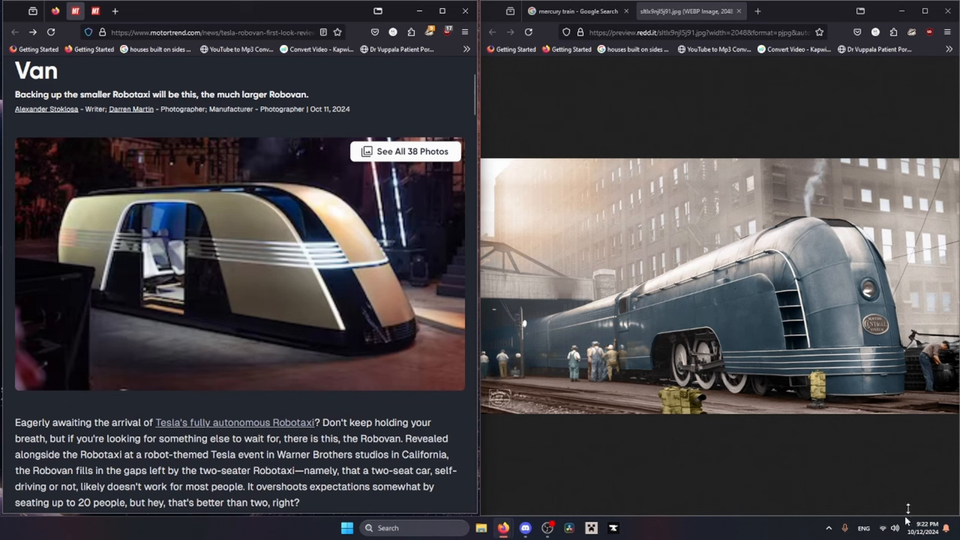
mouse_move(766, 280)
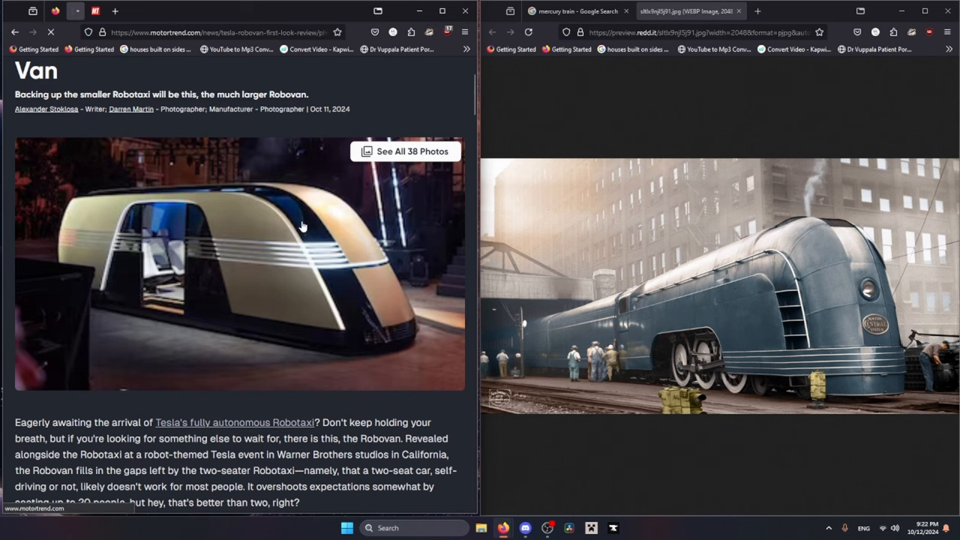
Step: Open the gold Robovan bridge exterior photo from the gallery in a new tab
scroll("down", 3)
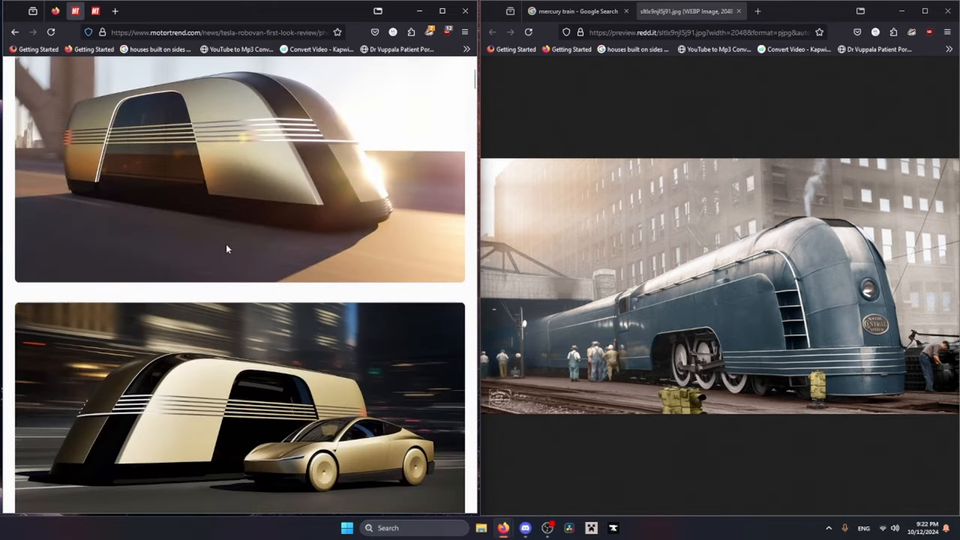
right_click(229, 247)
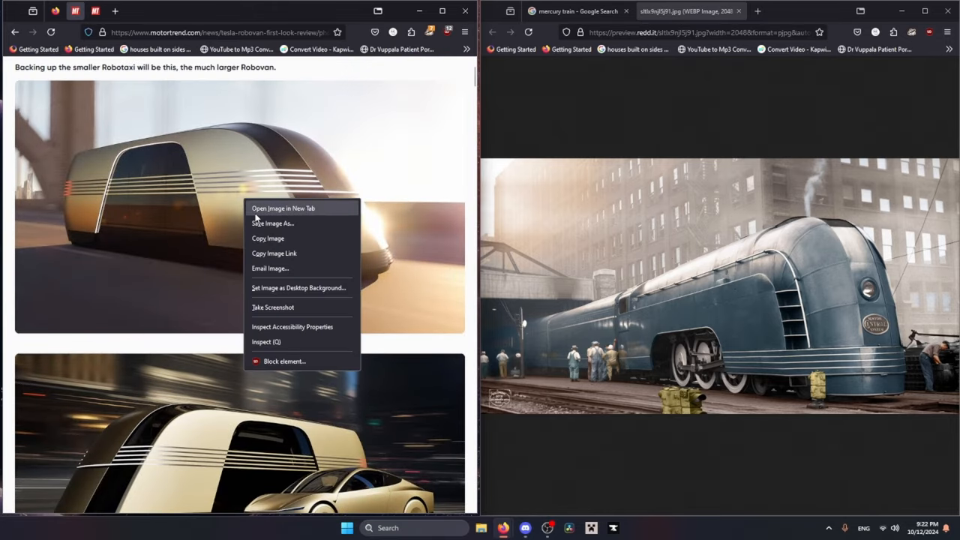
left_click(282, 209)
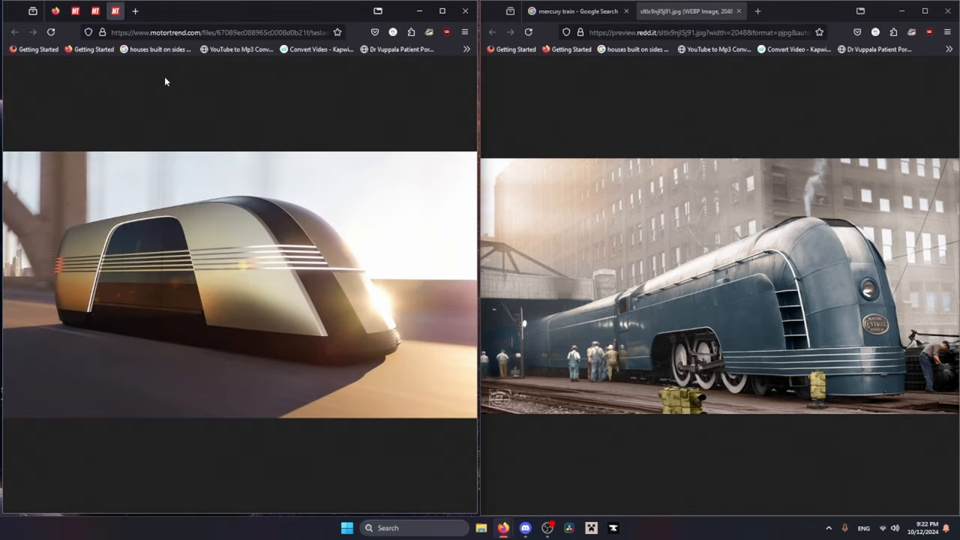
mouse_move(299, 299)
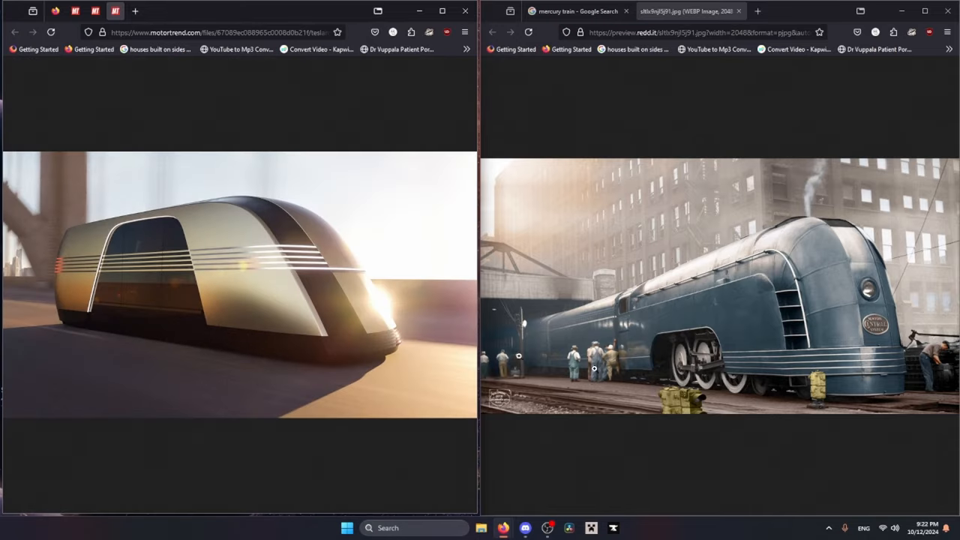
mouse_move(345, 373)
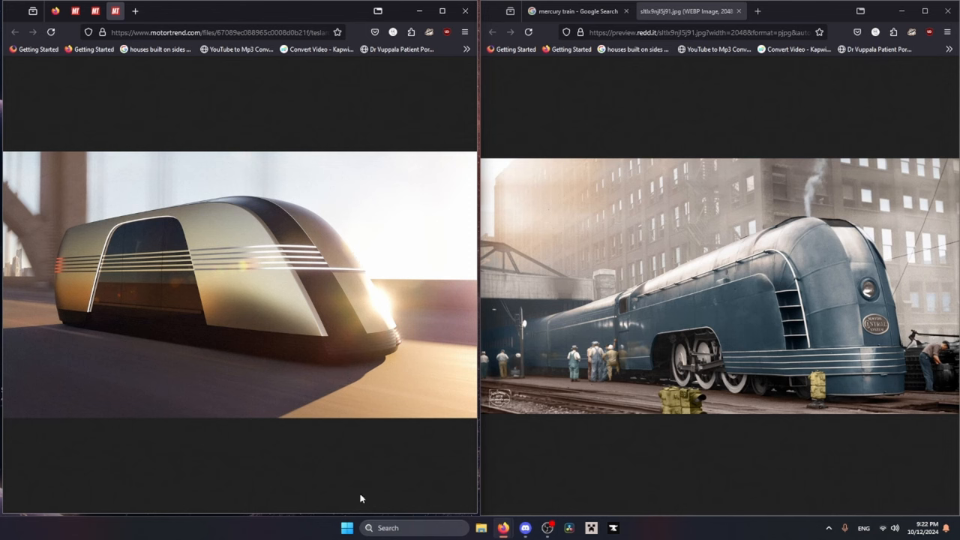
mouse_move(844, 263)
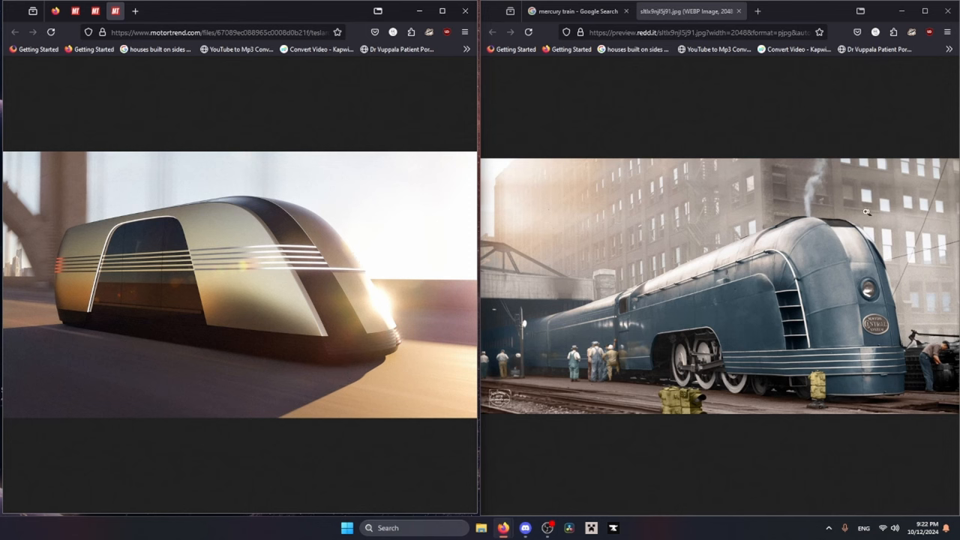
mouse_move(578, 287)
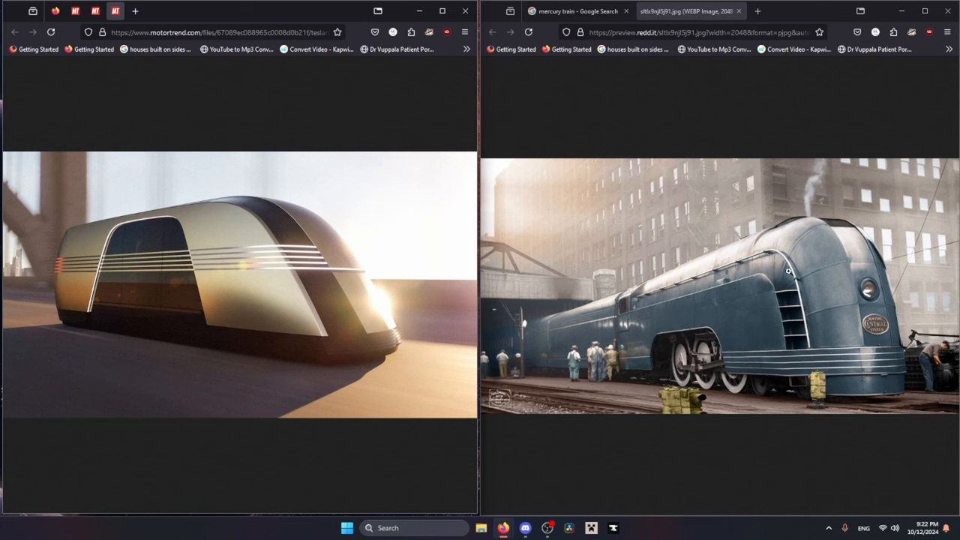
mouse_move(819, 271)
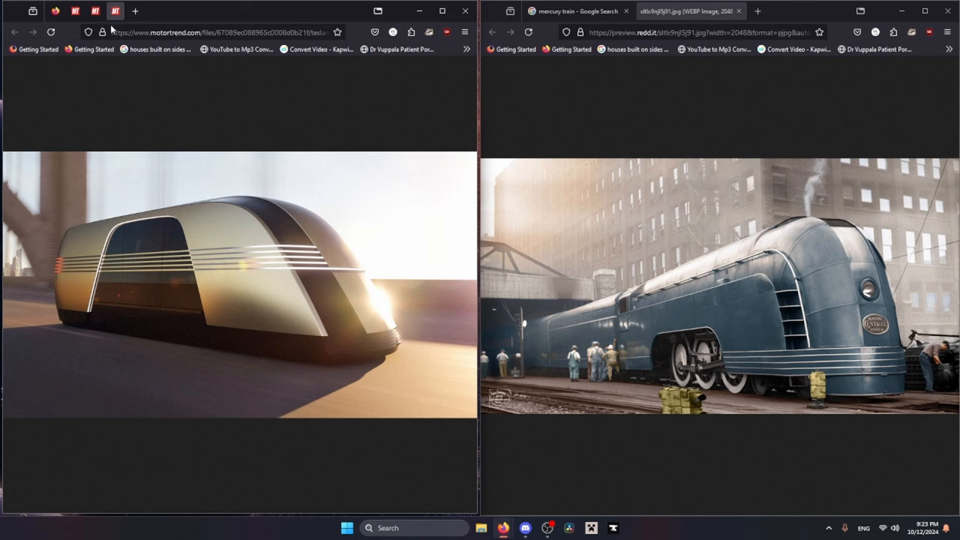
Step: Close the standalone exterior image tab and scroll down through the Robovan gallery
right_click(115, 11)
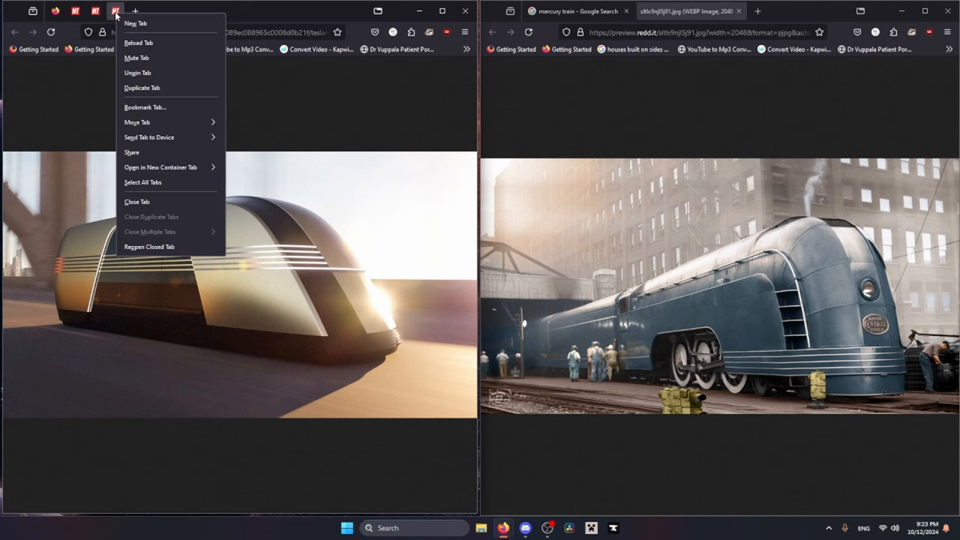
mouse_move(171, 206)
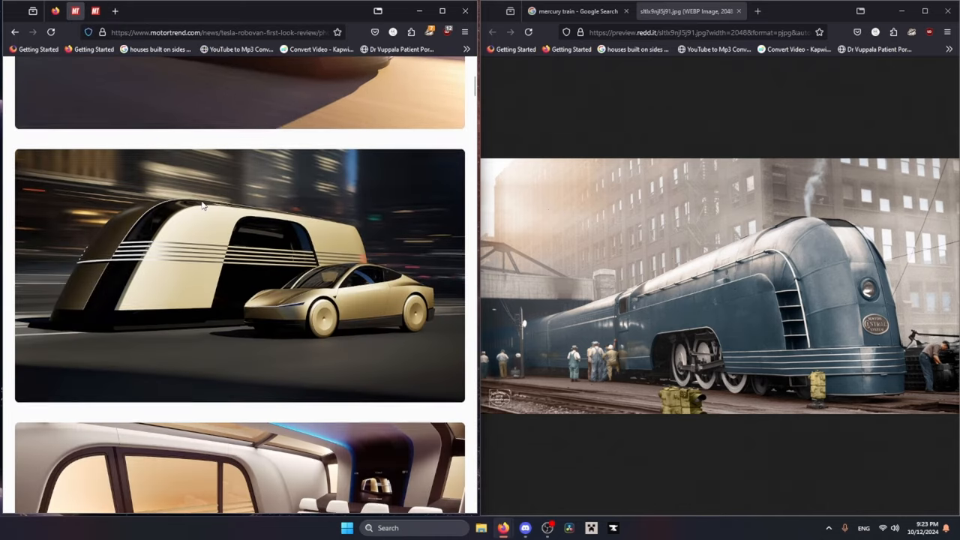
scroll("down", 3)
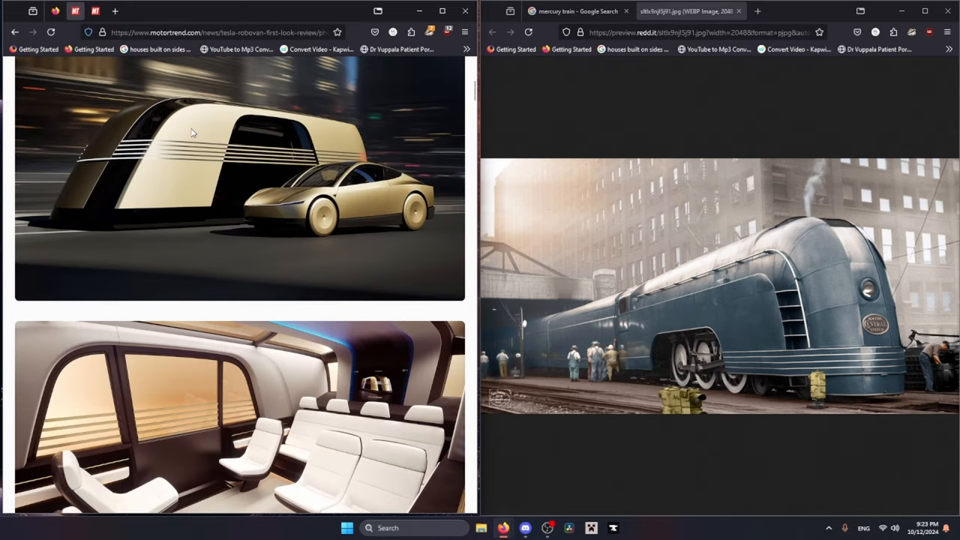
scroll("down", 3)
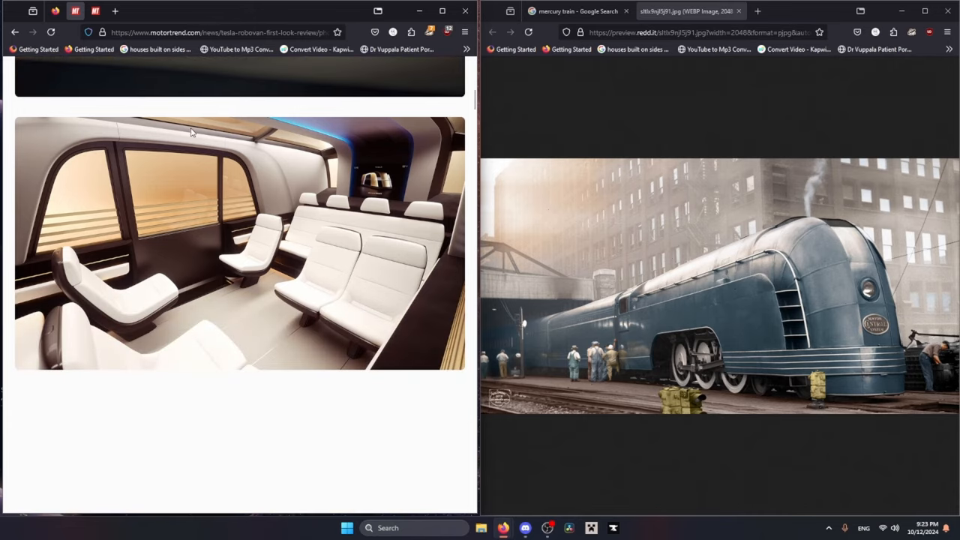
mouse_move(201, 353)
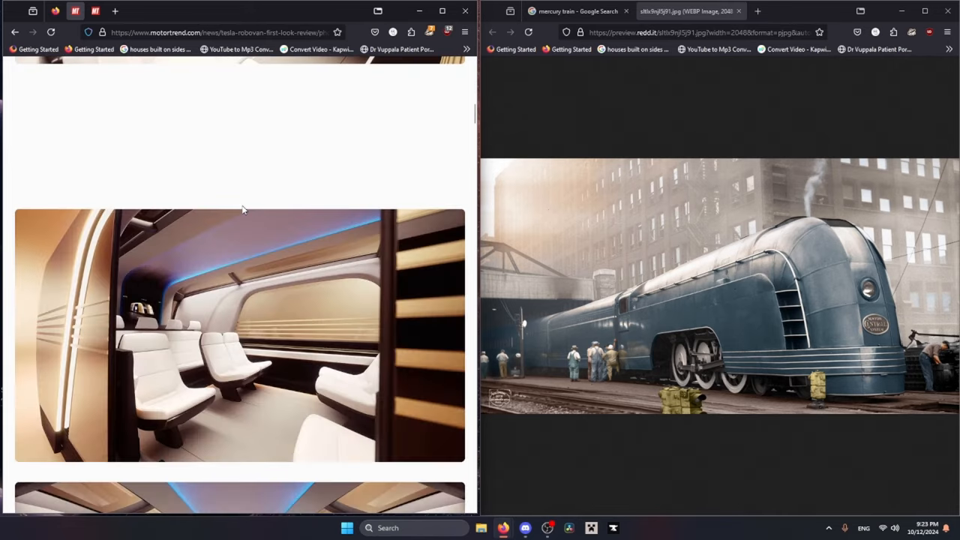
scroll("down", 3)
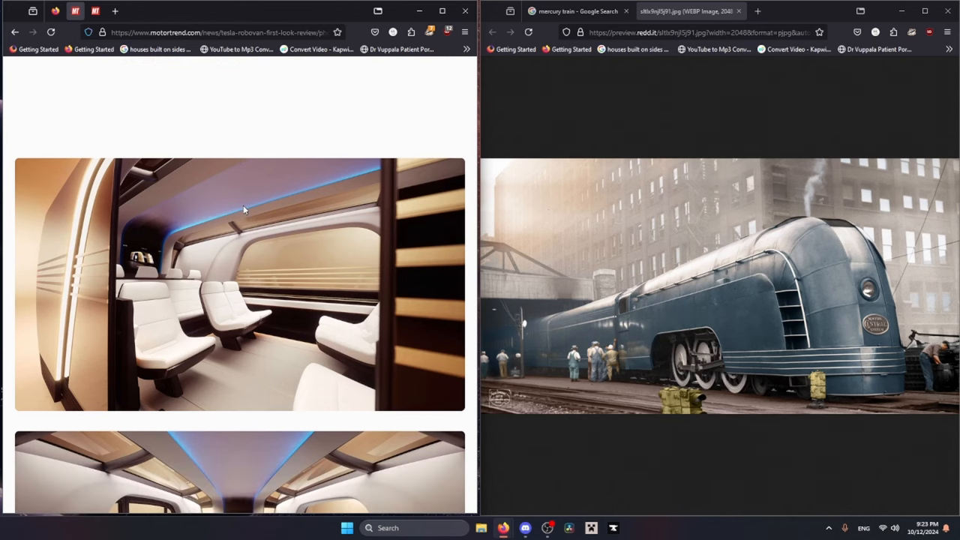
scroll("down", 3)
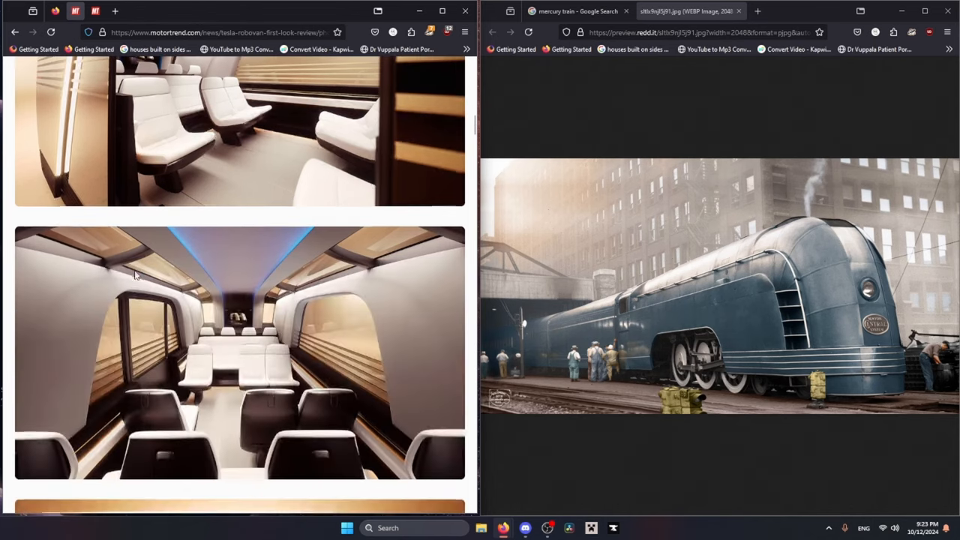
scroll("down", 3)
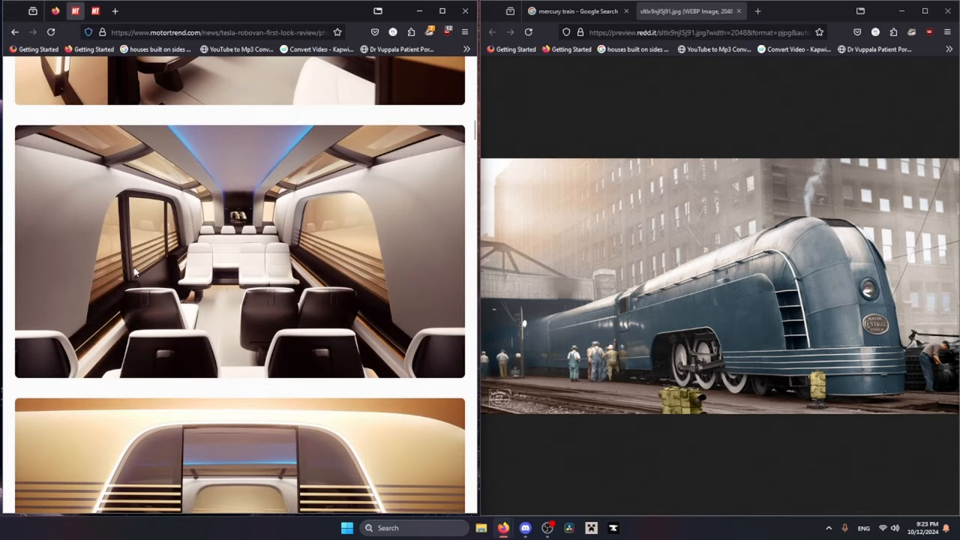
scroll("down", 3)
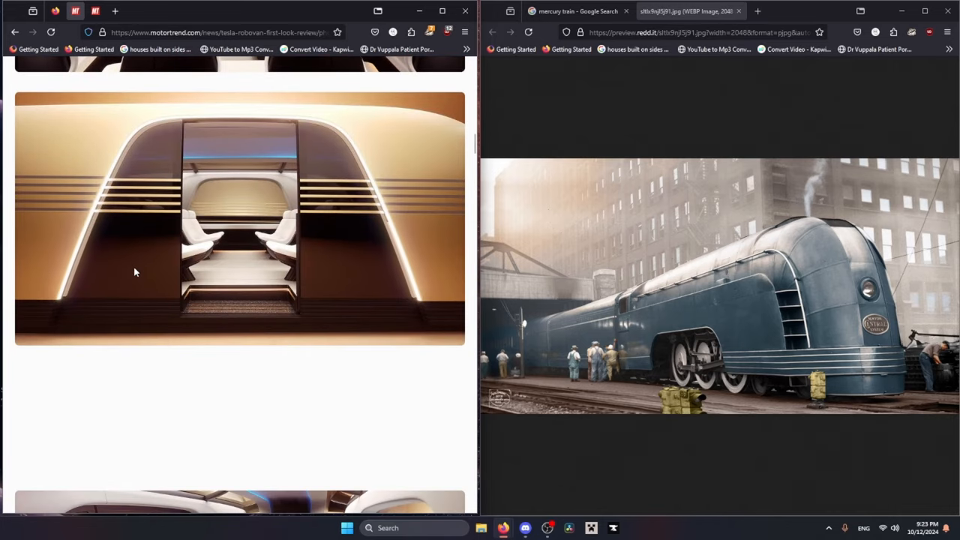
scroll("down", 3)
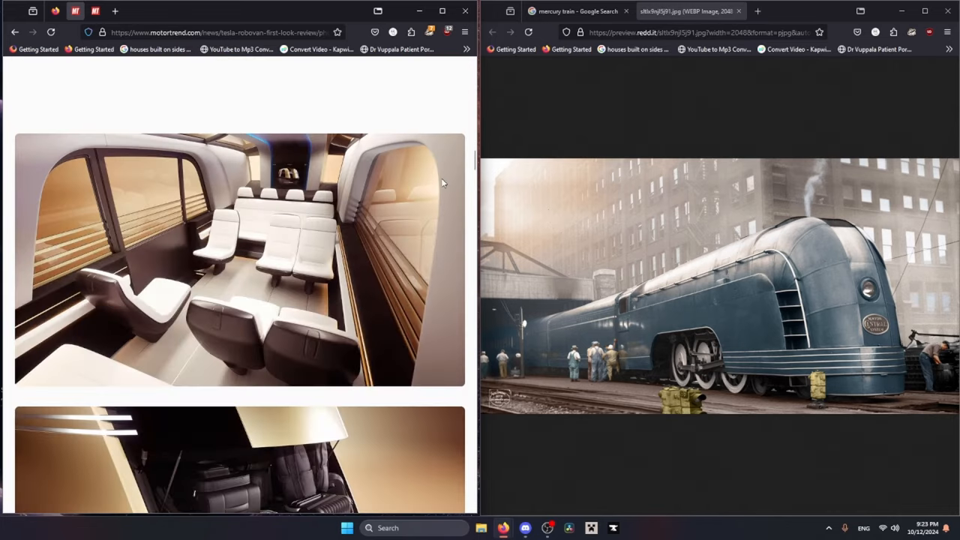
mouse_move(111, 213)
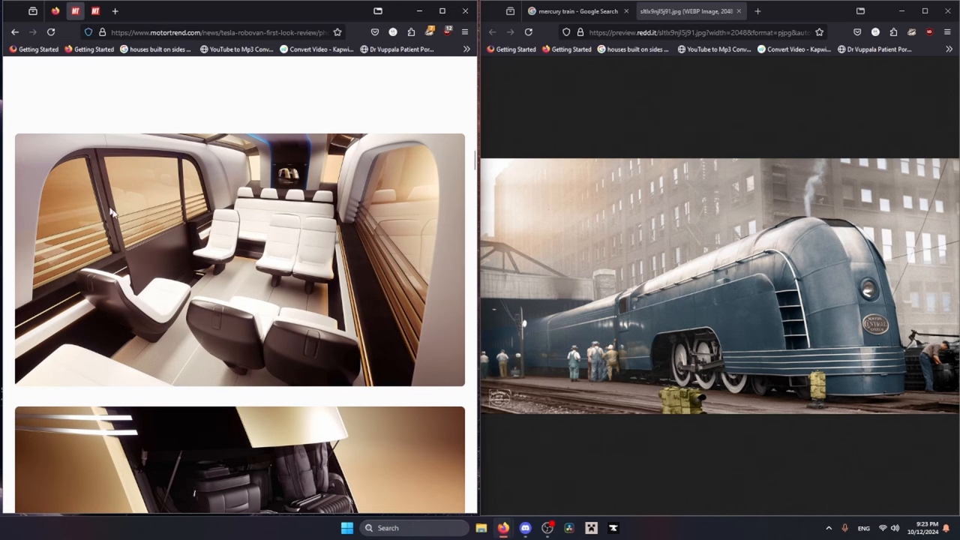
scroll("down", 3)
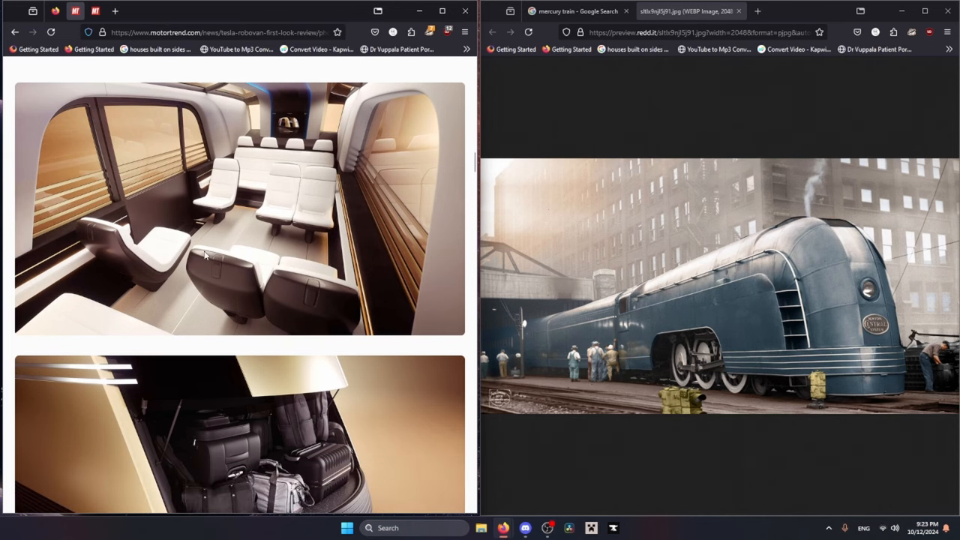
mouse_move(129, 235)
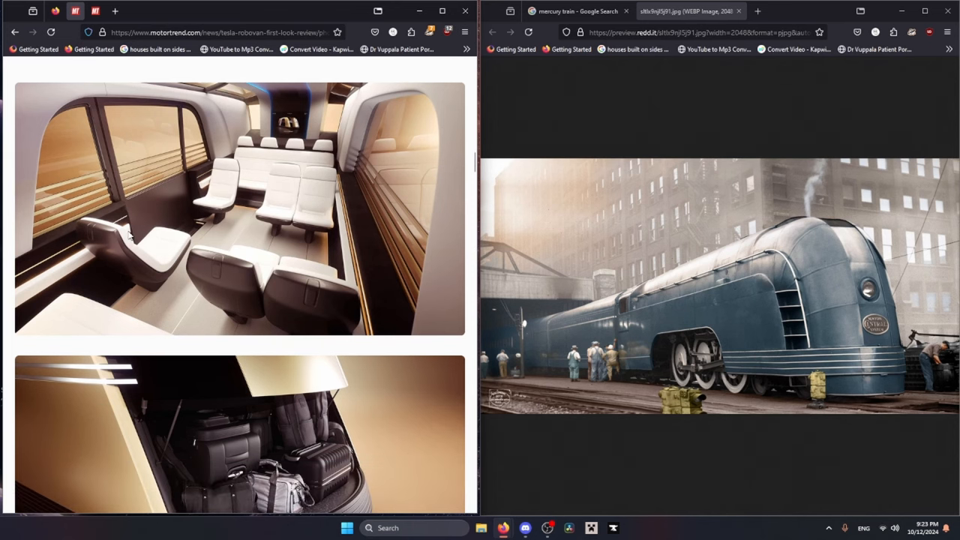
scroll("down", 3)
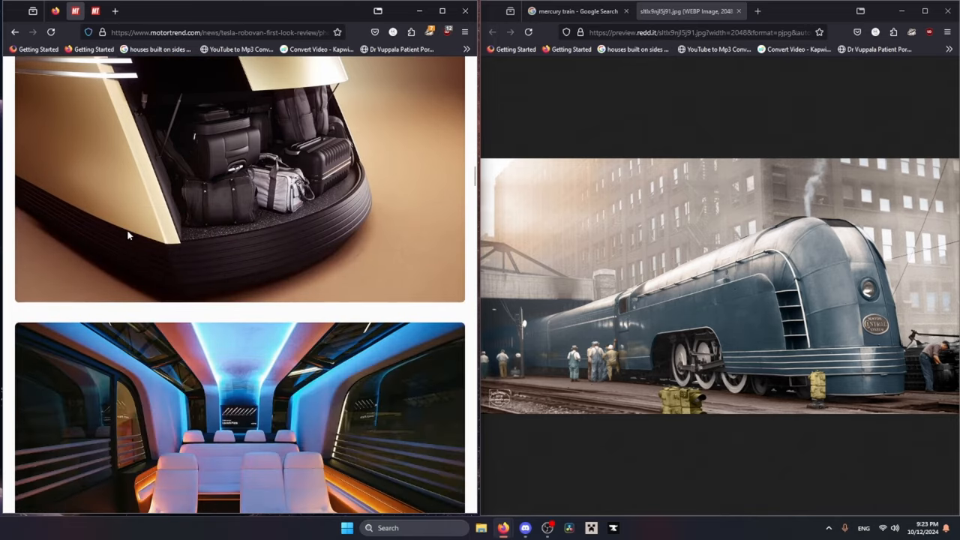
scroll("down", 3)
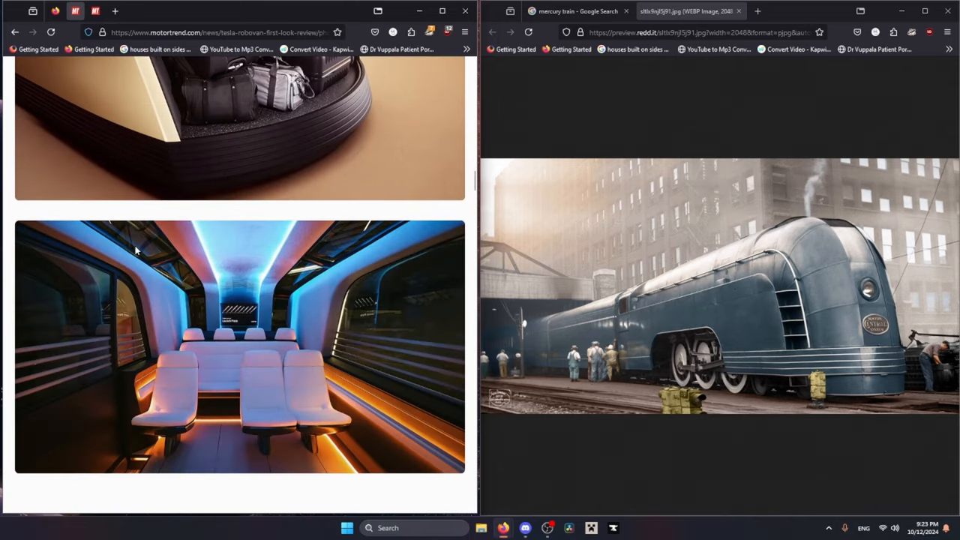
mouse_move(148, 240)
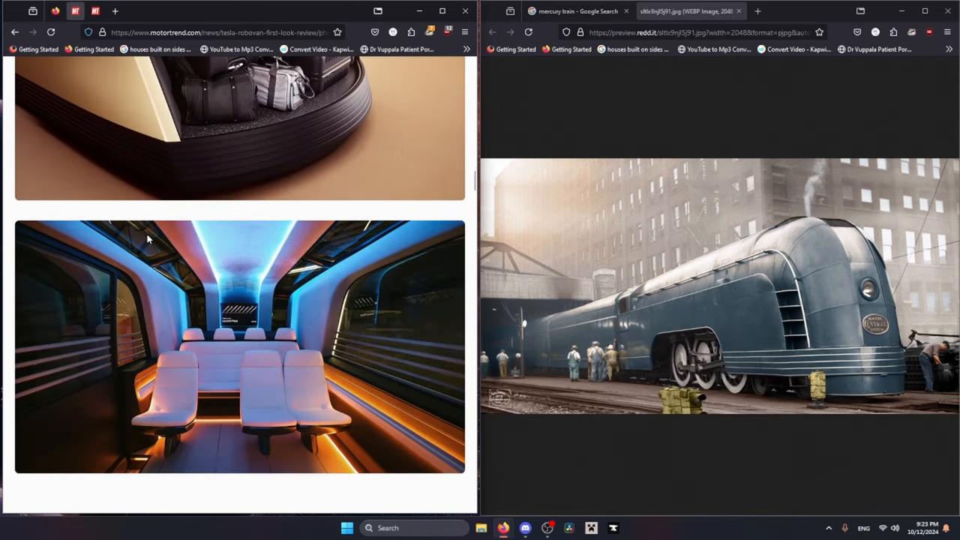
mouse_move(315, 289)
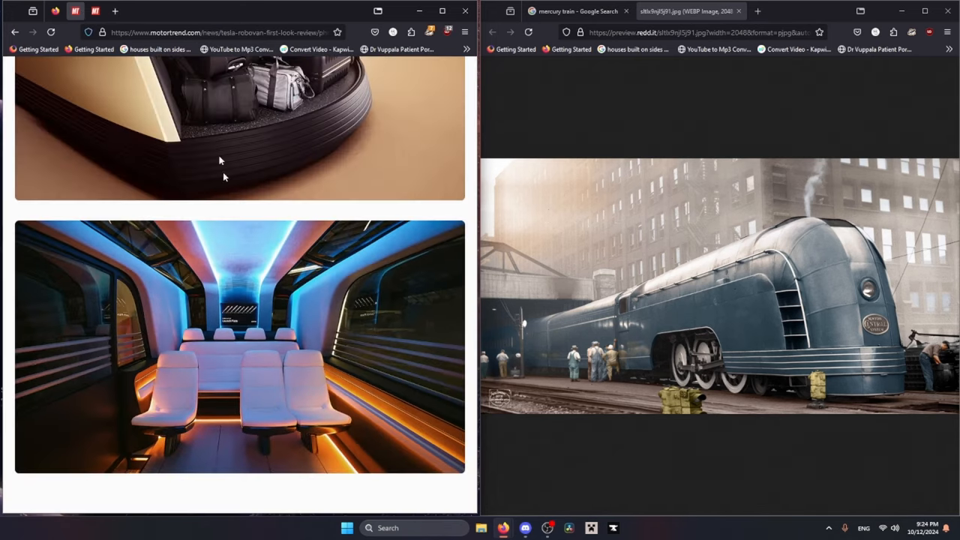
Step: Keep scrolling the gallery to the cabin seating photos and sunset exterior shot
scroll("down", 3)
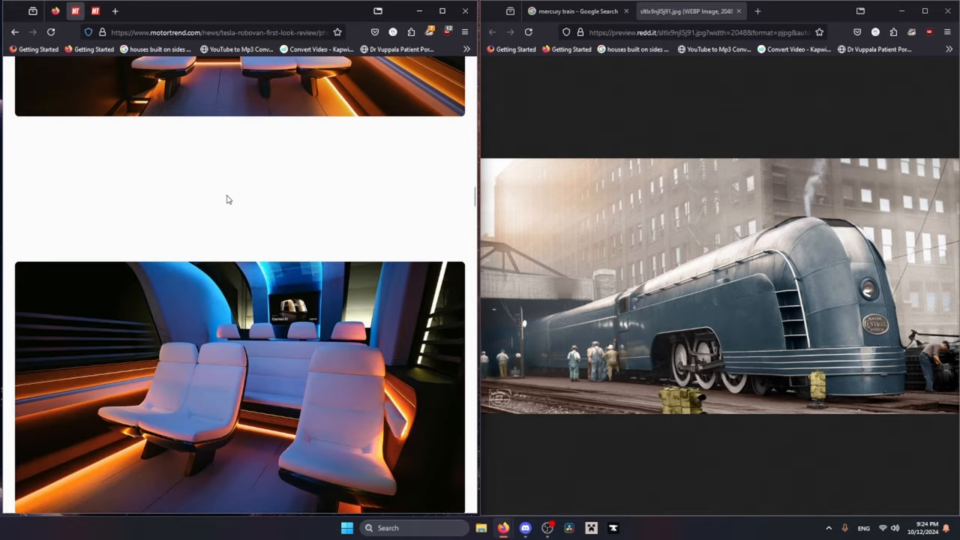
scroll("down", 3)
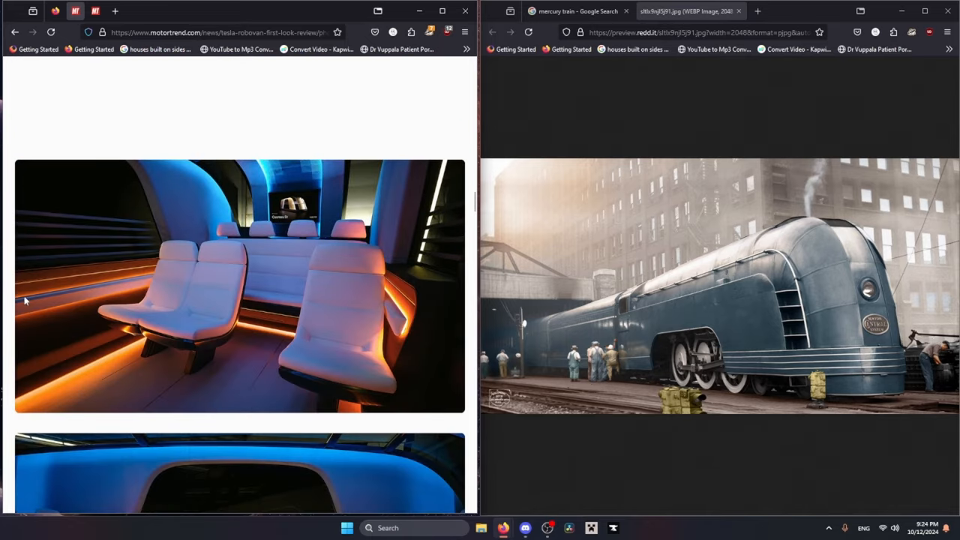
scroll("down", 3)
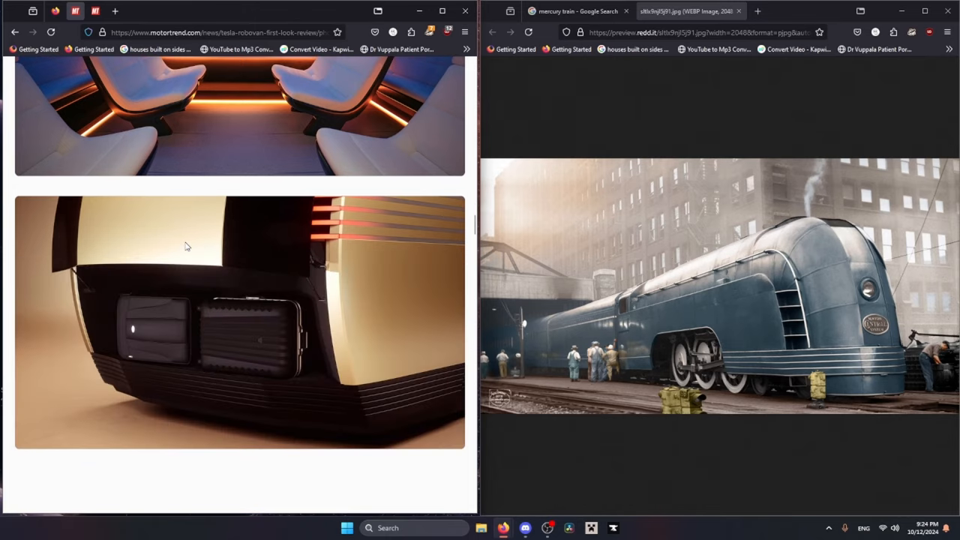
scroll("down", 3)
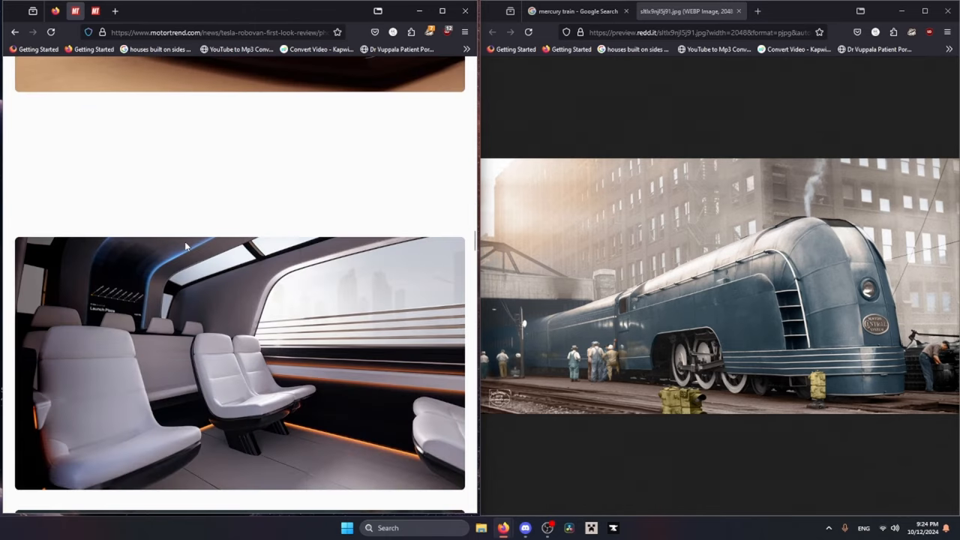
scroll("down", 3)
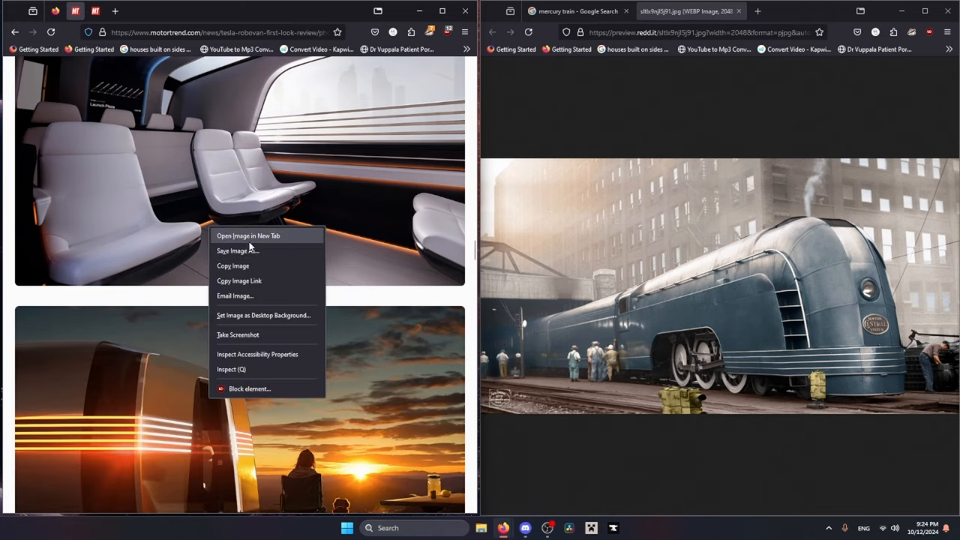
Step: Open the city-view cabin interior photo in its own tab
left_click(249, 235)
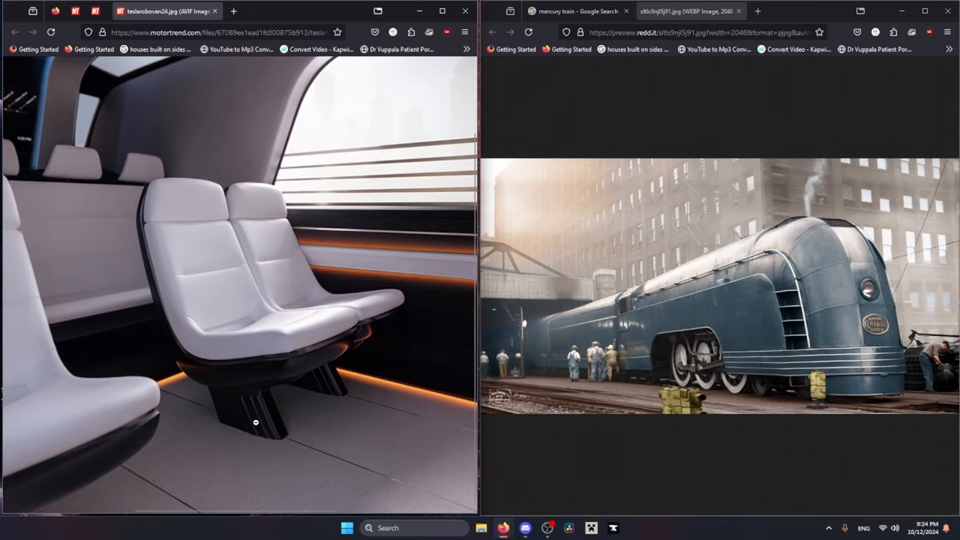
mouse_move(260, 414)
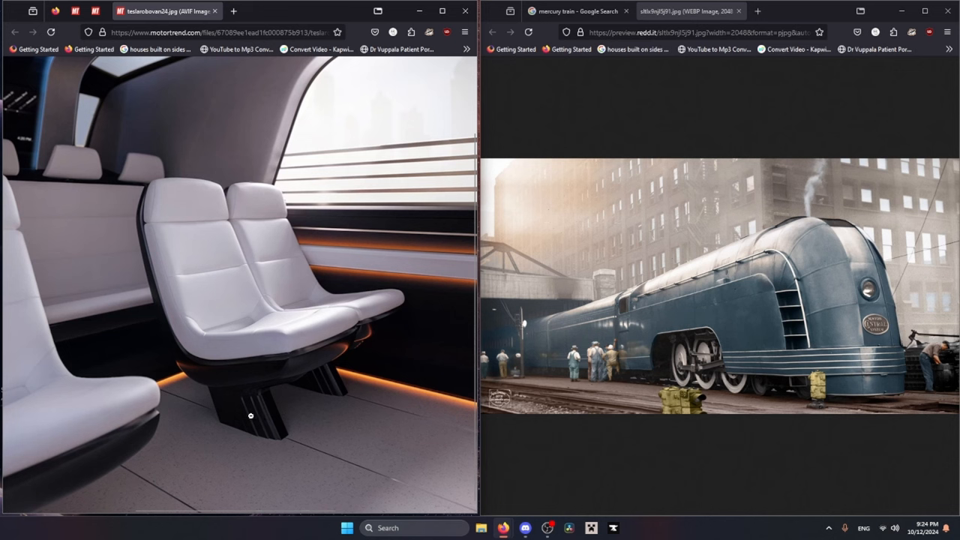
mouse_move(294, 410)
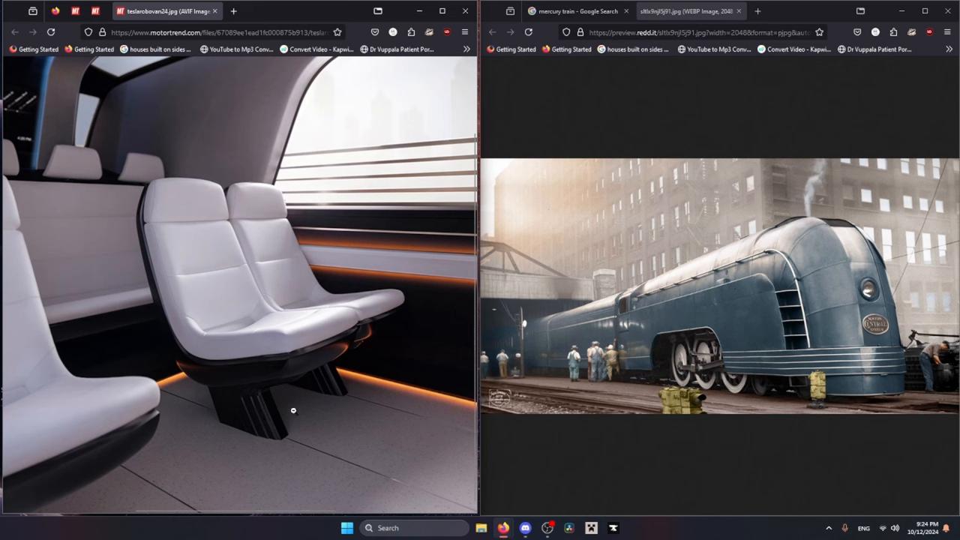
mouse_move(242, 396)
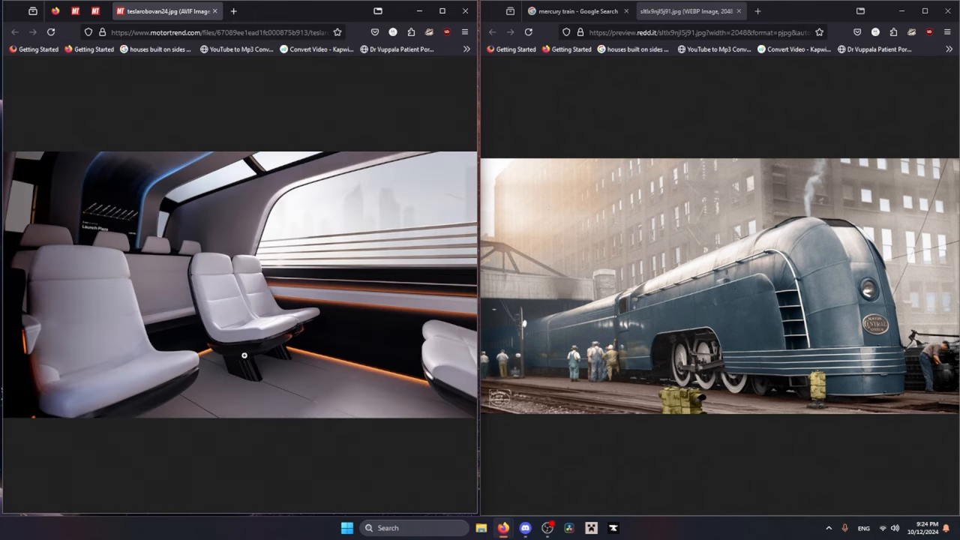
mouse_move(518, 85)
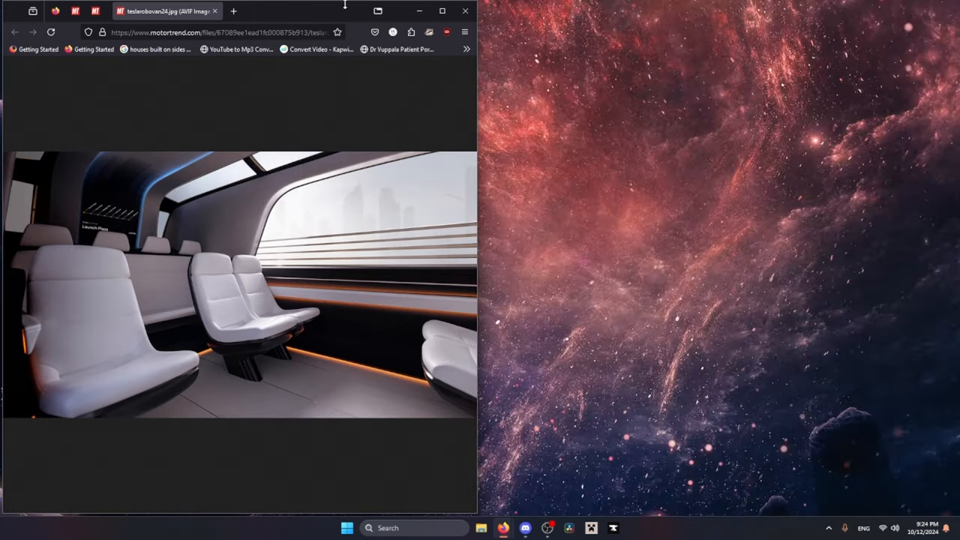
Step: Advance to the next Robovan gallery photo, then reload the page in dark mode
left_click(442, 11)
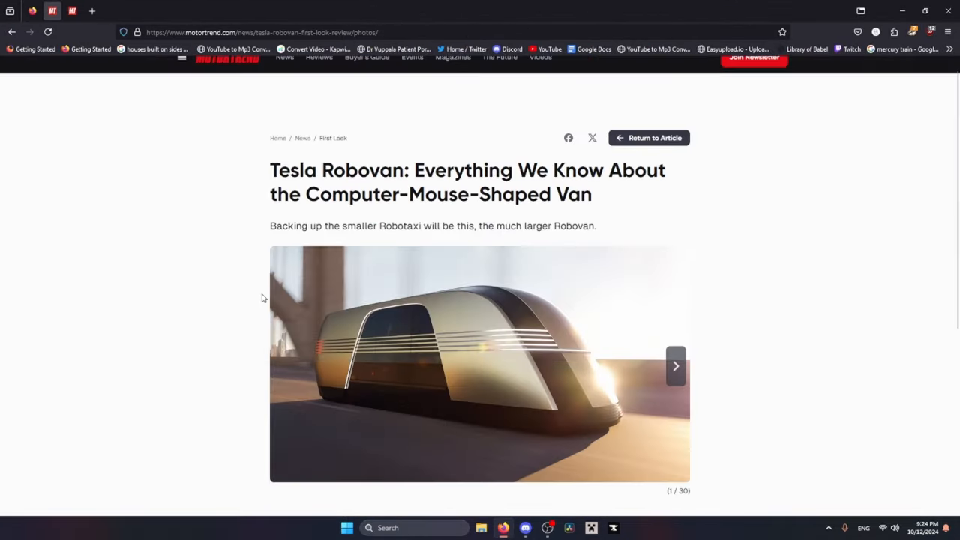
right_click(480, 330)
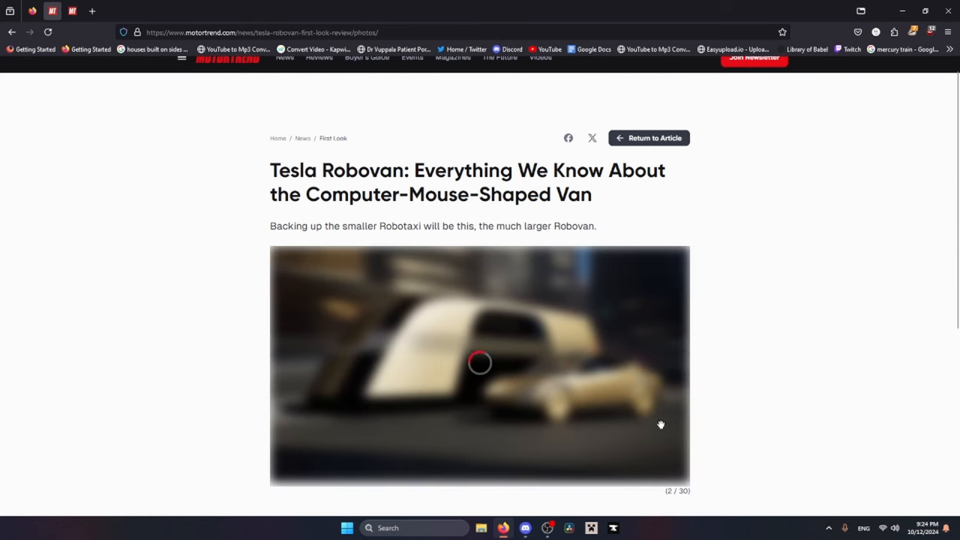
scroll("down", 3)
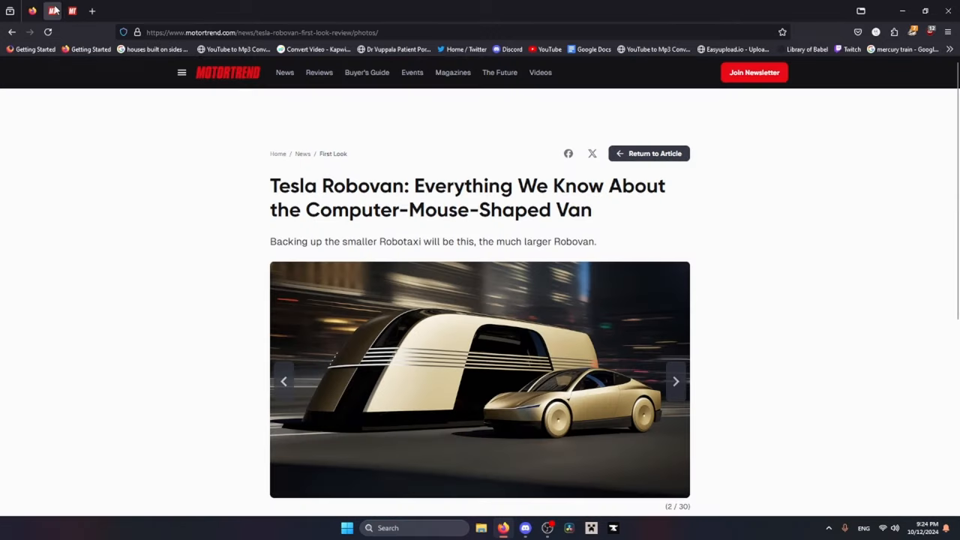
mouse_move(457, 344)
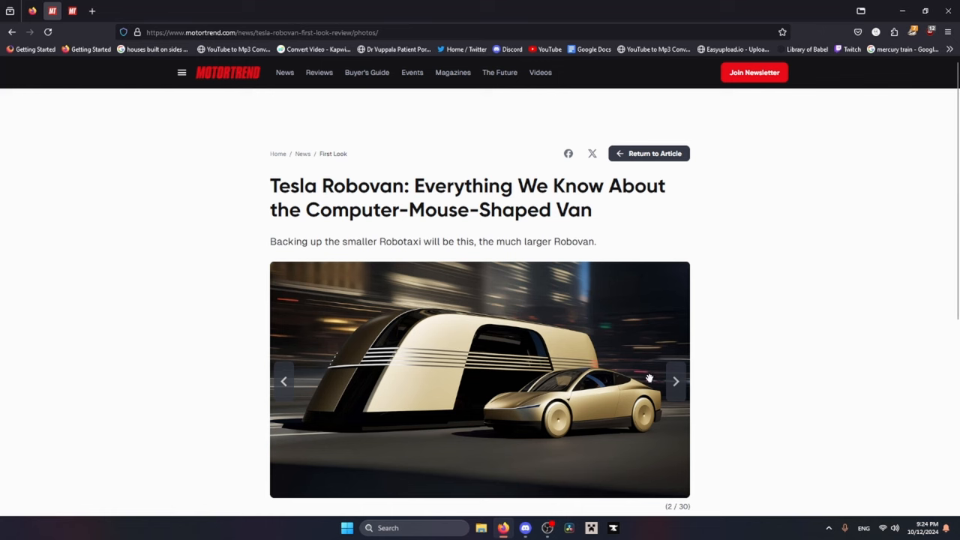
left_click(674, 381)
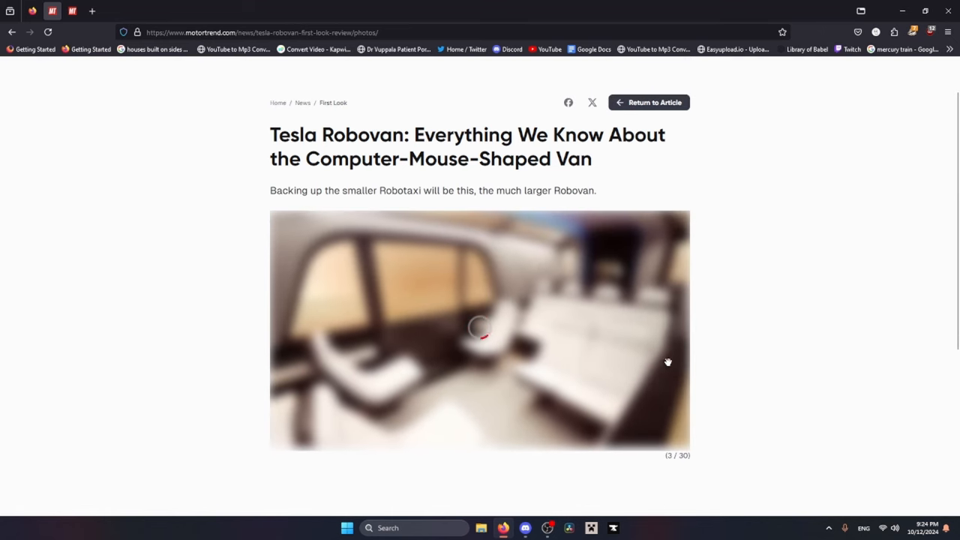
left_click(11, 33)
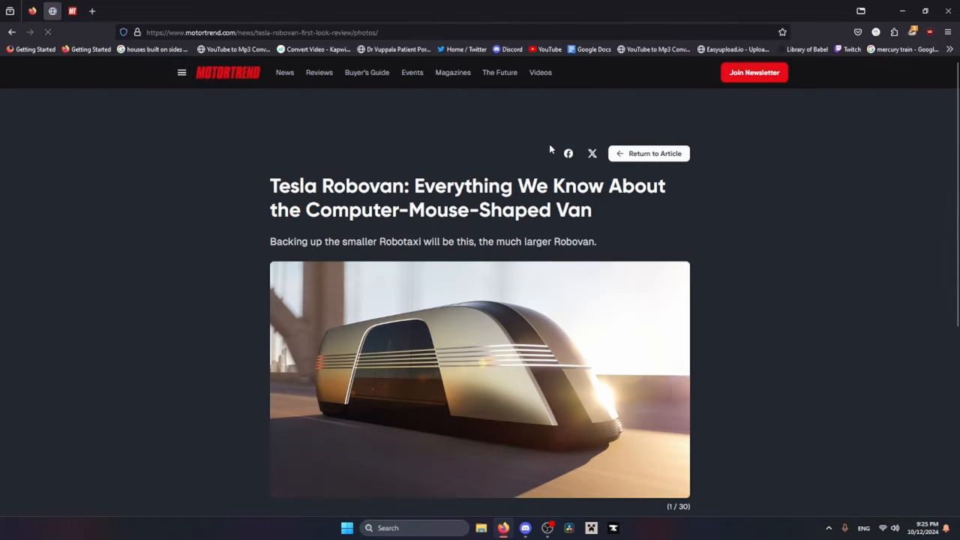
Step: Flip to the second and third photos, then leave and reopen the gallery
scroll("down", 3)
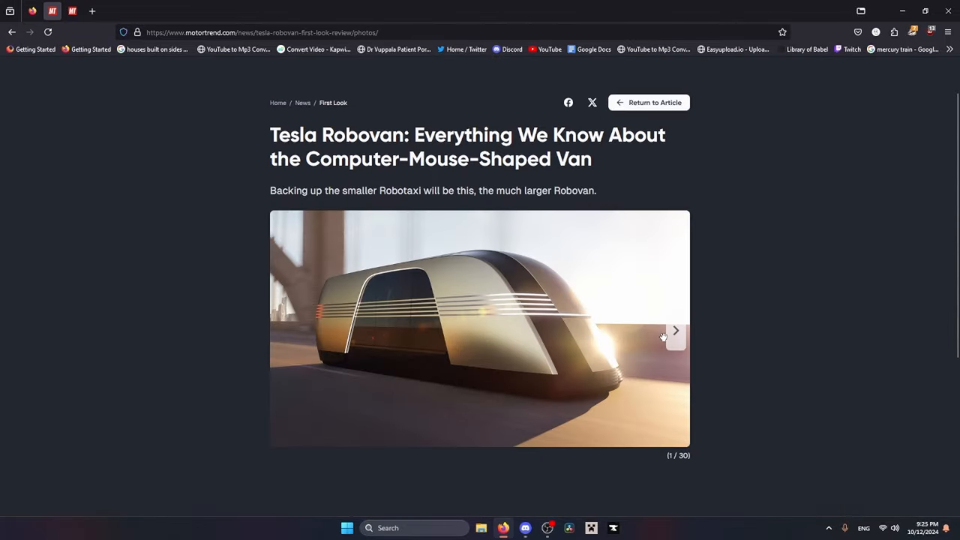
left_click(674, 330)
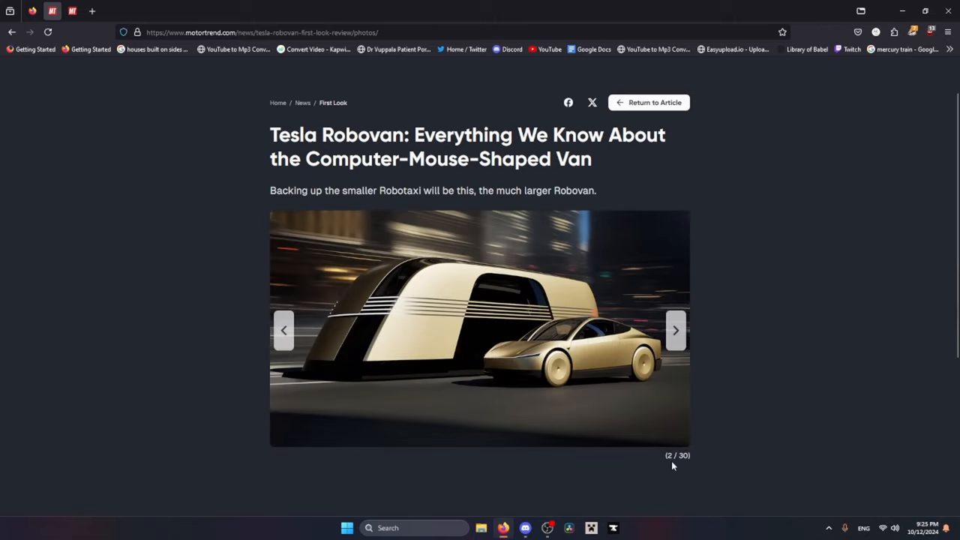
left_click(675, 330)
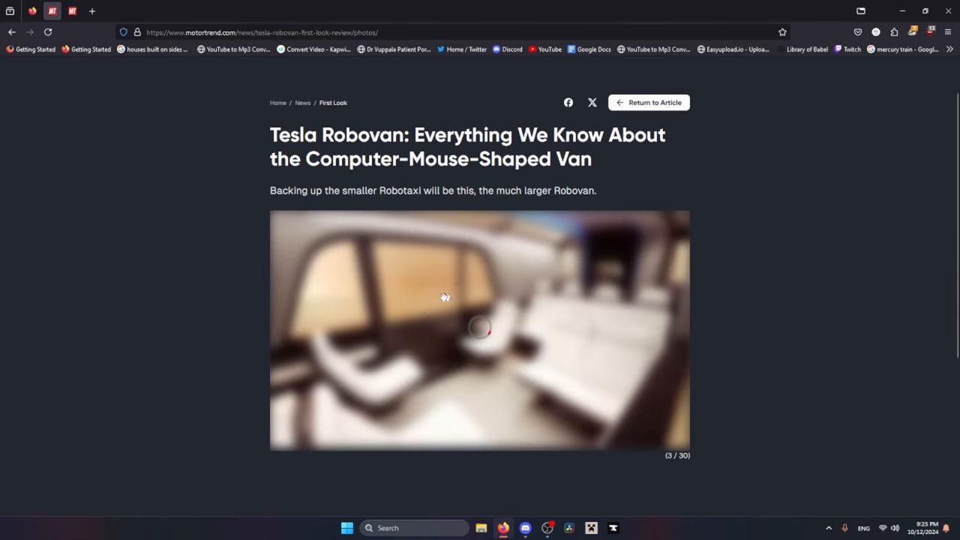
left_click(649, 103)
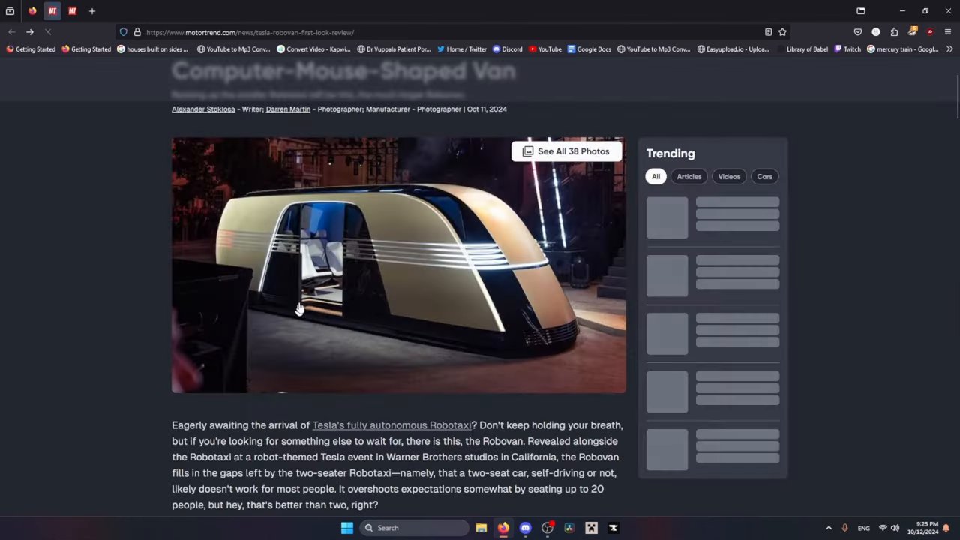
left_click(566, 152)
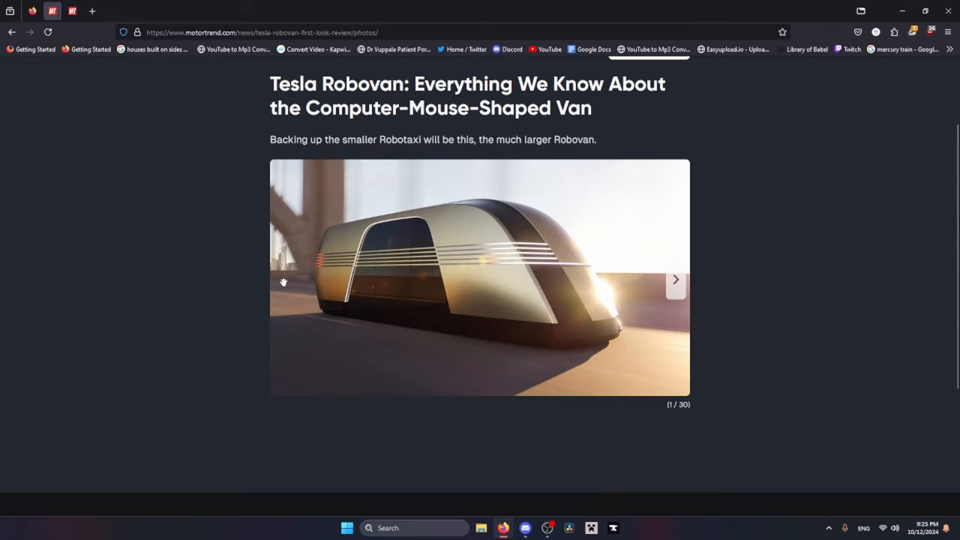
mouse_move(331, 288)
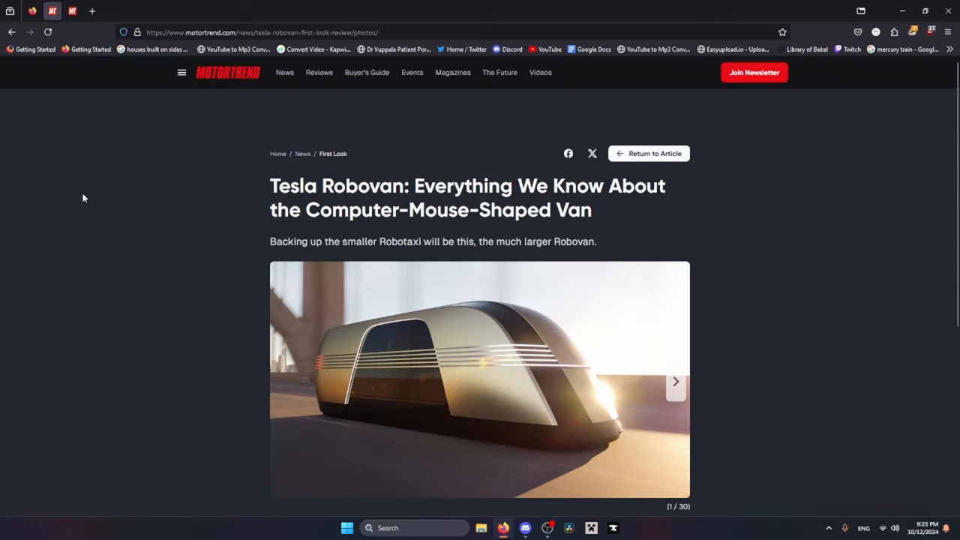
Step: Scroll the Robovan article down to the cabin interior photo
scroll("down", 3)
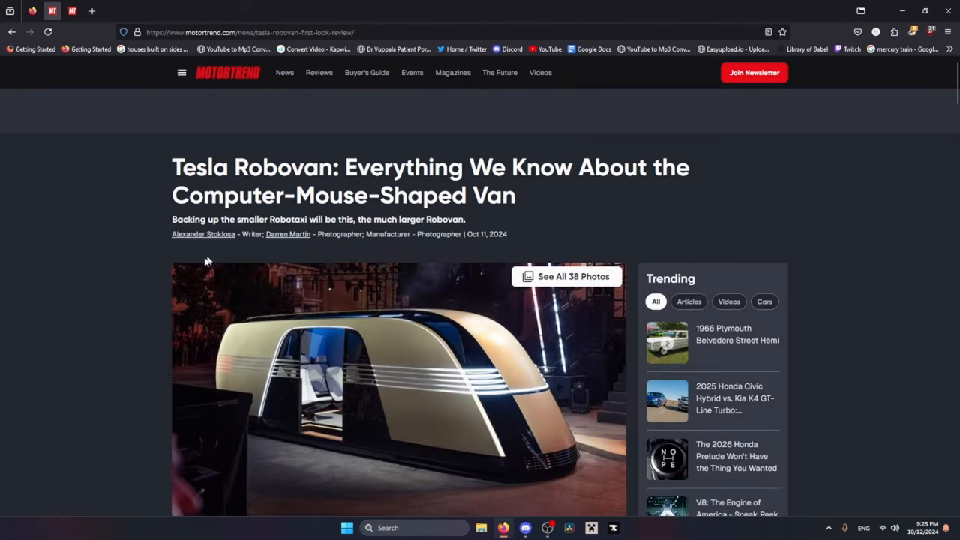
scroll("down", 3)
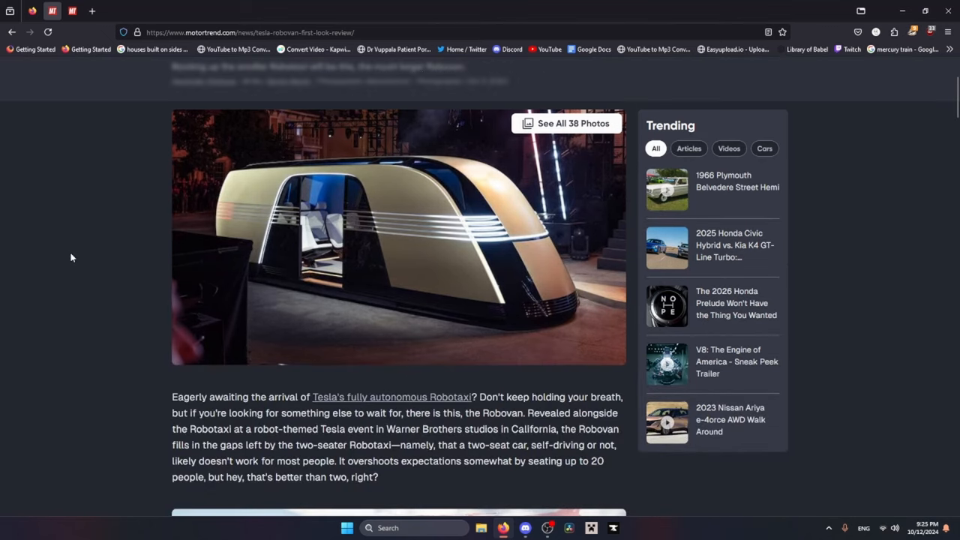
scroll("down", 3)
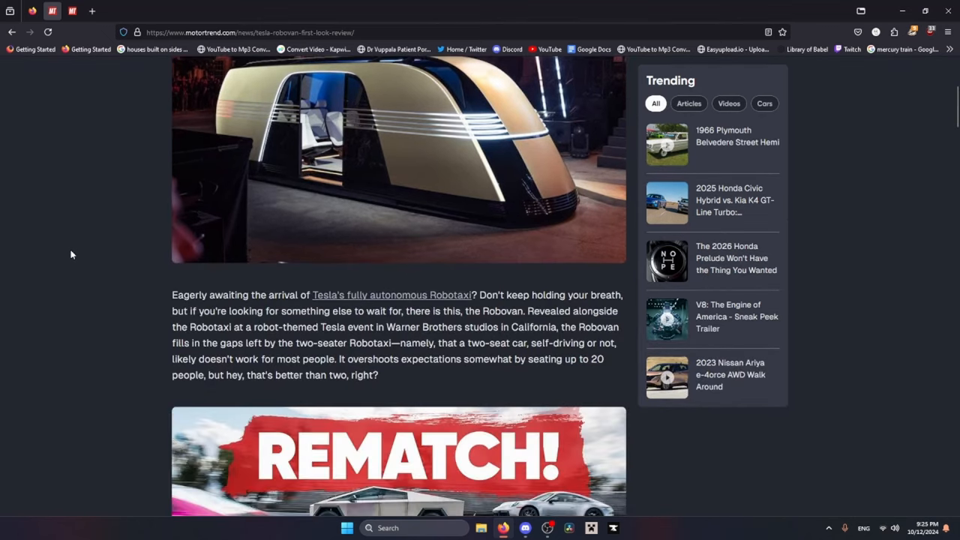
scroll("down", 3)
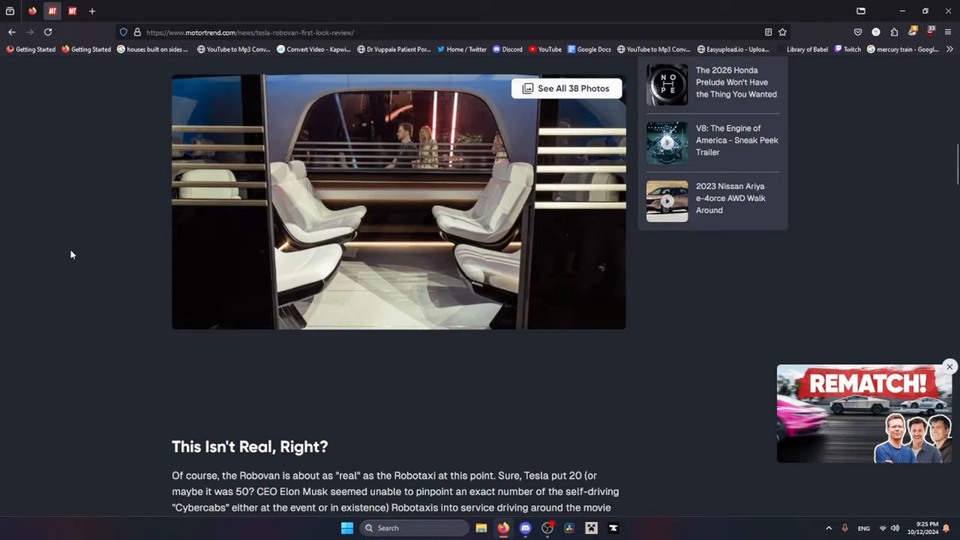
Step: Reopen the gallery, return to the article, and scroll back to the top
left_click(567, 89)
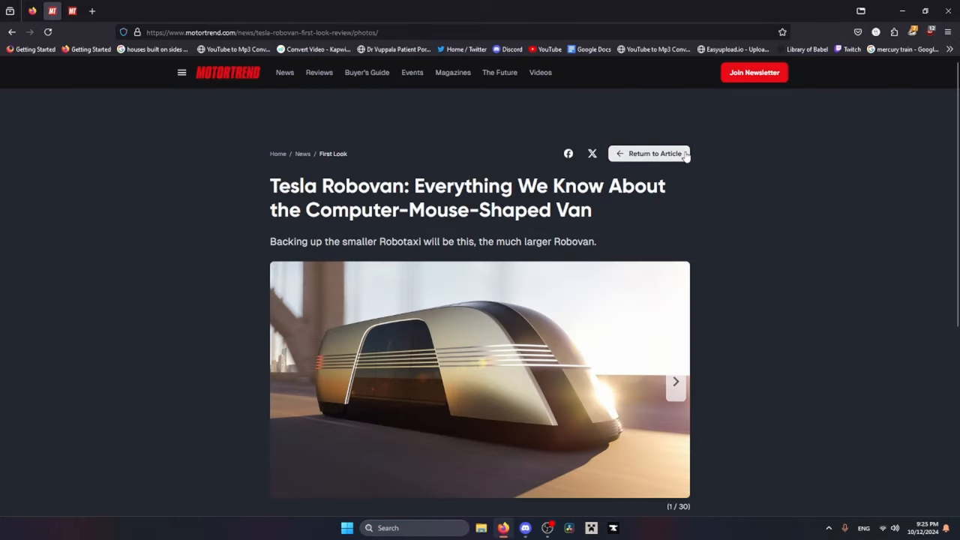
left_click(654, 153)
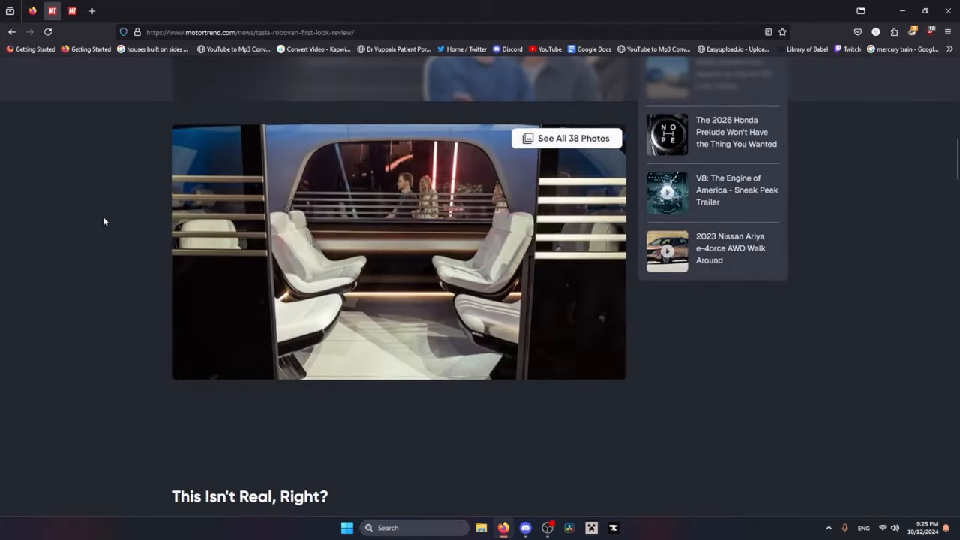
scroll("down", 3)
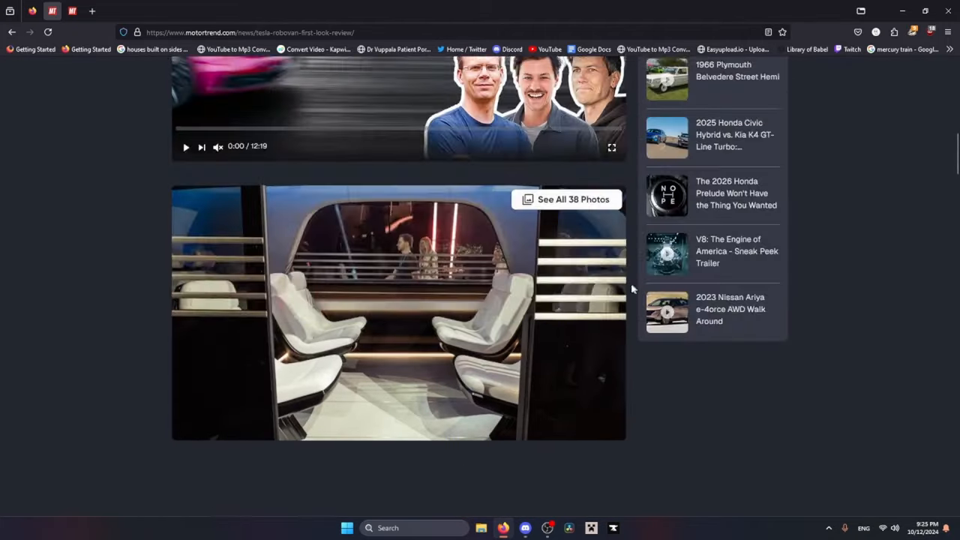
scroll("up", 3)
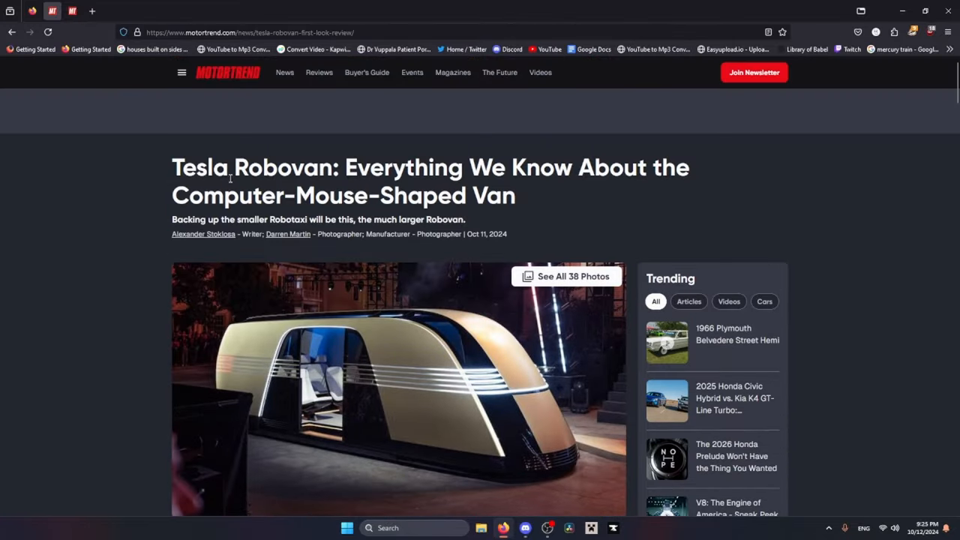
scroll("down", 3)
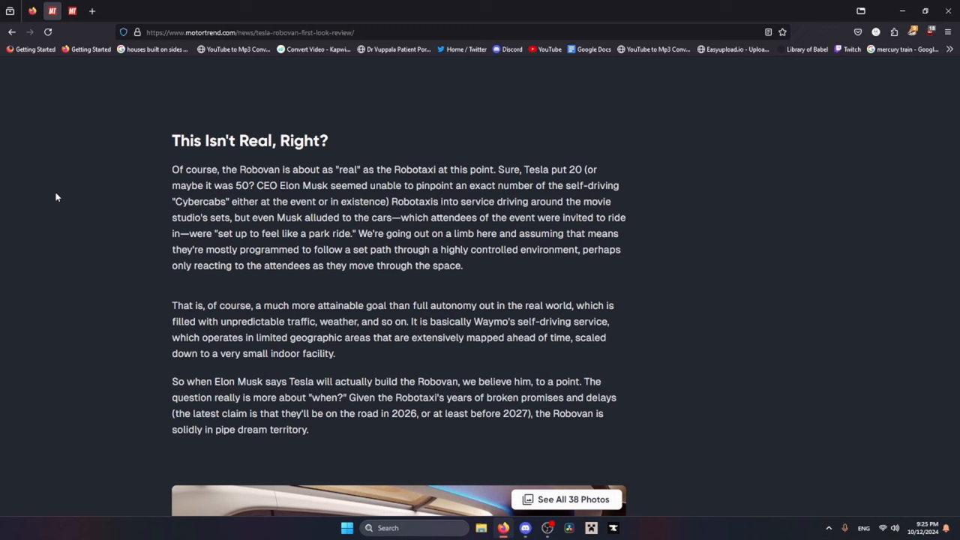
mouse_move(69, 194)
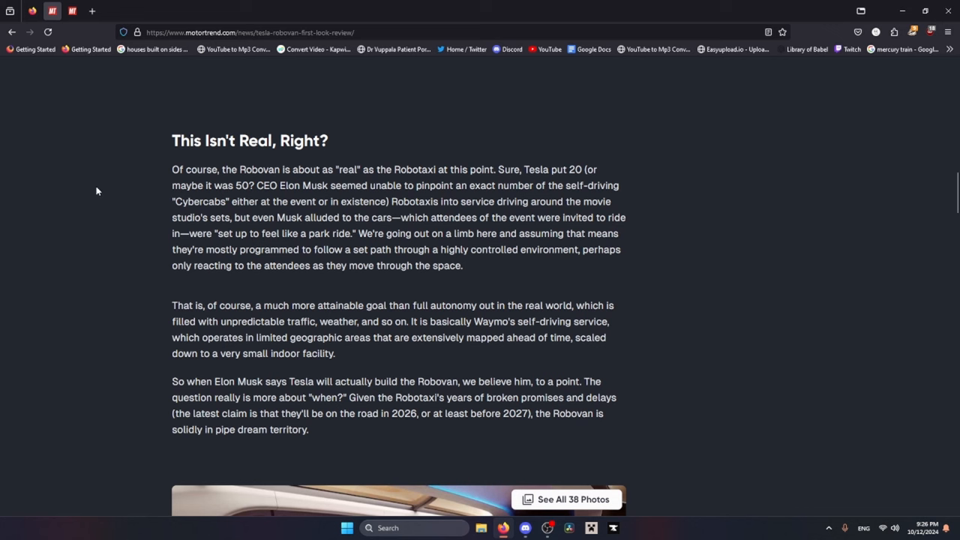
mouse_move(166, 131)
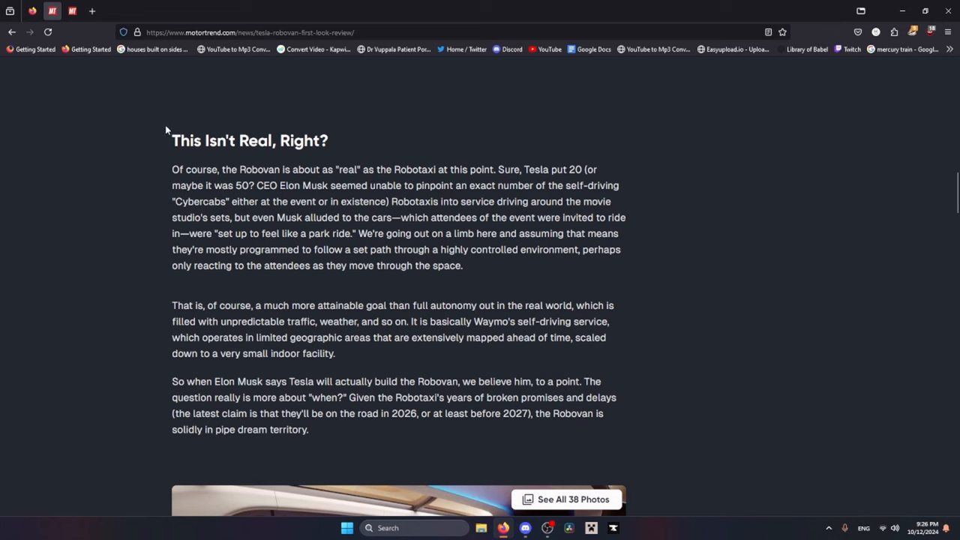
mouse_move(127, 130)
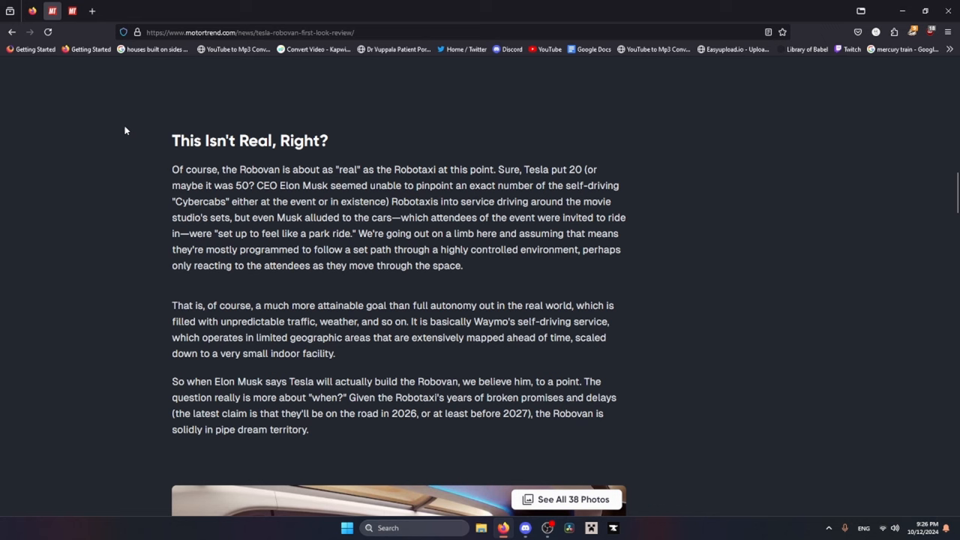
mouse_move(117, 126)
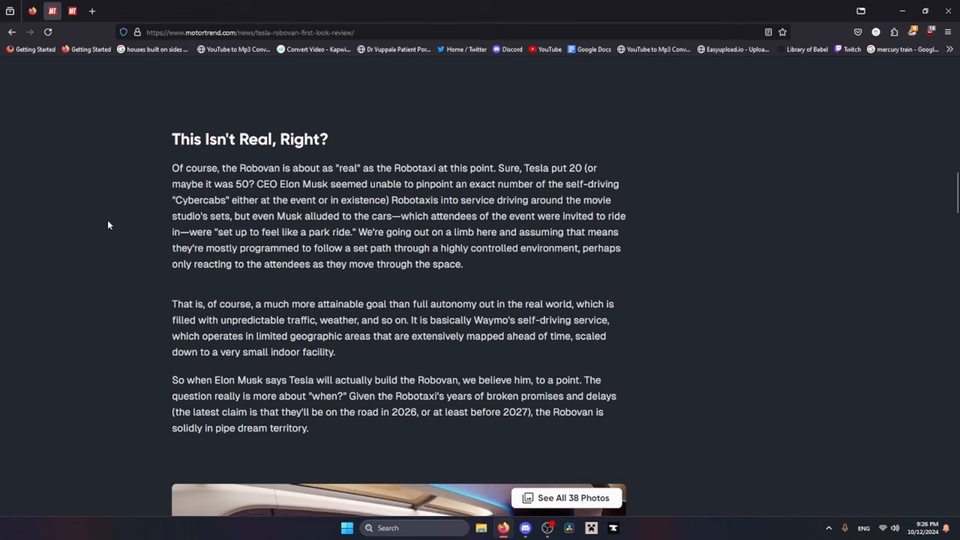
scroll("down", 3)
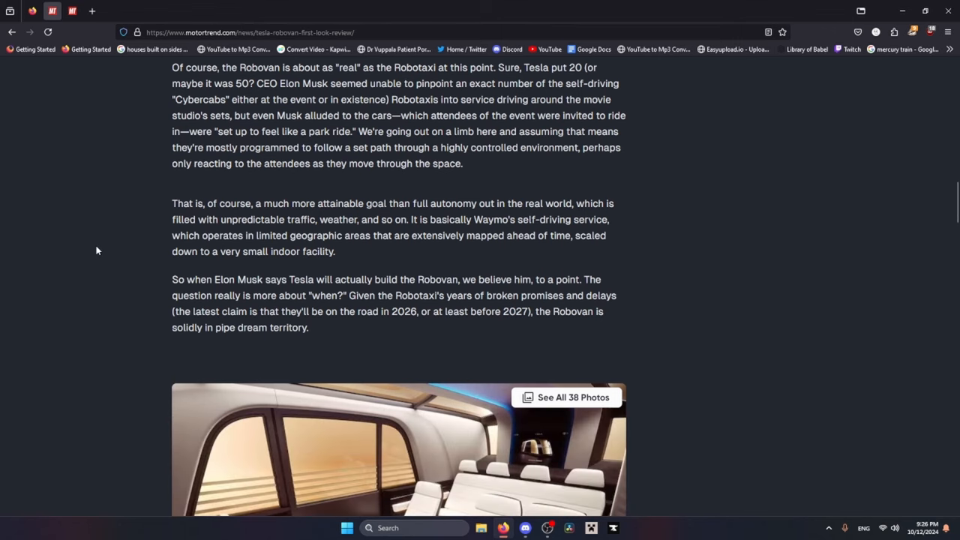
scroll("up", 3)
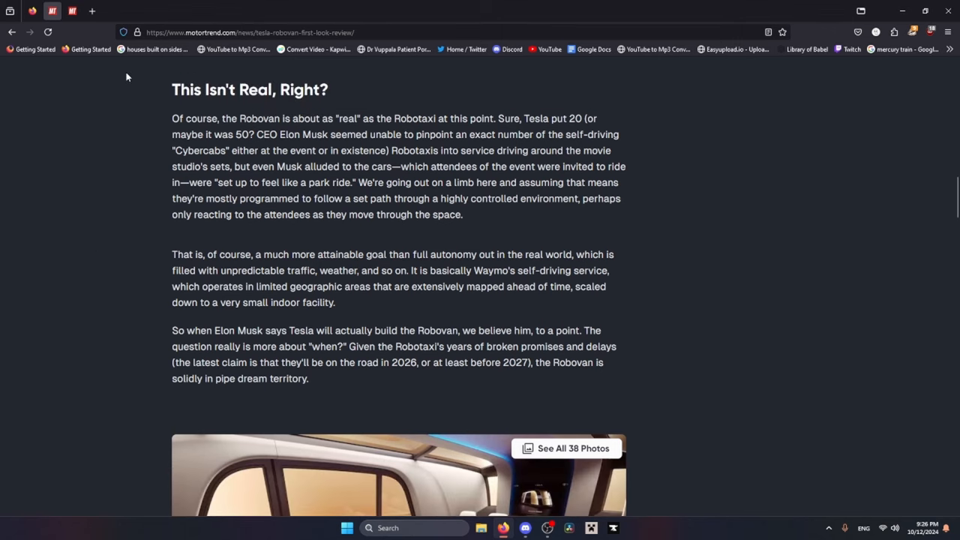
mouse_move(107, 256)
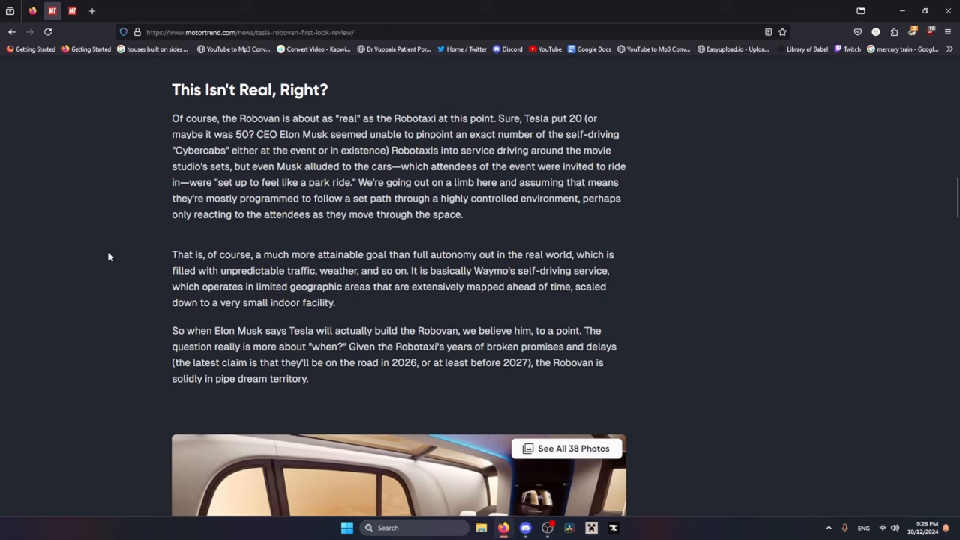
mouse_move(361, 181)
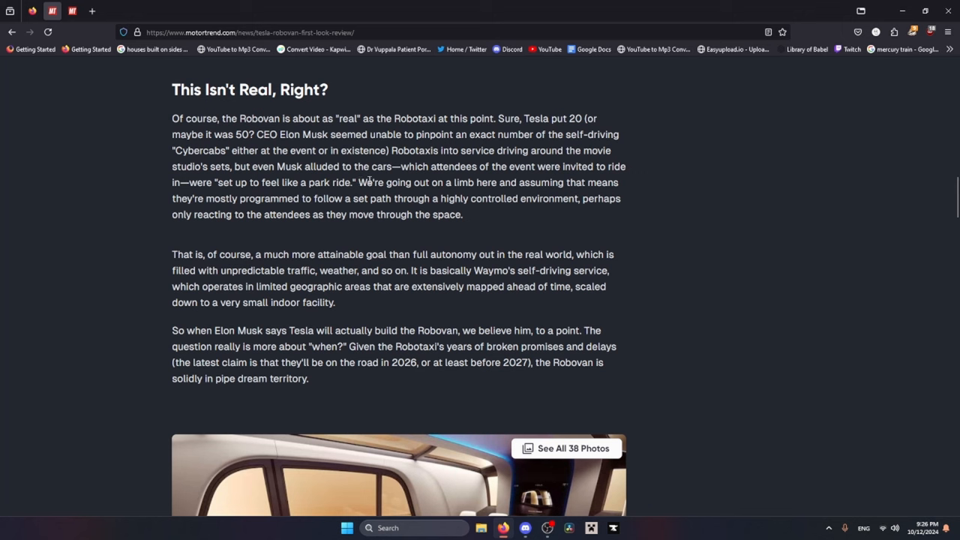
left_click_drag(359, 183, 255, 198)
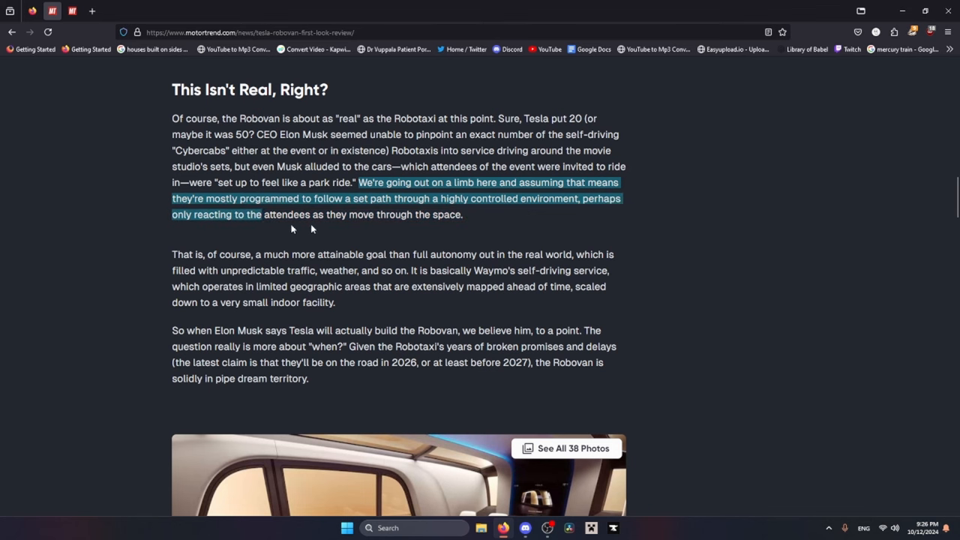
left_click(7, 221)
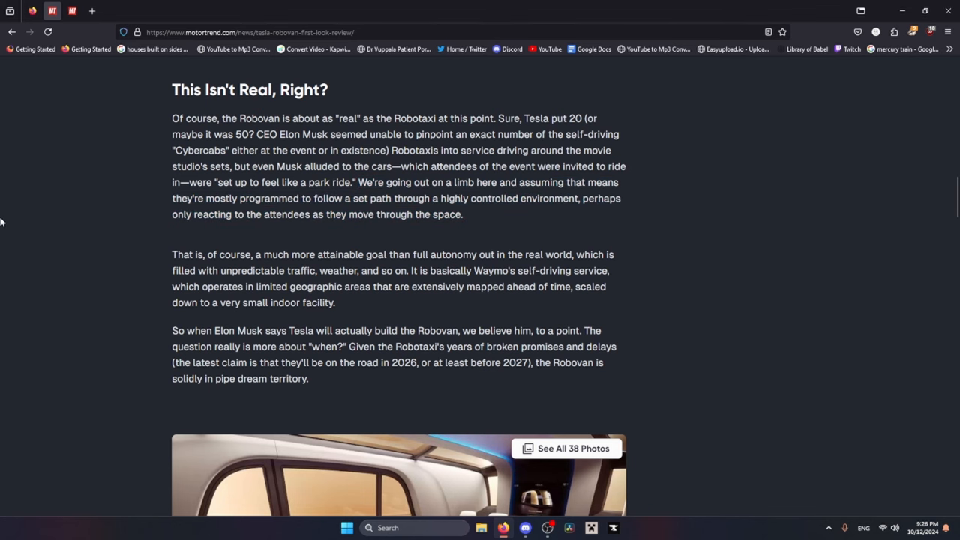
scroll("down", 3)
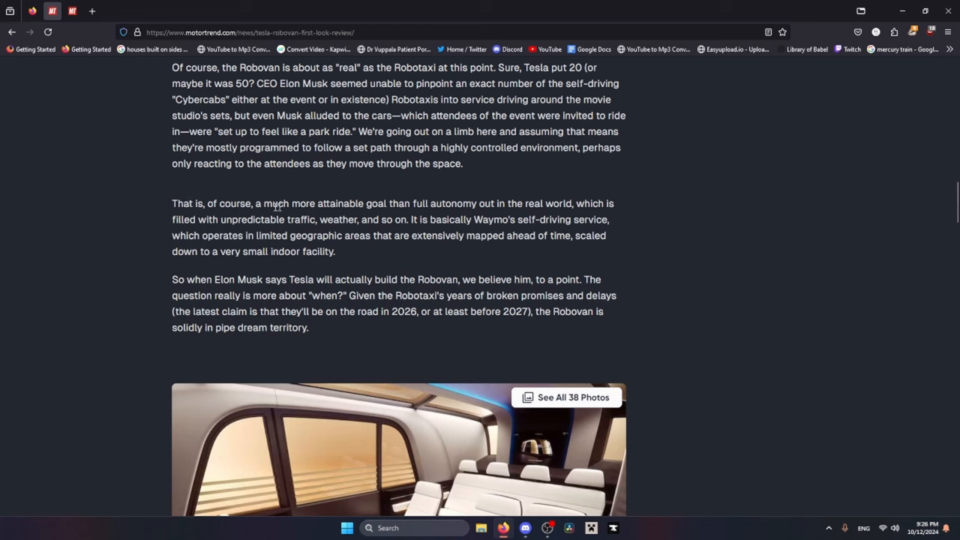
left_click_drag(264, 203, 574, 204)
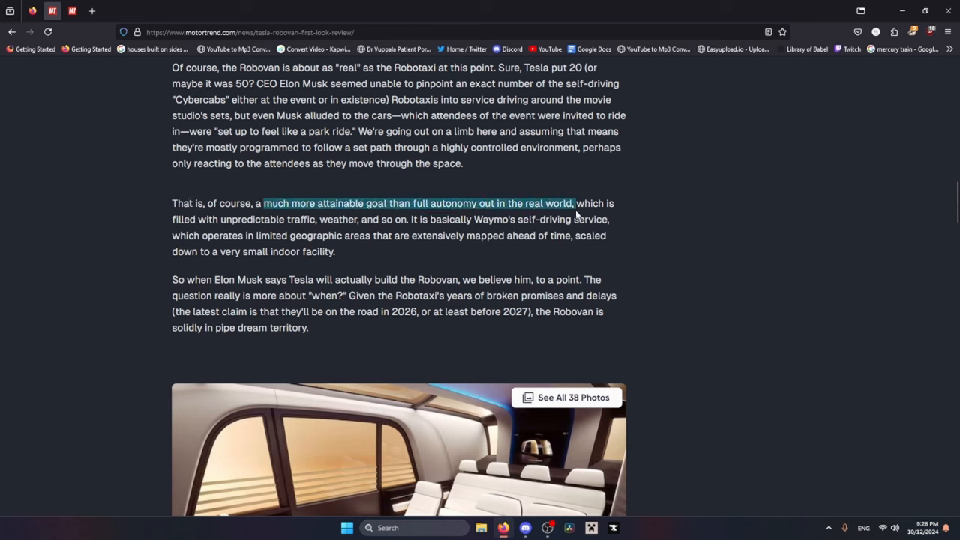
left_click_drag(574, 203, 341, 235)
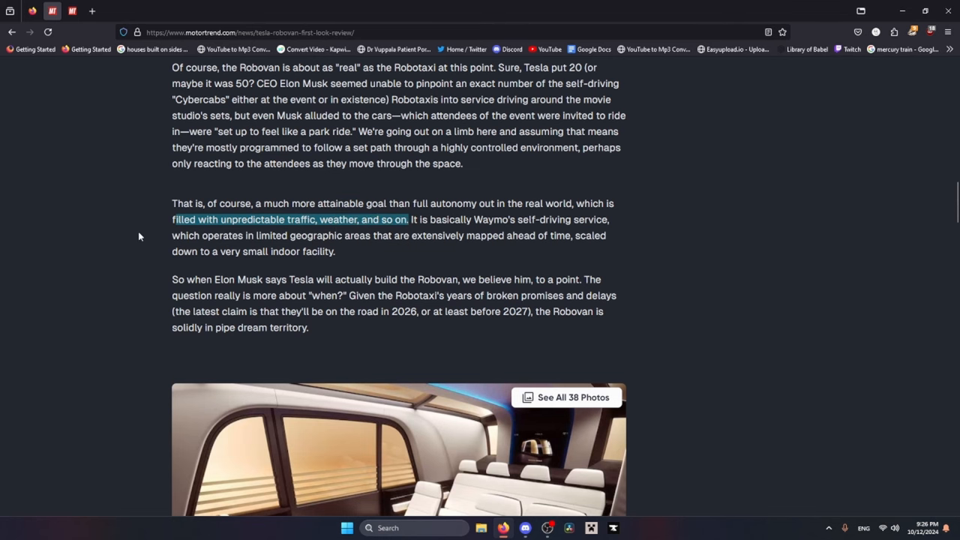
scroll("down", 3)
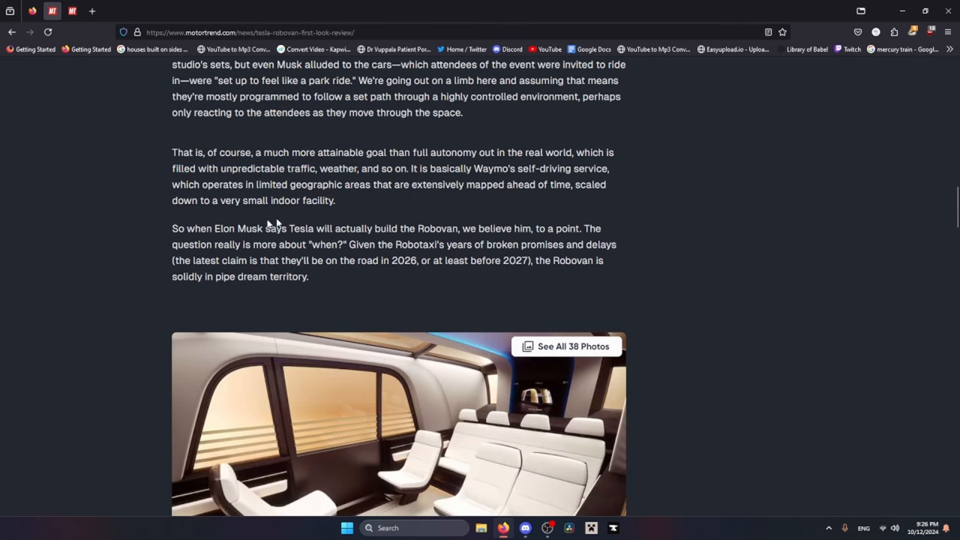
left_click_drag(335, 229, 412, 229)
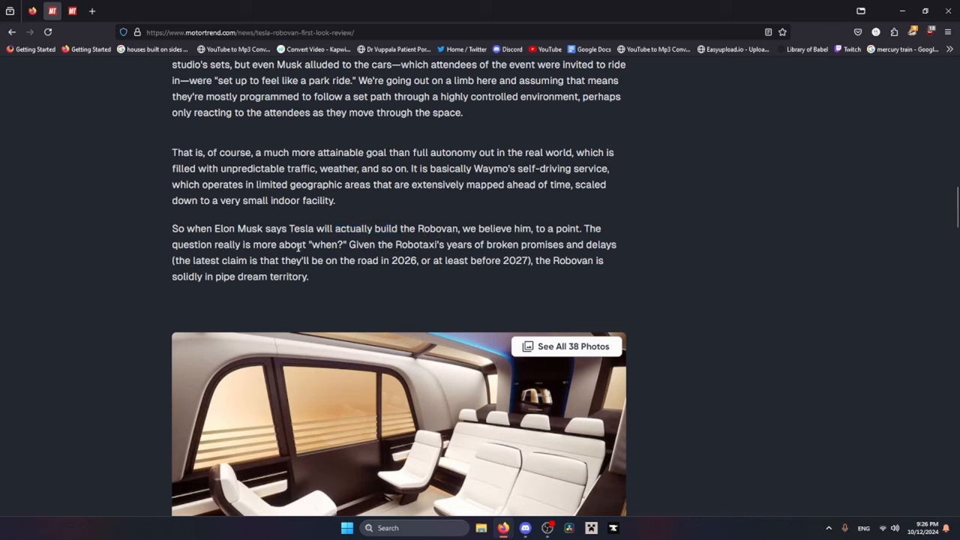
mouse_move(465, 260)
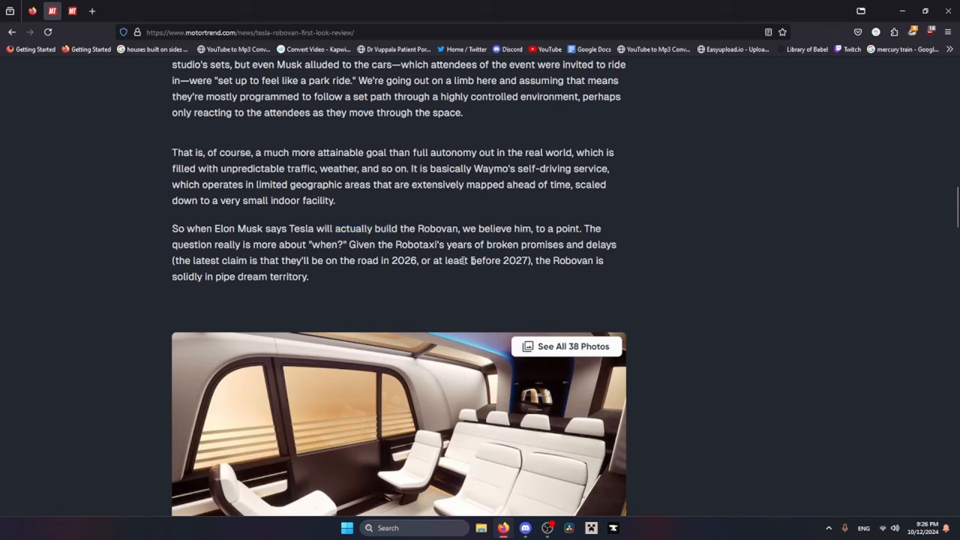
mouse_move(443, 281)
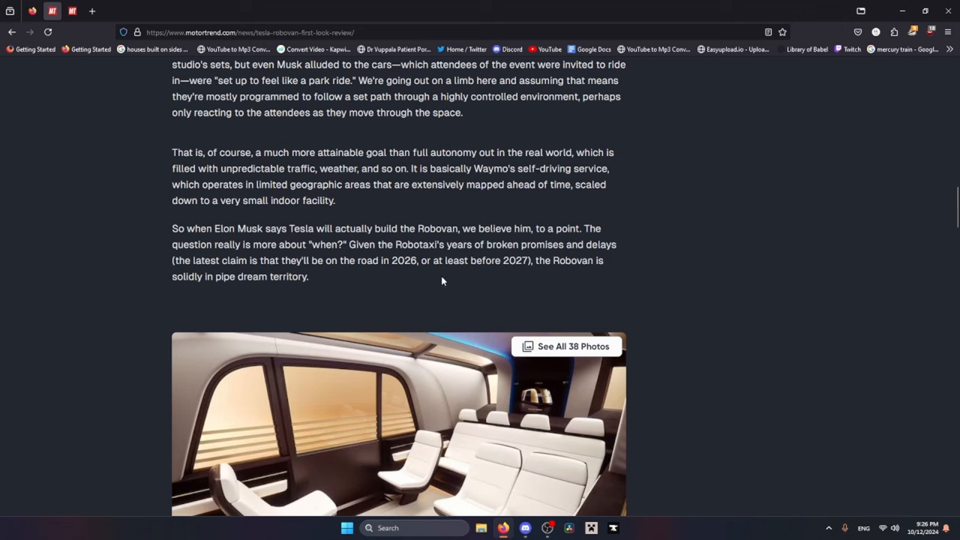
mouse_move(568, 264)
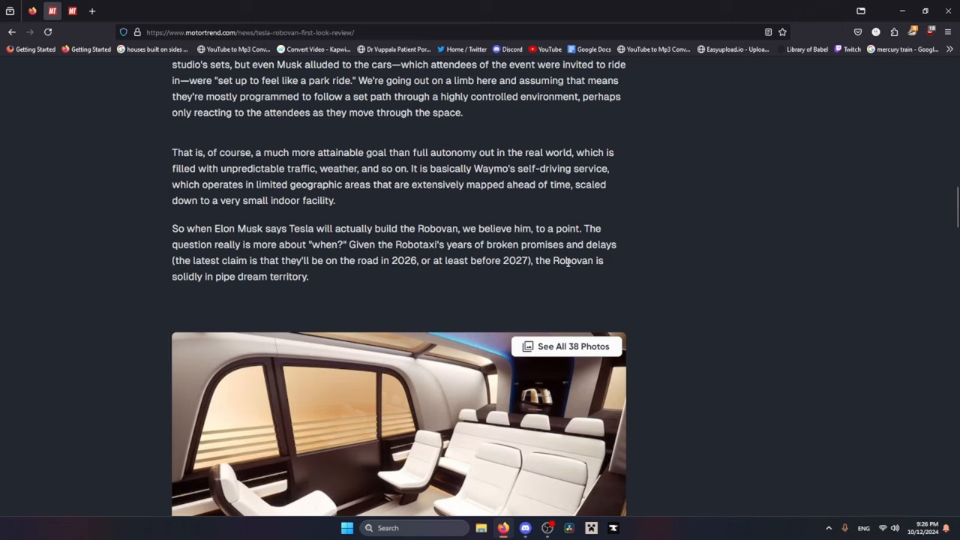
mouse_move(389, 263)
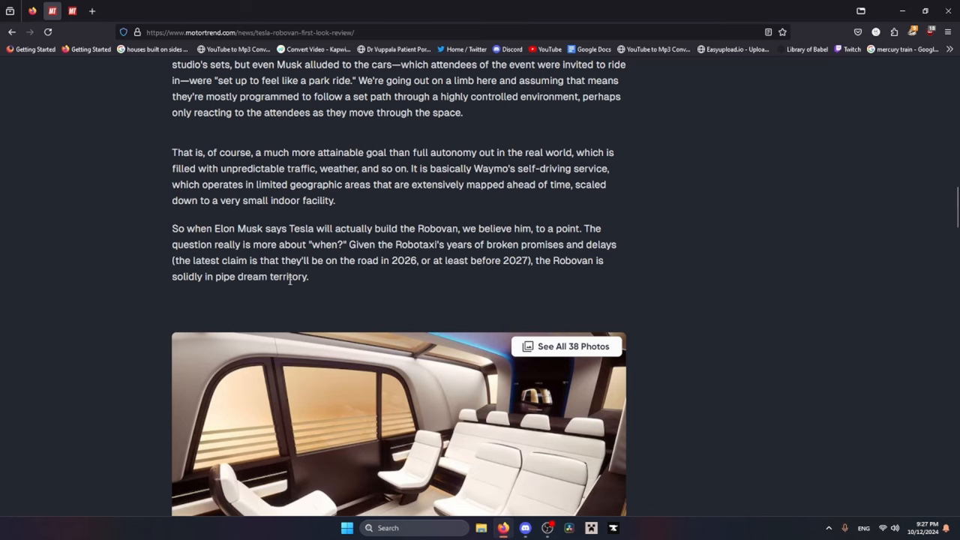
mouse_move(184, 280)
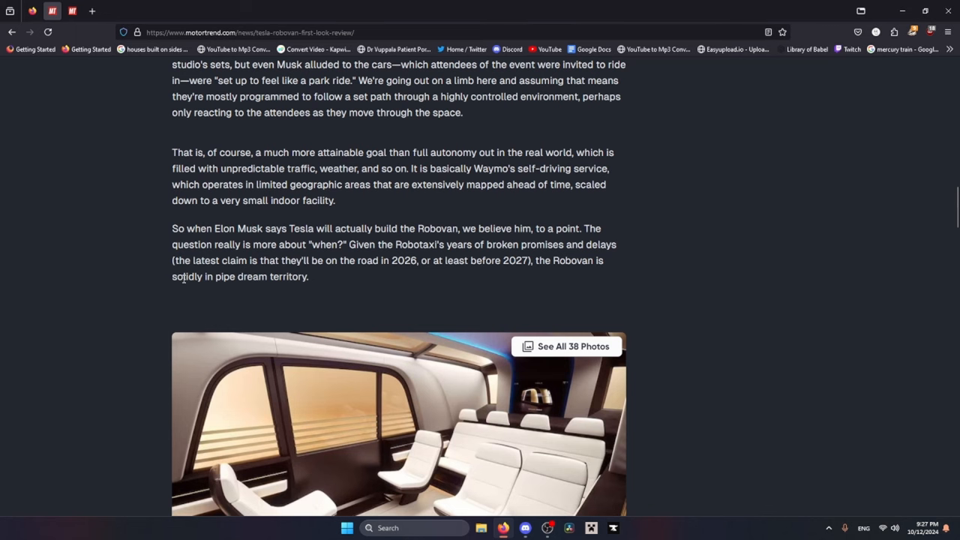
scroll("down", 3)
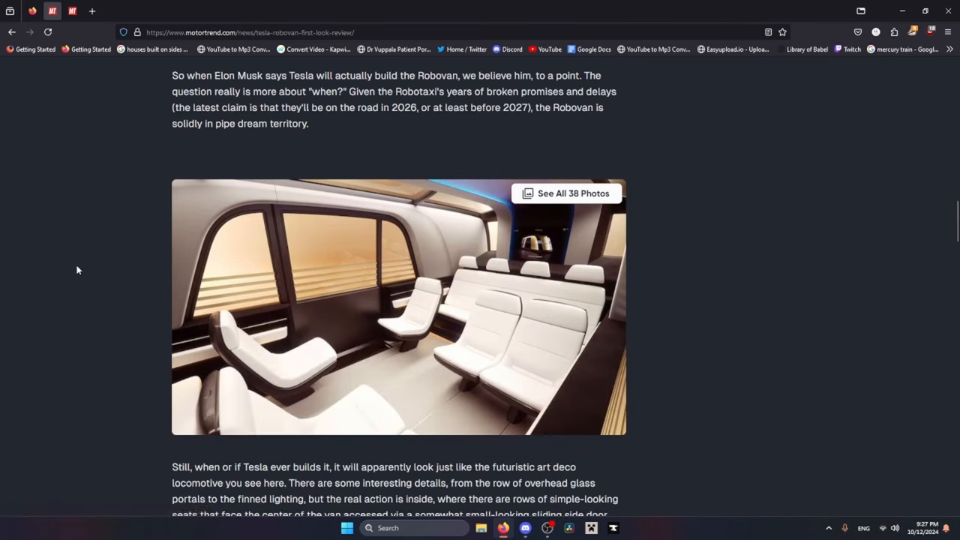
scroll("down", 3)
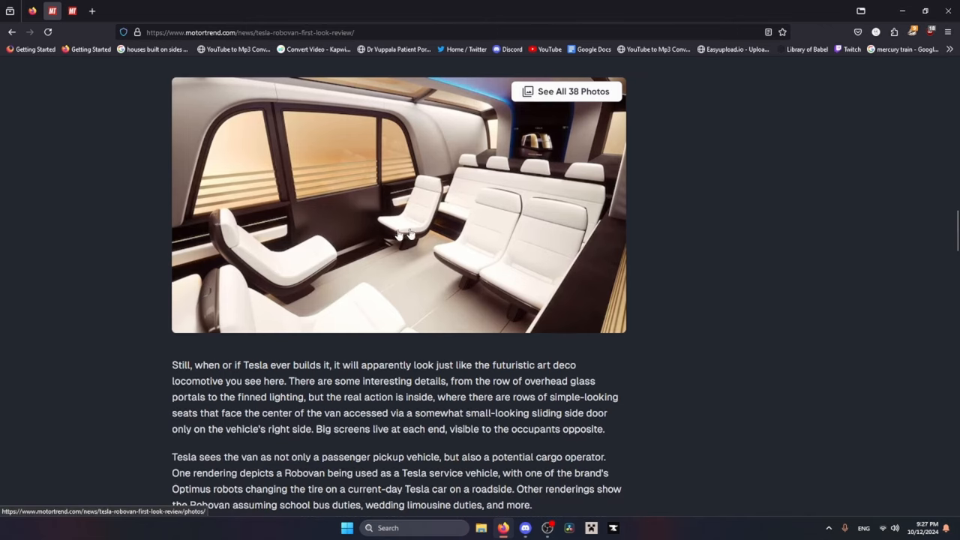
mouse_move(379, 222)
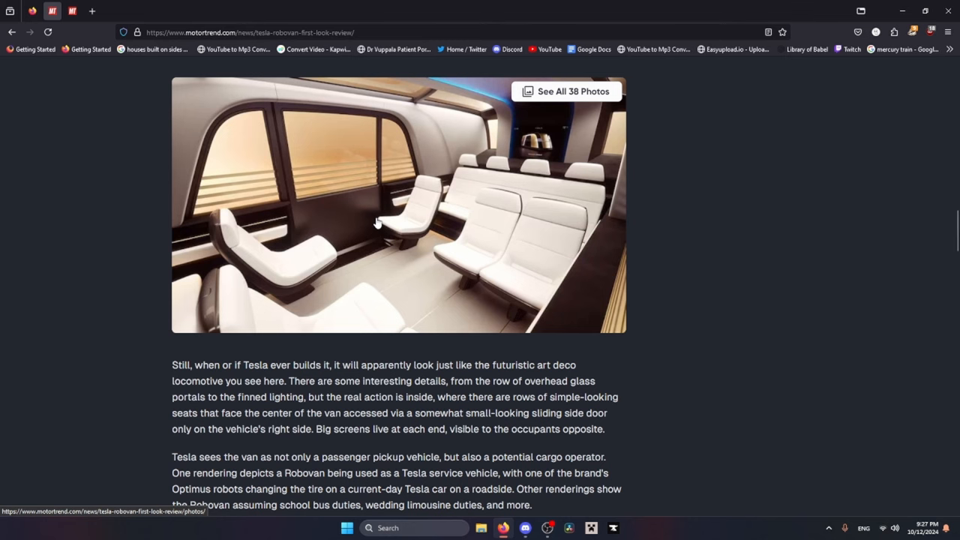
scroll("down", 3)
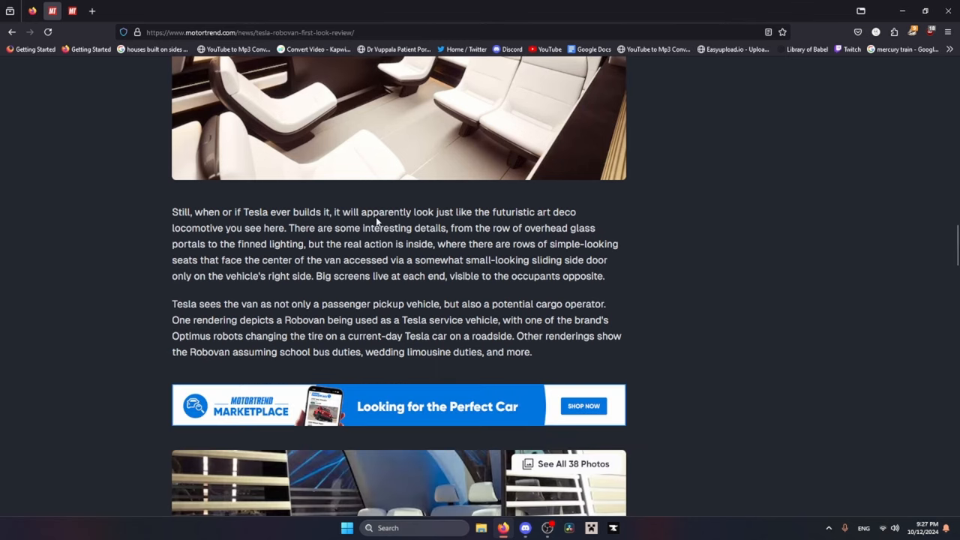
scroll("down", 3)
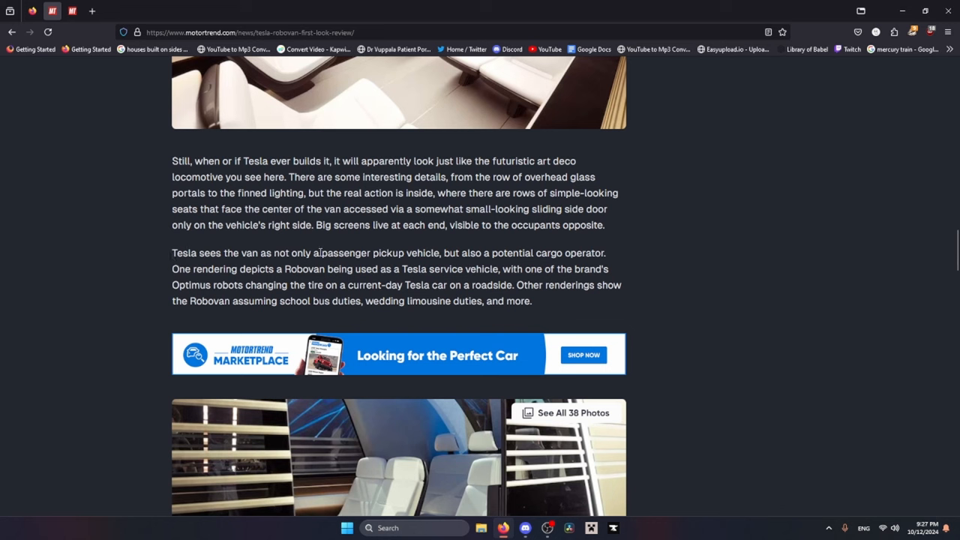
mouse_move(458, 262)
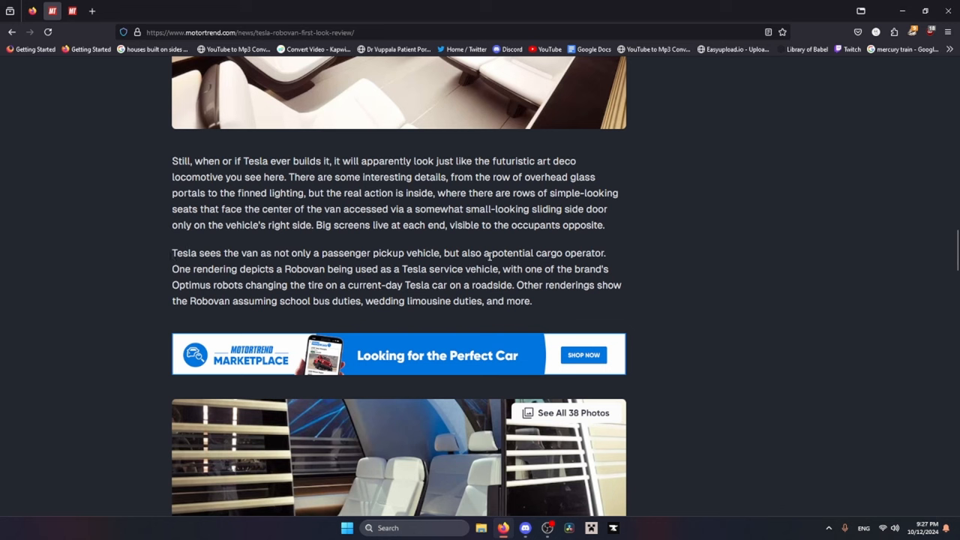
left_click_drag(484, 253, 605, 253)
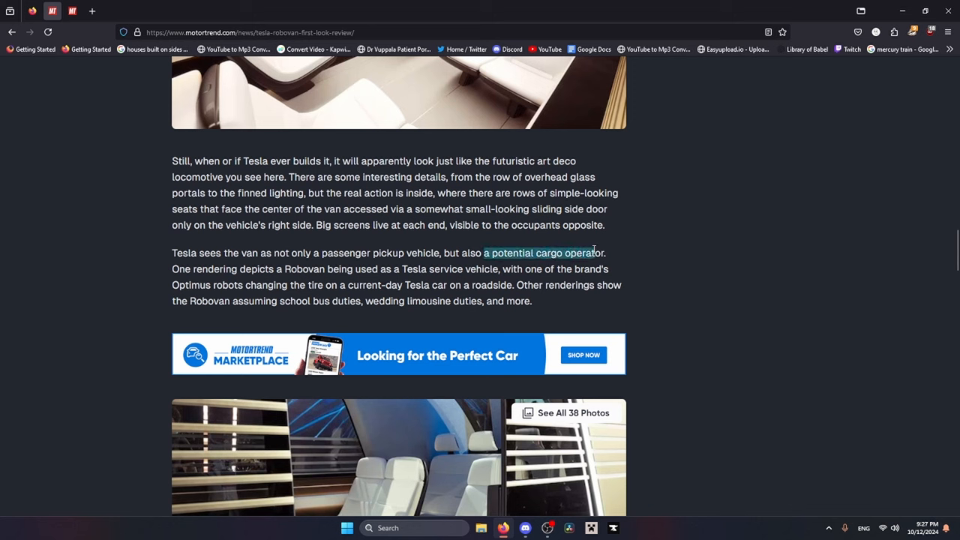
left_click_drag(595, 253, 608, 253)
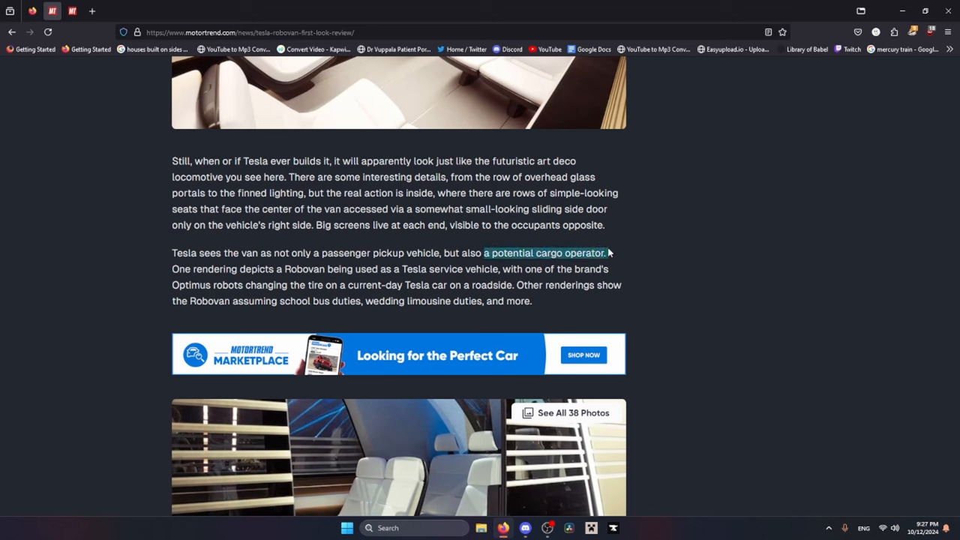
scroll("down", 3)
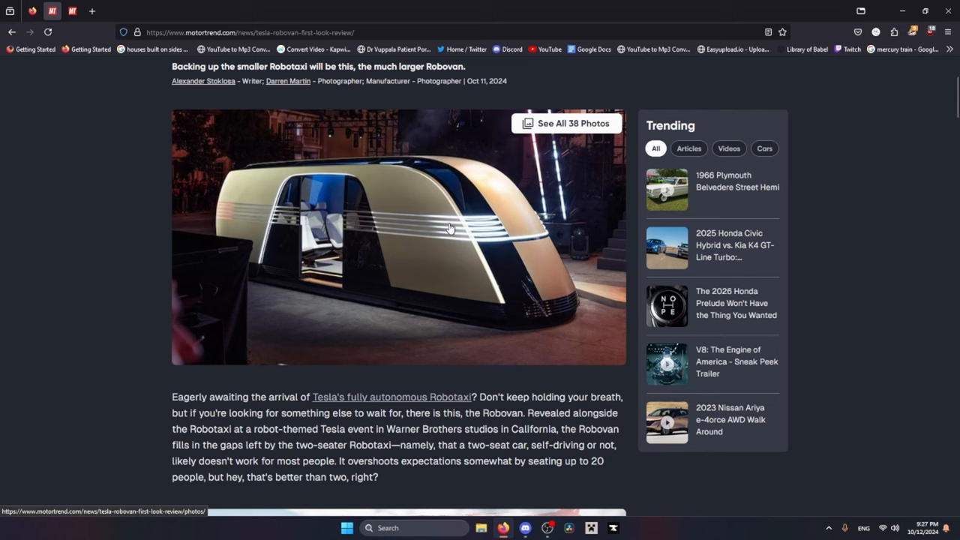
mouse_move(445, 231)
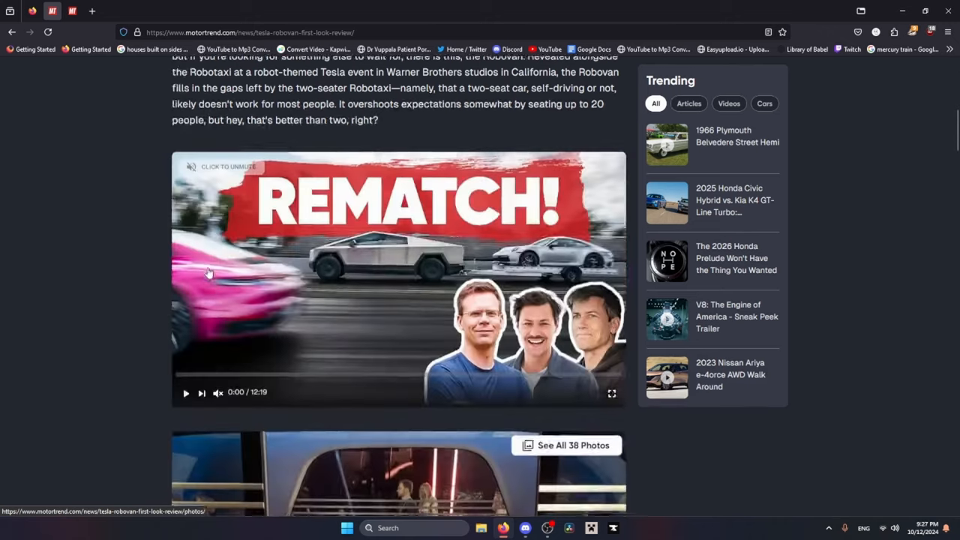
scroll("down", 3)
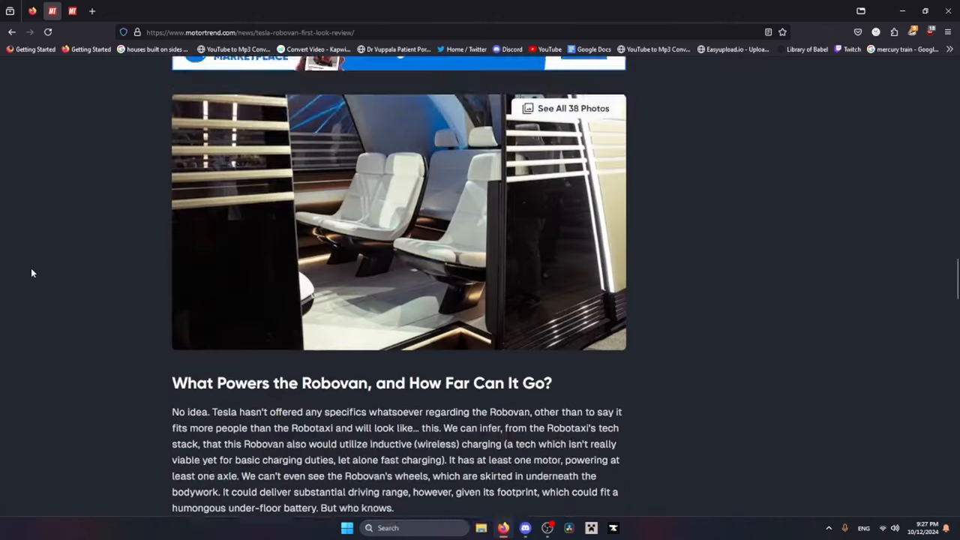
scroll("down", 3)
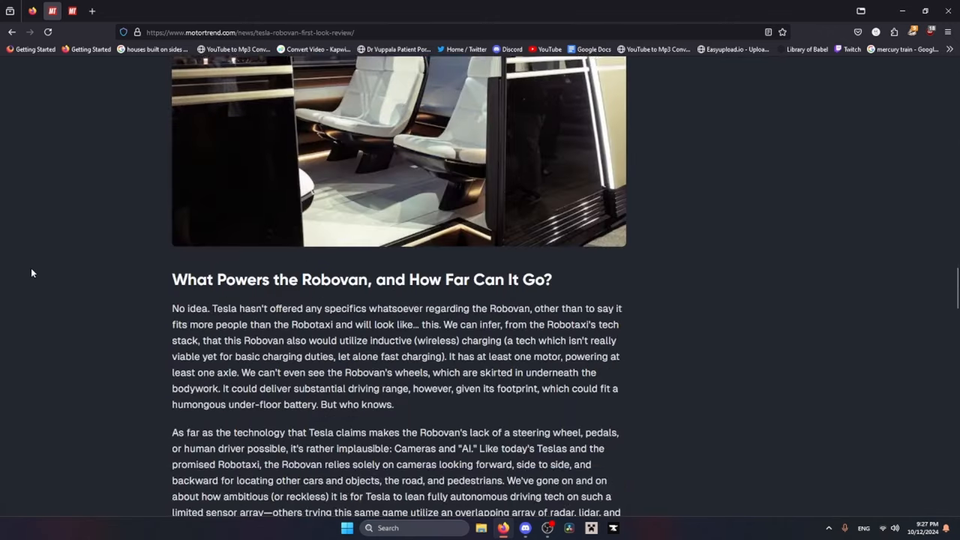
scroll("down", 3)
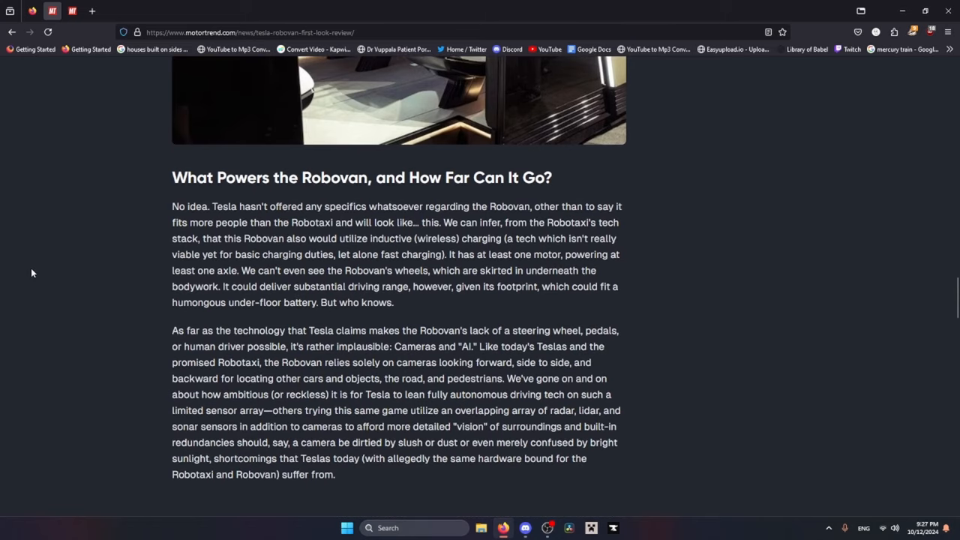
scroll("up", 3)
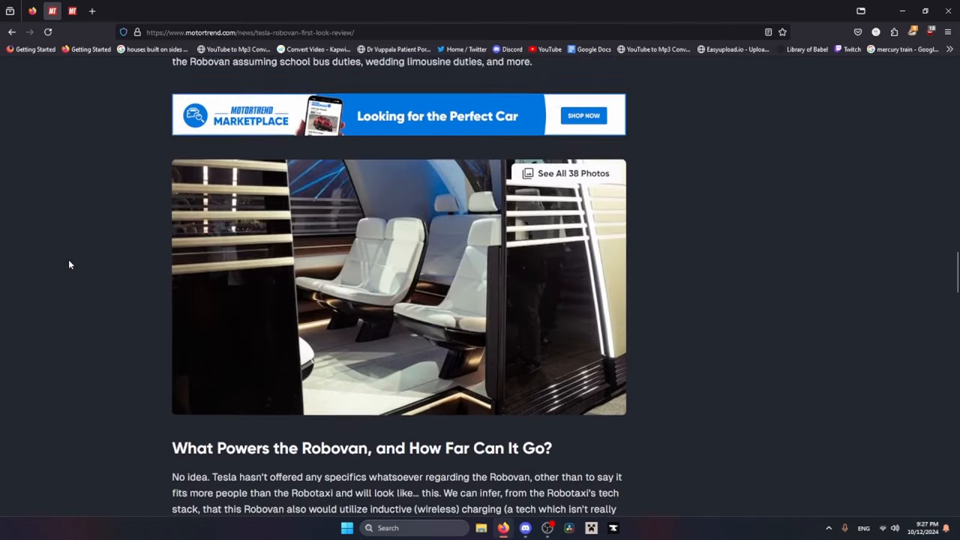
scroll("down", 3)
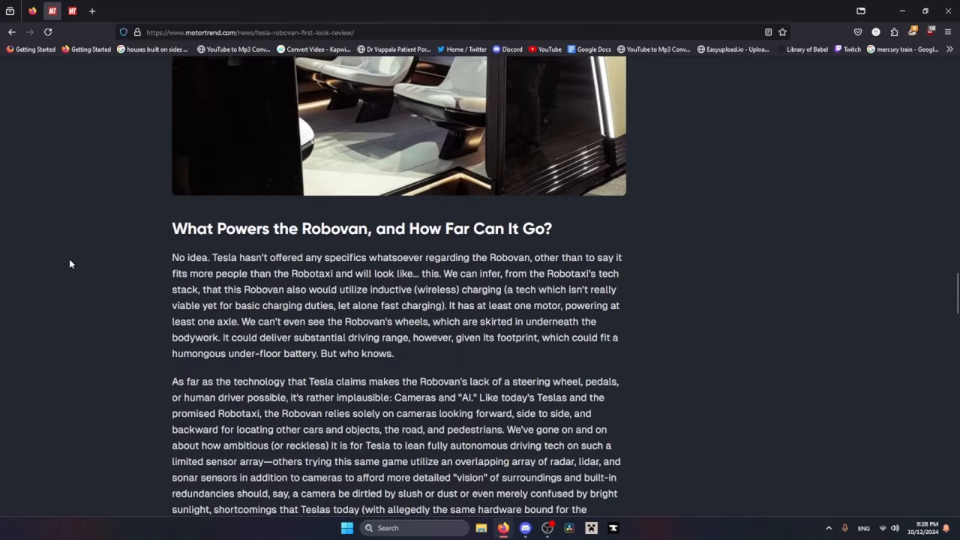
mouse_move(328, 375)
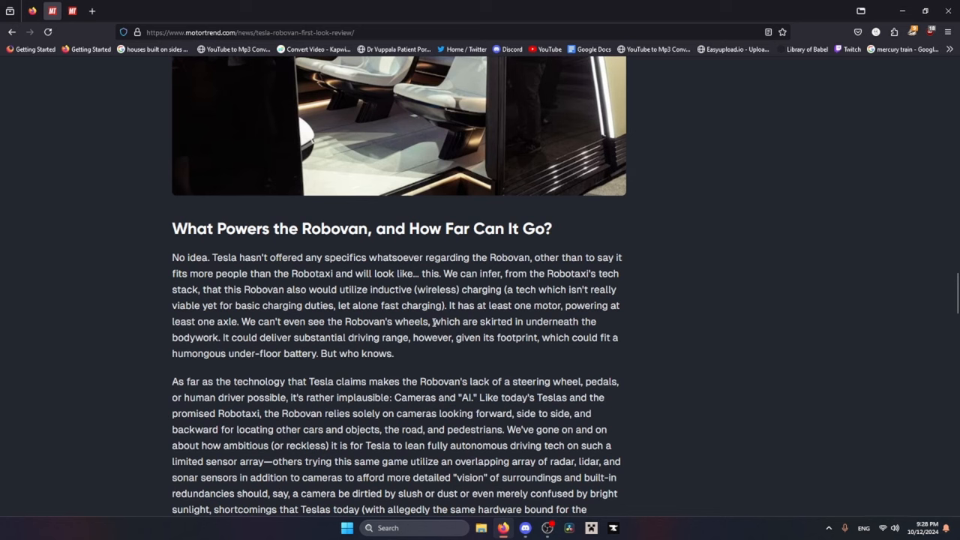
left_click_drag(433, 321, 220, 338)
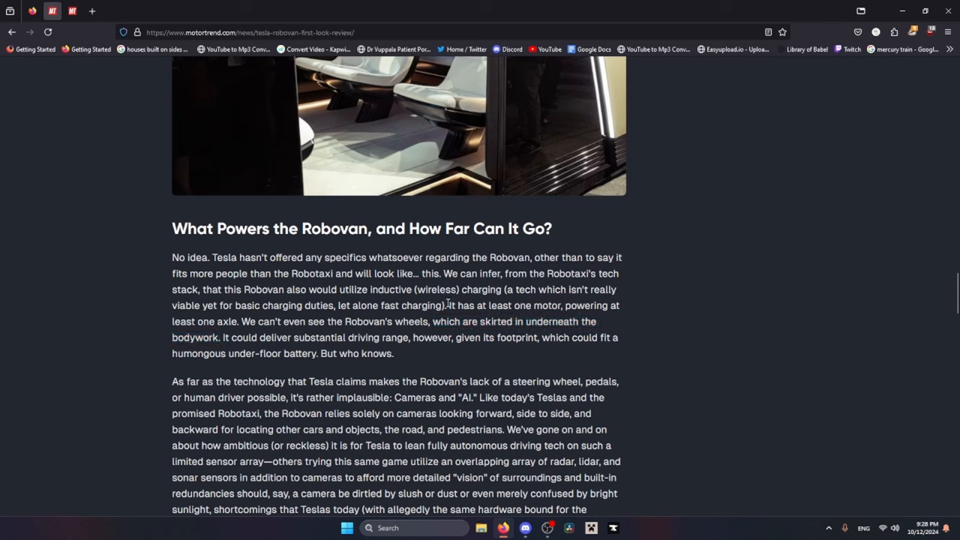
left_click_drag(448, 305, 245, 322)
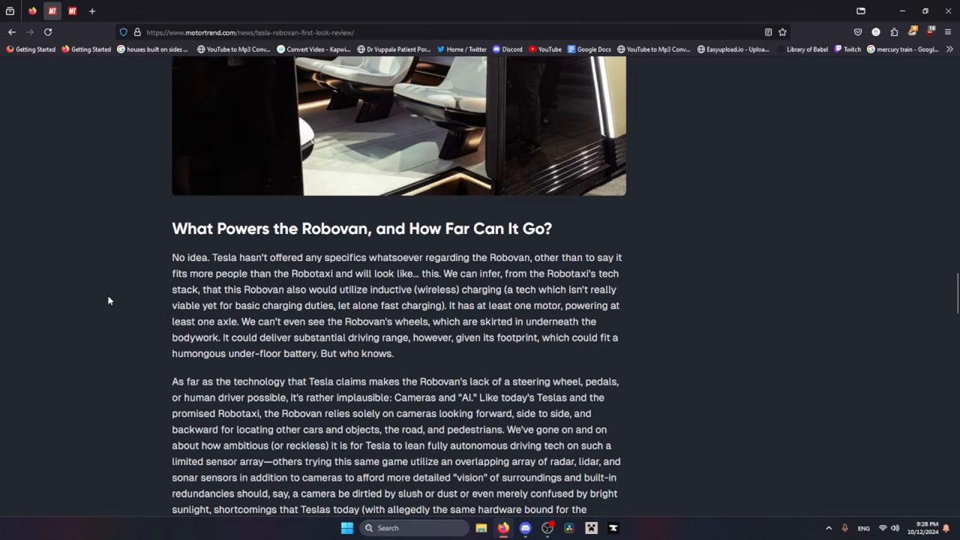
scroll("down", 3)
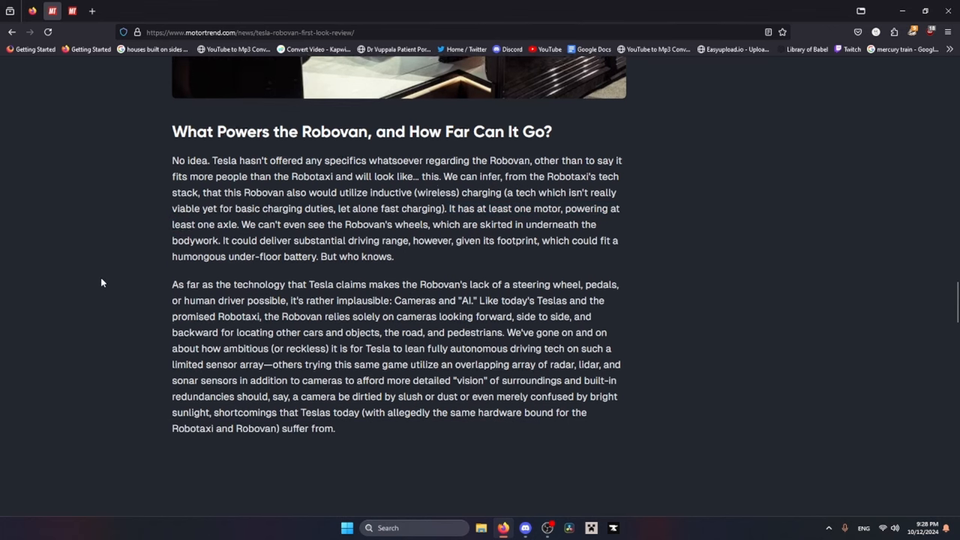
scroll("down", 3)
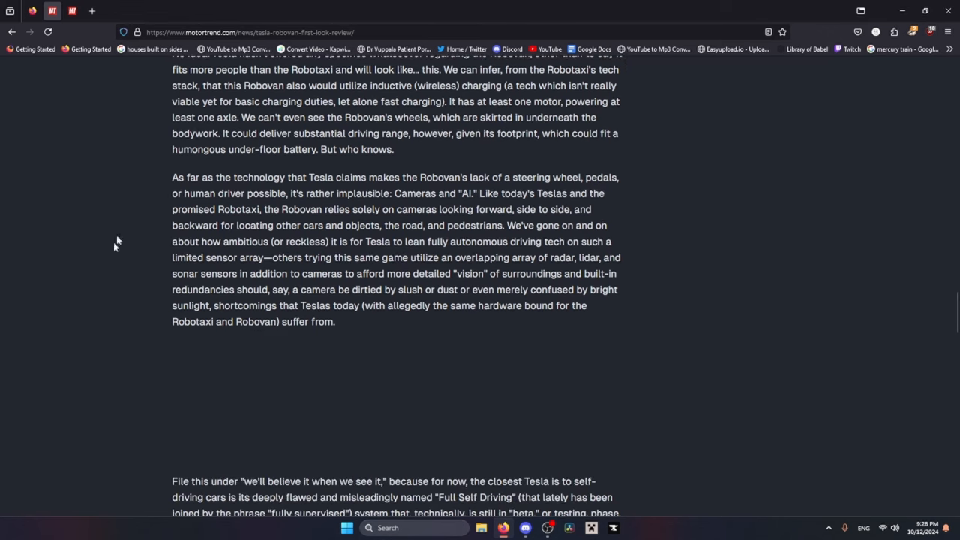
scroll("up", 3)
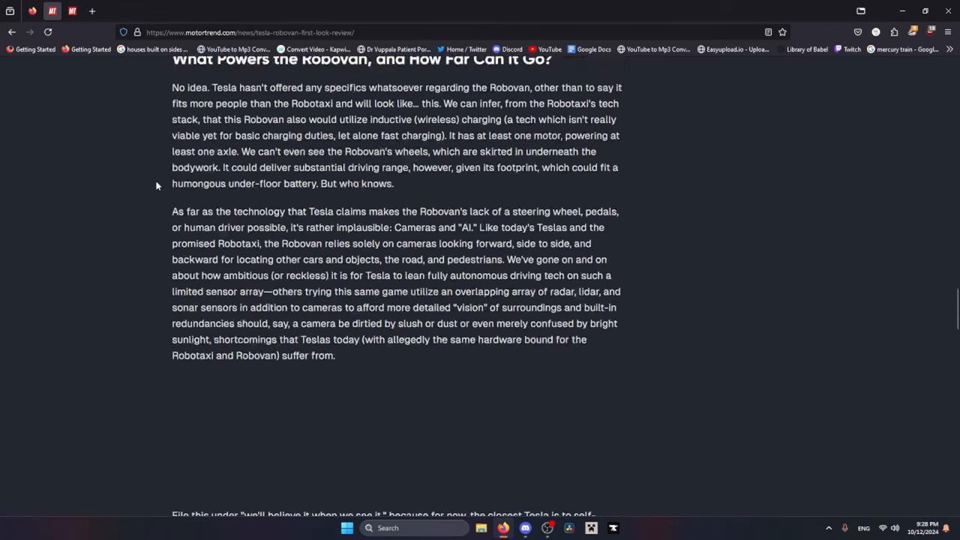
scroll("up", 3)
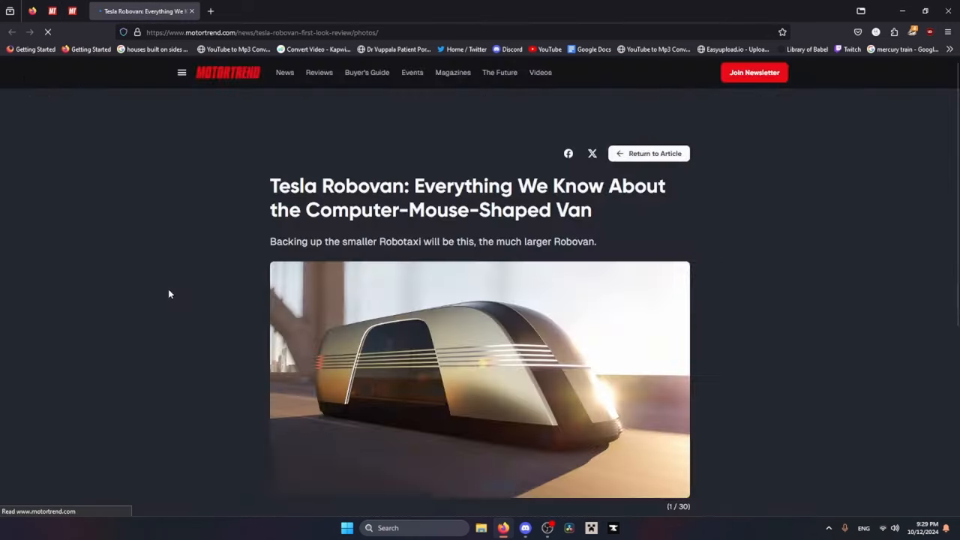
Step: Page the Robovan gallery past the cabin and doorway shots to image 7 of 30
right_click(647, 339)
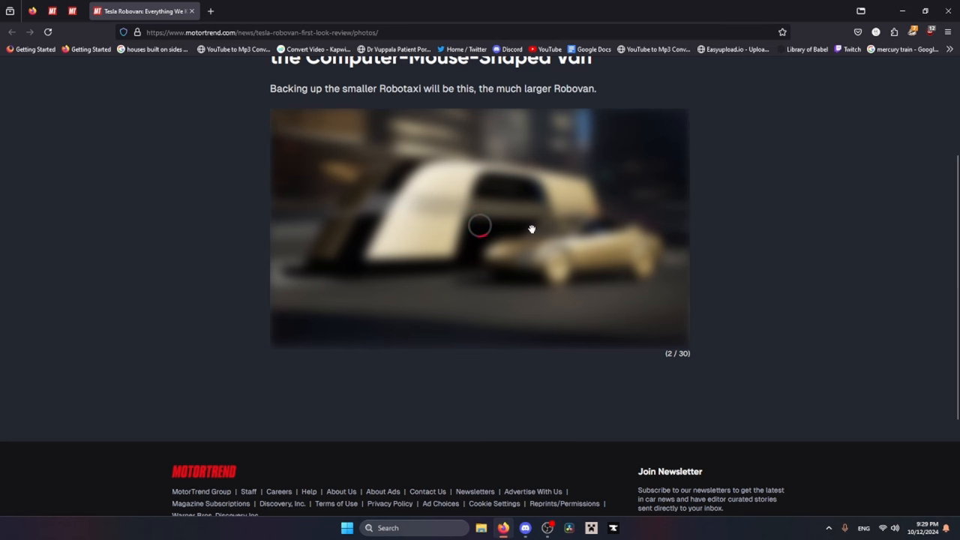
scroll("up", 3)
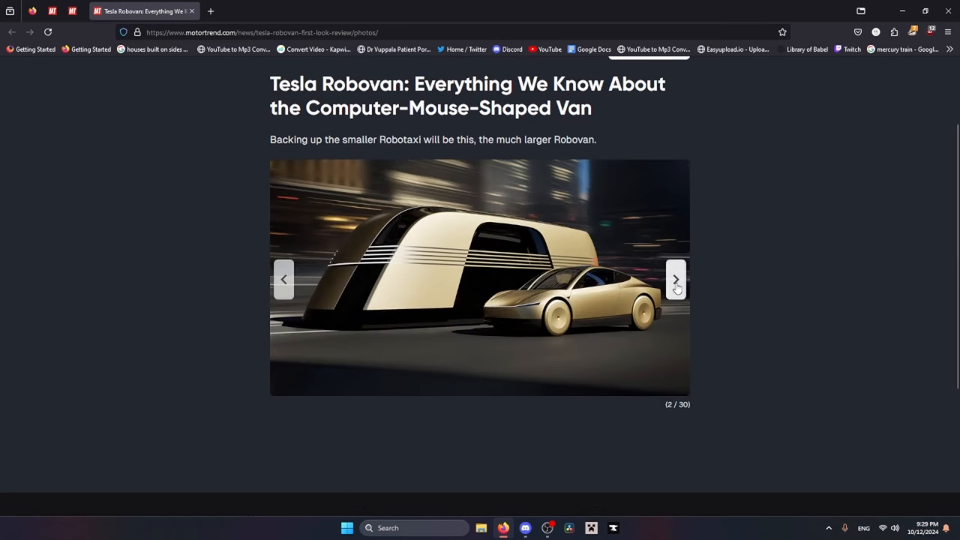
left_click(676, 279)
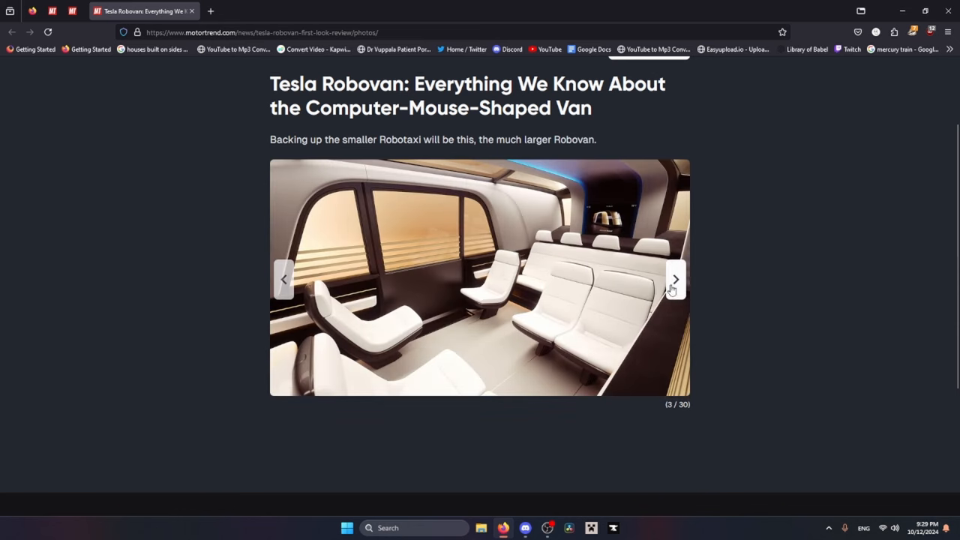
left_click(675, 279)
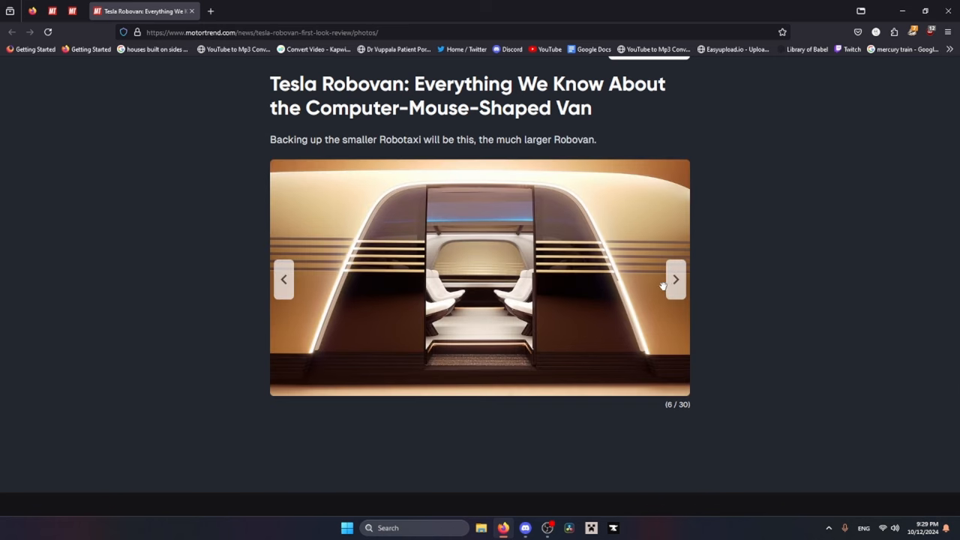
mouse_move(629, 306)
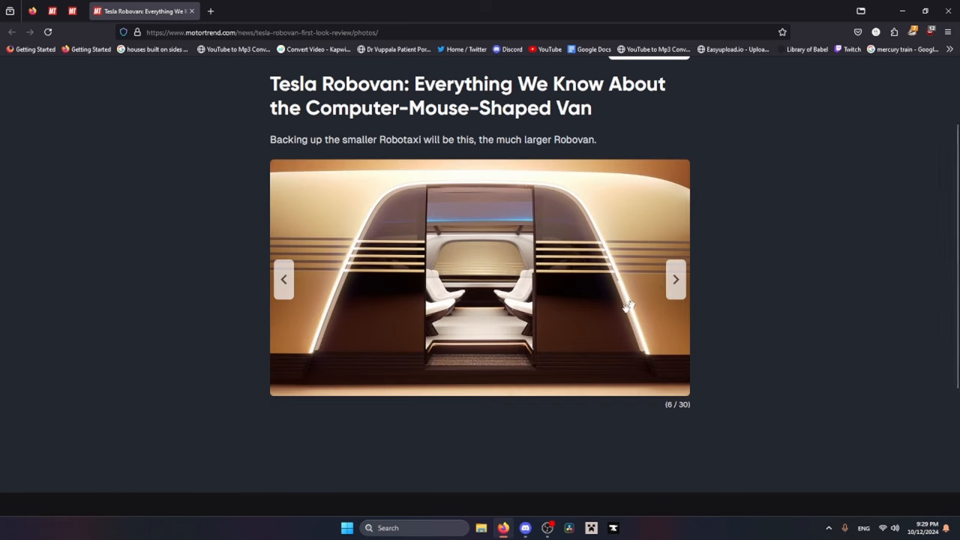
left_click(674, 279)
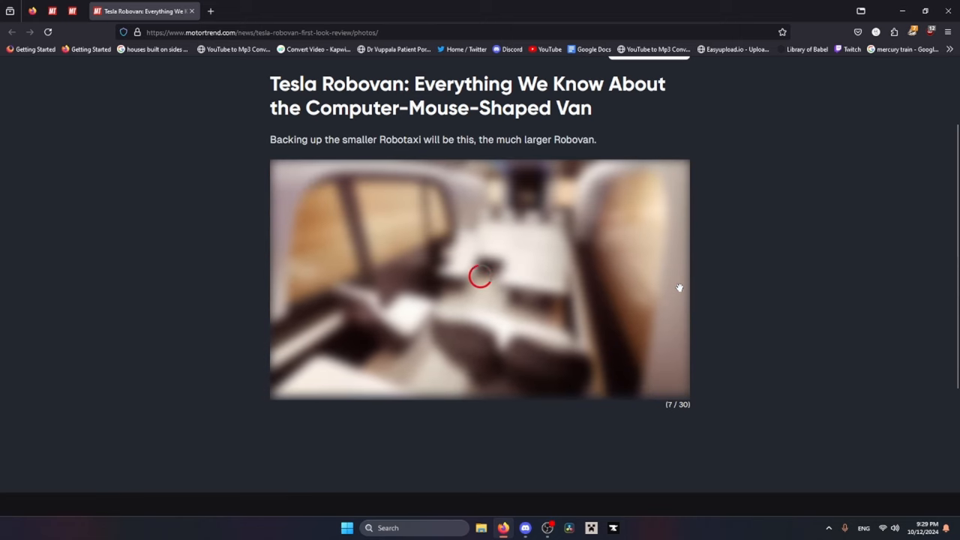
mouse_move(651, 391)
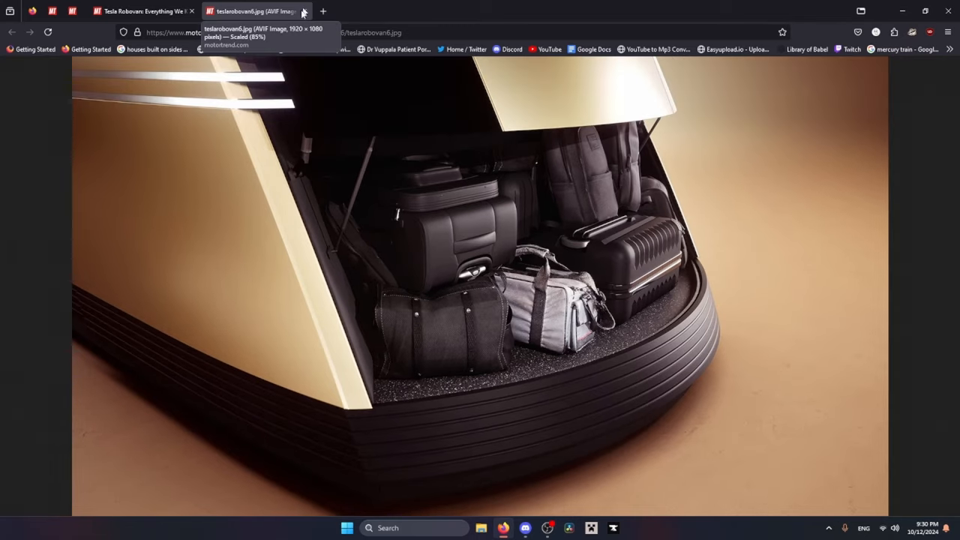
Step: Close the luggage photo tab, page through more gallery photos, and return to the article
left_click(303, 11)
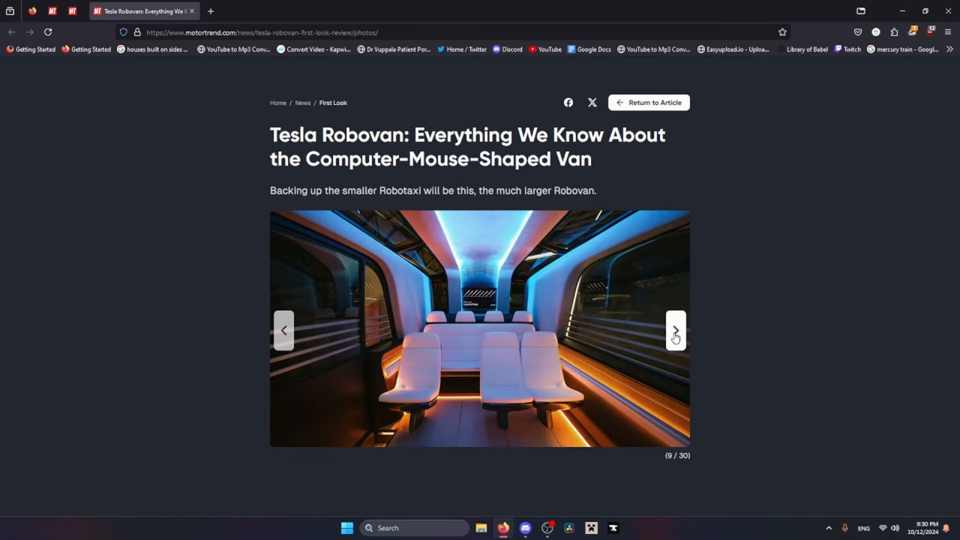
left_click(674, 330)
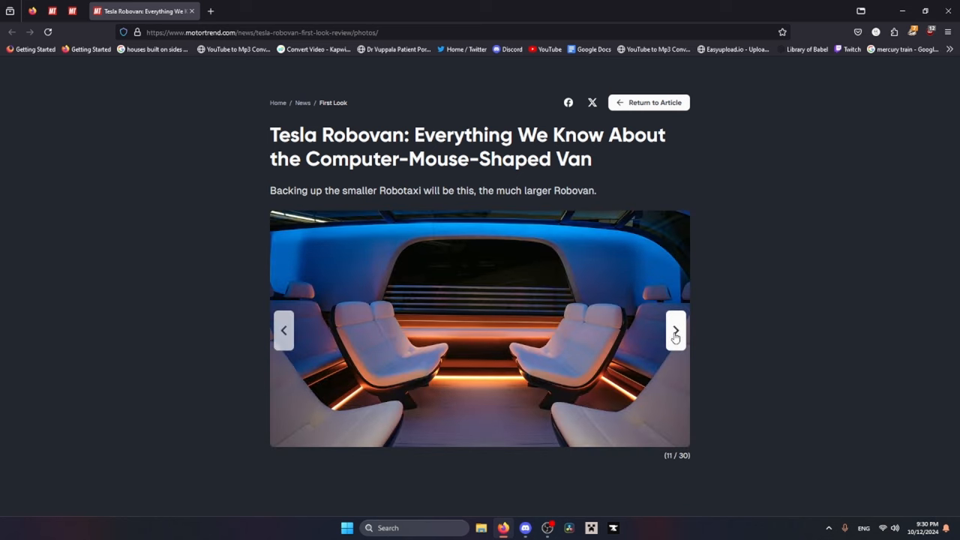
left_click(674, 330)
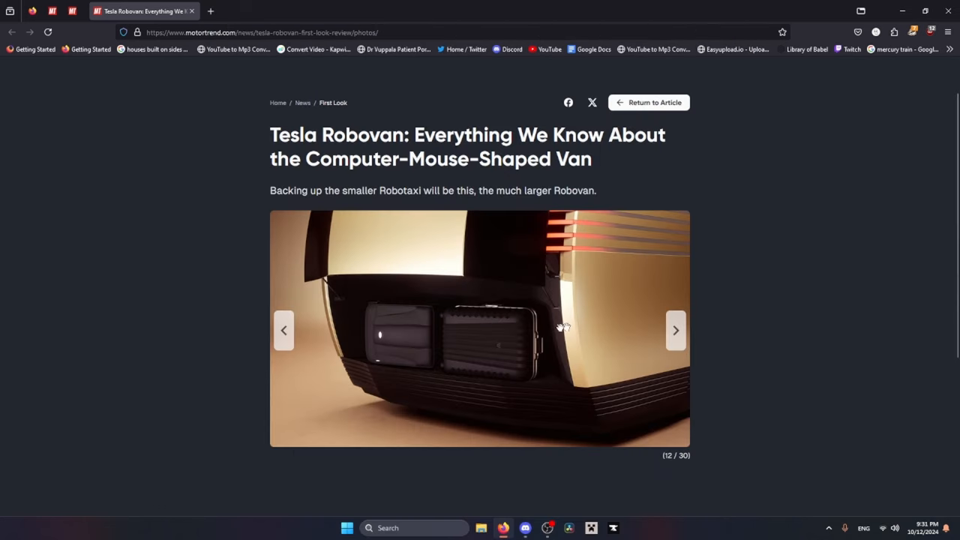
mouse_move(545, 423)
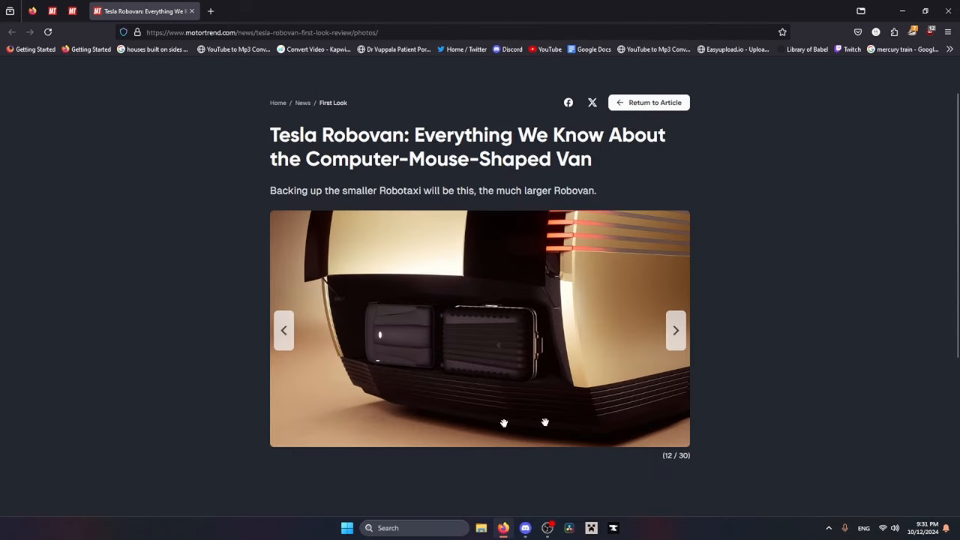
mouse_move(414, 394)
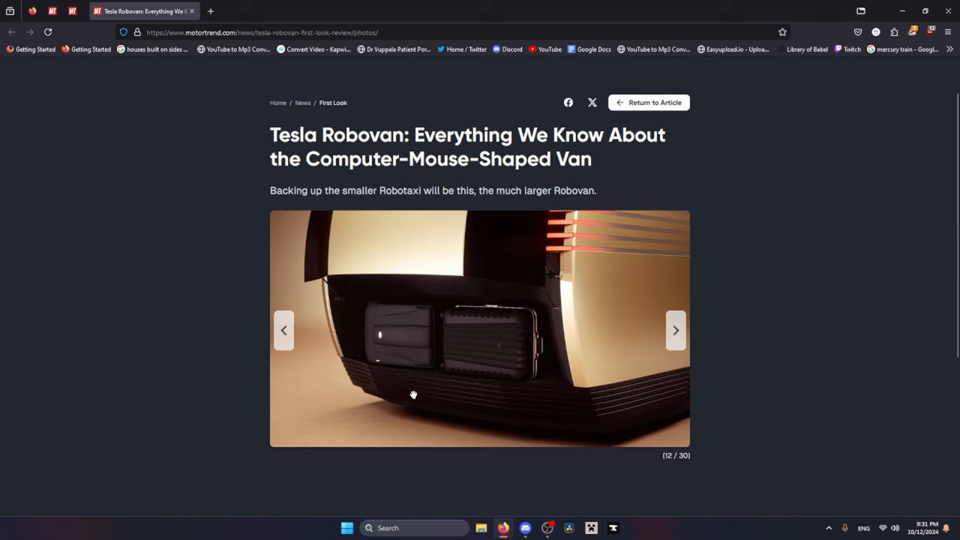
mouse_move(367, 424)
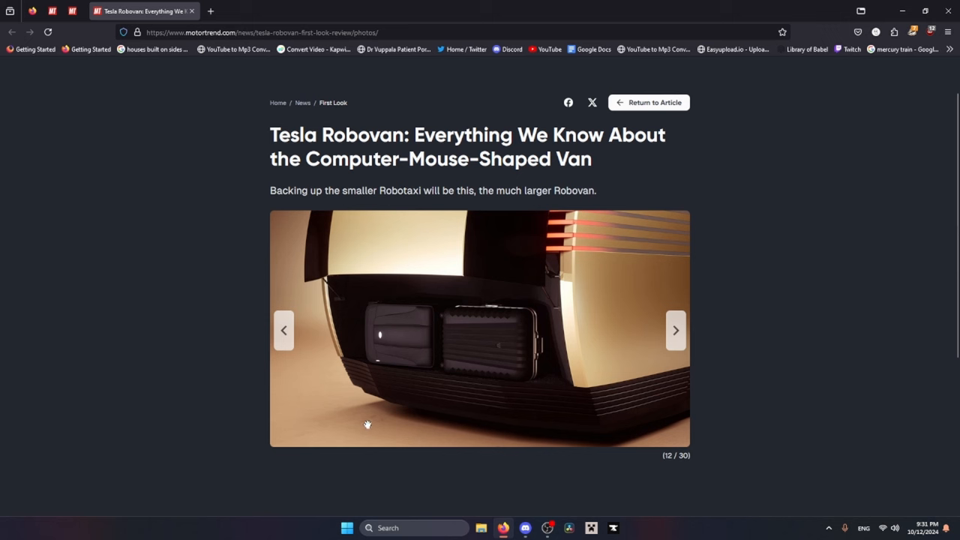
mouse_move(364, 399)
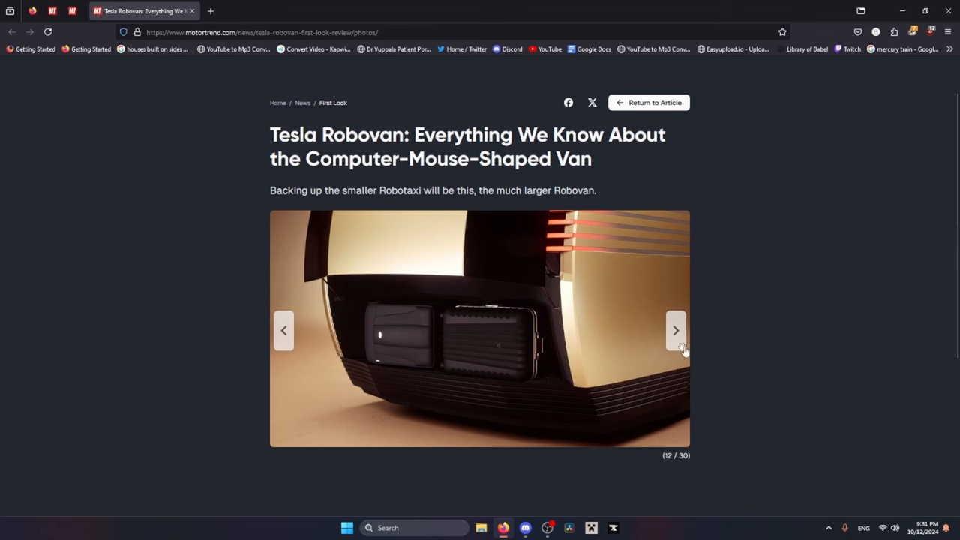
left_click(675, 330)
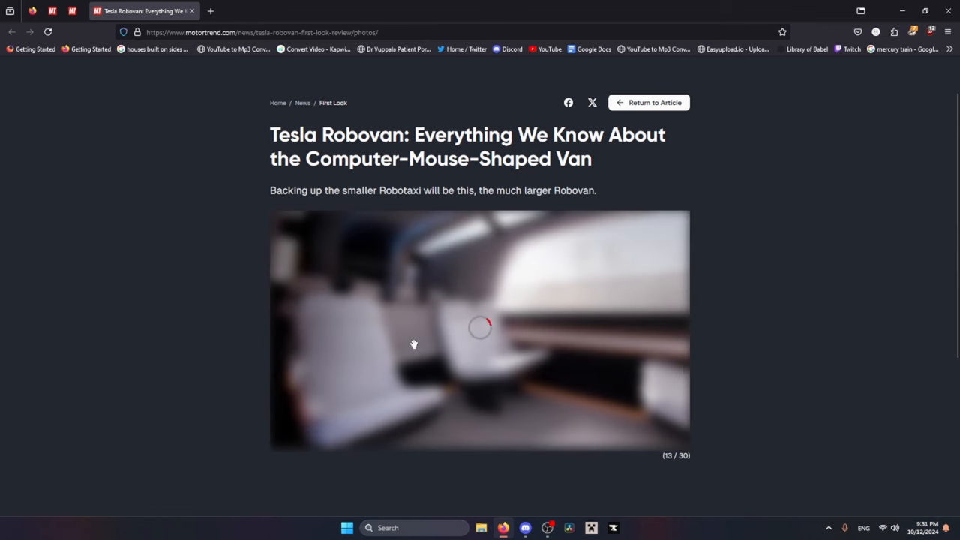
left_click(649, 103)
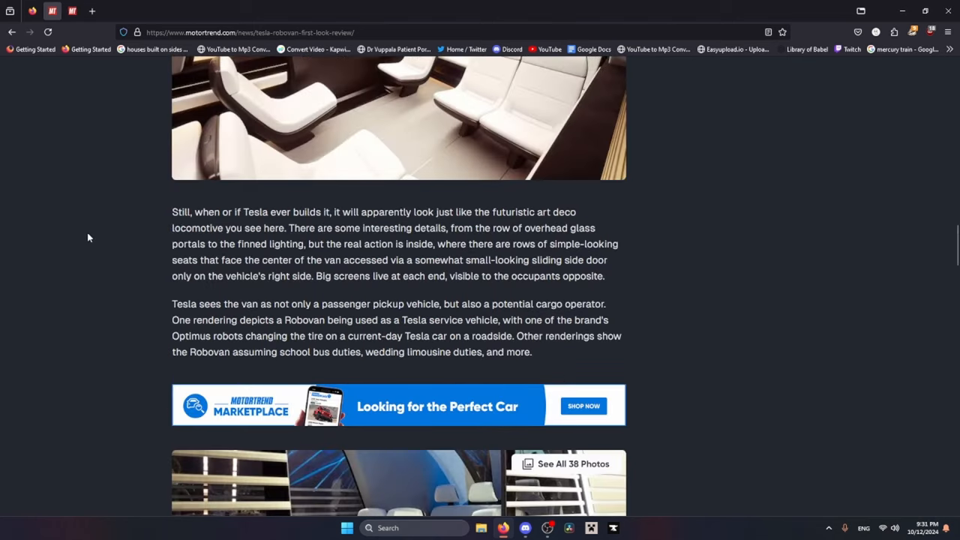
Step: Highlight the sentences about relying solely on cameras and locating pedestrians
scroll("down", 3)
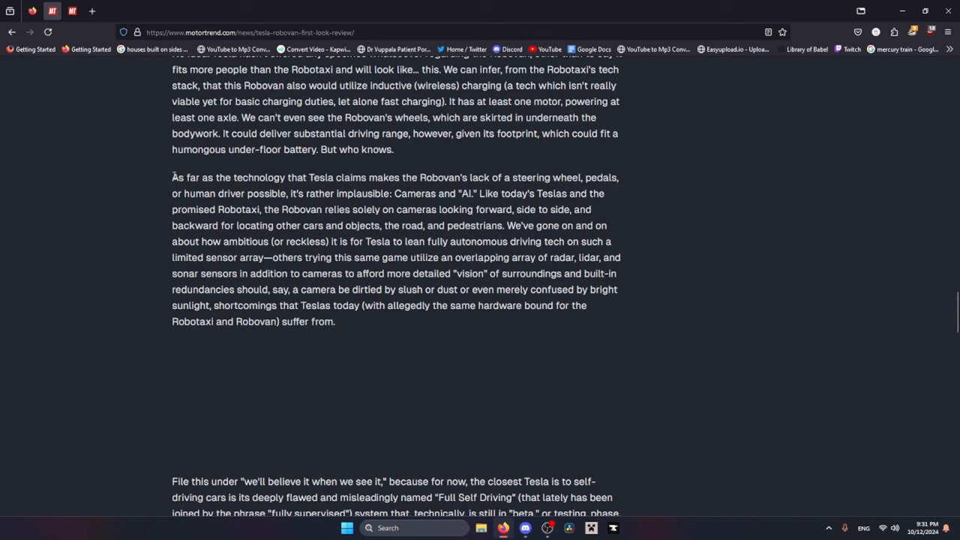
mouse_move(157, 196)
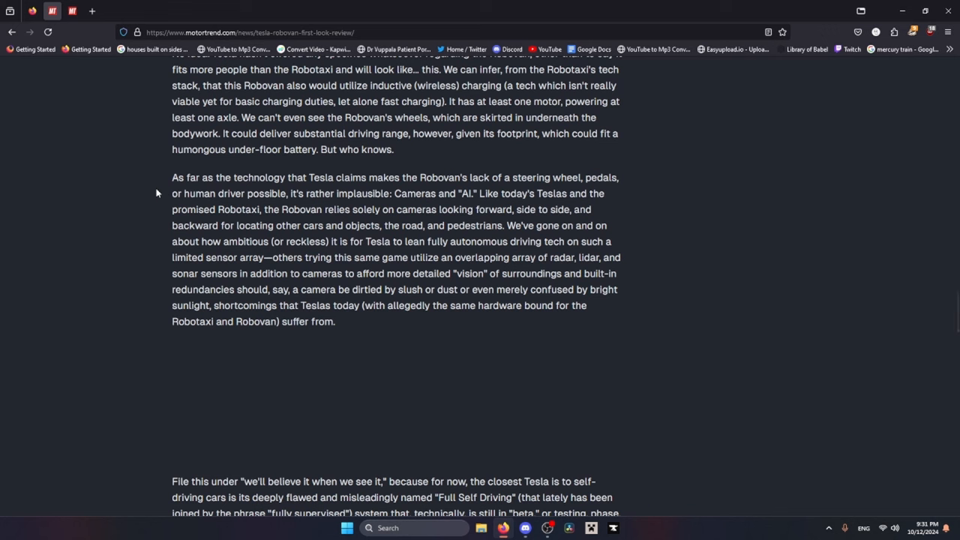
mouse_move(370, 207)
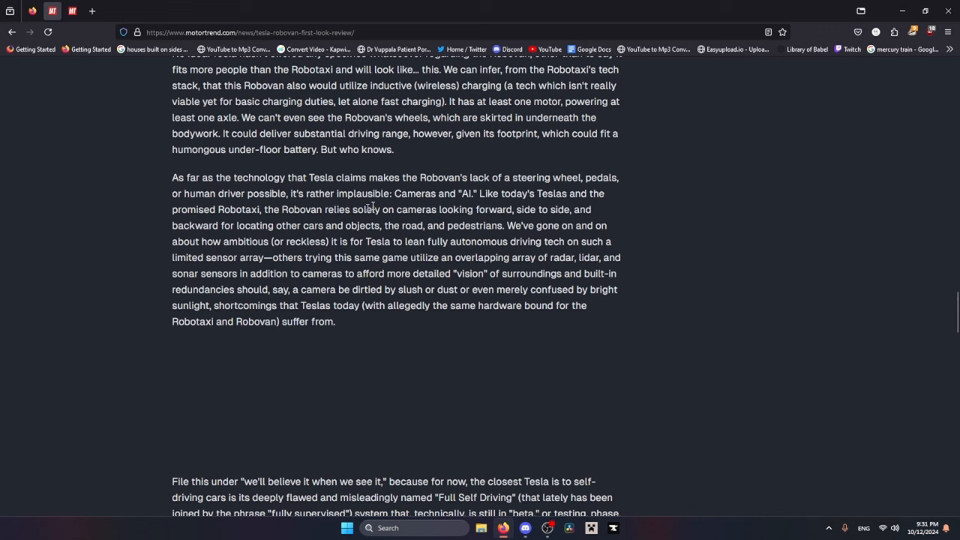
mouse_move(477, 199)
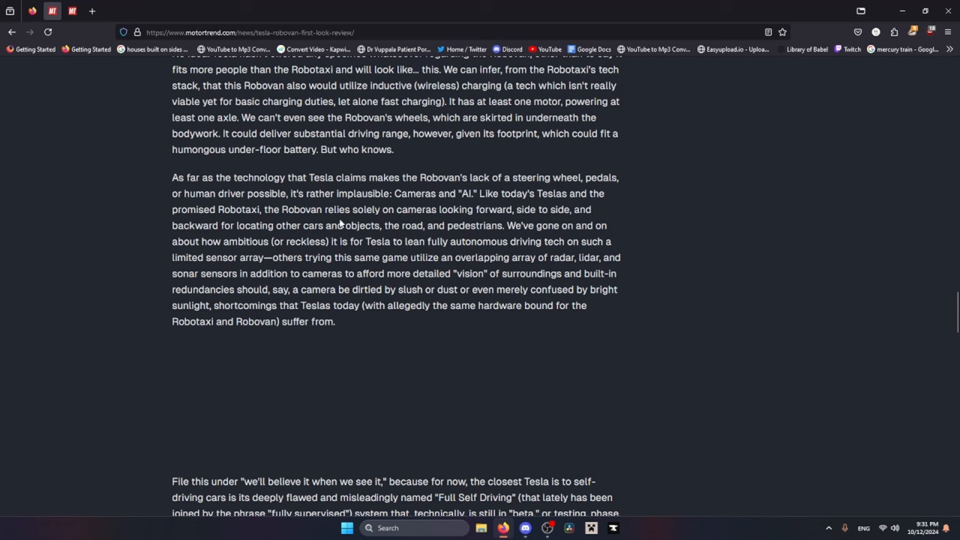
left_click_drag(352, 209, 474, 209)
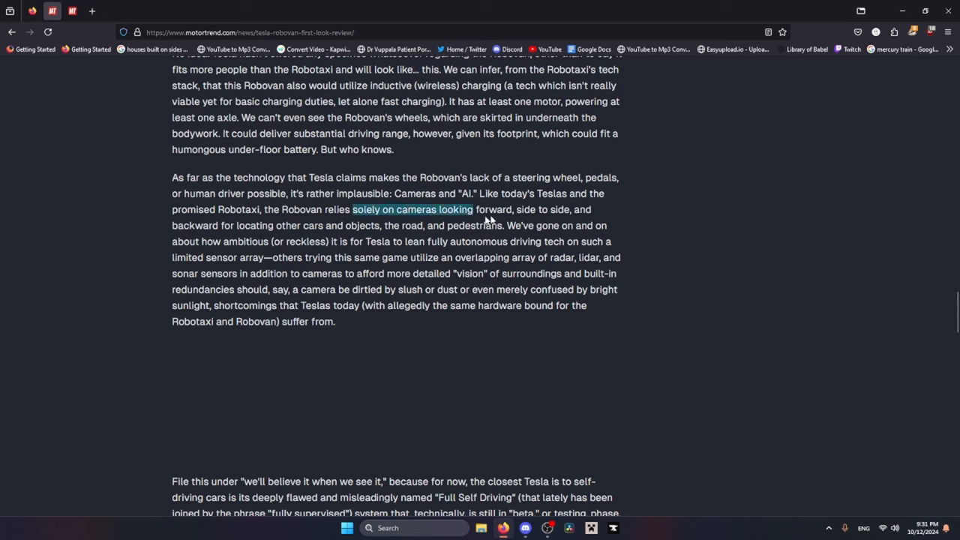
left_click_drag(473, 209, 225, 225)
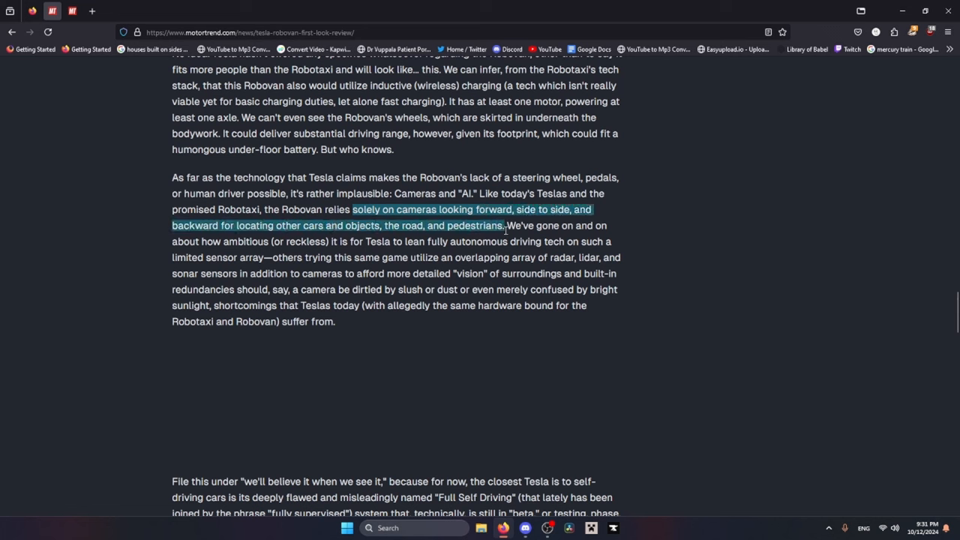
left_click(156, 252)
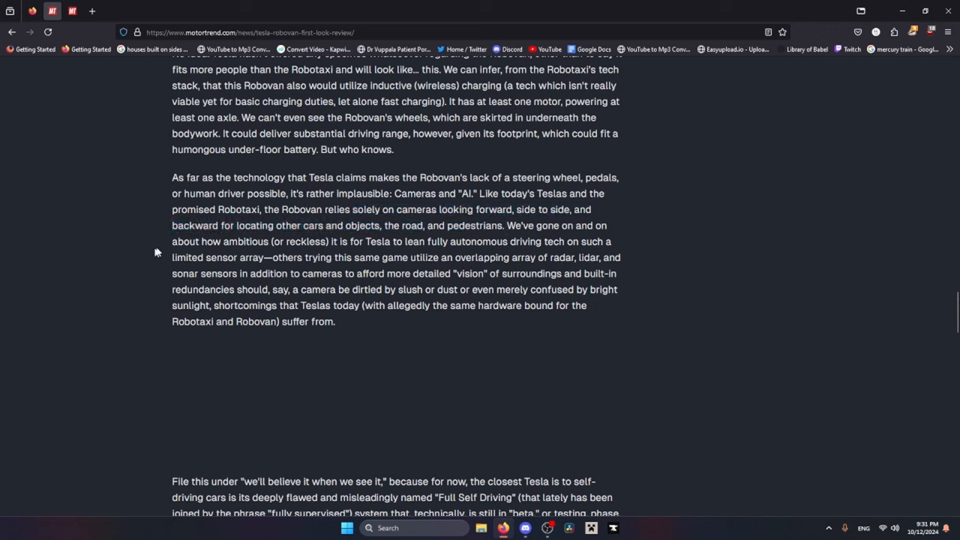
mouse_move(415, 243)
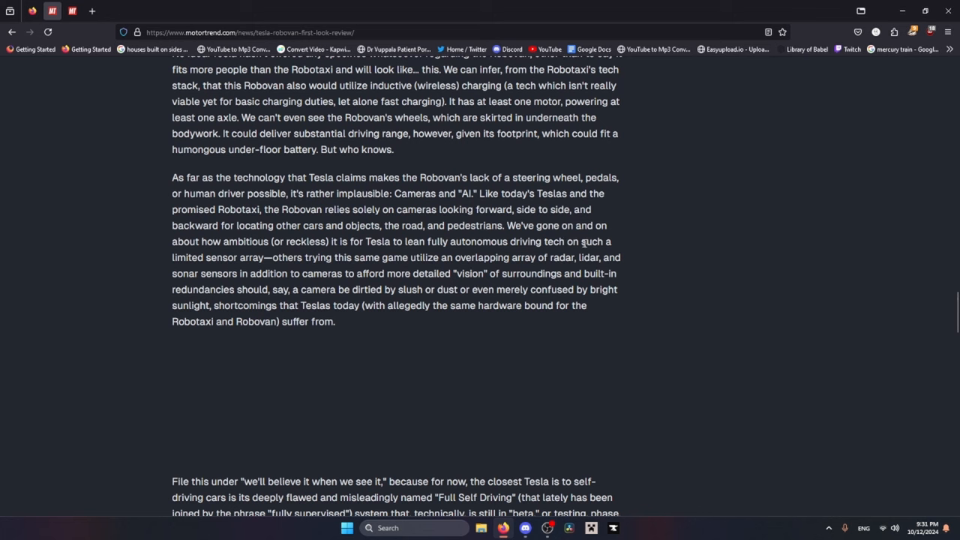
Step: Highlight the phrases about a limited sensor array and overlapping radar, lidar and sonar
left_click_drag(582, 241, 264, 258)
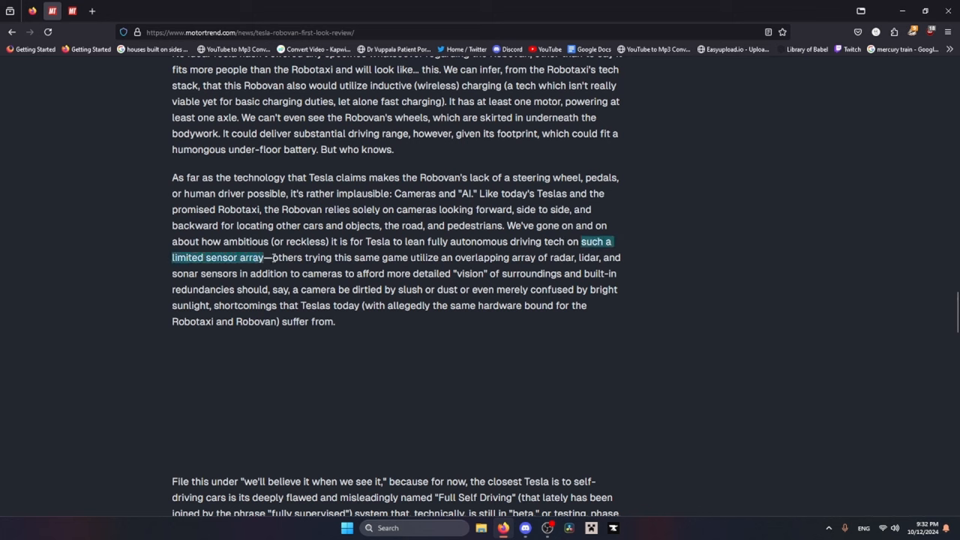
left_click(385, 263)
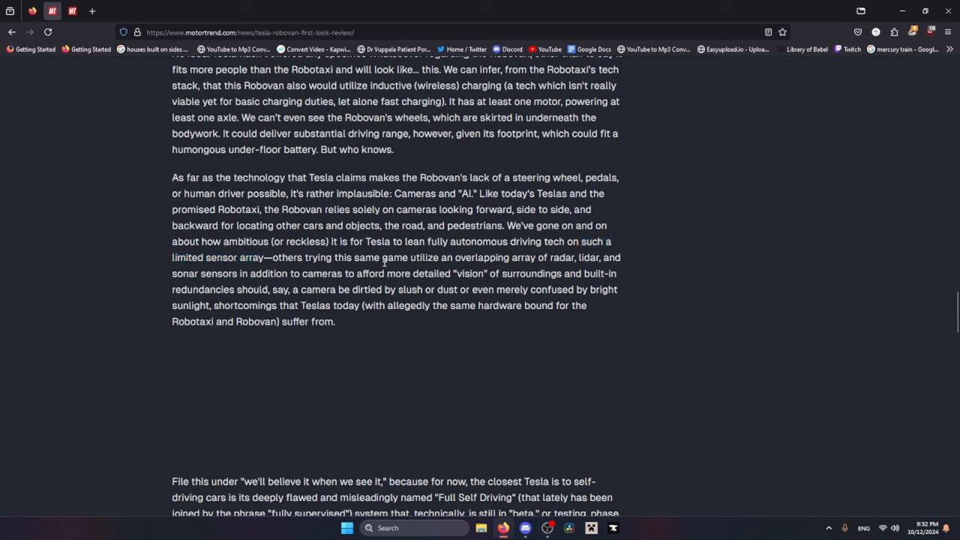
left_click_drag(455, 257, 622, 257)
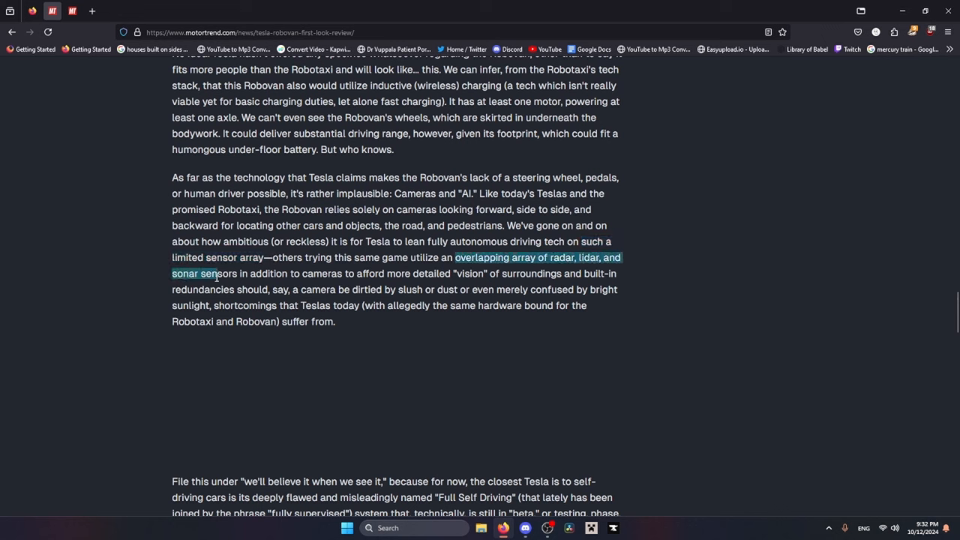
left_click_drag(218, 274, 430, 273)
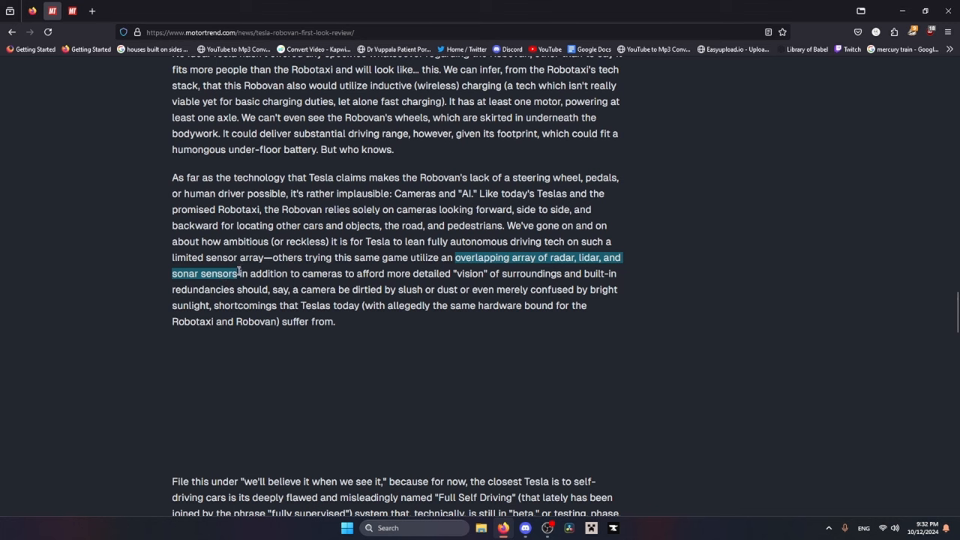
left_click(233, 290)
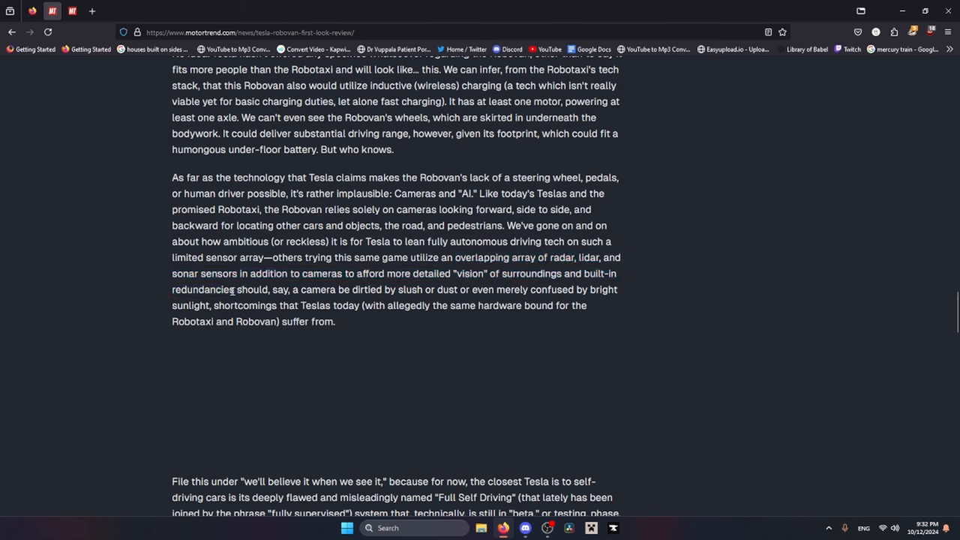
mouse_move(442, 293)
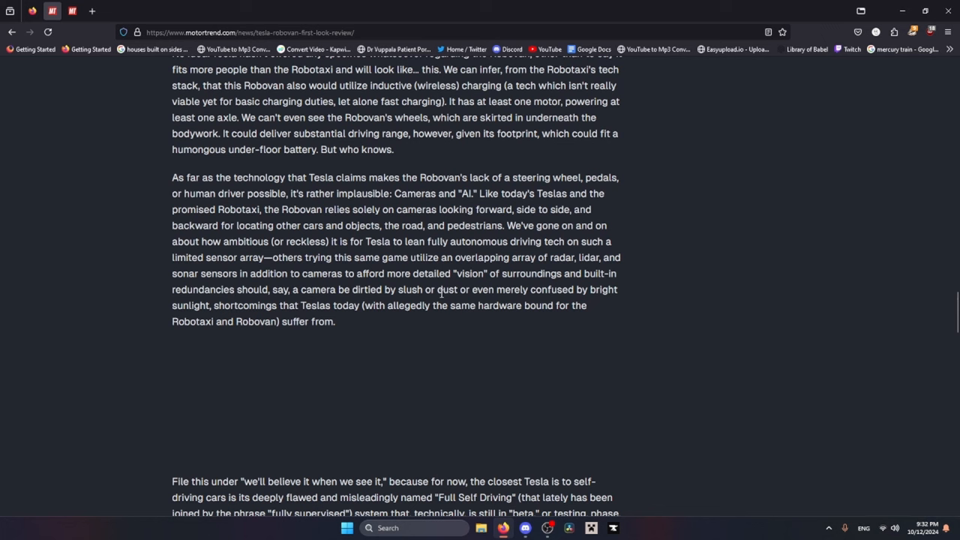
mouse_move(236, 303)
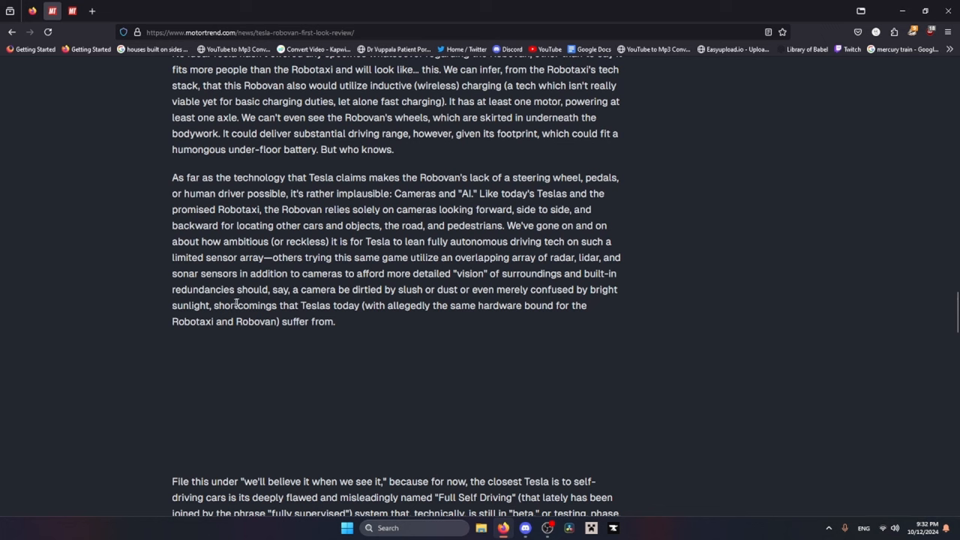
scroll("down", 3)
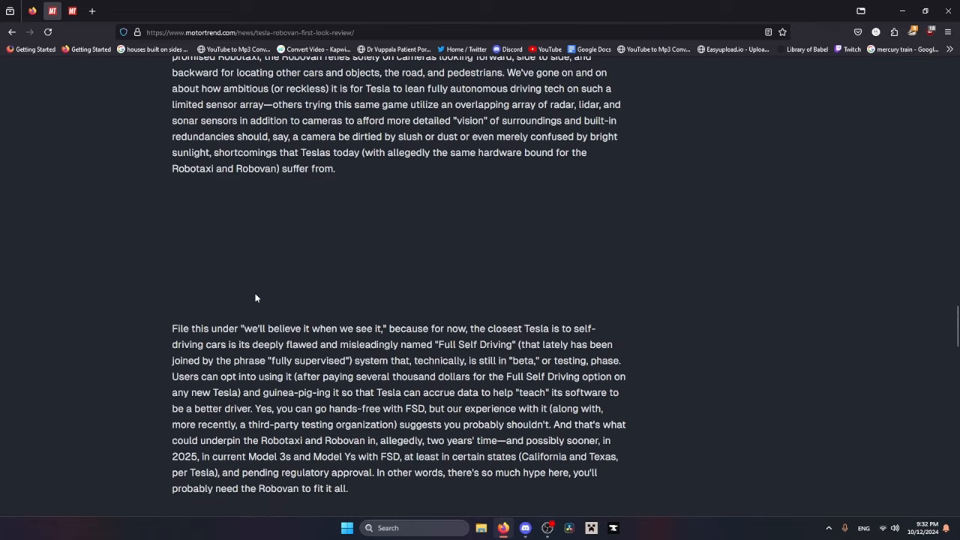
scroll("down", 3)
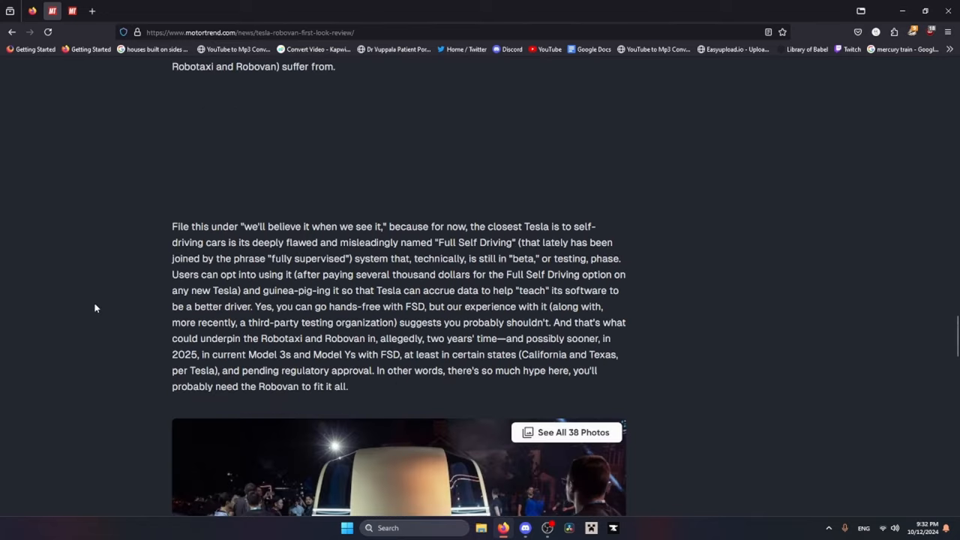
mouse_move(170, 219)
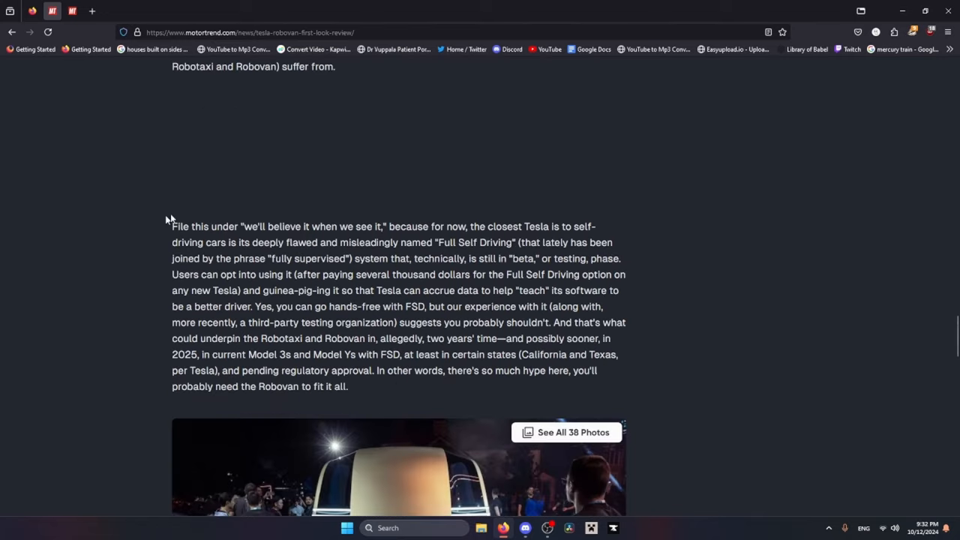
scroll("down", 3)
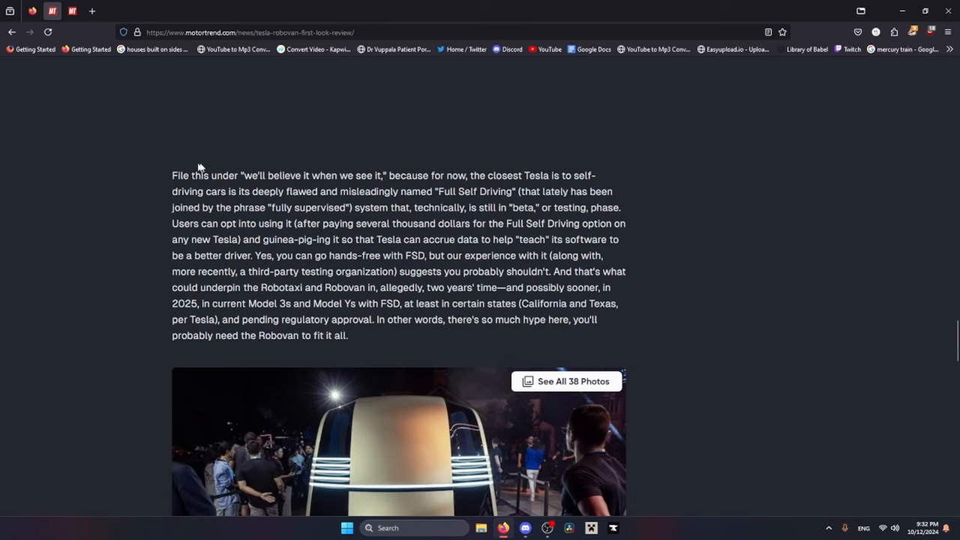
mouse_move(158, 186)
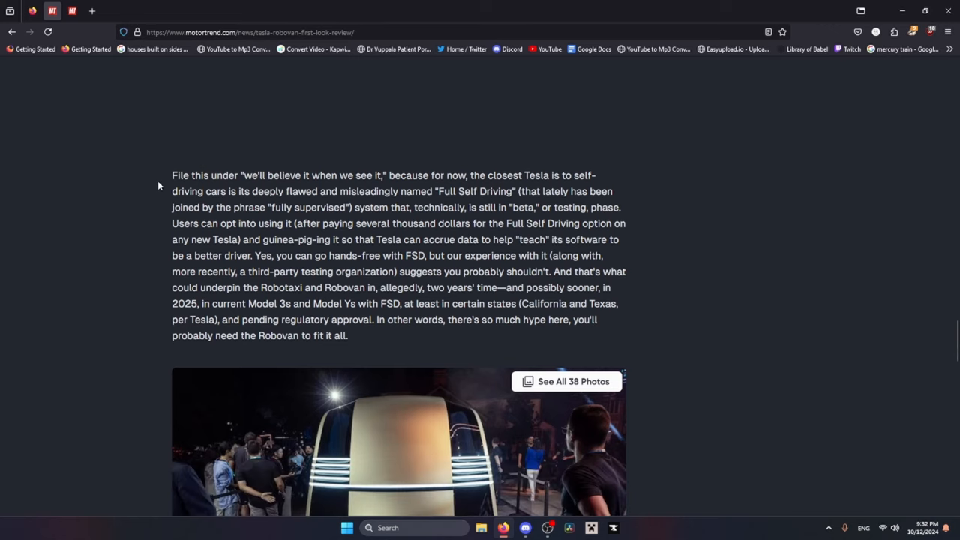
mouse_move(487, 157)
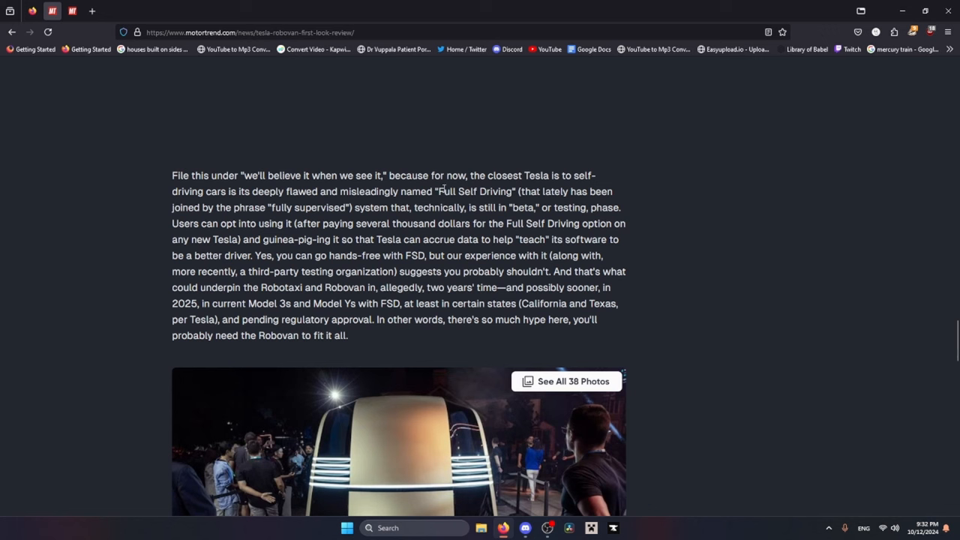
mouse_move(394, 265)
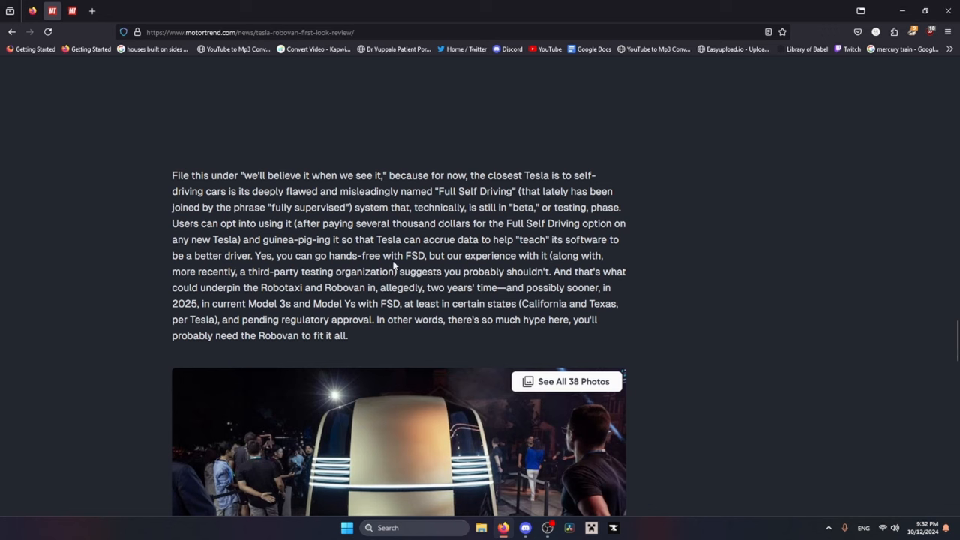
mouse_move(118, 228)
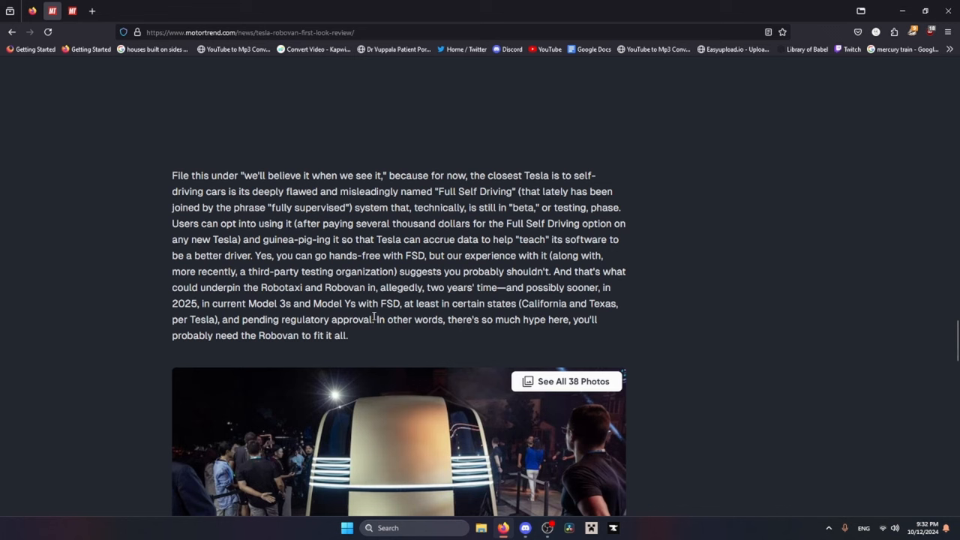
left_click_drag(378, 320, 348, 335)
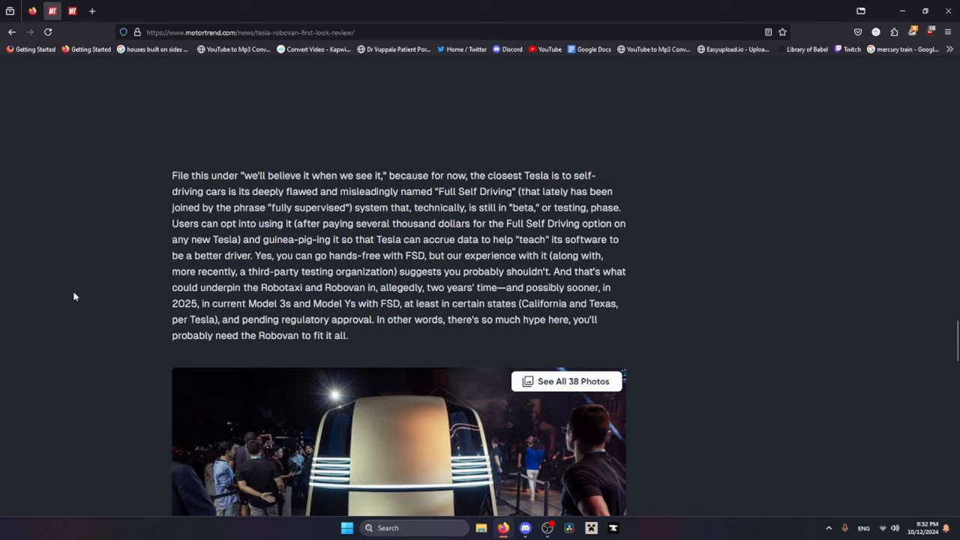
mouse_move(92, 298)
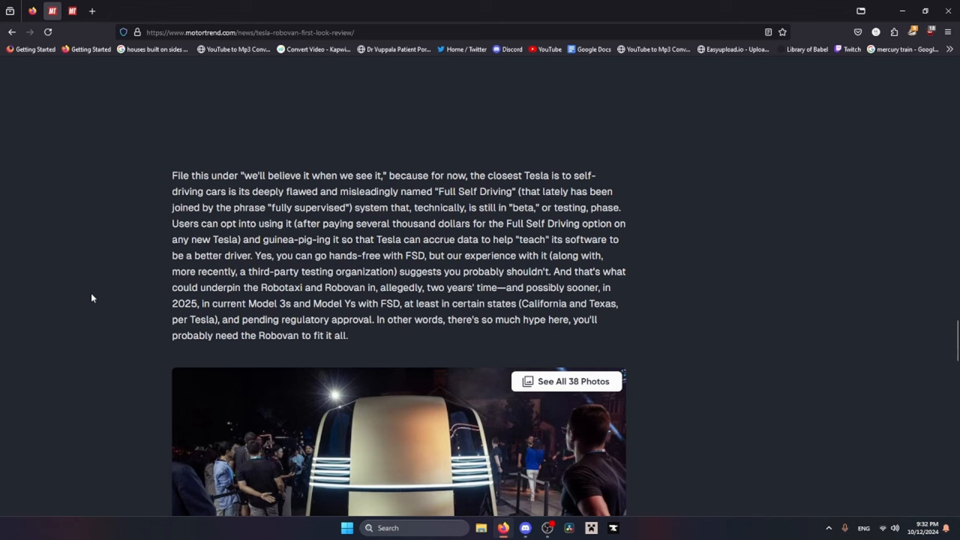
mouse_move(128, 6)
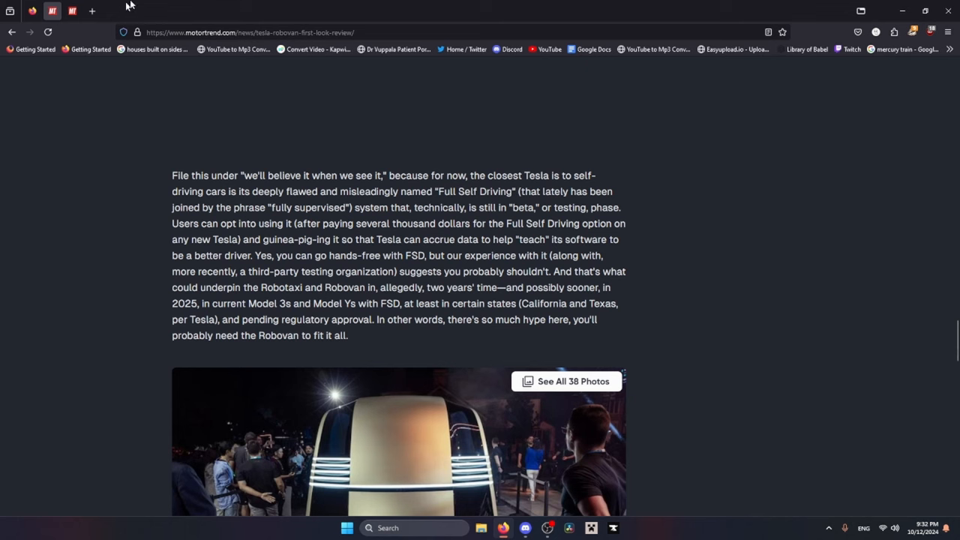
type("tesla children test")
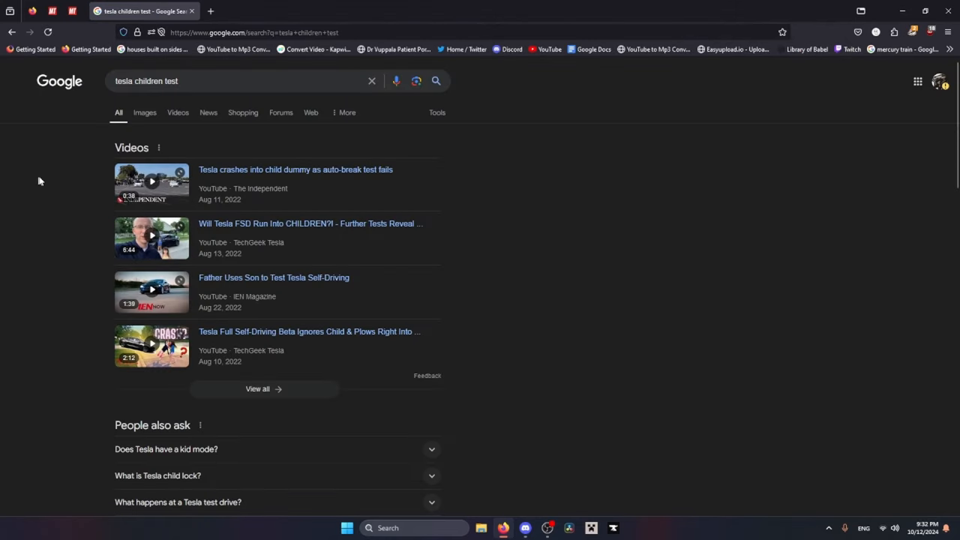
Step: Scroll through the Google results on Tesla child-detection tests
scroll("down", 3)
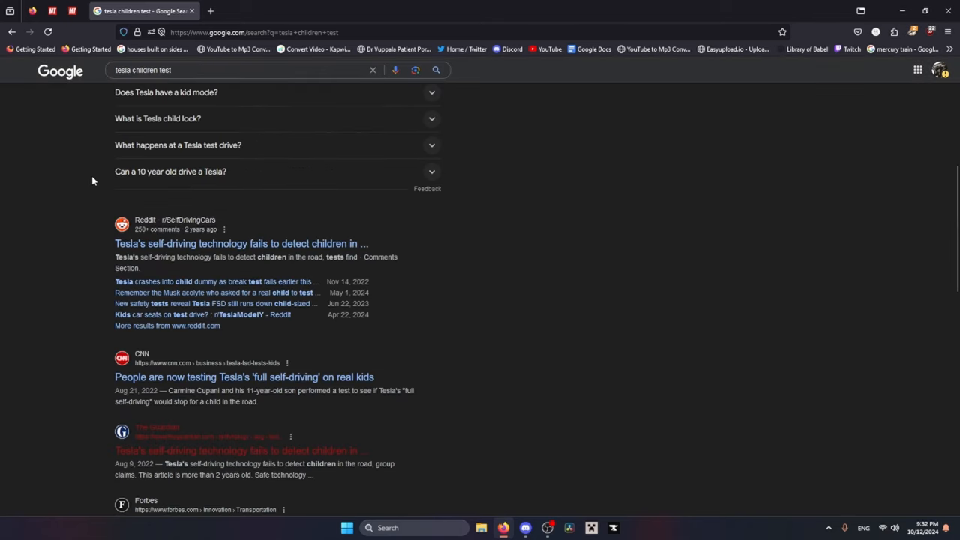
mouse_move(54, 250)
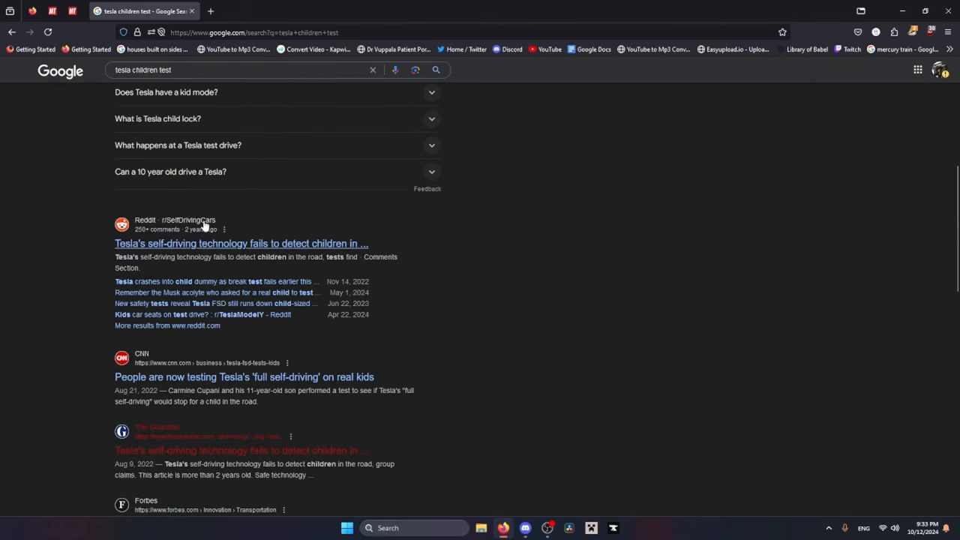
mouse_move(194, 275)
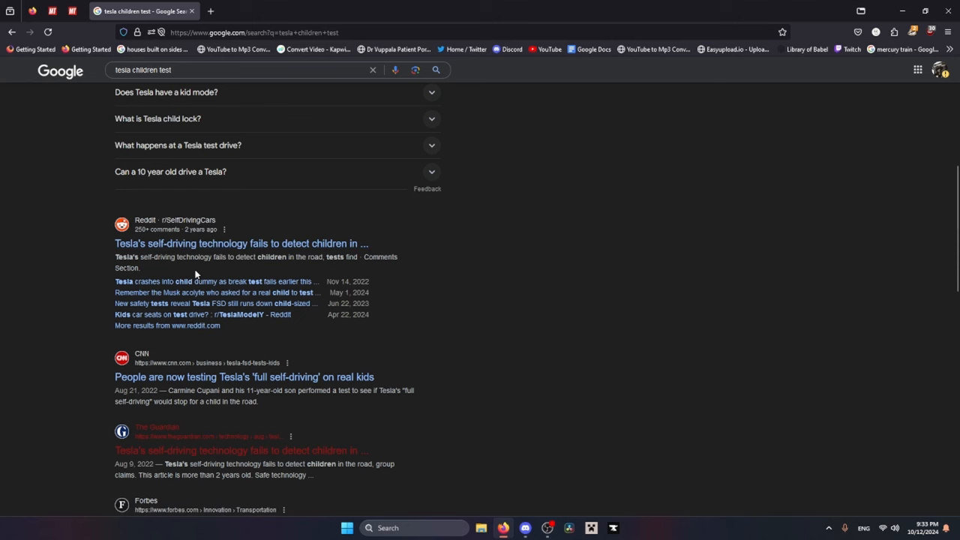
scroll("down", 3)
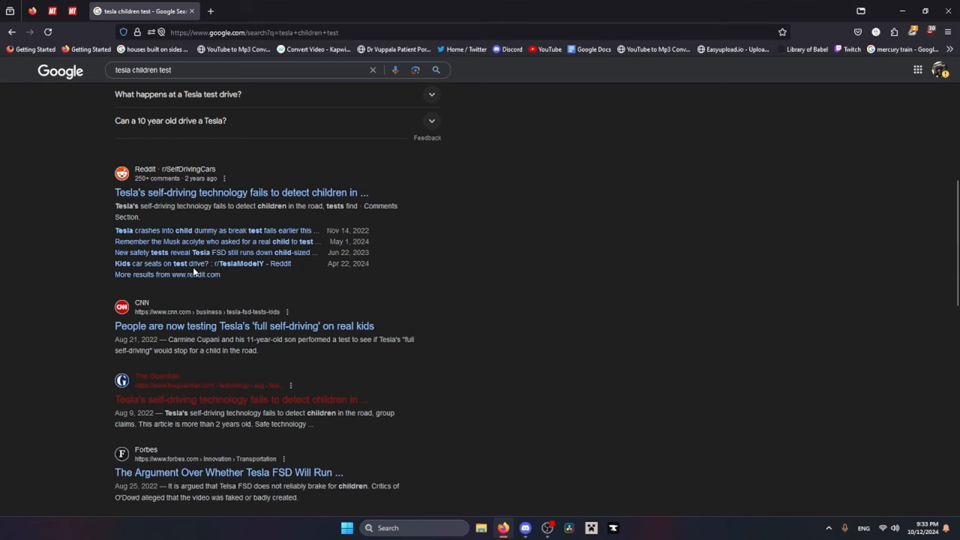
mouse_move(439, 344)
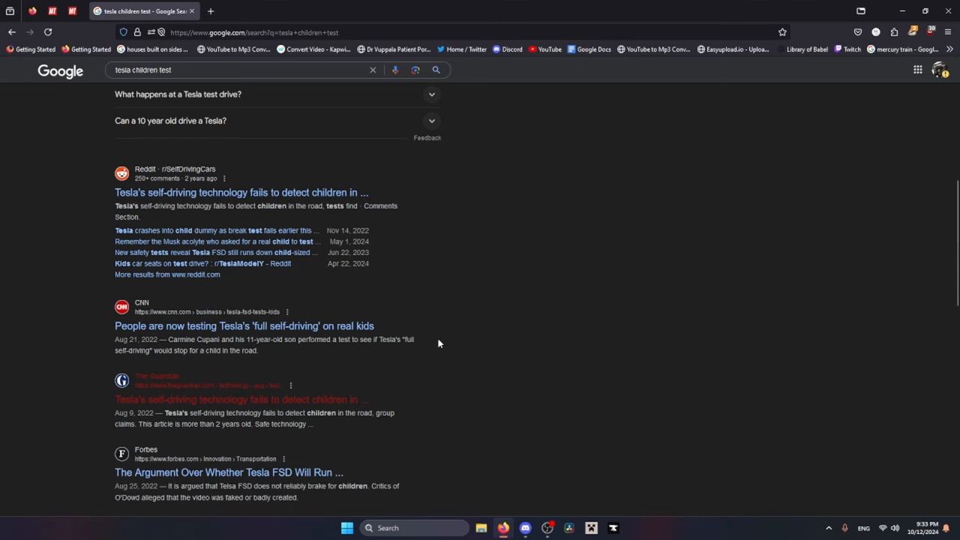
mouse_move(253, 340)
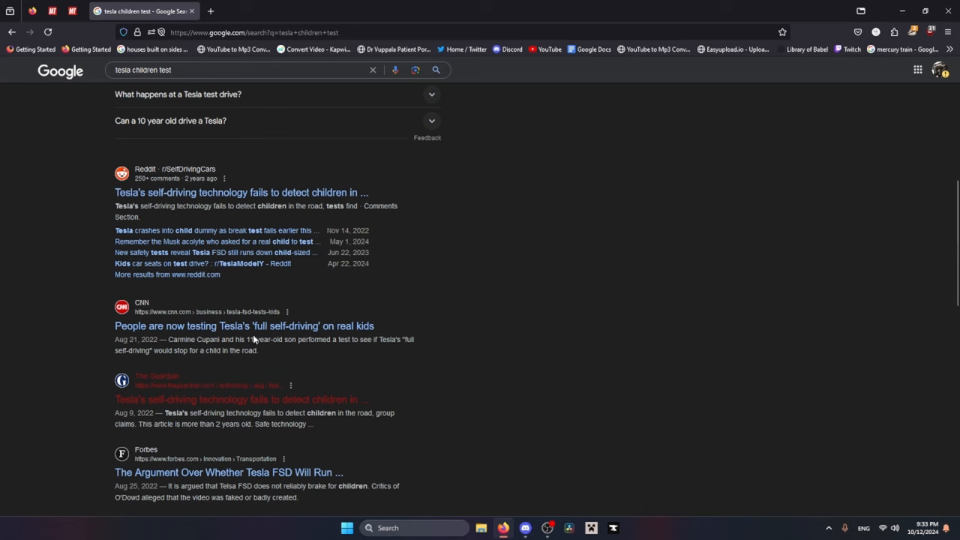
mouse_move(244, 326)
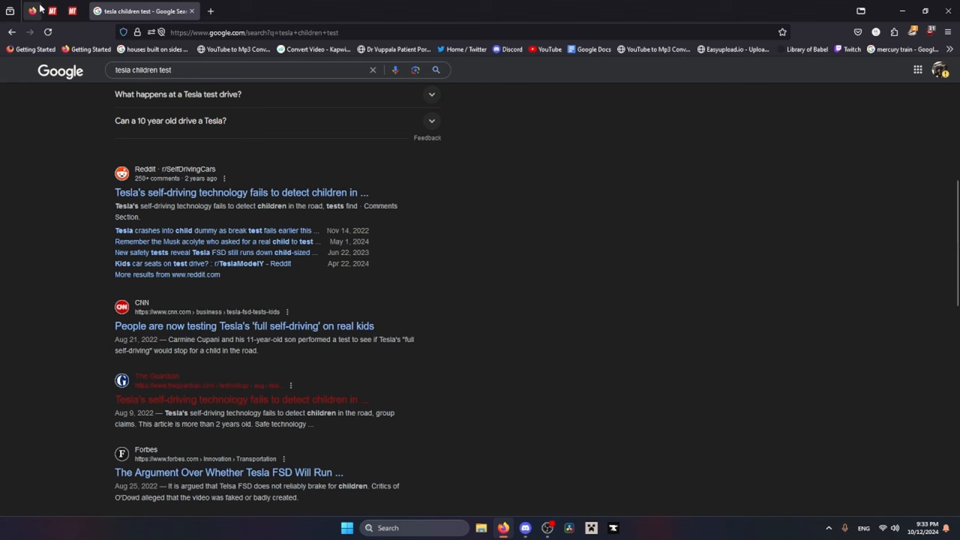
scroll("down", 3)
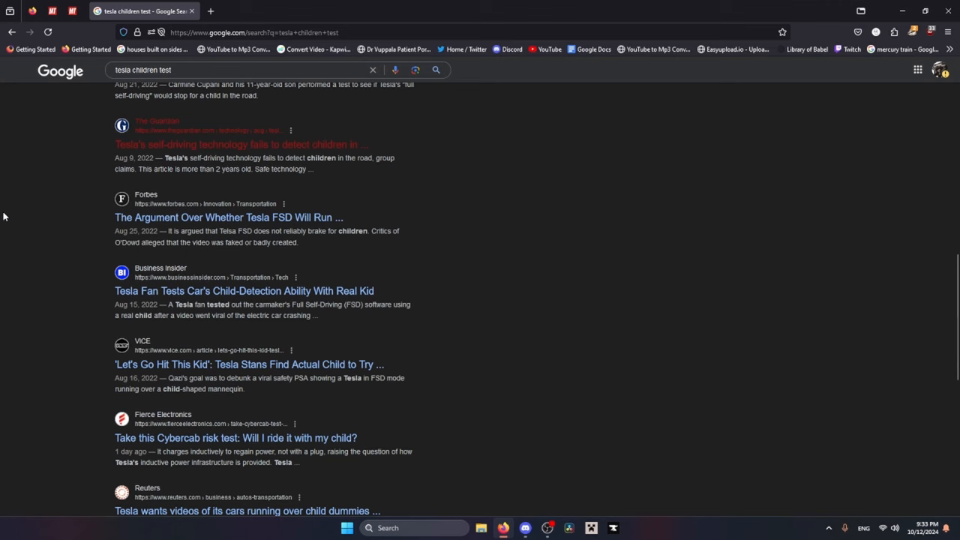
scroll("down", 3)
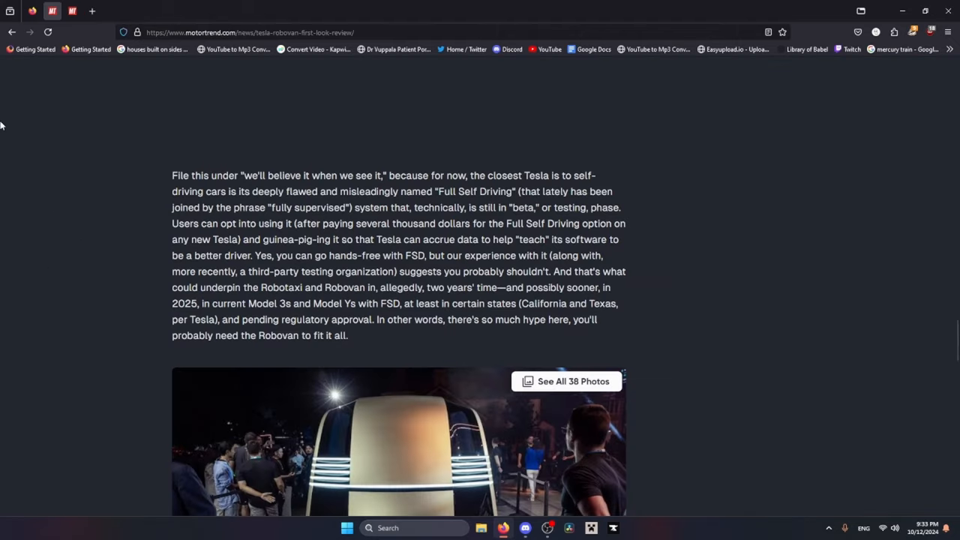
Step: Scroll the Robovan article to the FAQ on sale date, cost and seating, then back up
scroll("down", 3)
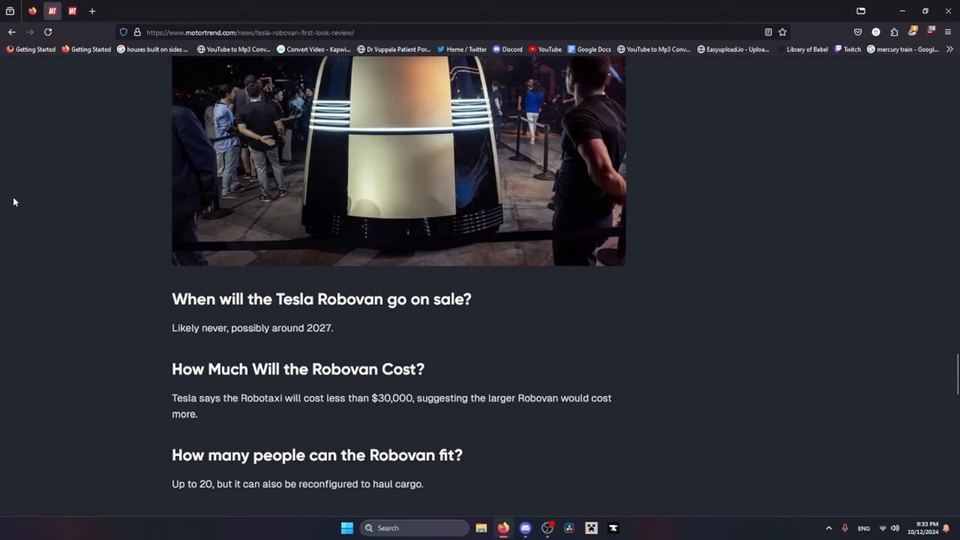
scroll("down", 3)
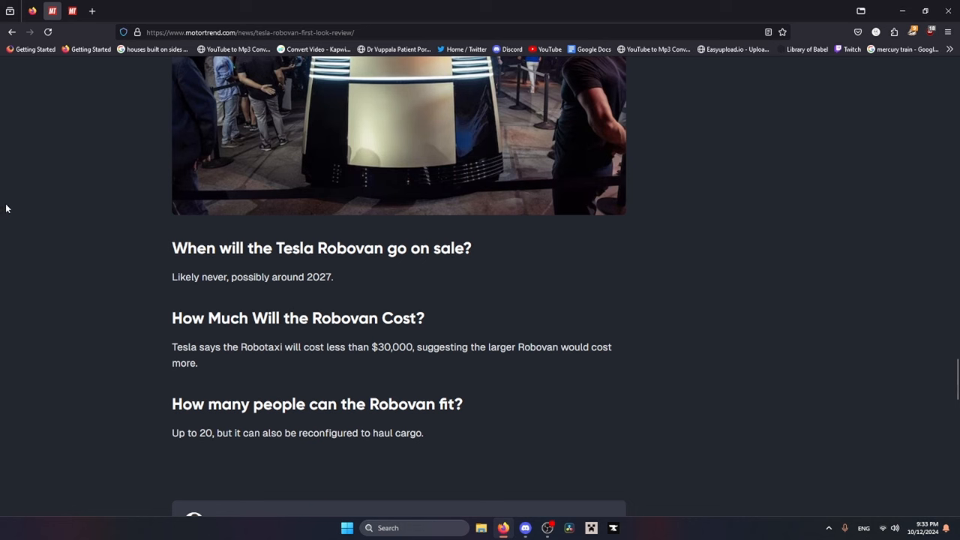
mouse_move(33, 270)
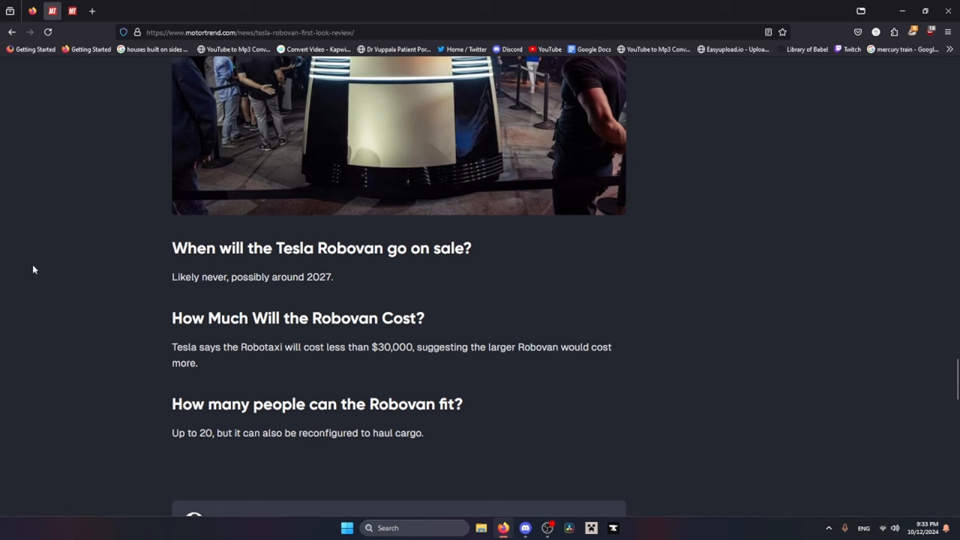
mouse_move(28, 247)
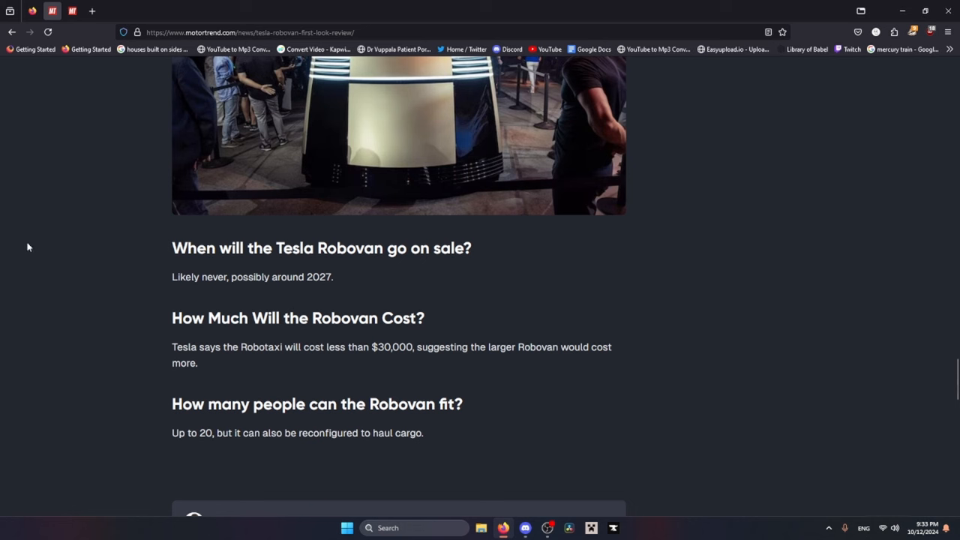
mouse_move(51, 92)
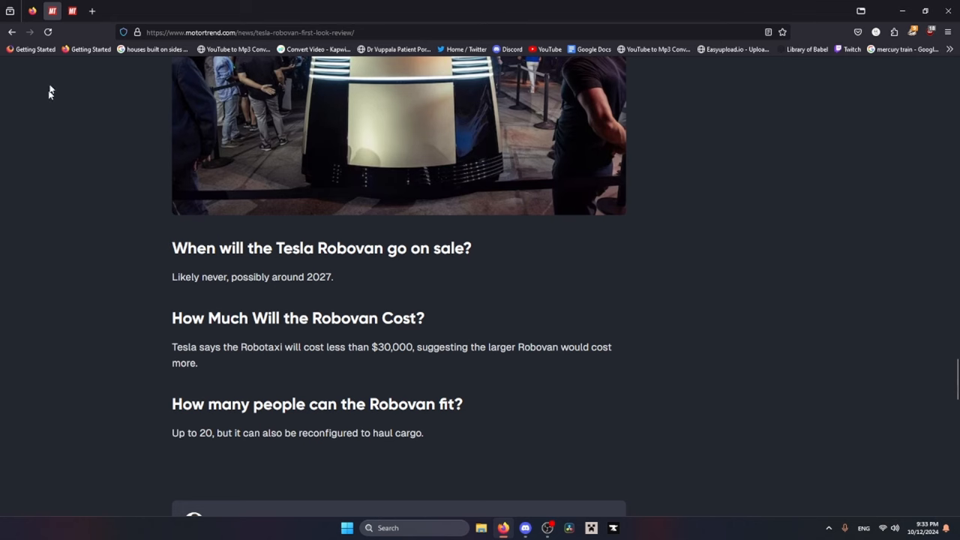
mouse_move(62, 114)
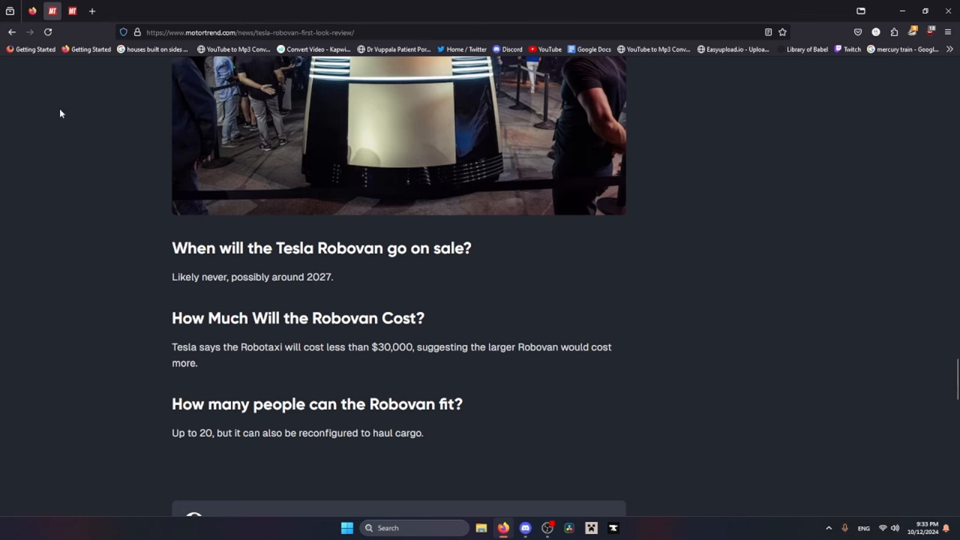
scroll("up", 3)
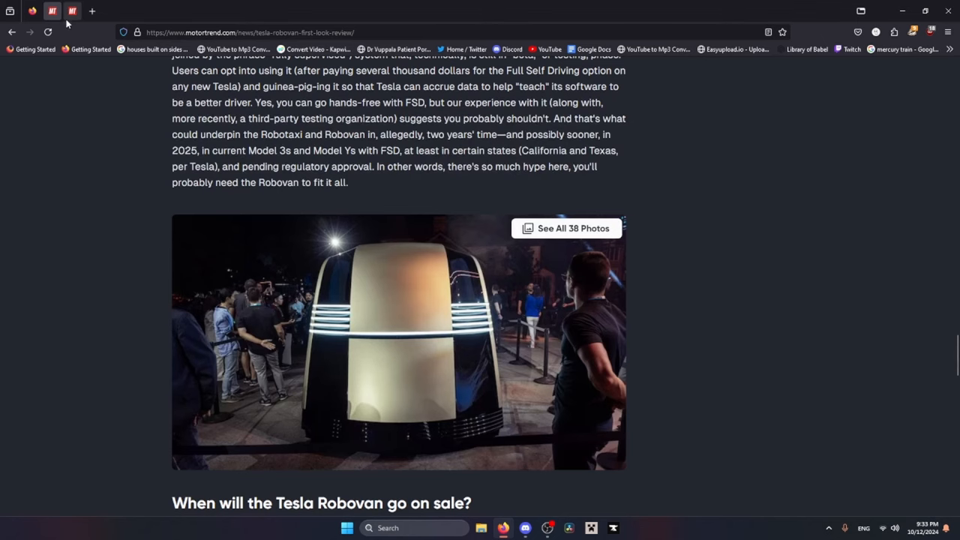
mouse_move(52, 11)
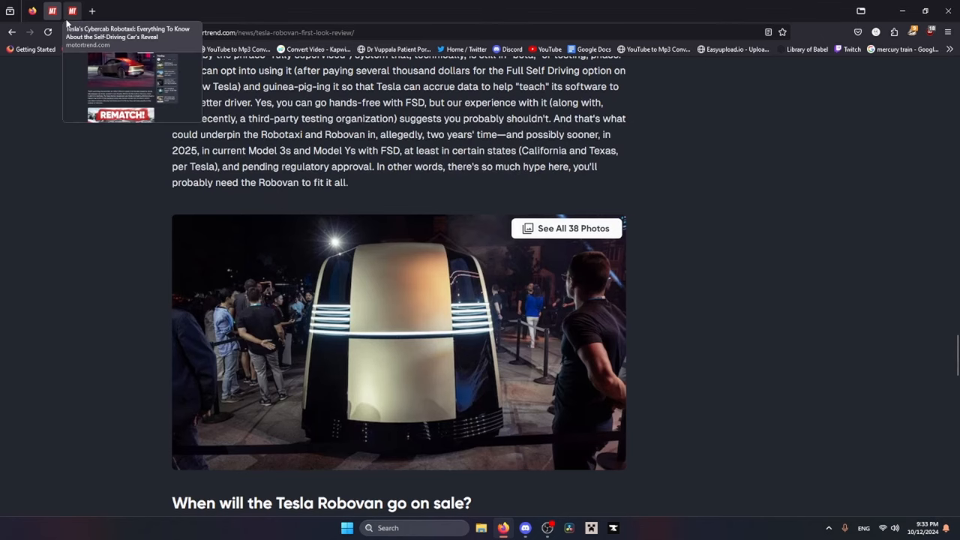
Step: Switch to the Cybercab Robotaxi article and open its photo gallery
left_click(567, 228)
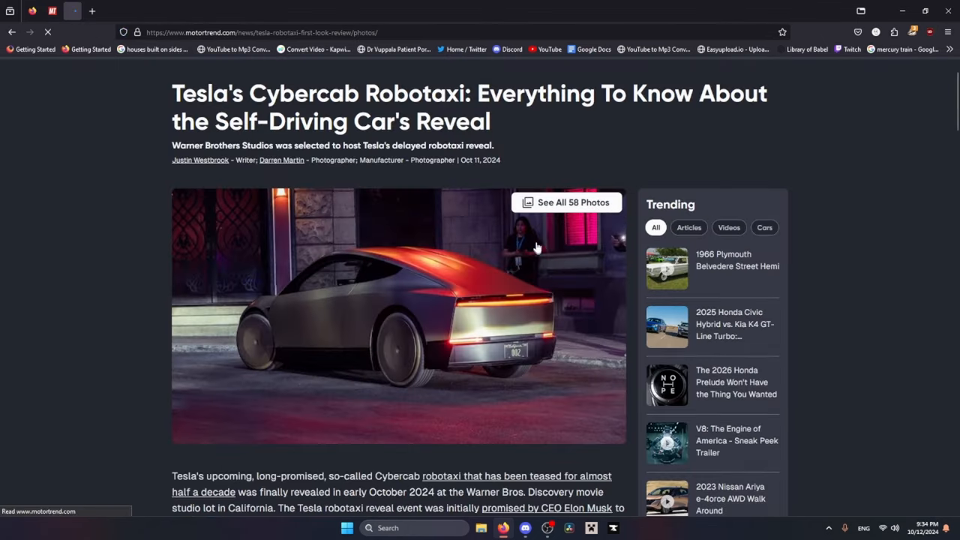
left_click(566, 203)
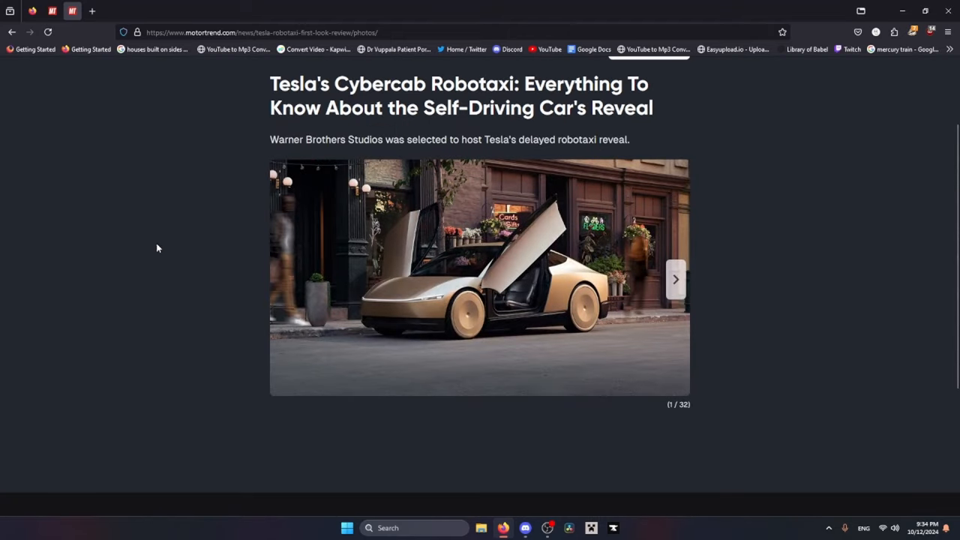
left_click(11, 32)
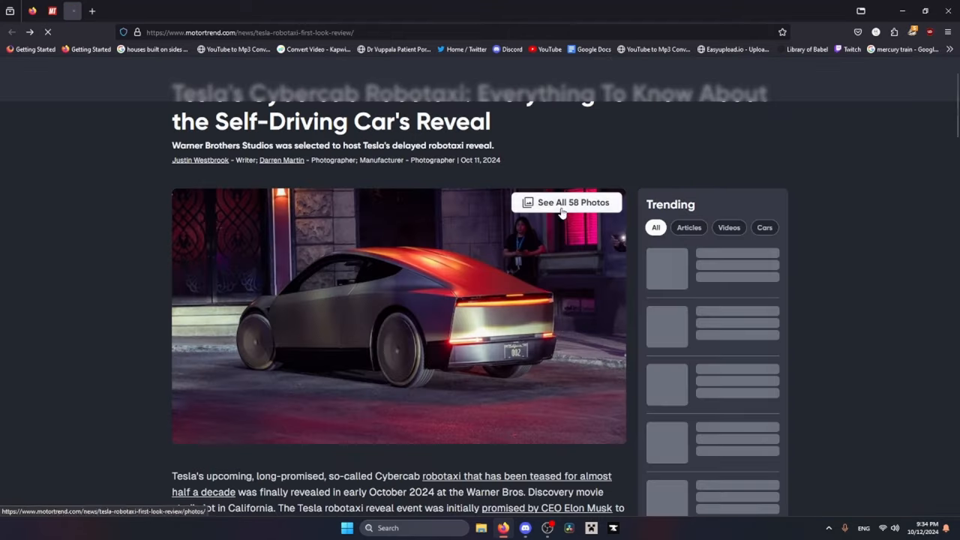
left_click(566, 203)
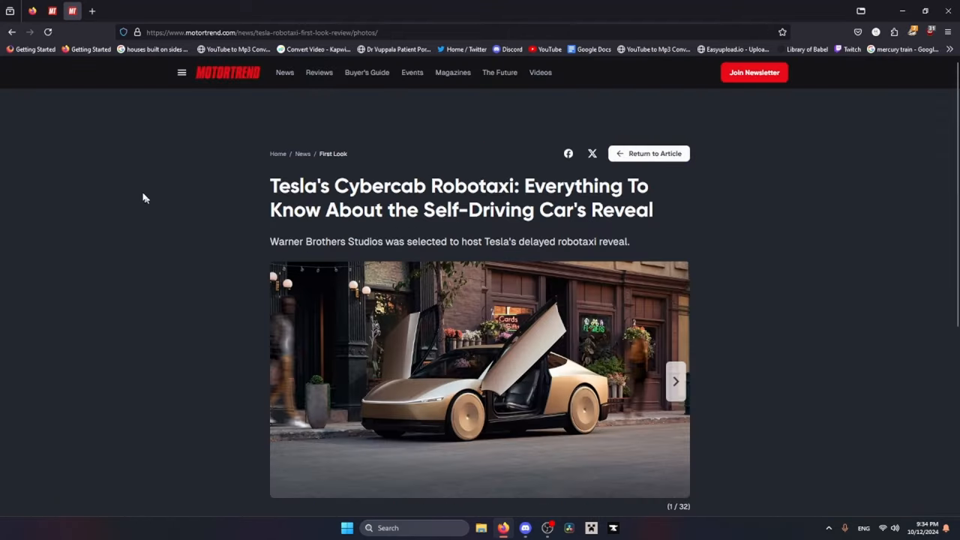
Step: Flip the Cybercab gallery to image 2 of 32 and back, then return to the article
left_click(674, 381)
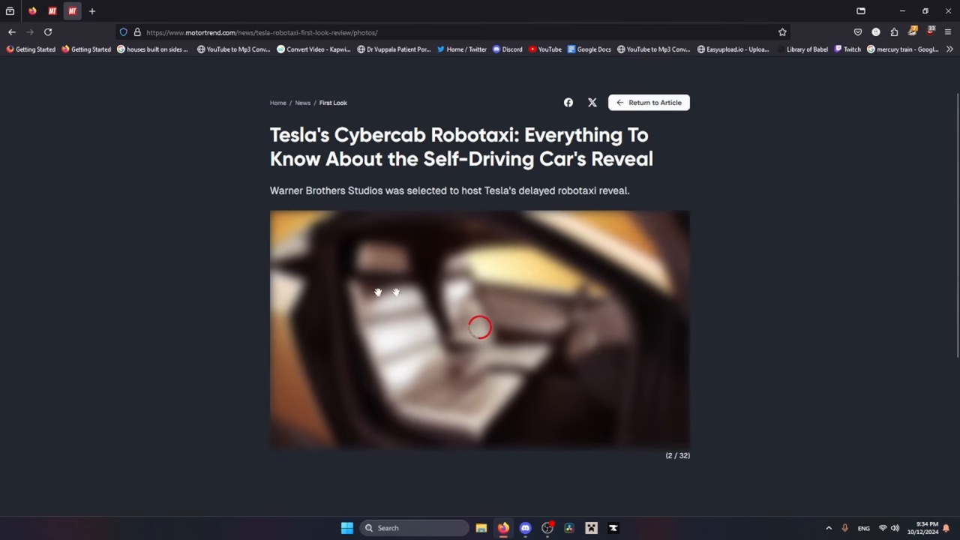
mouse_move(288, 309)
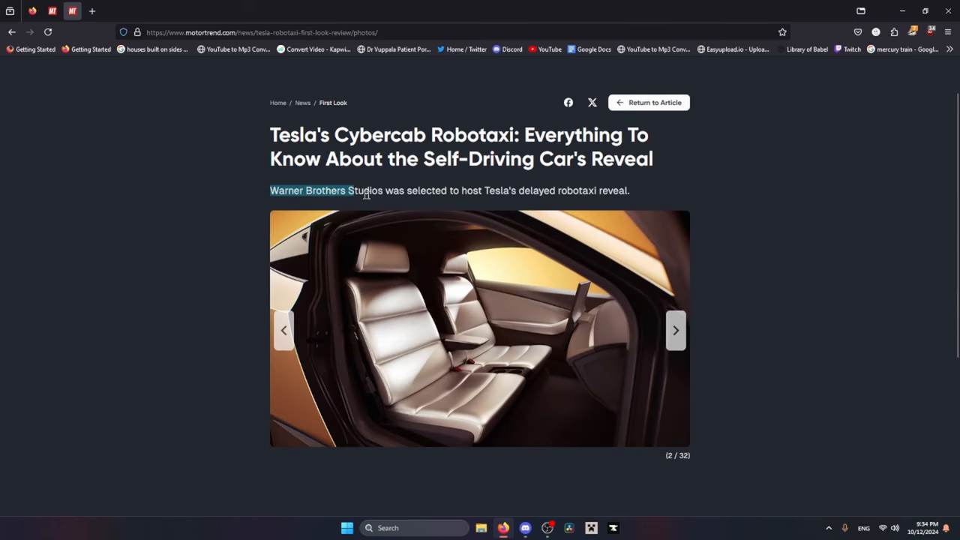
left_click(283, 330)
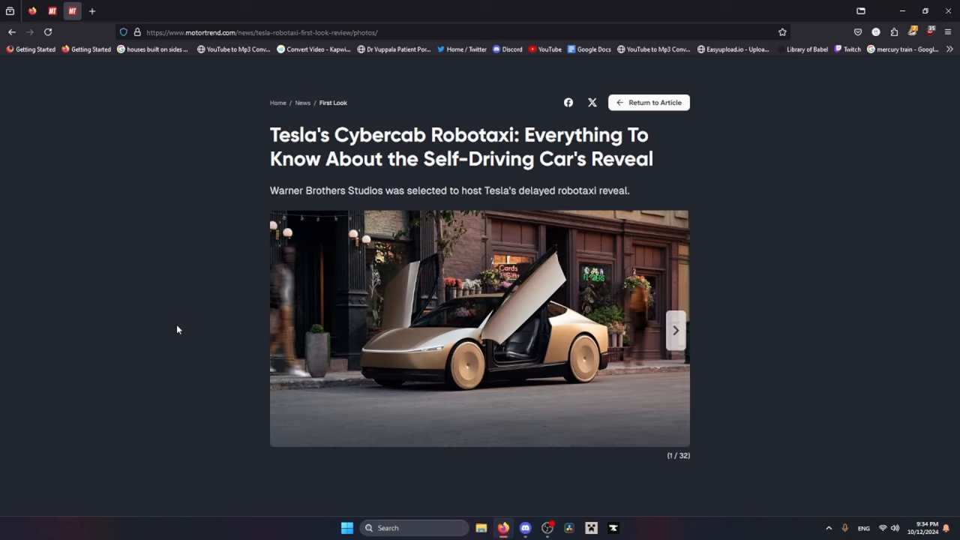
mouse_move(674, 356)
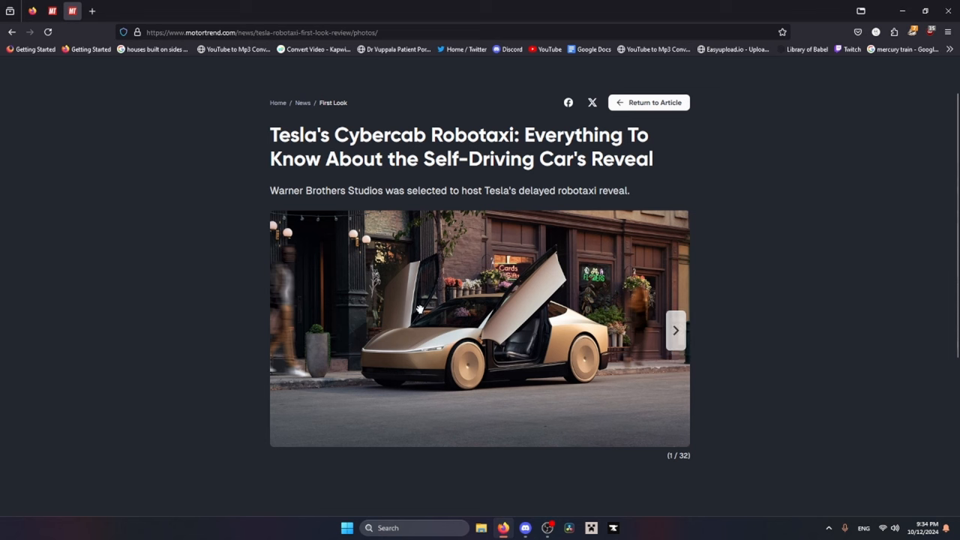
mouse_move(469, 335)
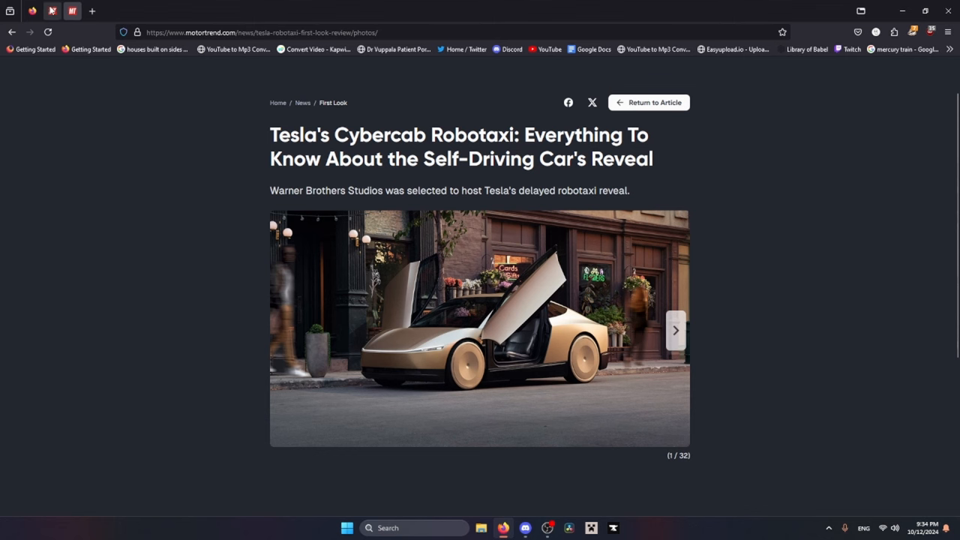
left_click(648, 102)
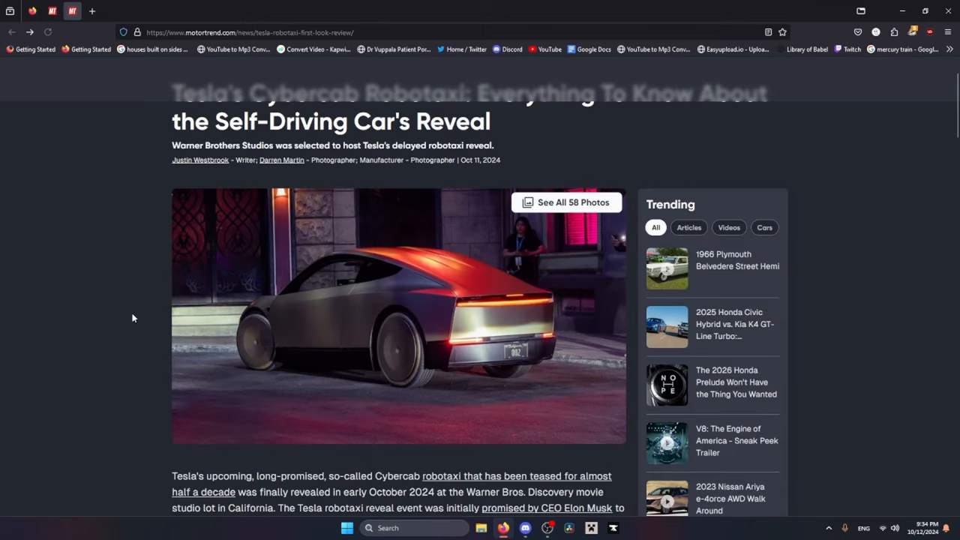
mouse_move(278, 319)
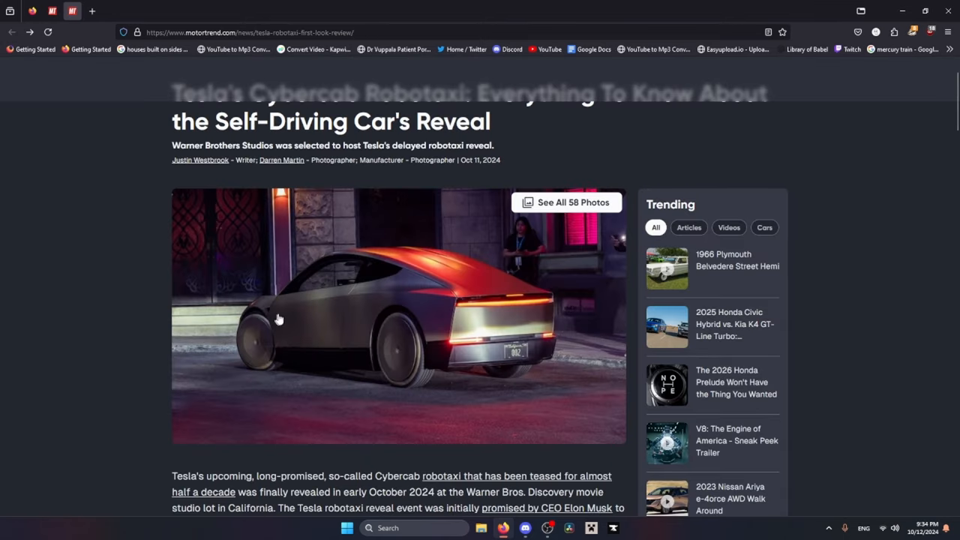
mouse_move(242, 297)
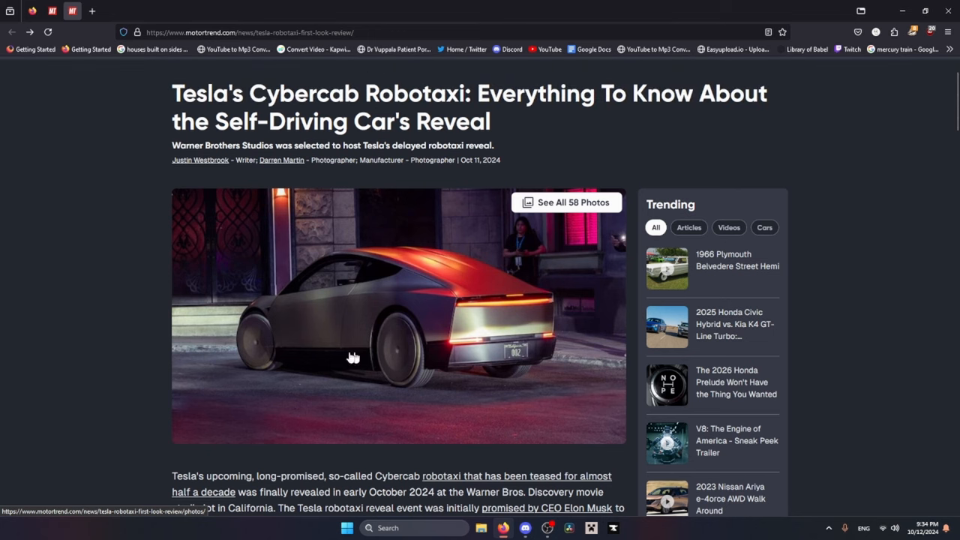
mouse_move(390, 352)
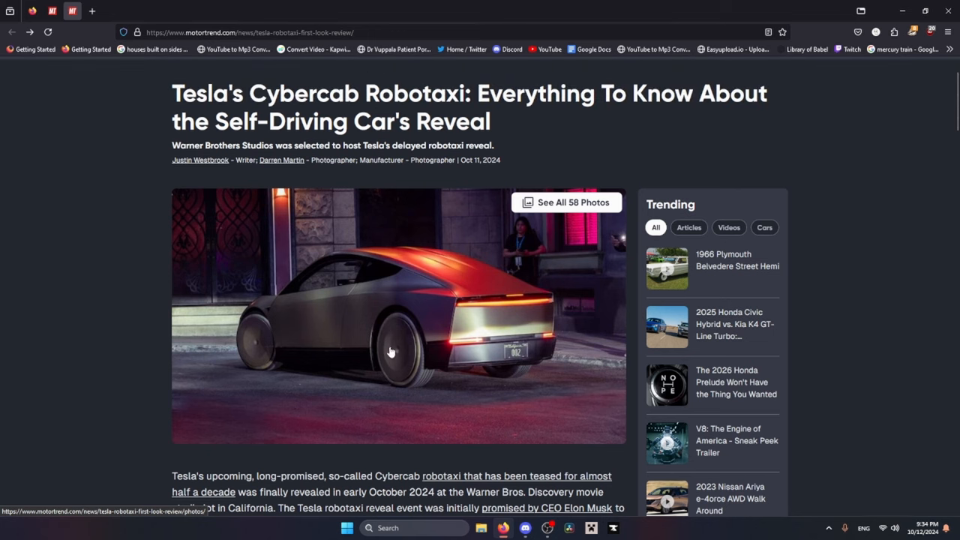
mouse_move(275, 313)
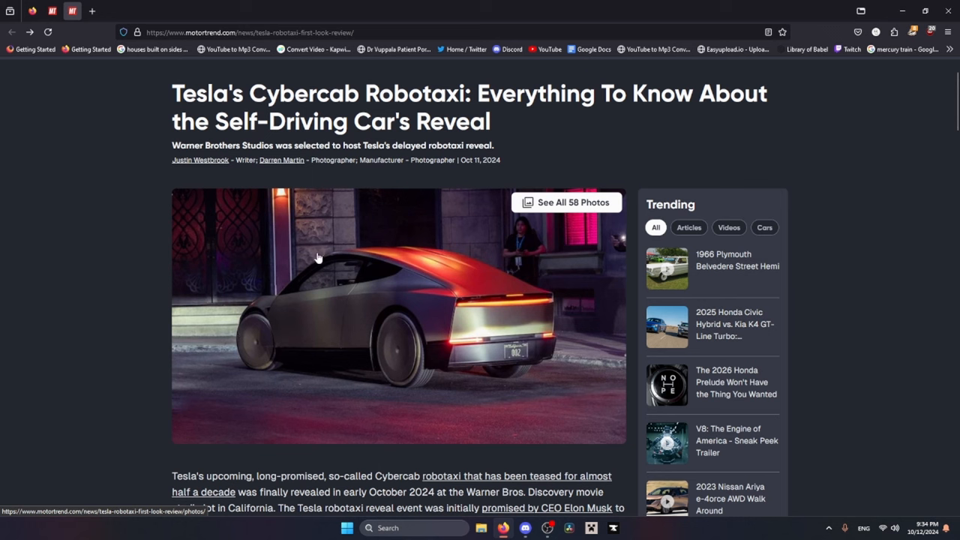
mouse_move(539, 368)
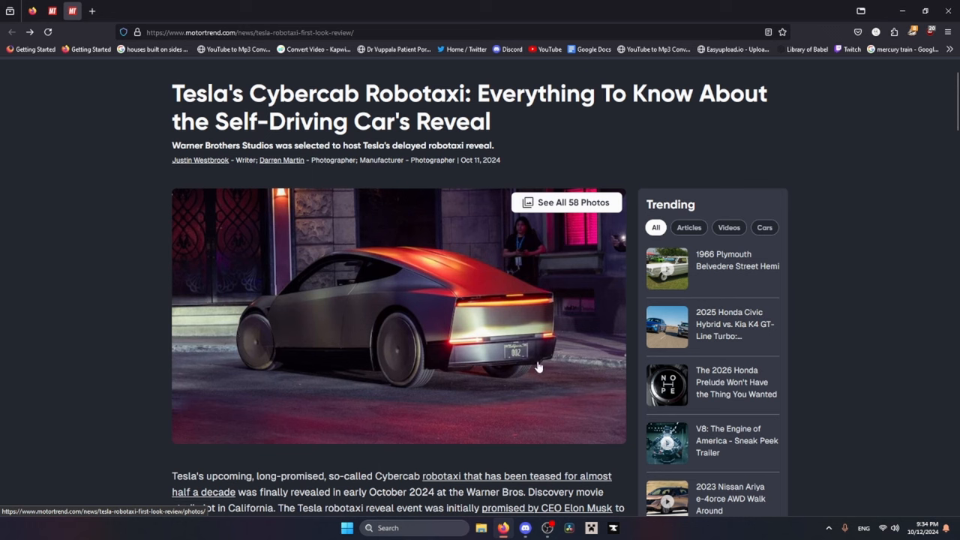
mouse_move(501, 322)
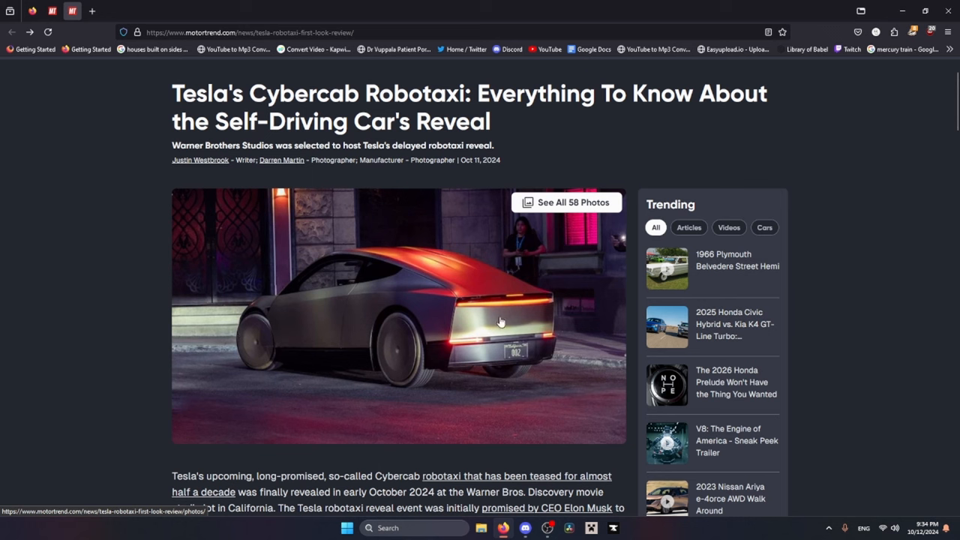
Step: Bring up the lead photo's link options and dismiss them without choosing anything
left_click(566, 203)
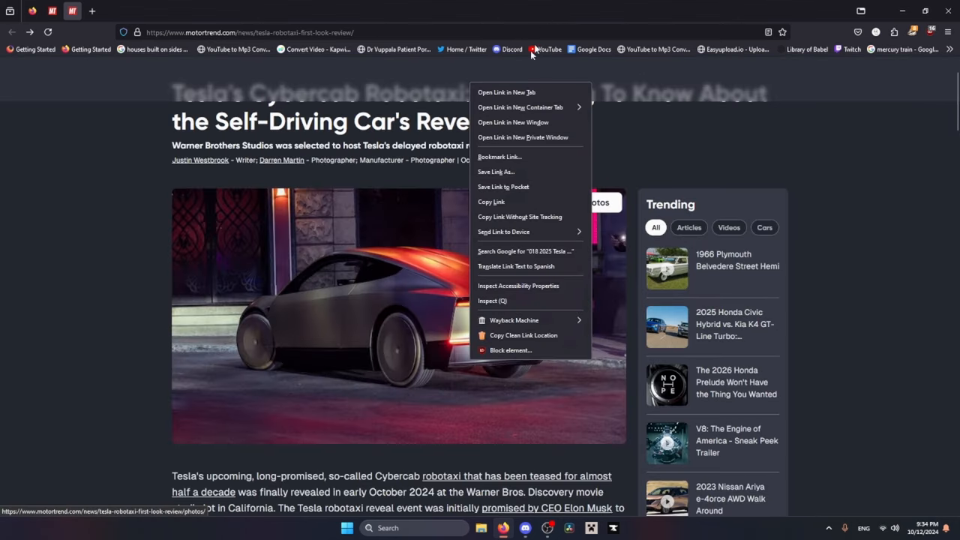
mouse_move(436, 300)
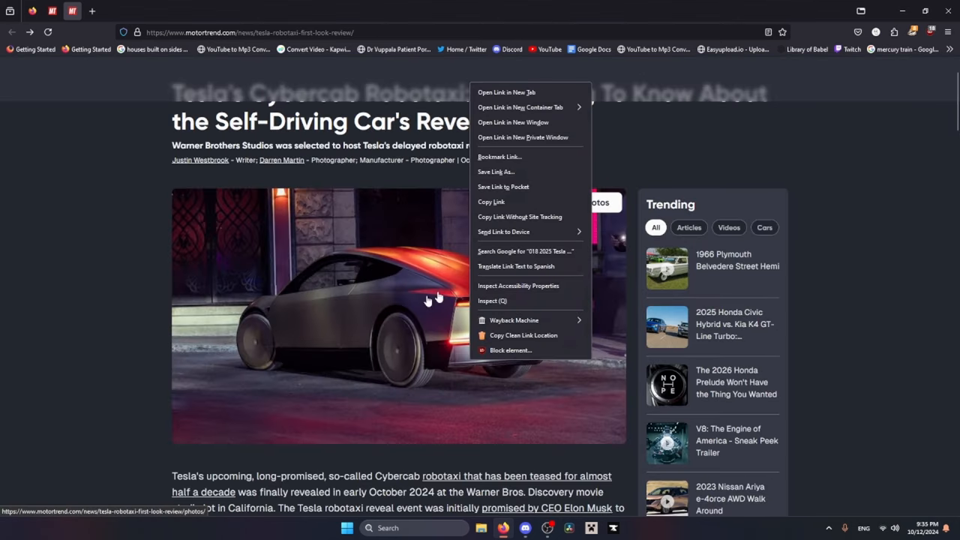
left_click(513, 360)
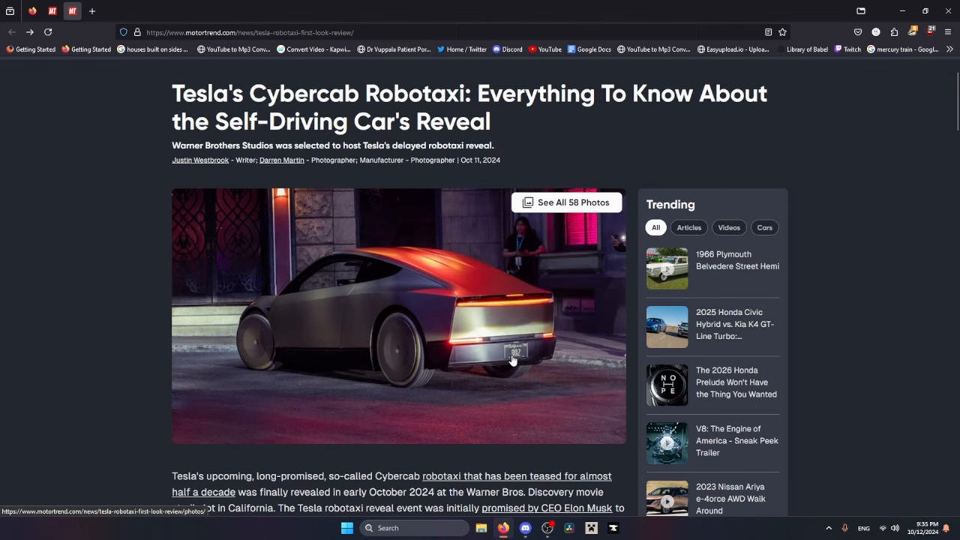
Step: Scroll the Cybercab article to the author bio and back, then open its photo gallery
scroll("down", 3)
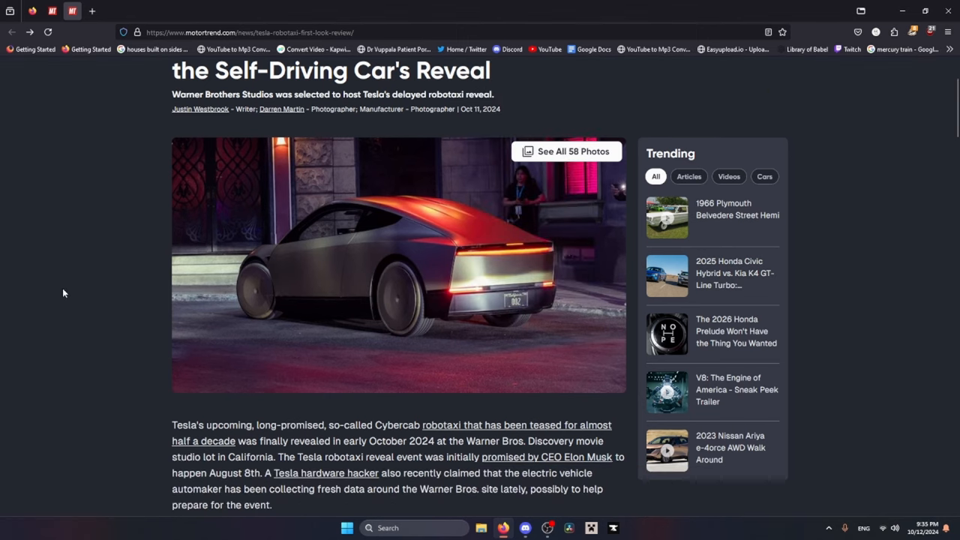
scroll("down", 3)
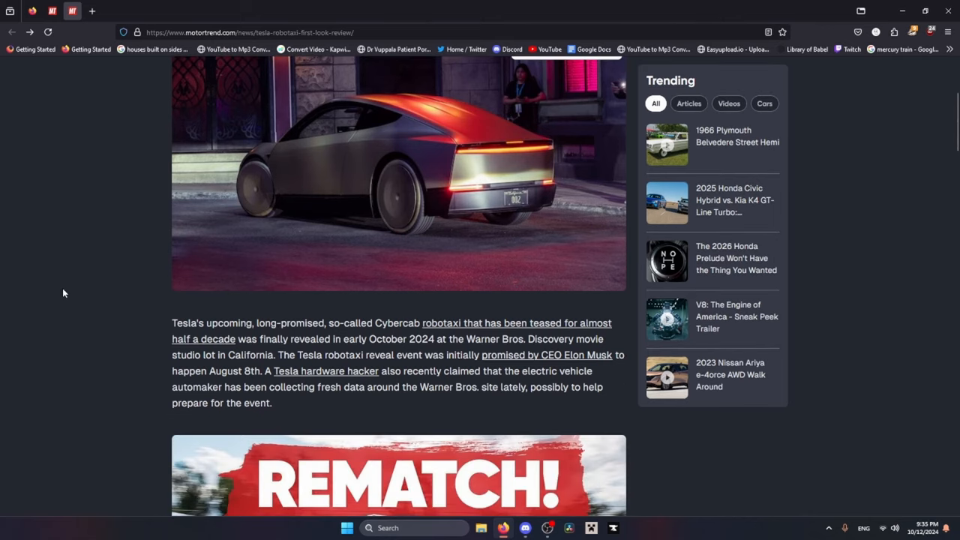
mouse_move(331, 386)
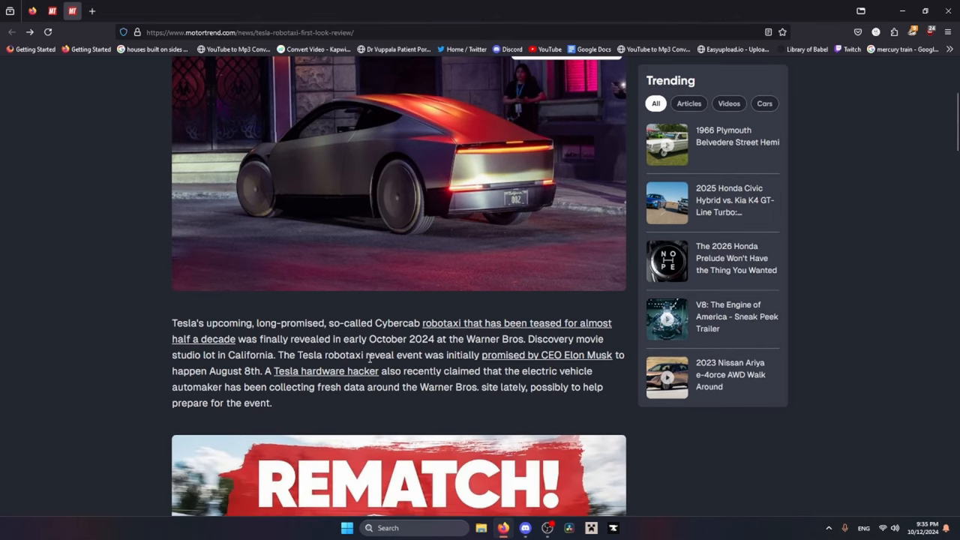
mouse_move(171, 337)
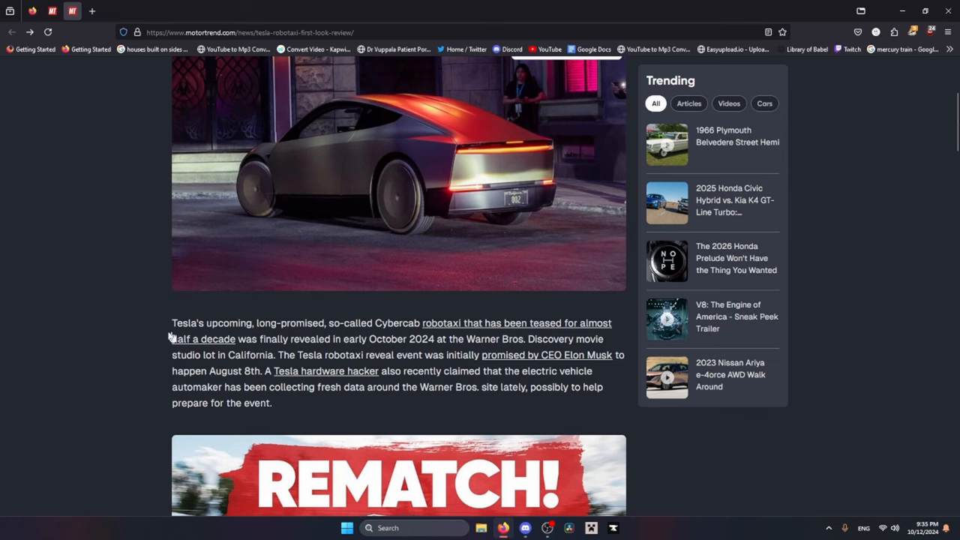
mouse_move(86, 355)
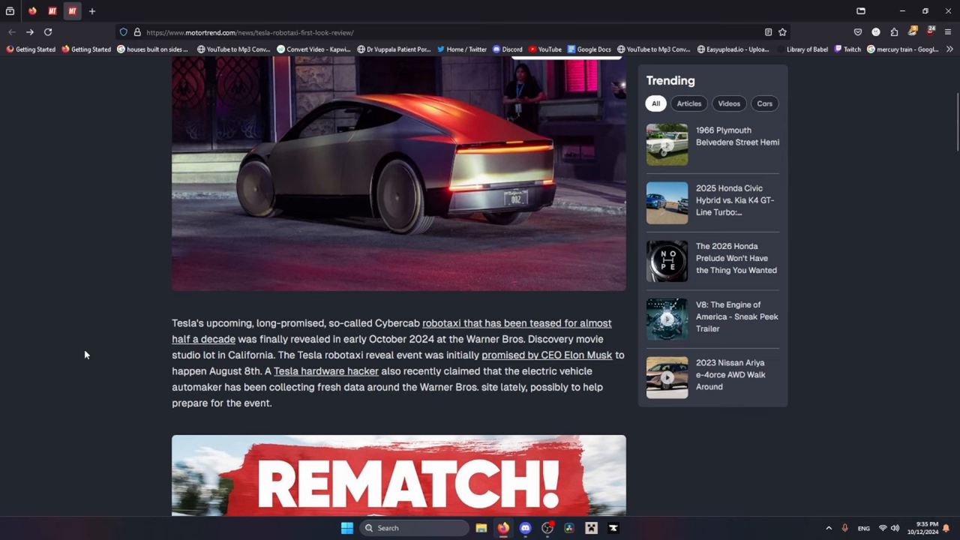
scroll("down", 3)
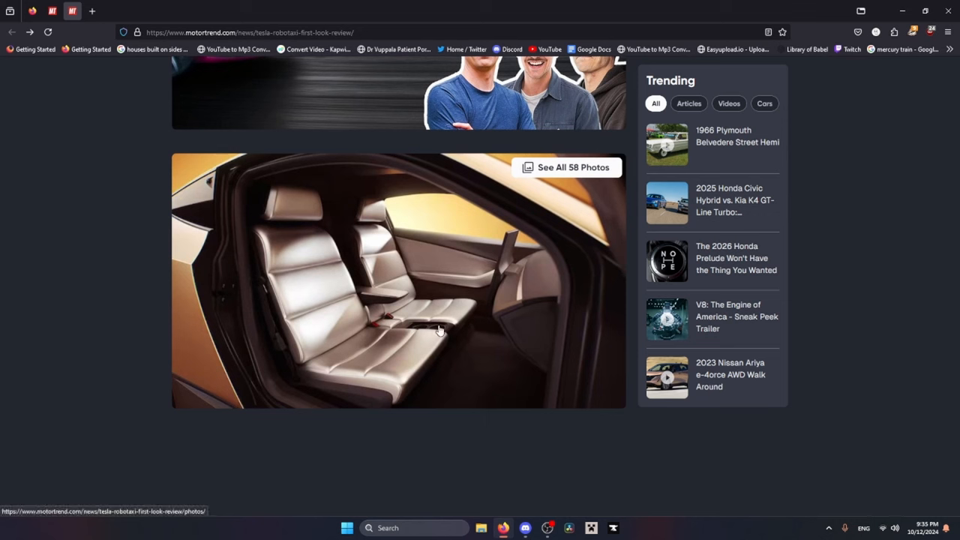
mouse_move(360, 208)
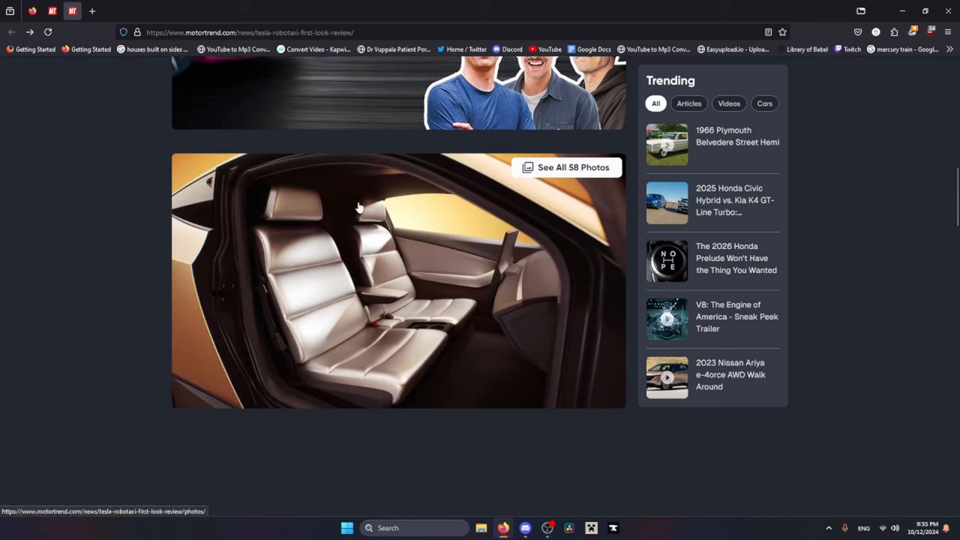
scroll("down", 3)
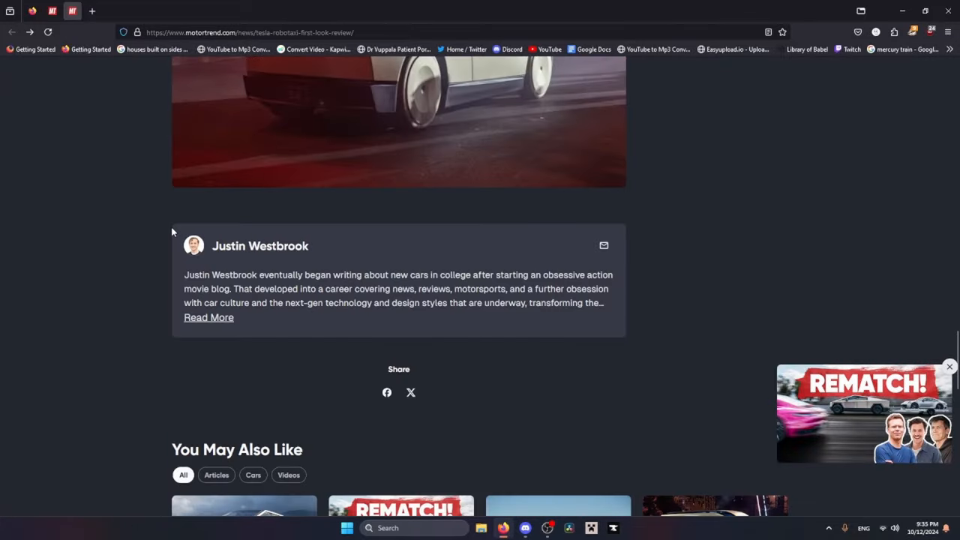
scroll("up", 3)
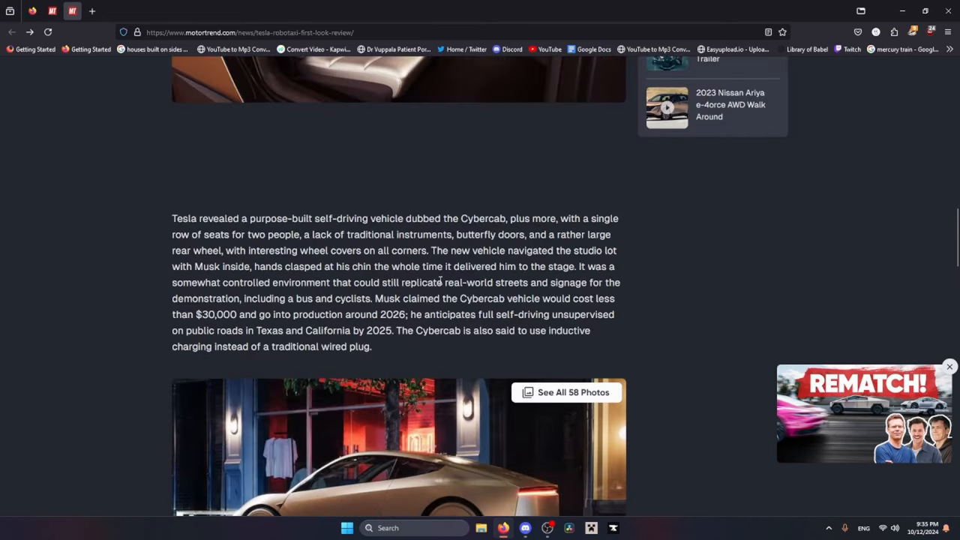
left_click(567, 393)
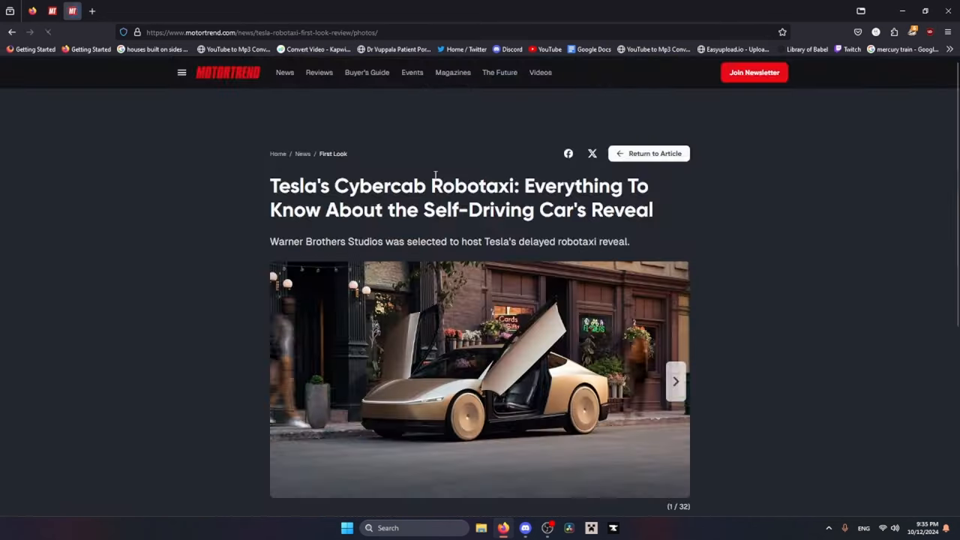
Step: Page the Cybercab gallery forward to image 7 of 32, then go back to the article
scroll("down", 3)
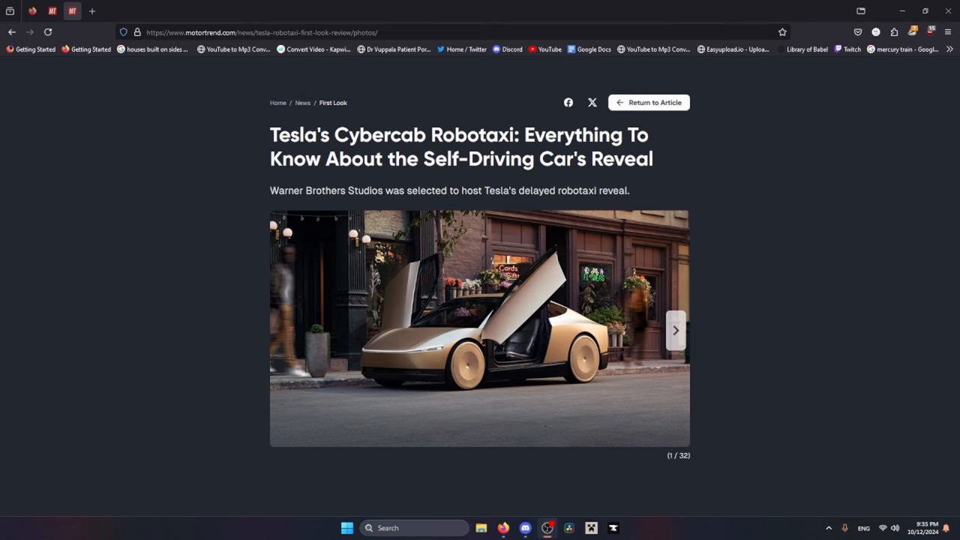
left_click(675, 330)
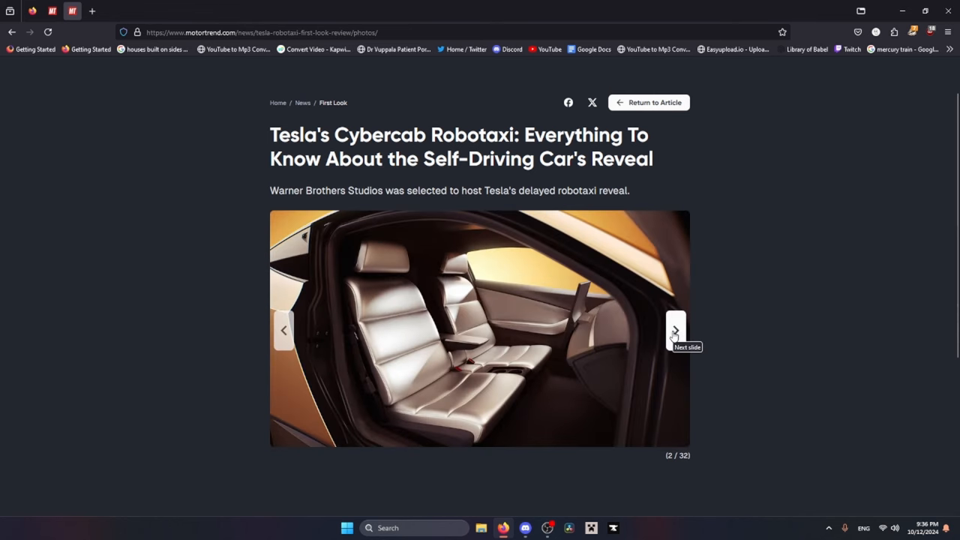
left_click(674, 330)
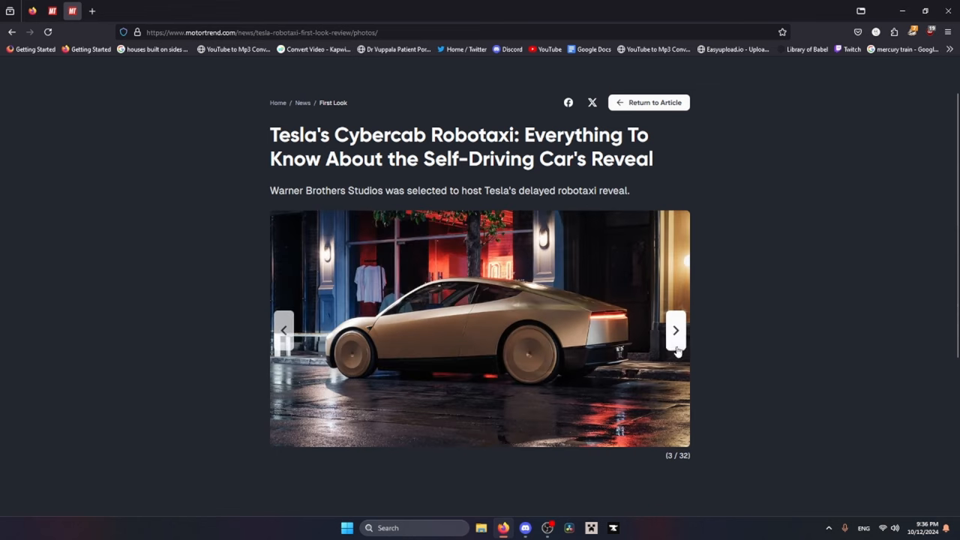
left_click(675, 330)
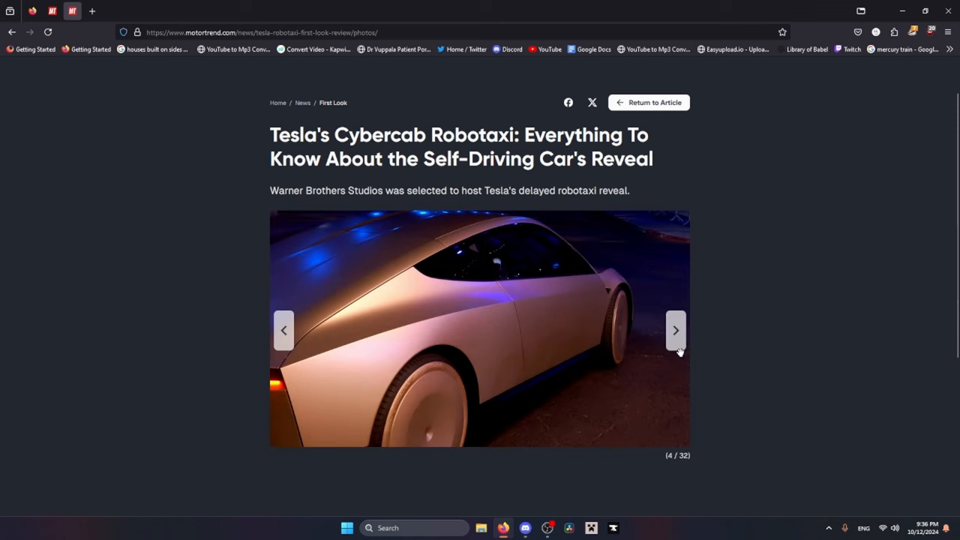
left_click(674, 331)
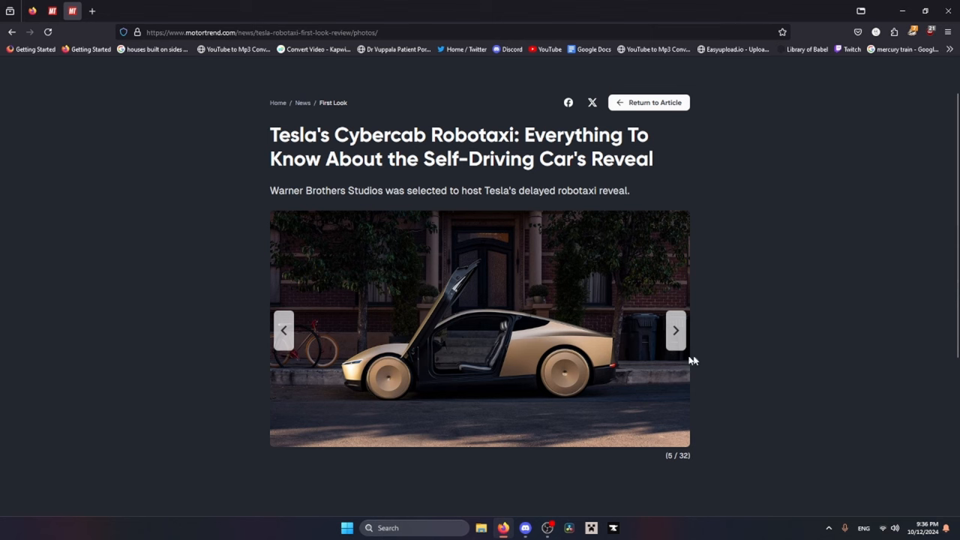
left_click(675, 330)
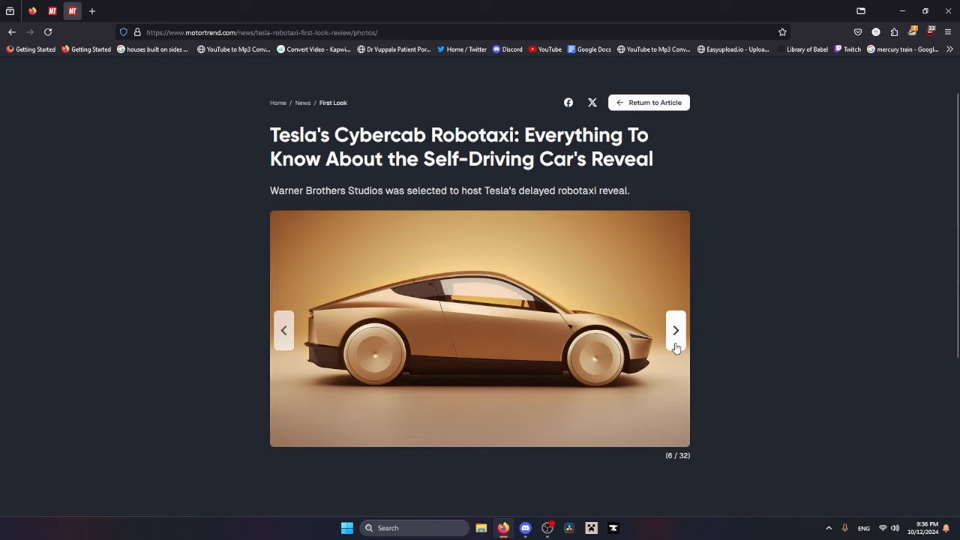
left_click(675, 330)
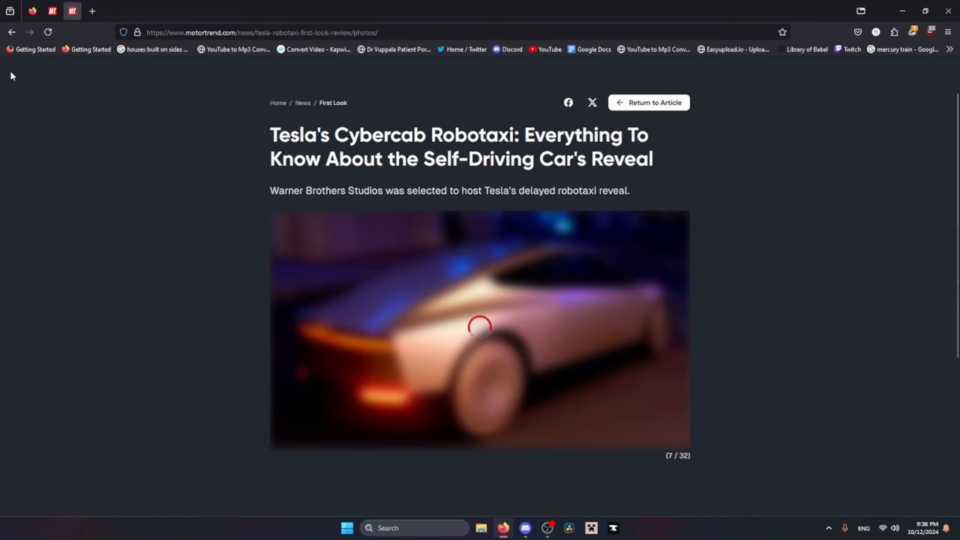
left_click(12, 32)
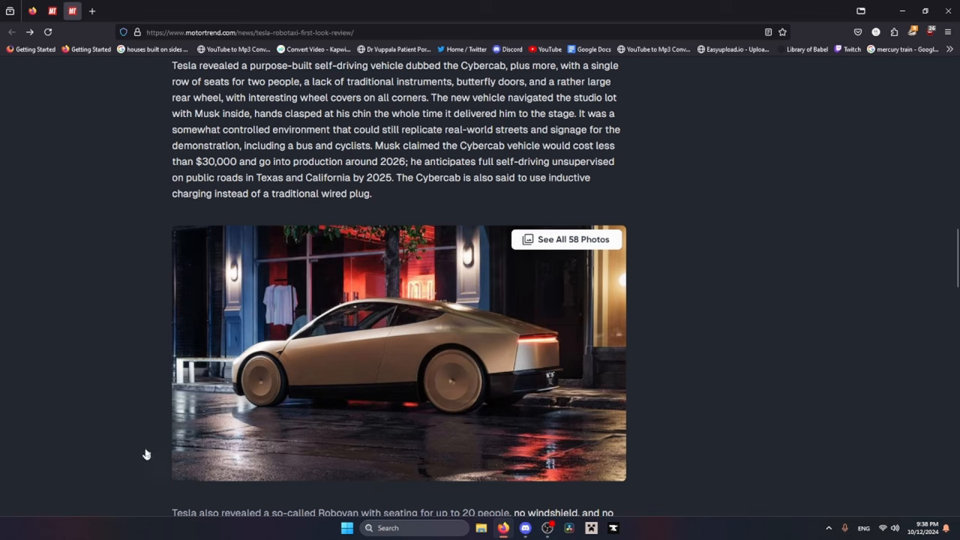
mouse_move(59, 466)
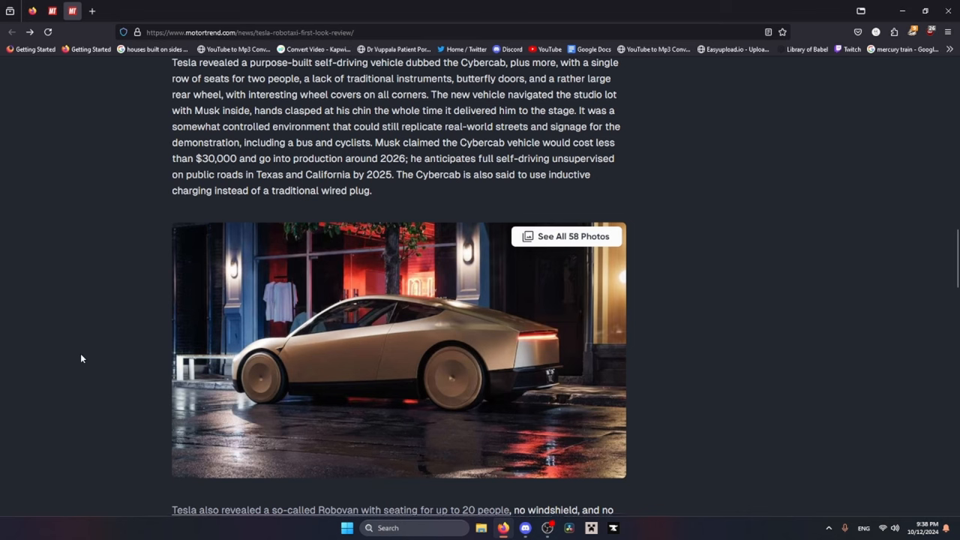
scroll("down", 3)
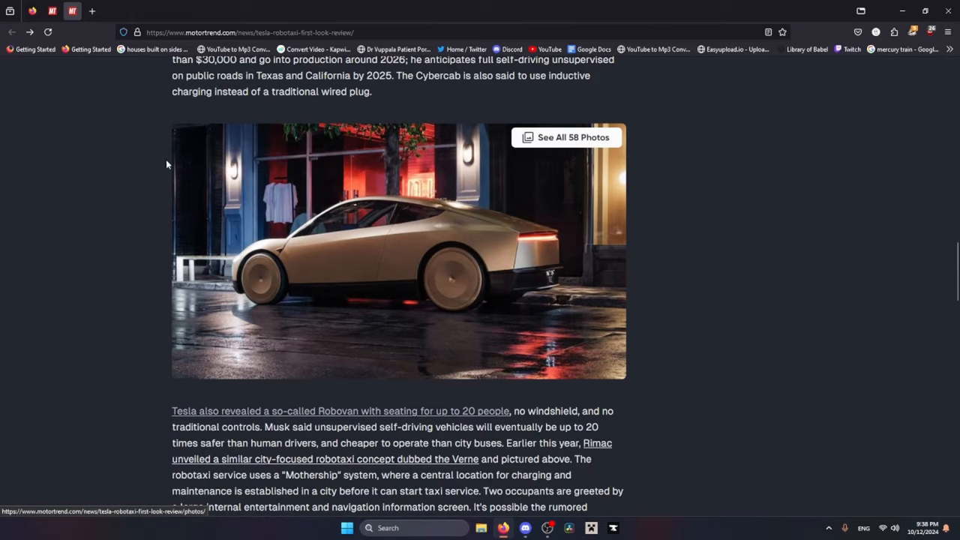
mouse_move(323, 321)
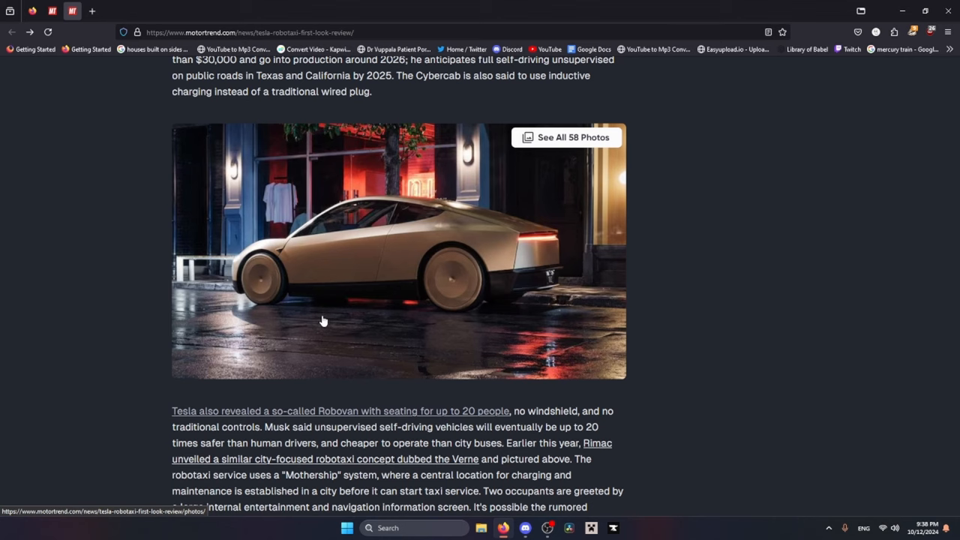
scroll("down", 3)
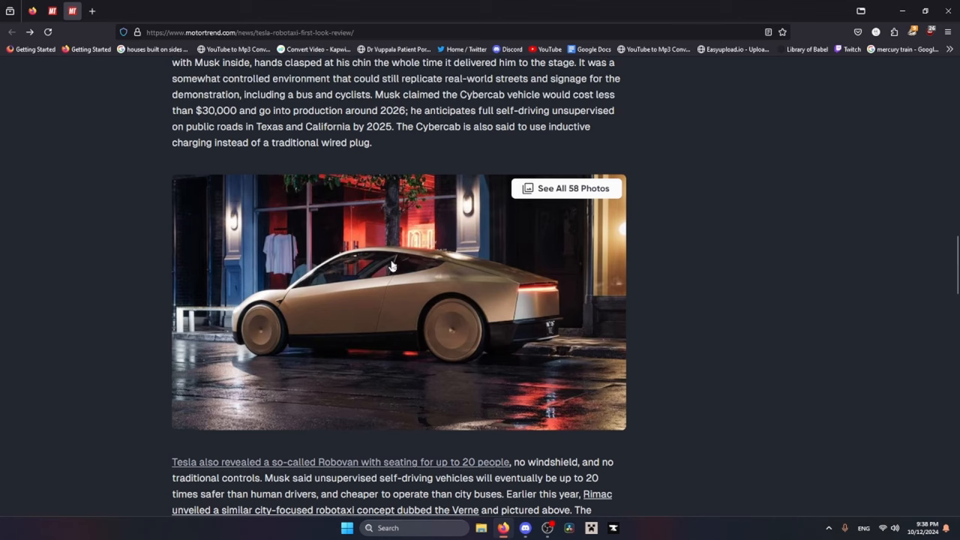
right_click(390, 262)
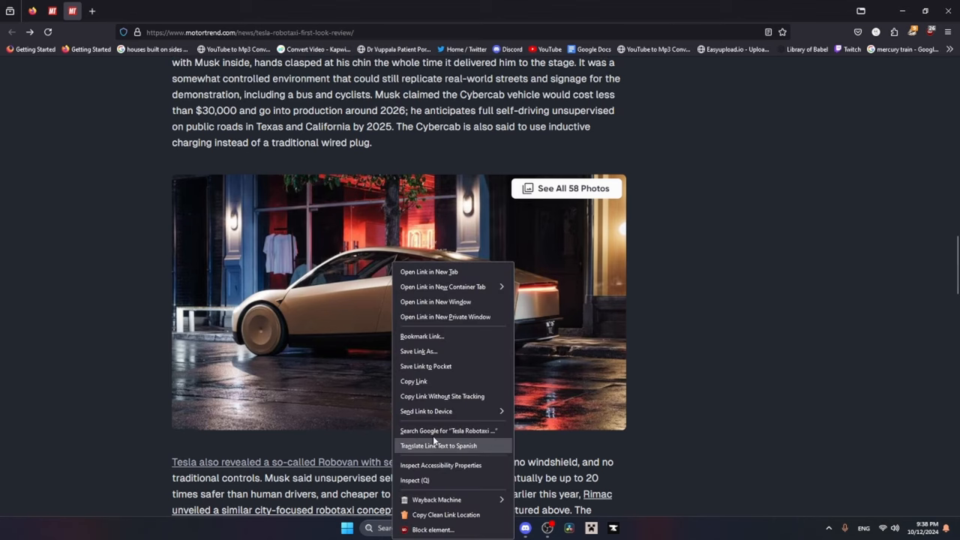
mouse_move(26, 354)
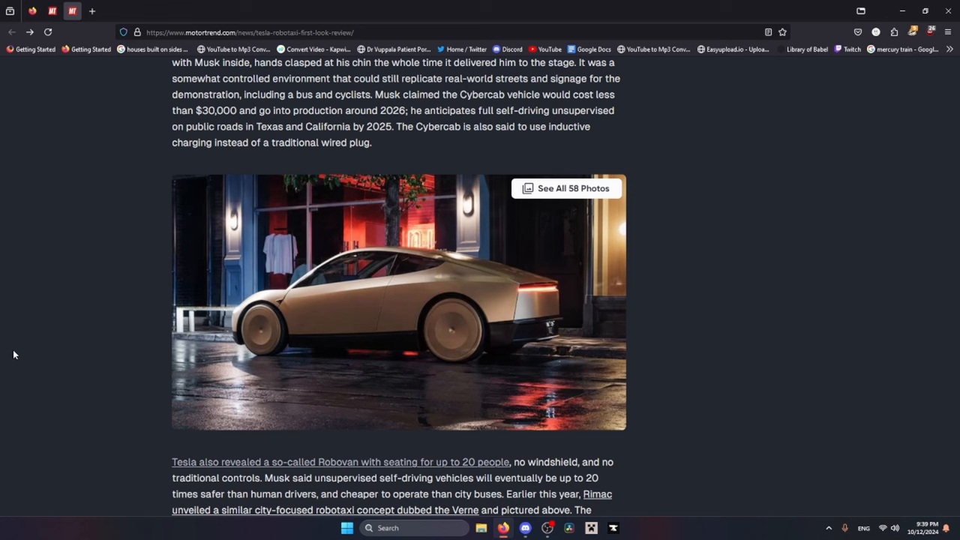
mouse_move(41, 316)
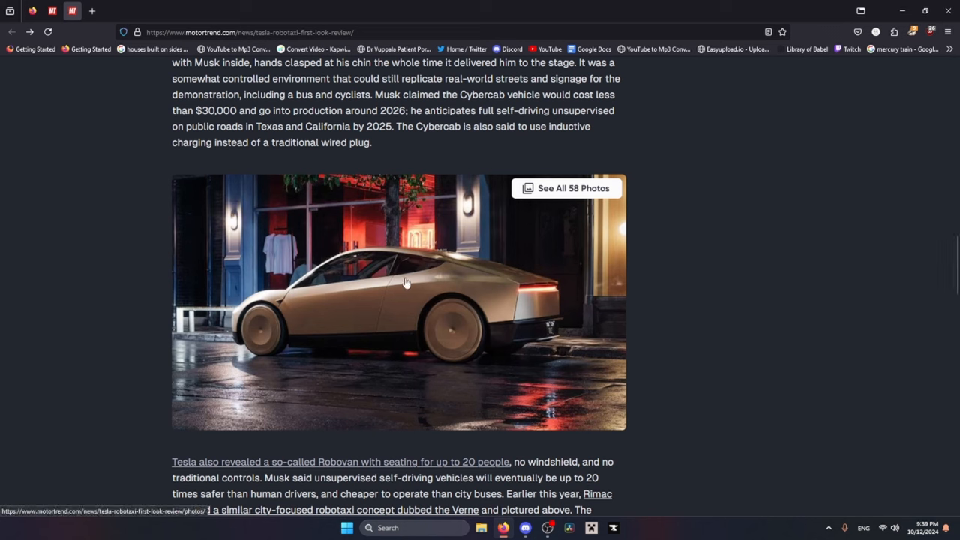
mouse_move(38, 307)
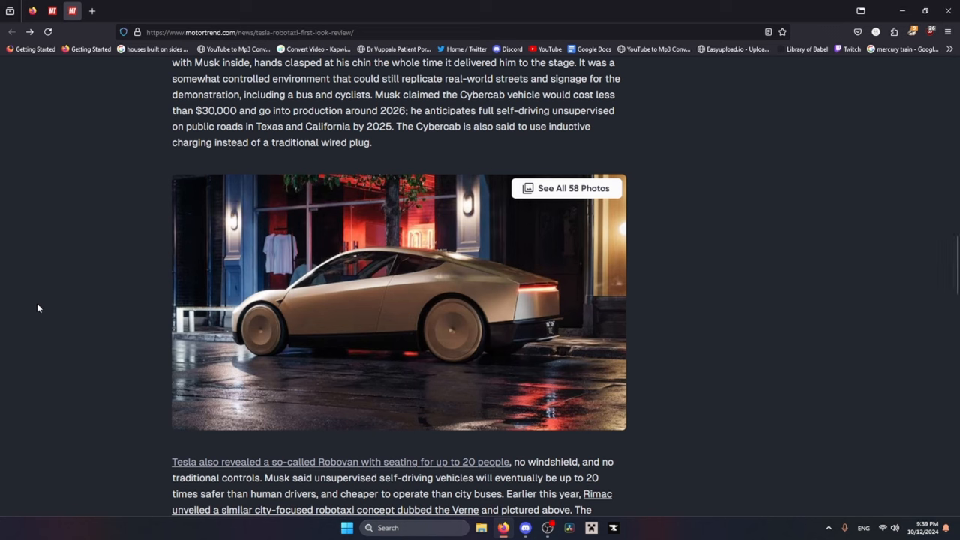
mouse_move(60, 325)
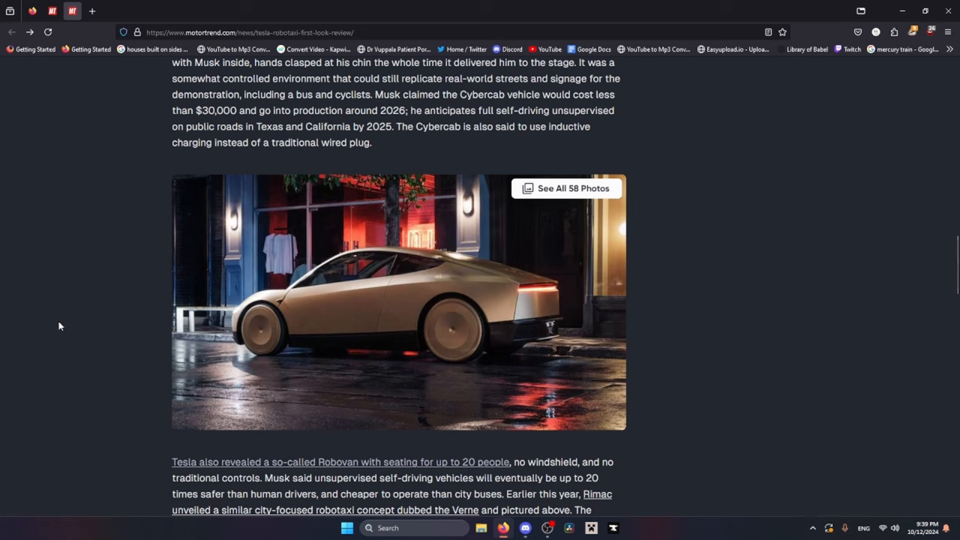
mouse_move(63, 337)
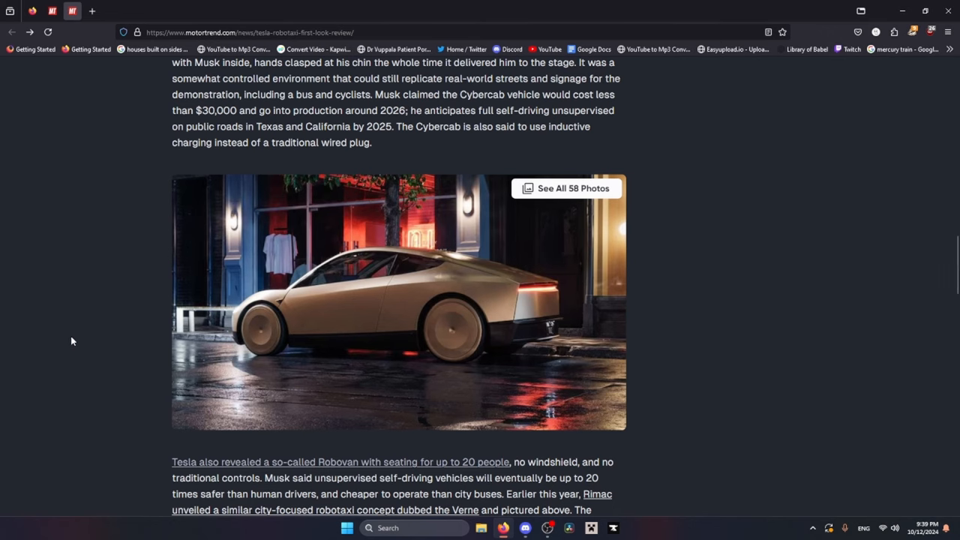
scroll("down", 3)
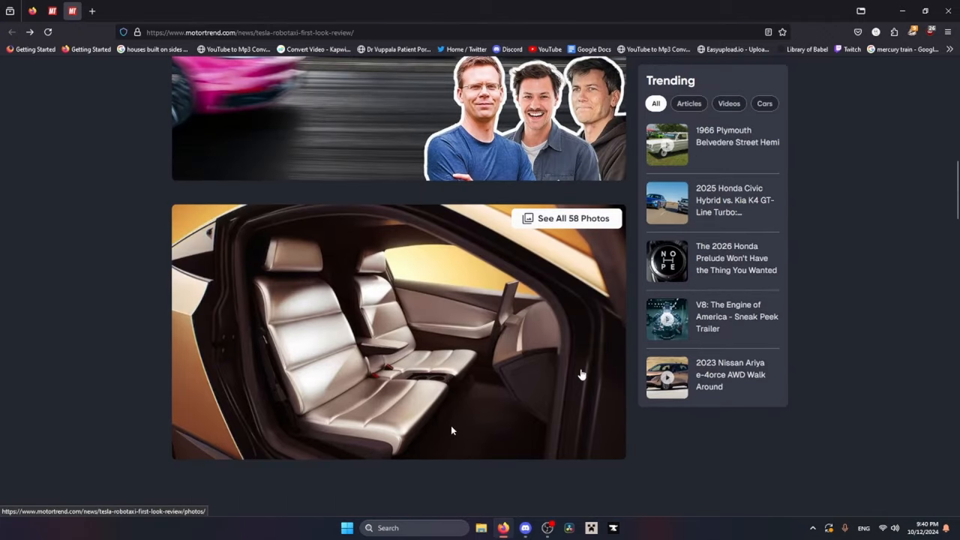
scroll("down", 3)
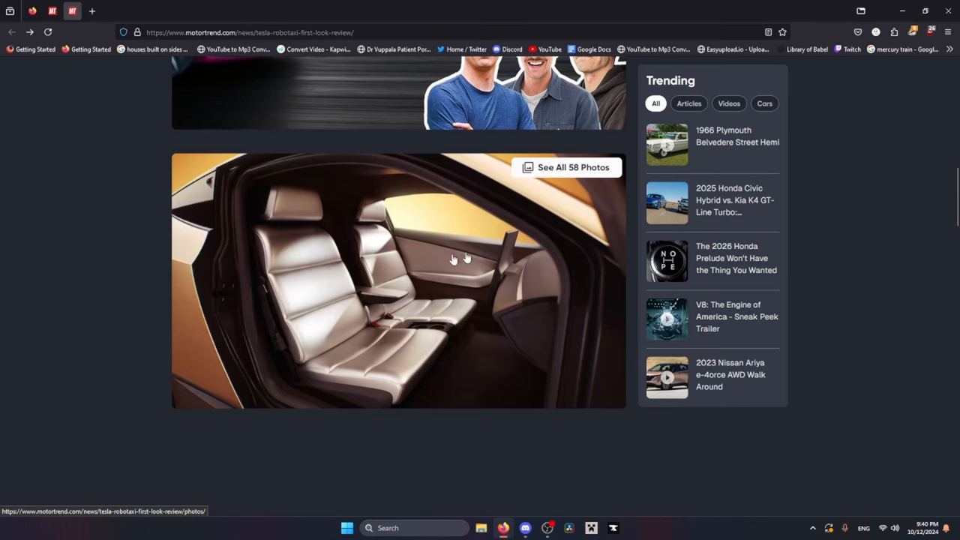
mouse_move(518, 270)
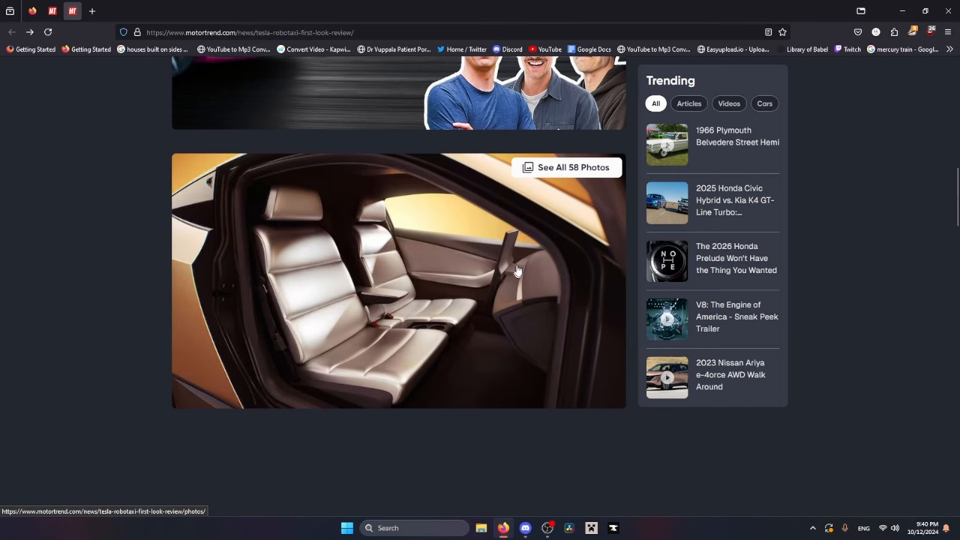
mouse_move(550, 277)
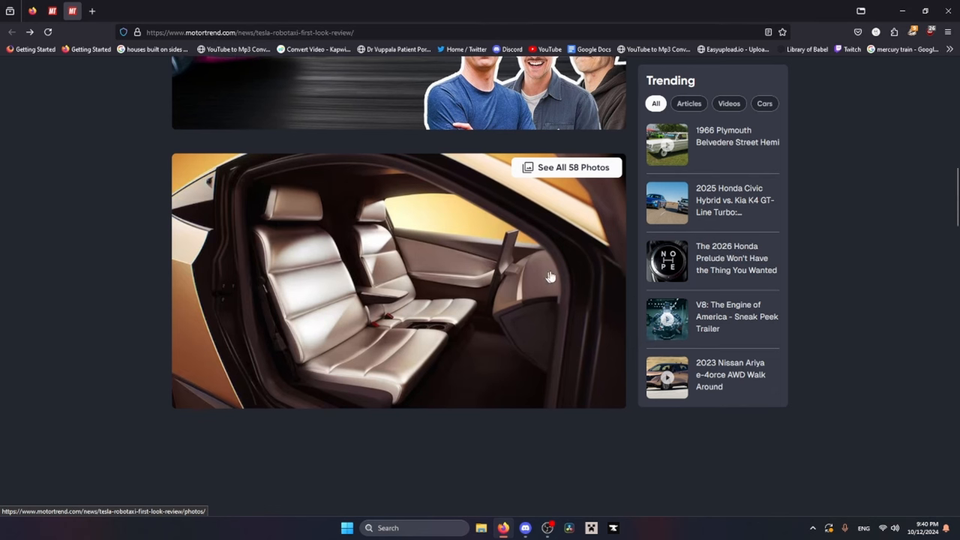
mouse_move(213, 243)
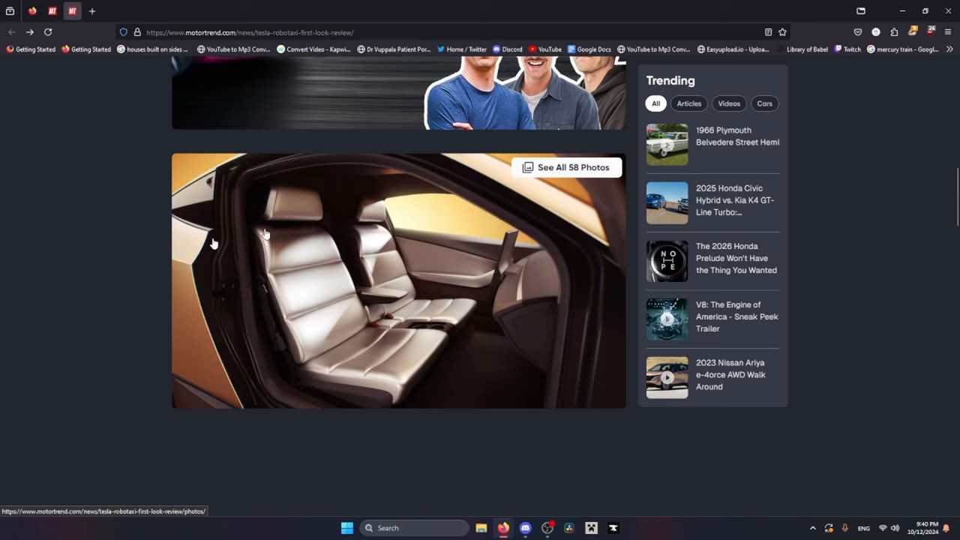
mouse_move(553, 351)
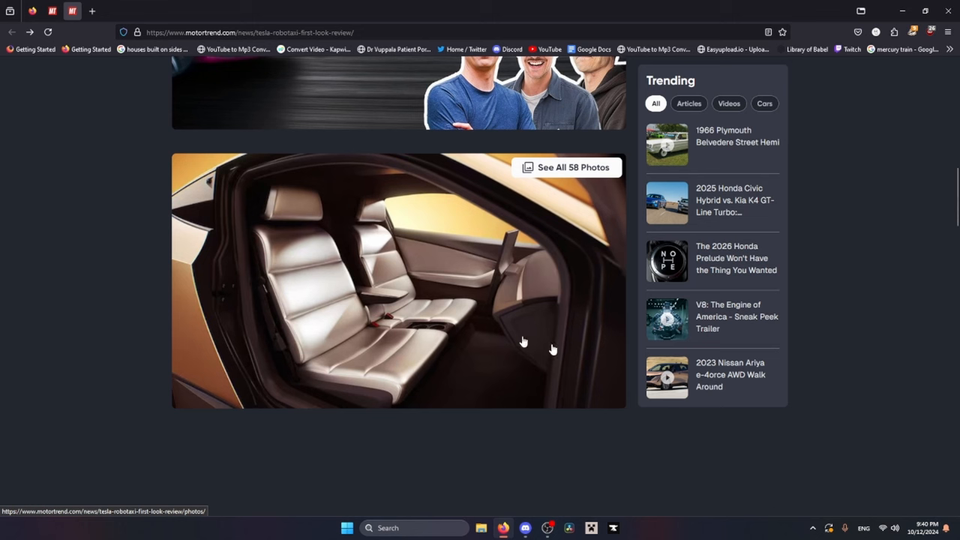
mouse_move(531, 249)
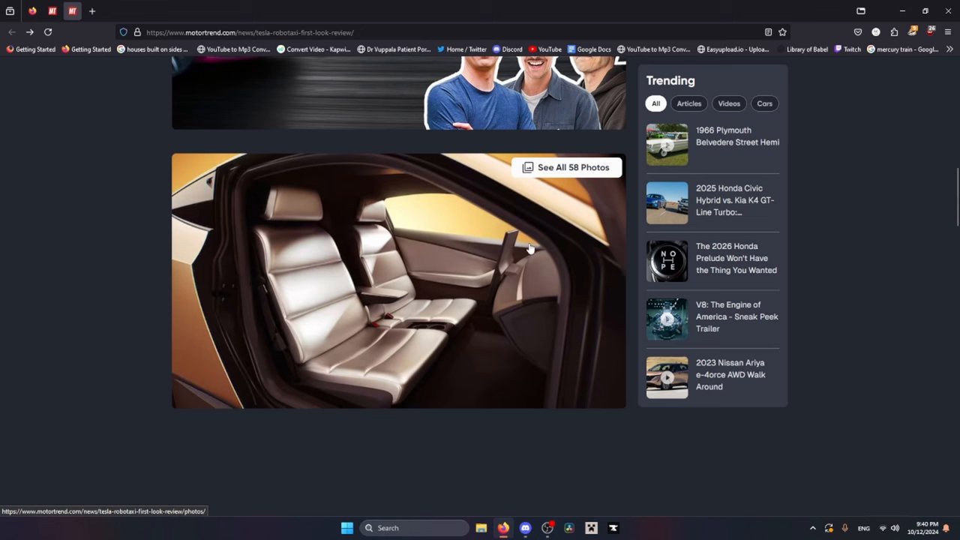
mouse_move(526, 240)
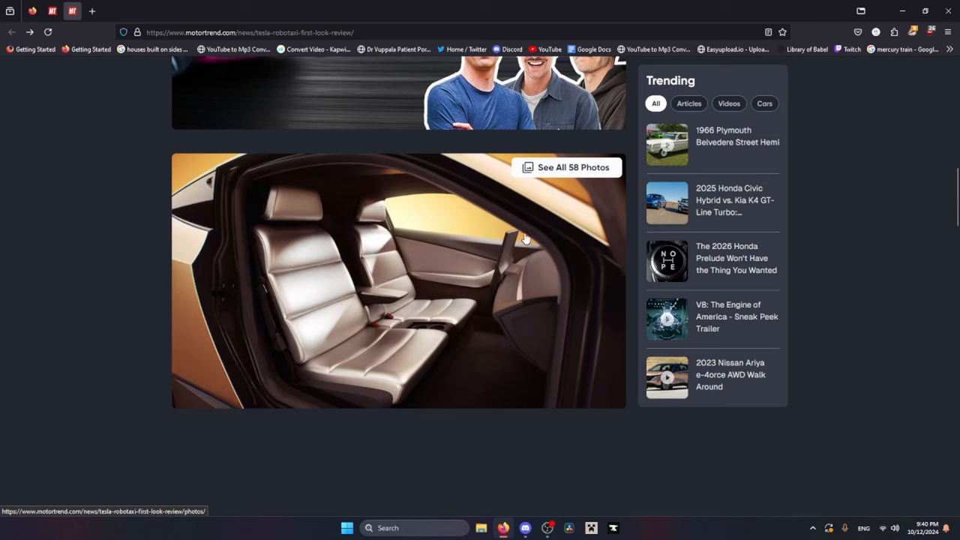
mouse_move(11, 289)
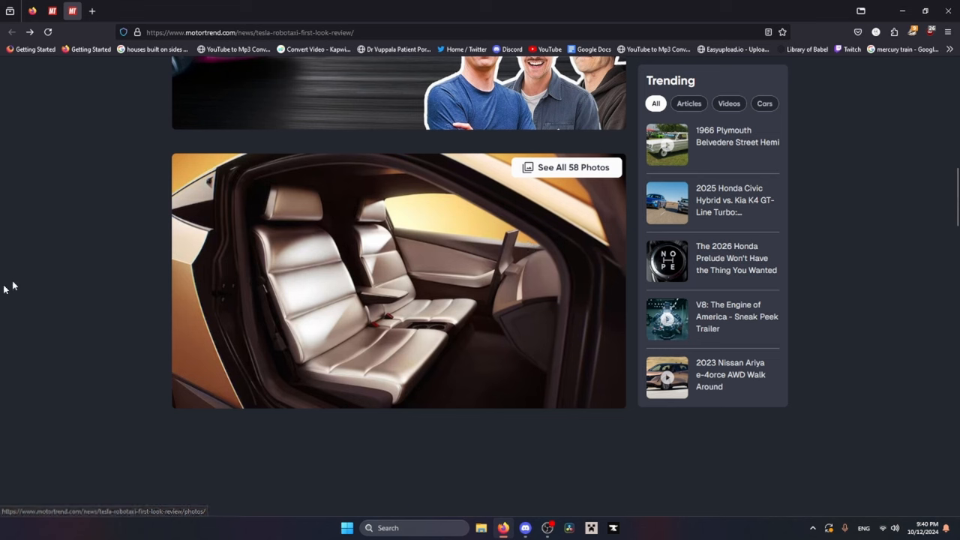
mouse_move(292, 246)
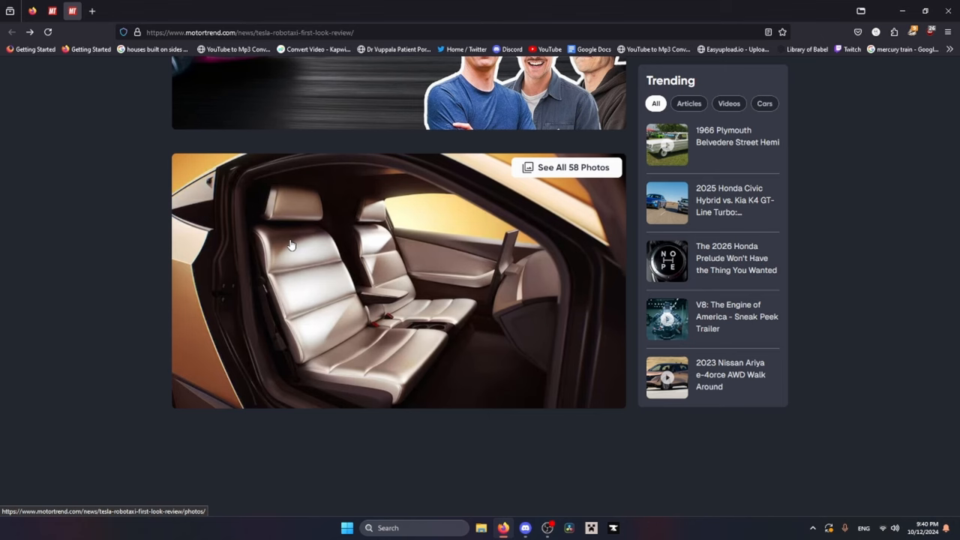
mouse_move(433, 284)
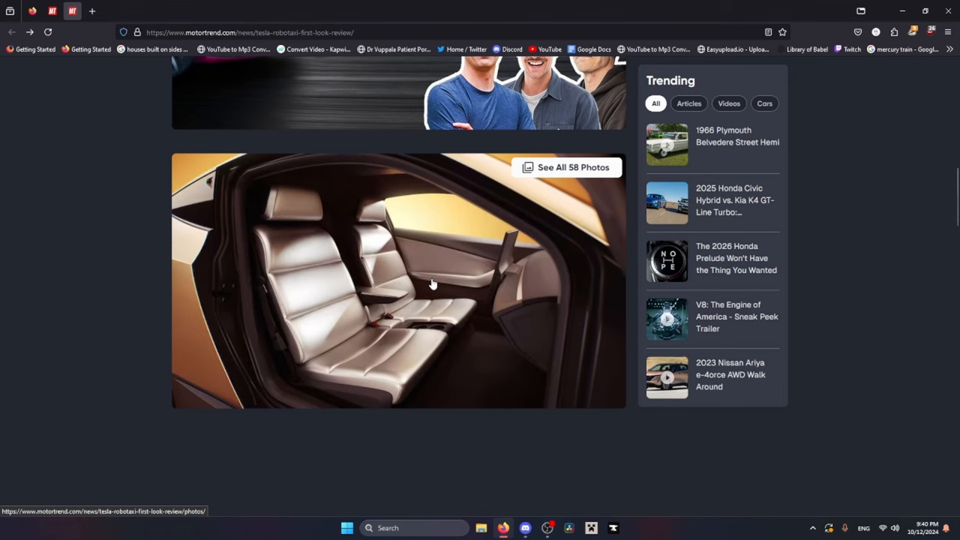
scroll("down", 3)
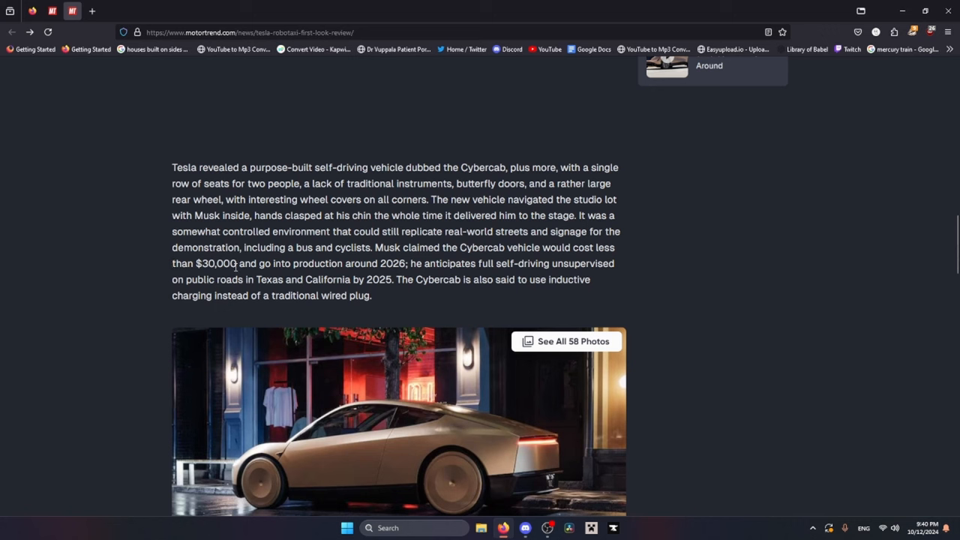
scroll("down", 3)
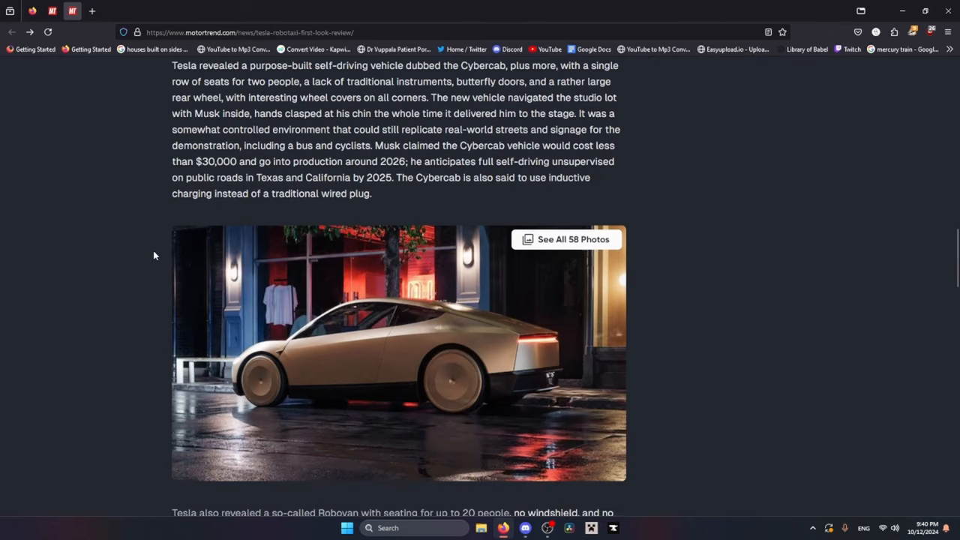
mouse_move(151, 251)
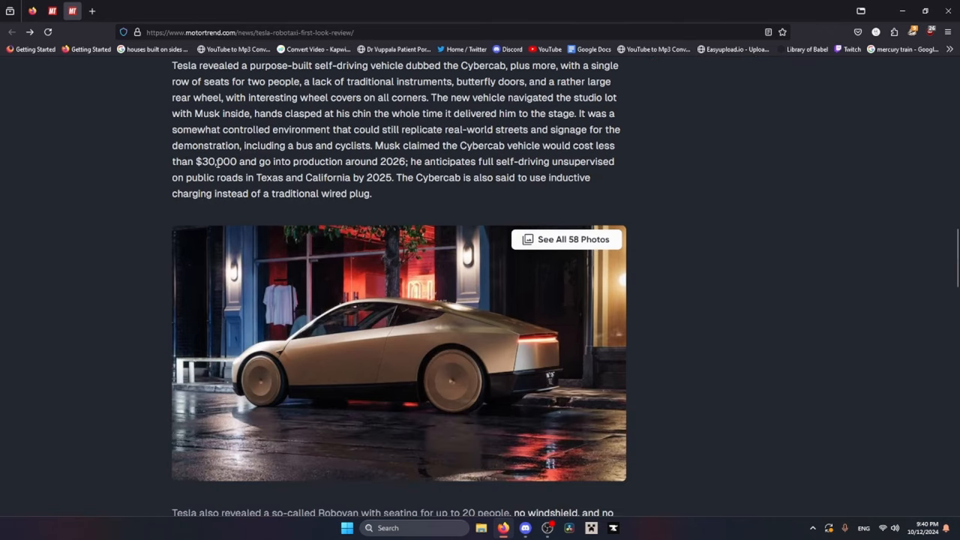
mouse_move(390, 351)
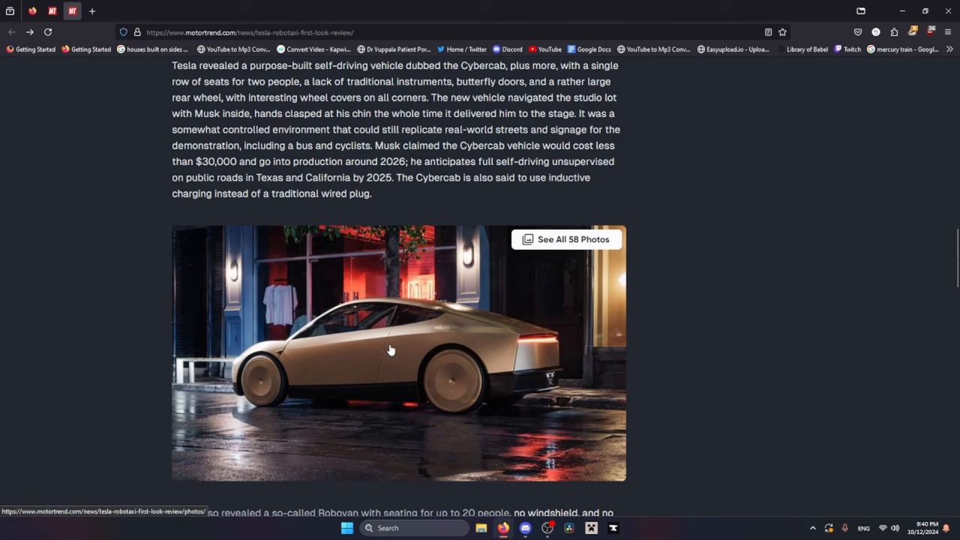
Step: Scroll the Robovan article down to the hype paragraph and Robovan display photo
scroll("down", 3)
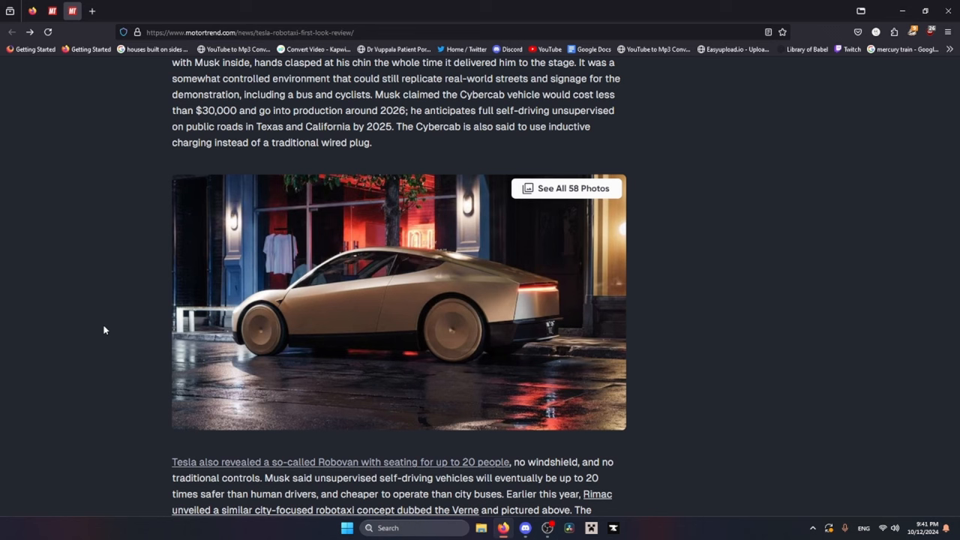
mouse_move(104, 294)
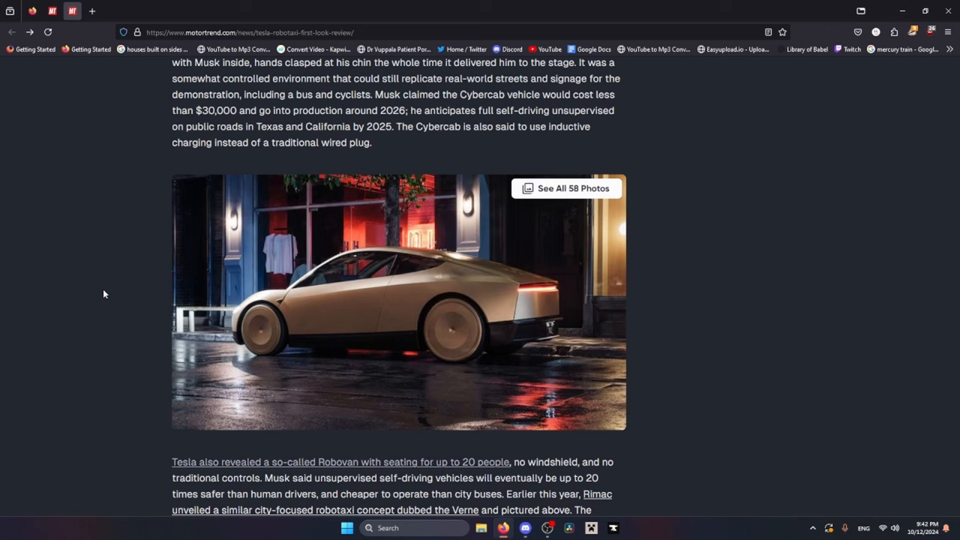
mouse_move(677, 277)
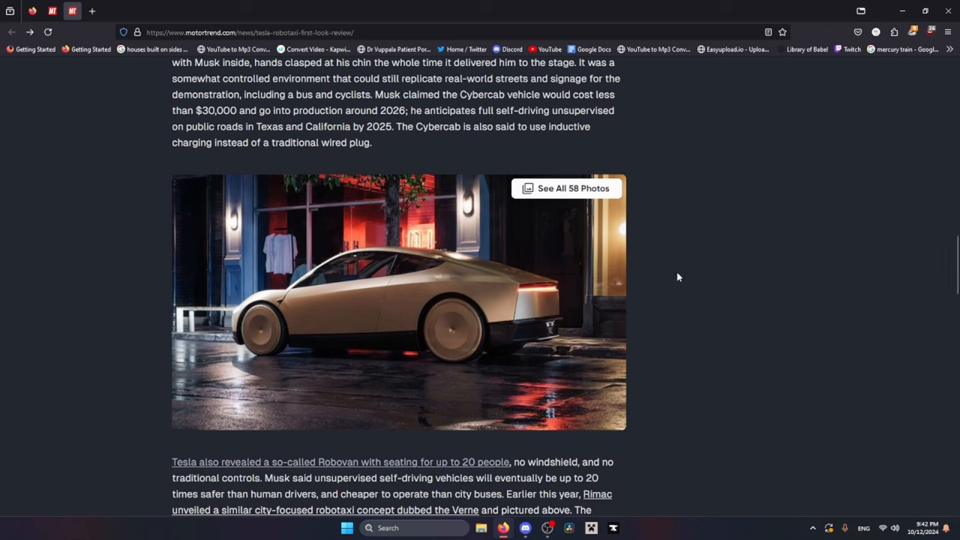
mouse_move(633, 459)
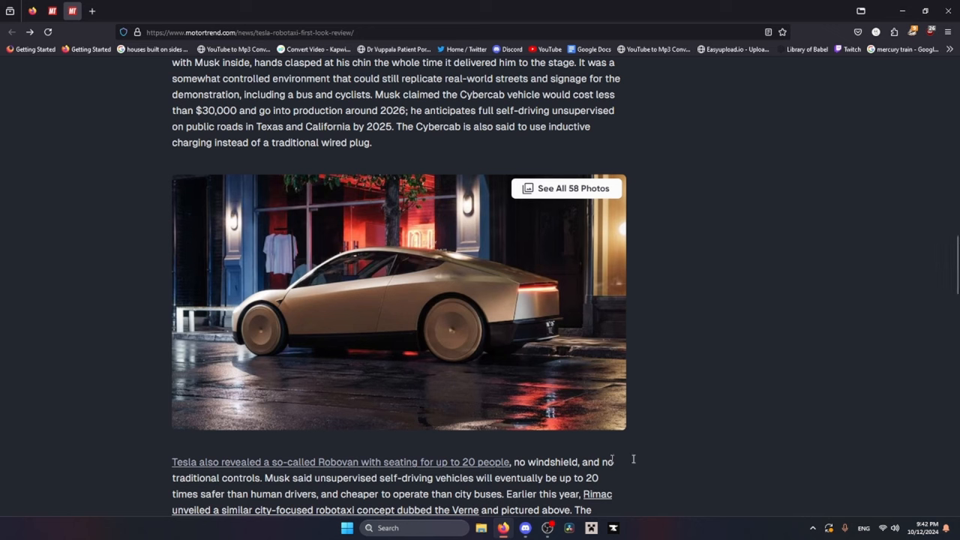
mouse_move(661, 402)
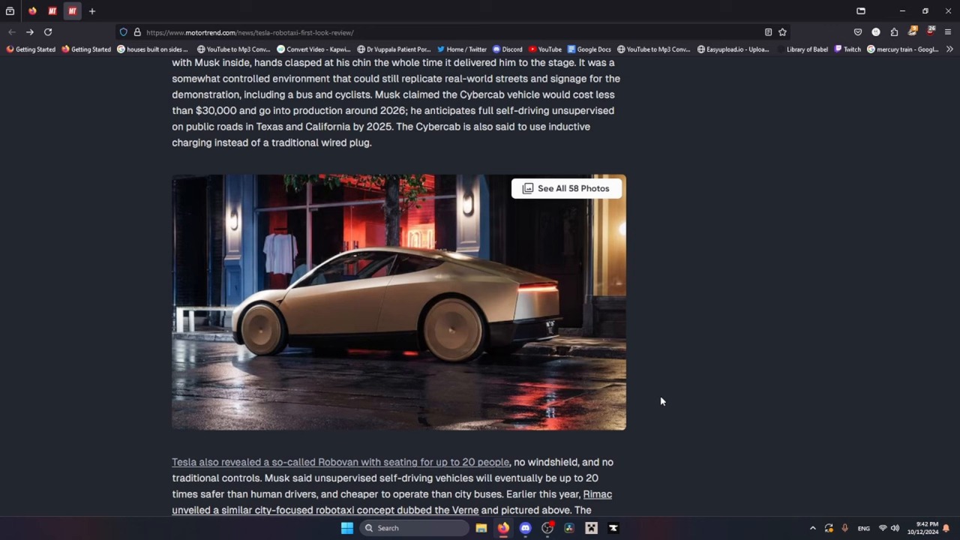
mouse_move(497, 280)
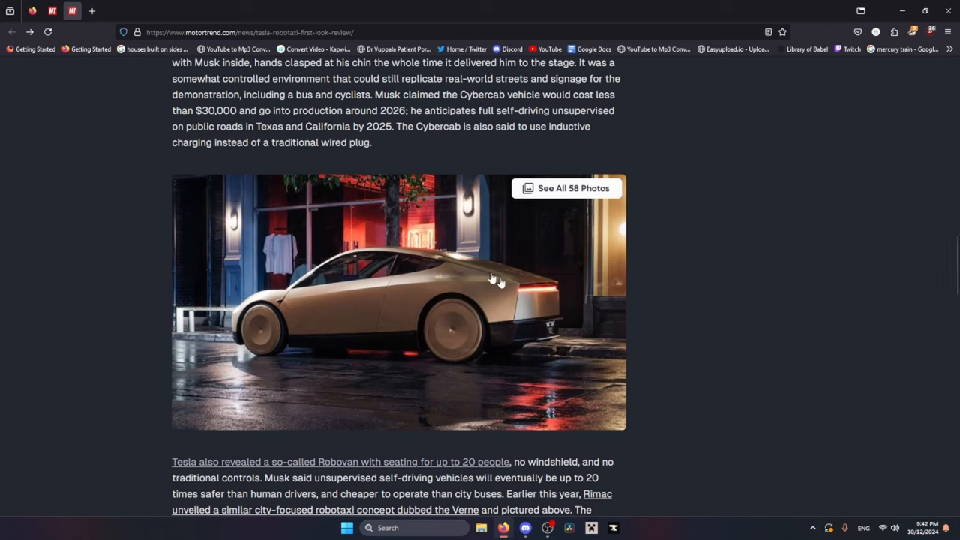
mouse_move(66, 242)
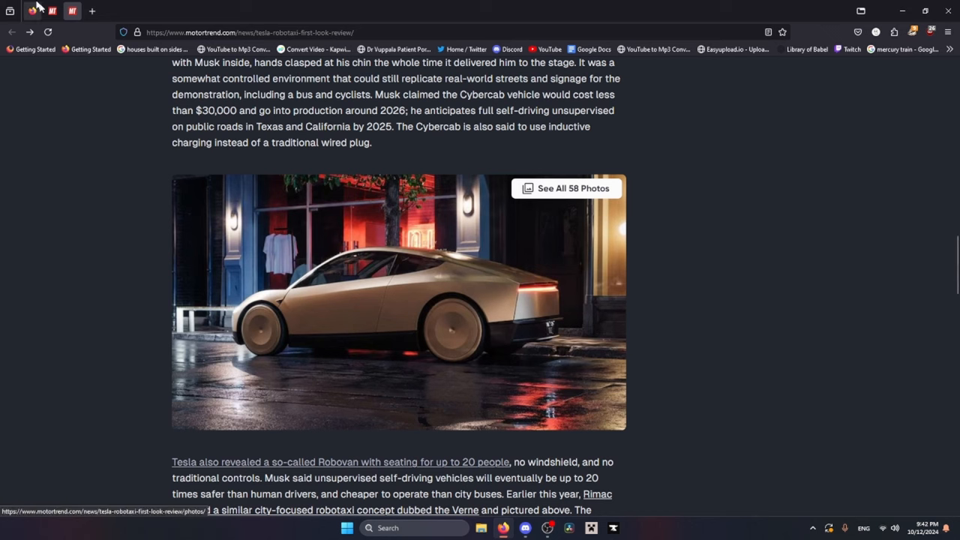
scroll("down", 3)
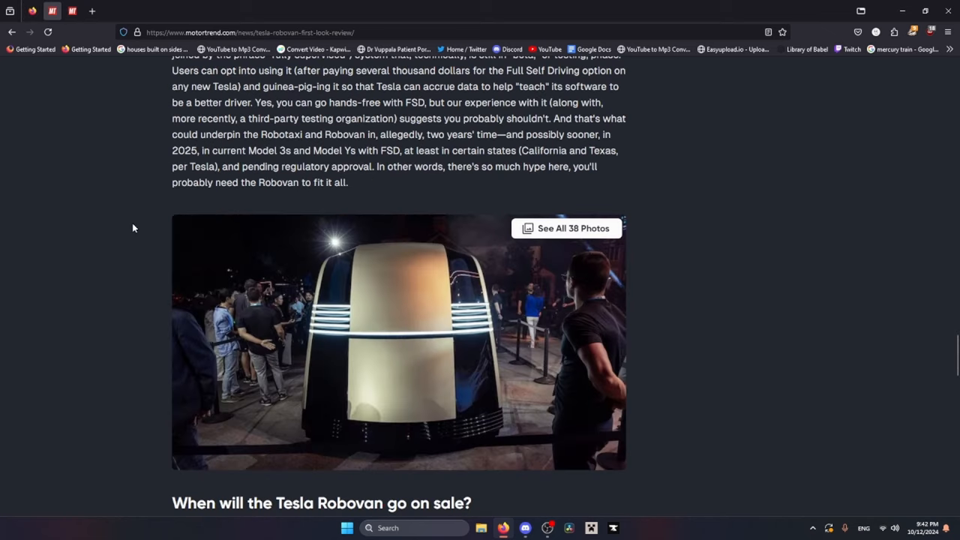
mouse_move(126, 228)
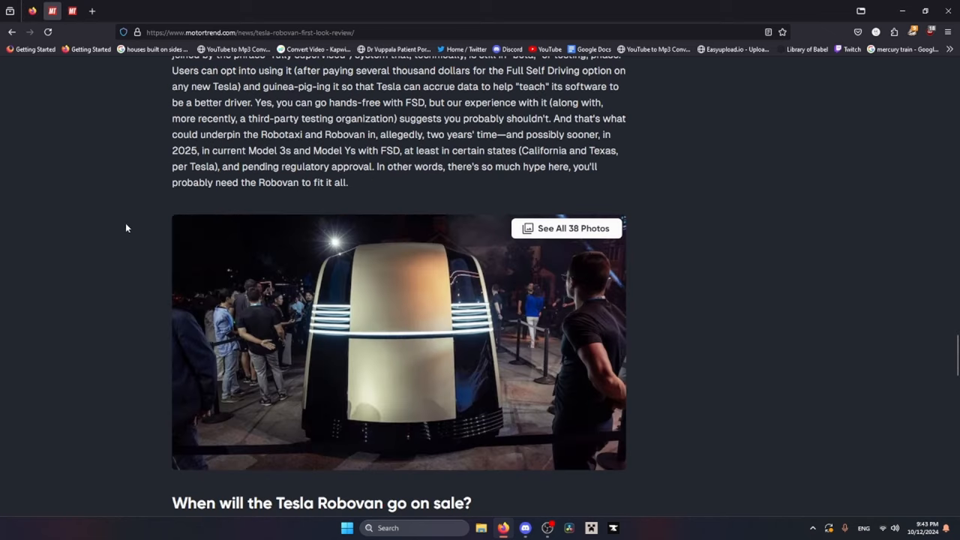
mouse_move(77, 248)
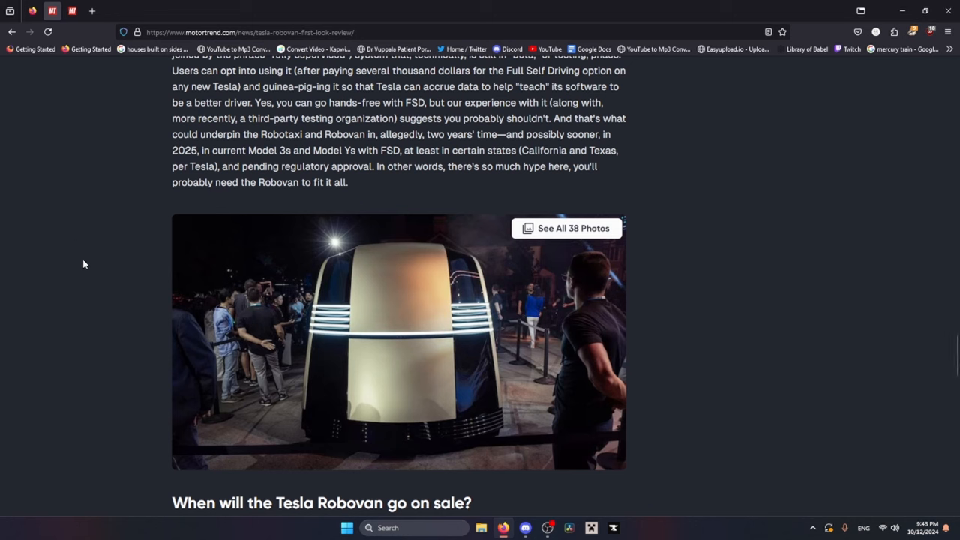
mouse_move(94, 258)
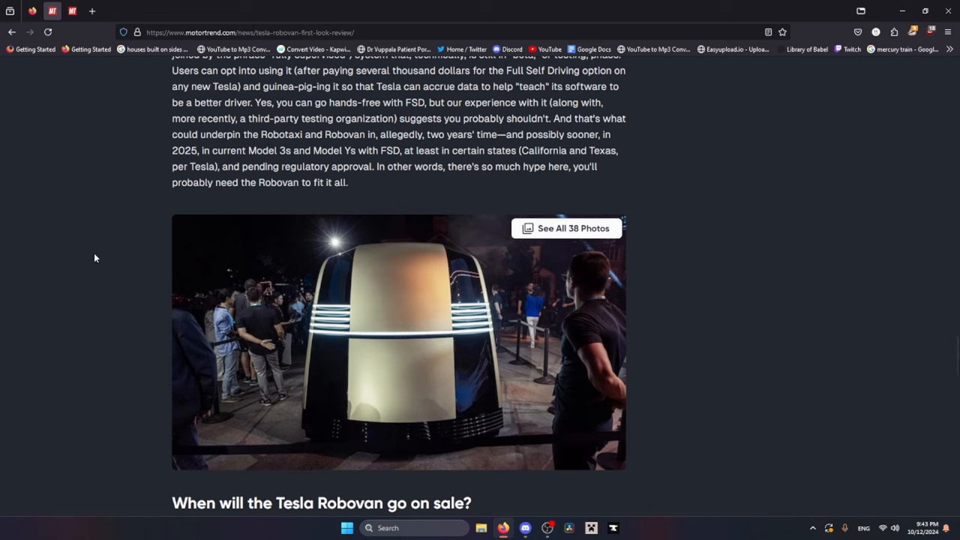
mouse_move(82, 283)
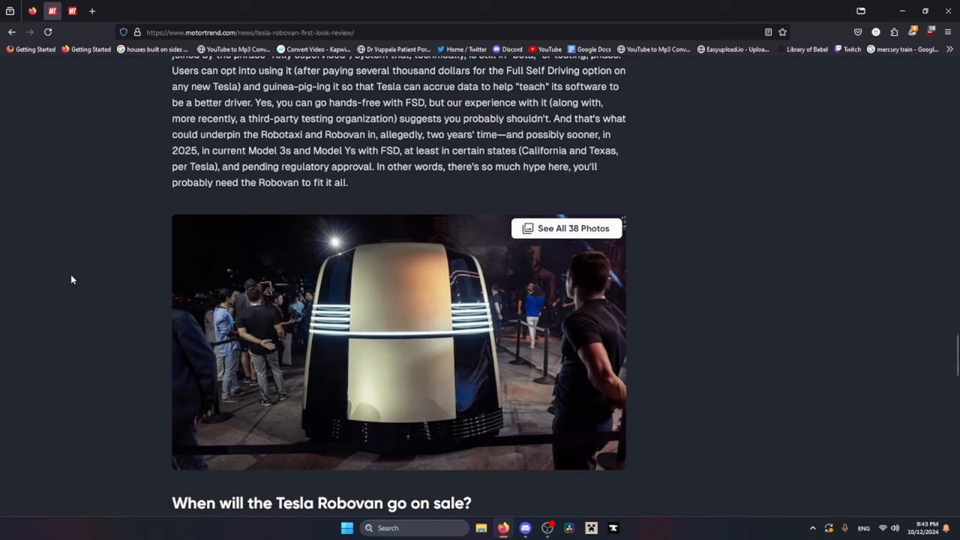
mouse_move(46, 280)
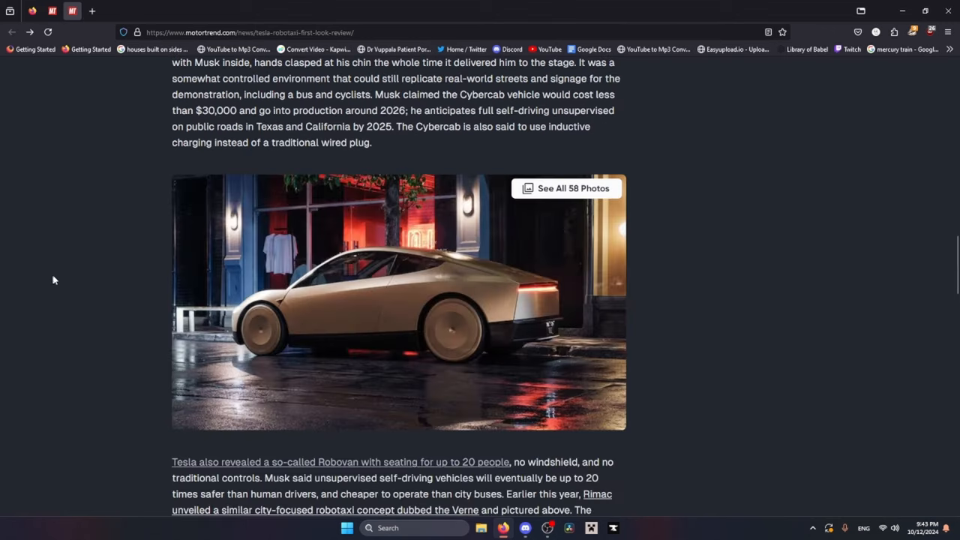
Step: Scroll up to the Cybercab's sub-$30,000 price, 2026 production and inductive charging paragraph
scroll("up", 3)
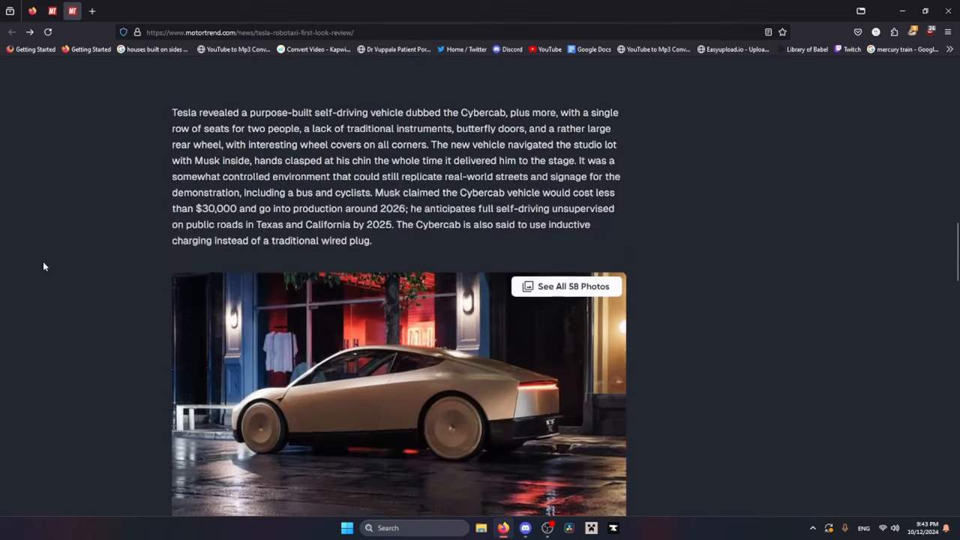
scroll("down", 3)
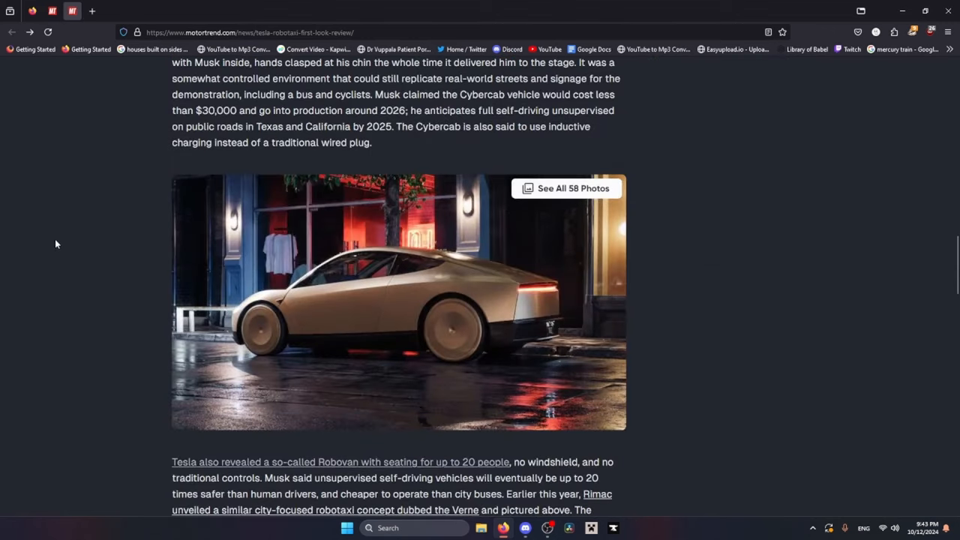
mouse_move(53, 268)
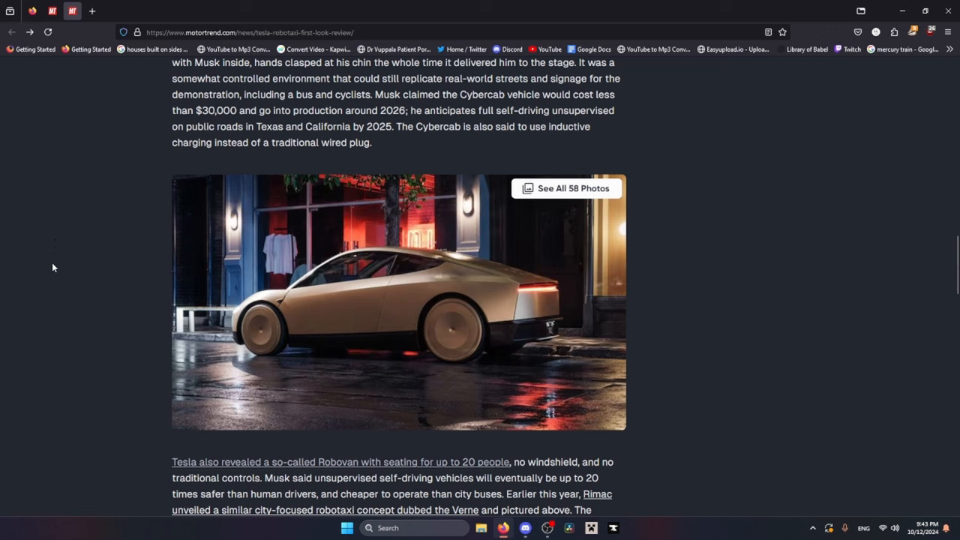
mouse_move(86, 277)
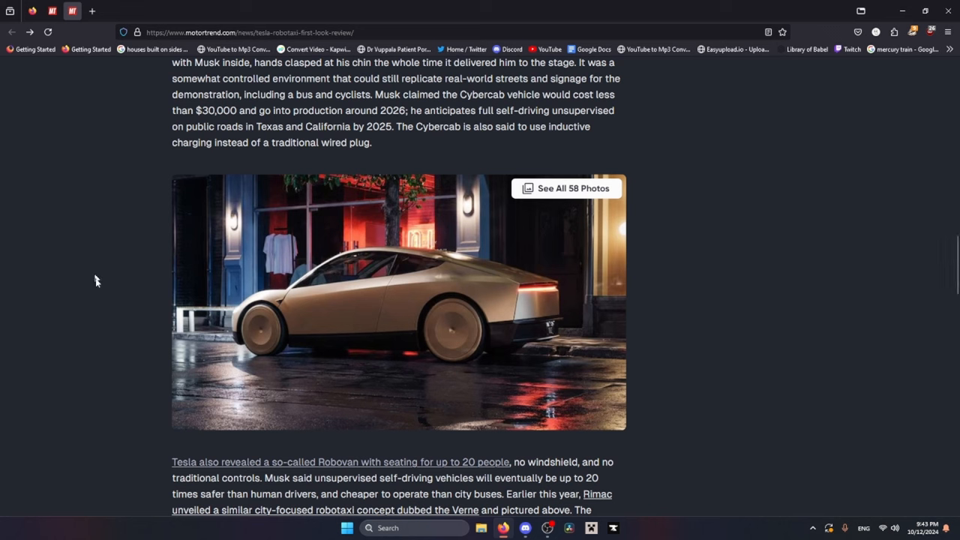
mouse_move(95, 328)
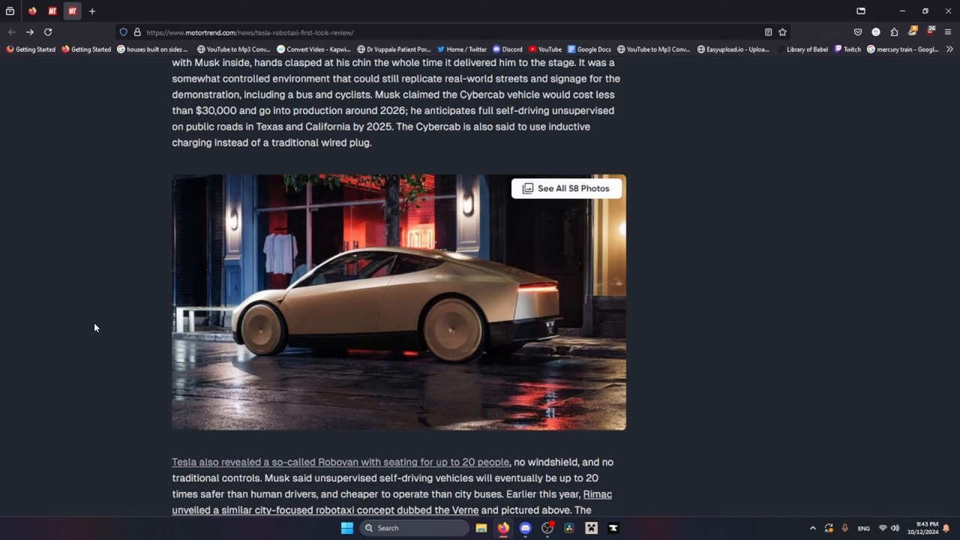
mouse_move(71, 267)
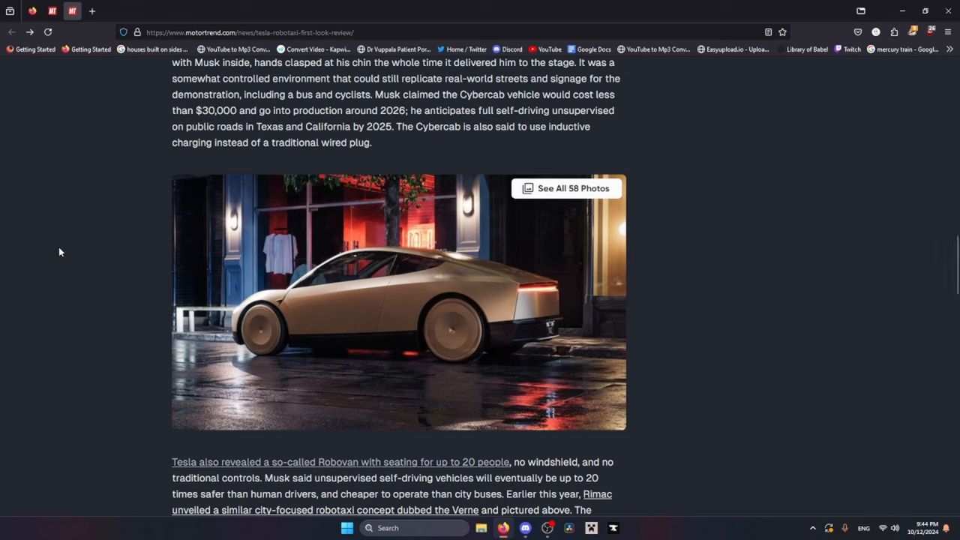
mouse_move(62, 271)
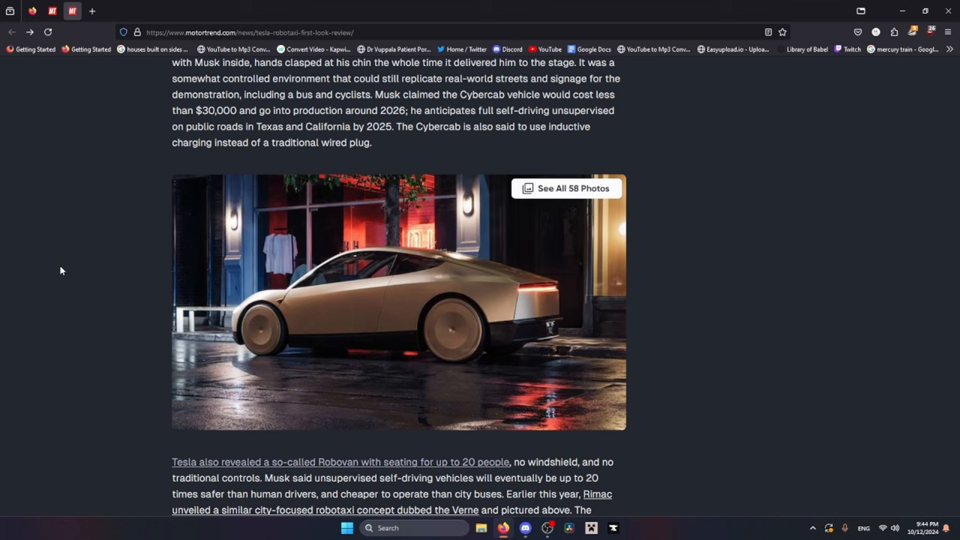
mouse_move(526, 169)
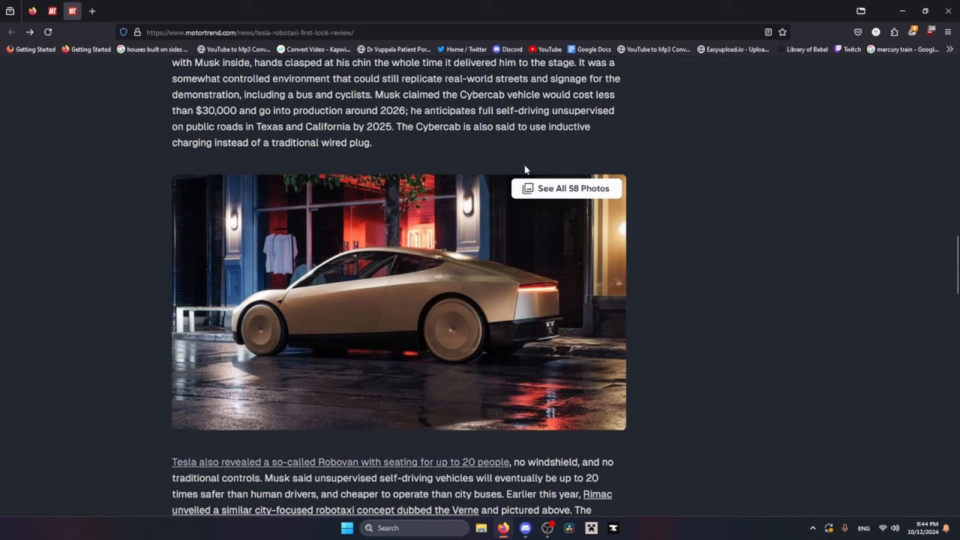
mouse_move(713, 254)
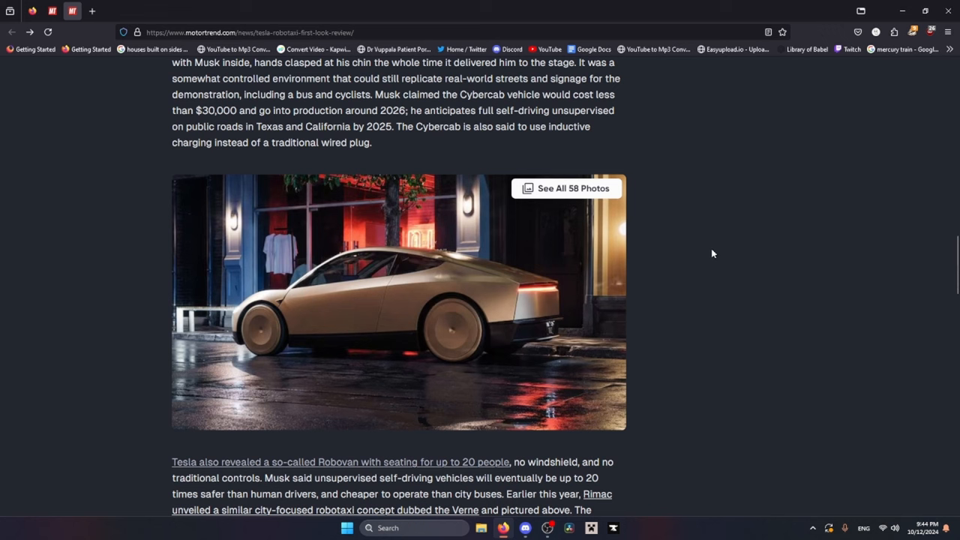
mouse_move(707, 248)
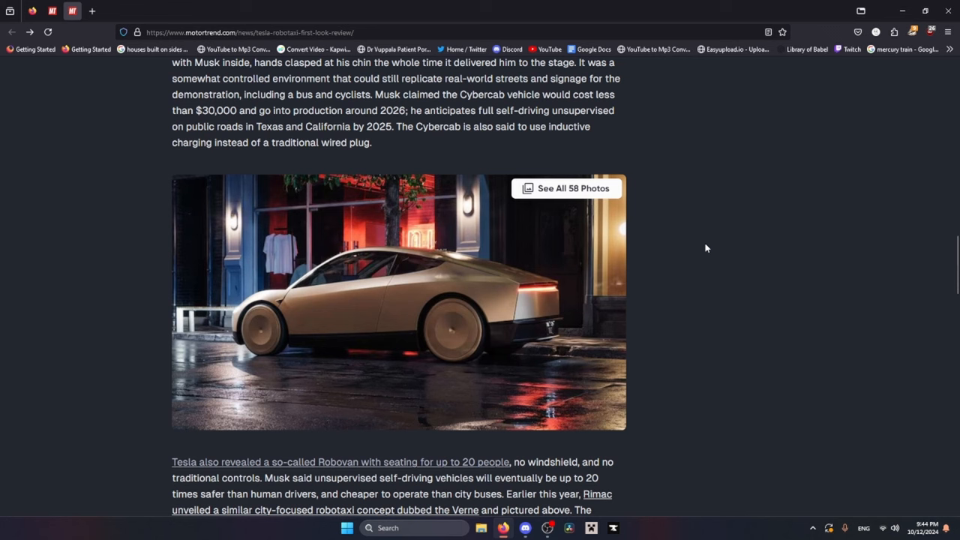
mouse_move(702, 236)
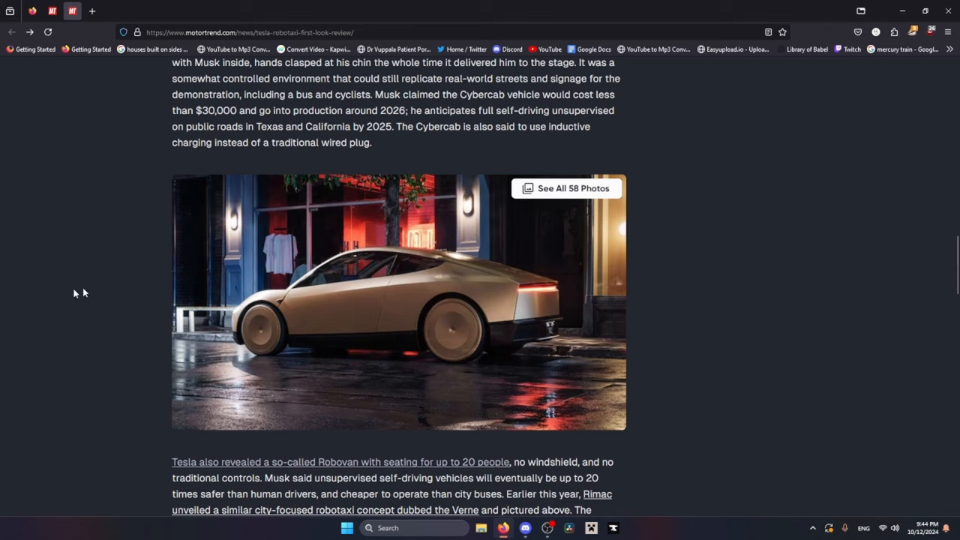
mouse_move(78, 293)
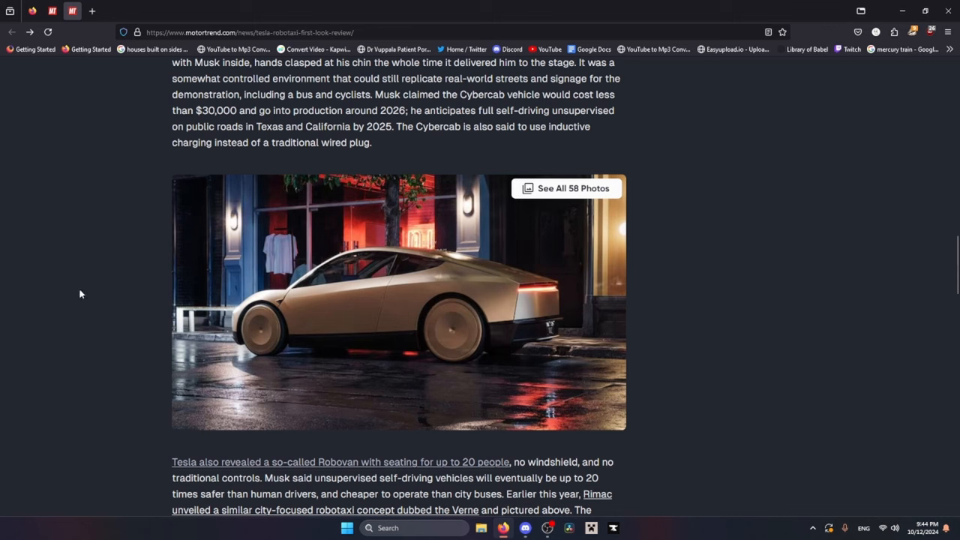
mouse_move(72, 245)
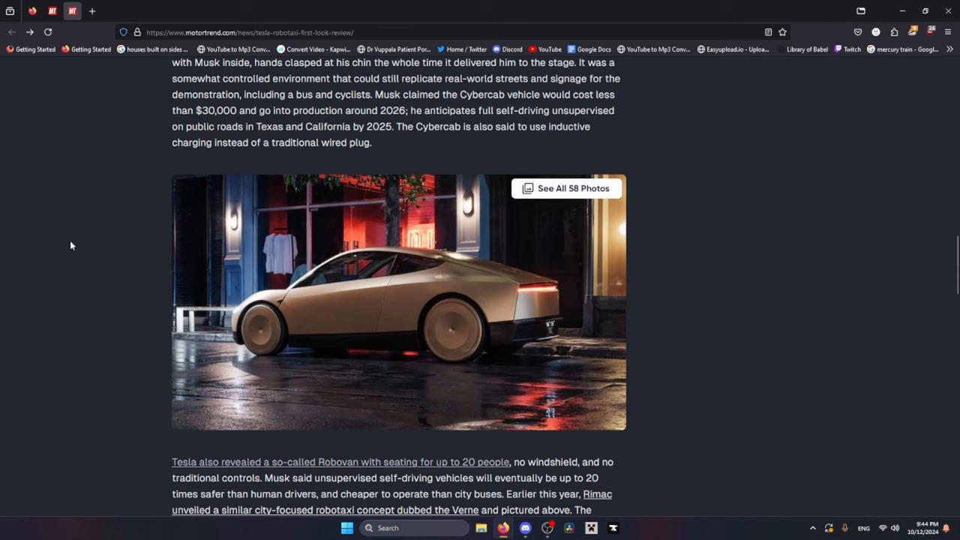
mouse_move(75, 300)
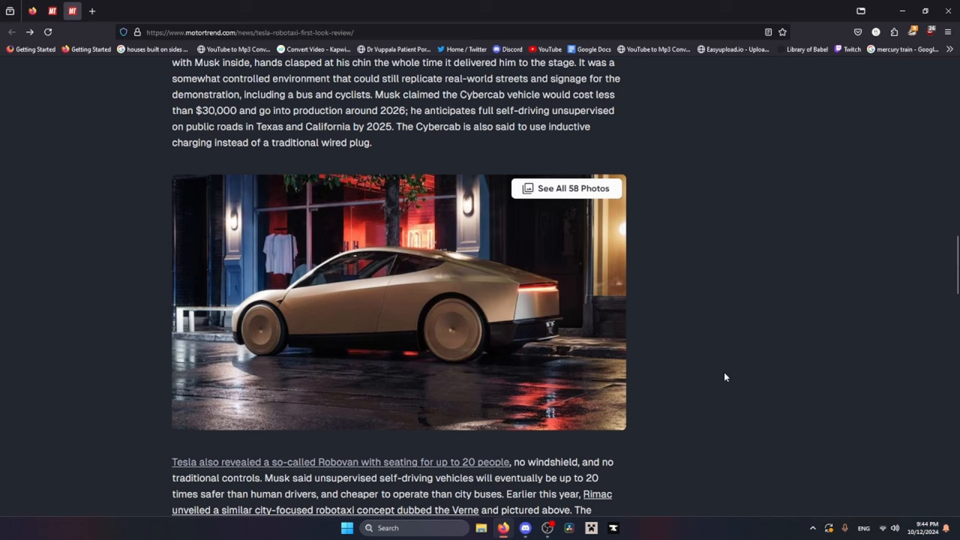
mouse_move(66, 343)
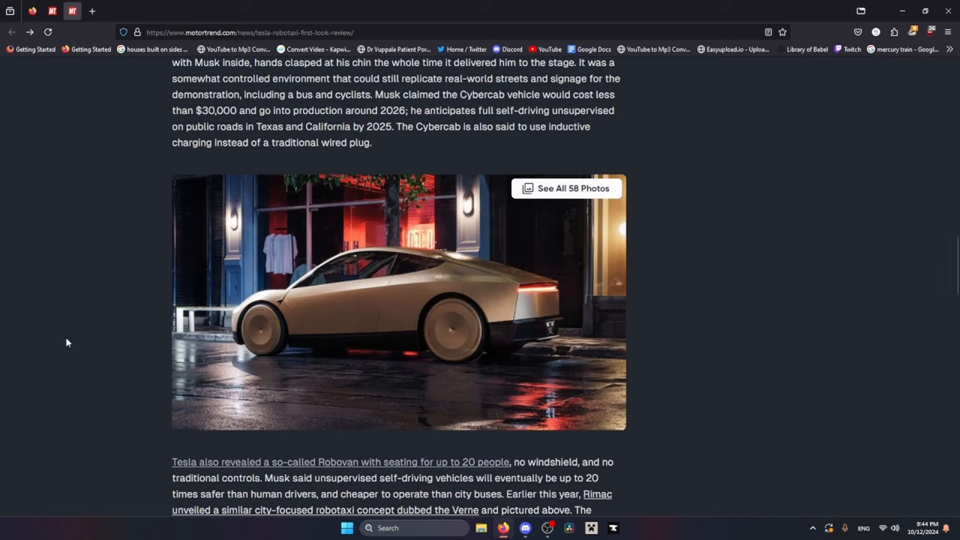
mouse_move(103, 300)
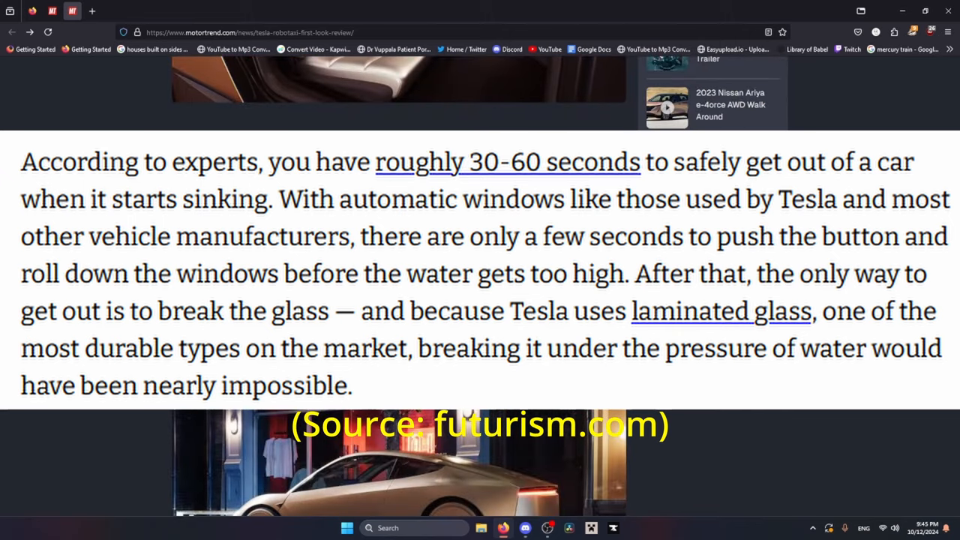
Step: Scroll the Cybercab article to show the Robovan paragraph about the Mothership charging hub
scroll("down", 3)
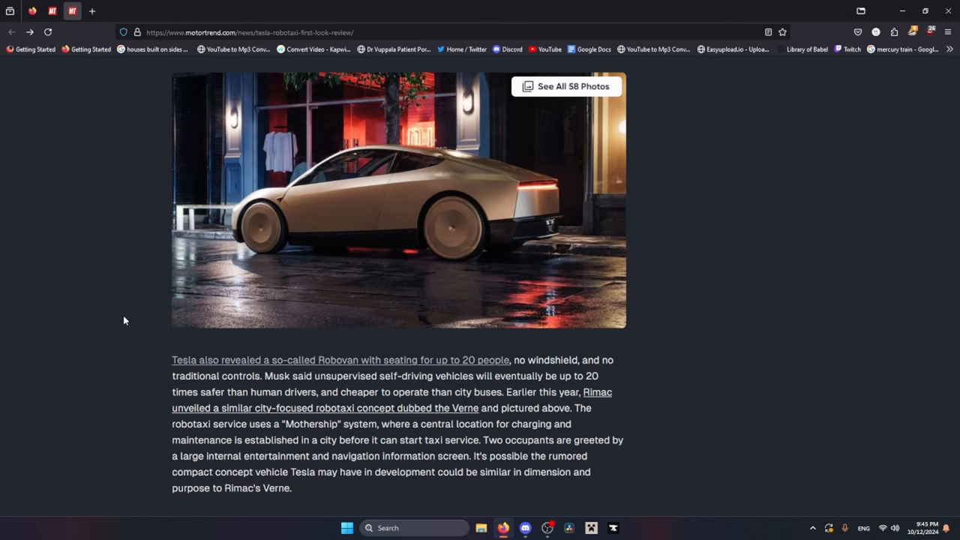
Step: Highlight Musk's claim that unsupervised self-driving vehicles are safer and cheaper to operate
scroll("down", 3)
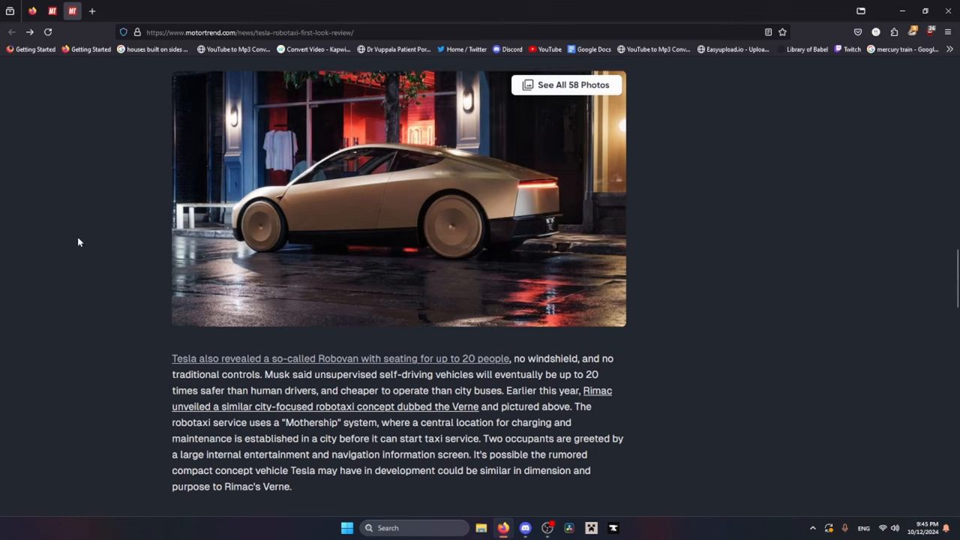
scroll("down", 3)
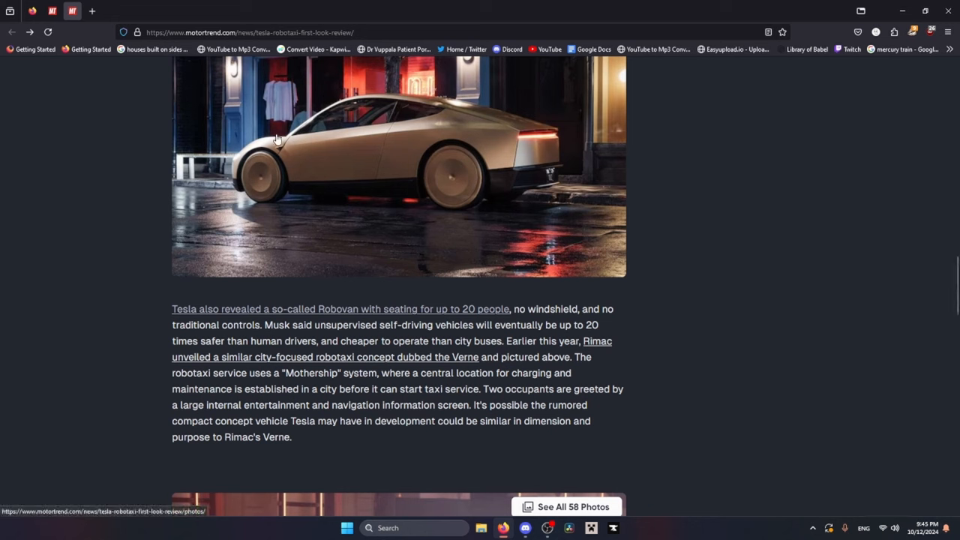
mouse_move(156, 182)
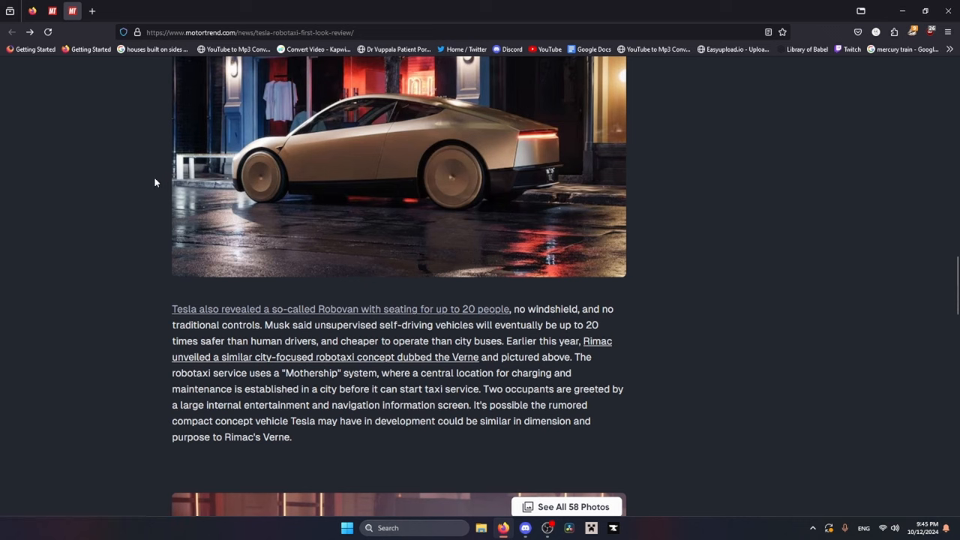
mouse_move(276, 329)
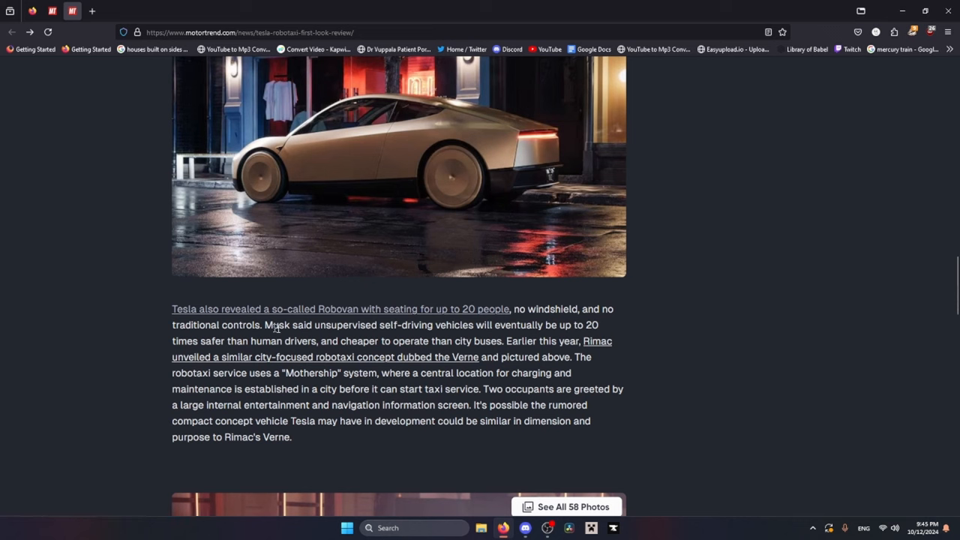
left_click_drag(264, 325, 476, 325)
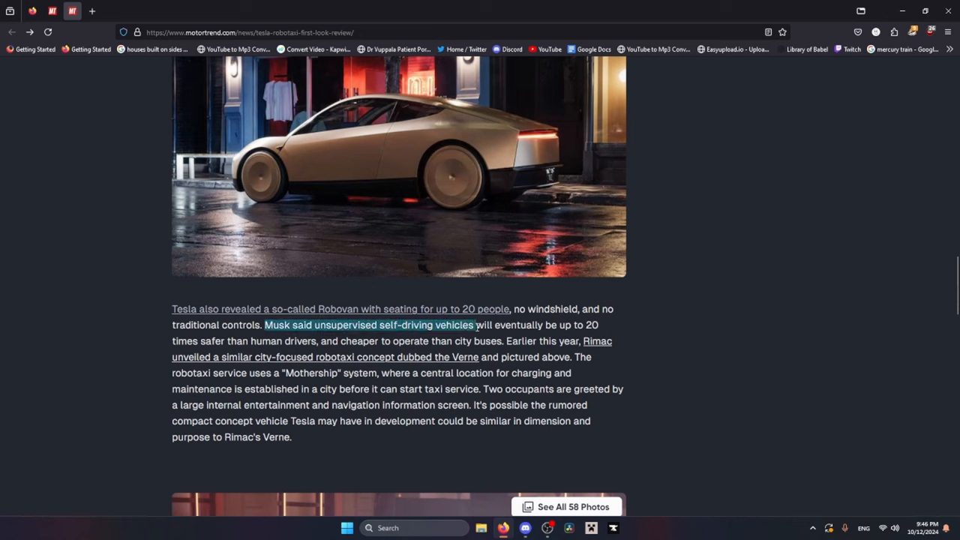
left_click_drag(474, 325, 208, 340)
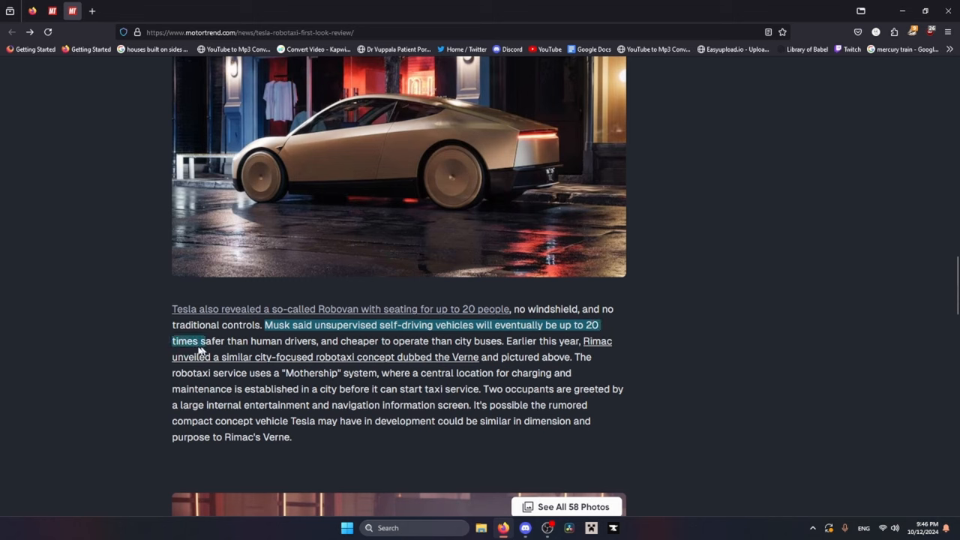
left_click_drag(210, 341, 425, 340)
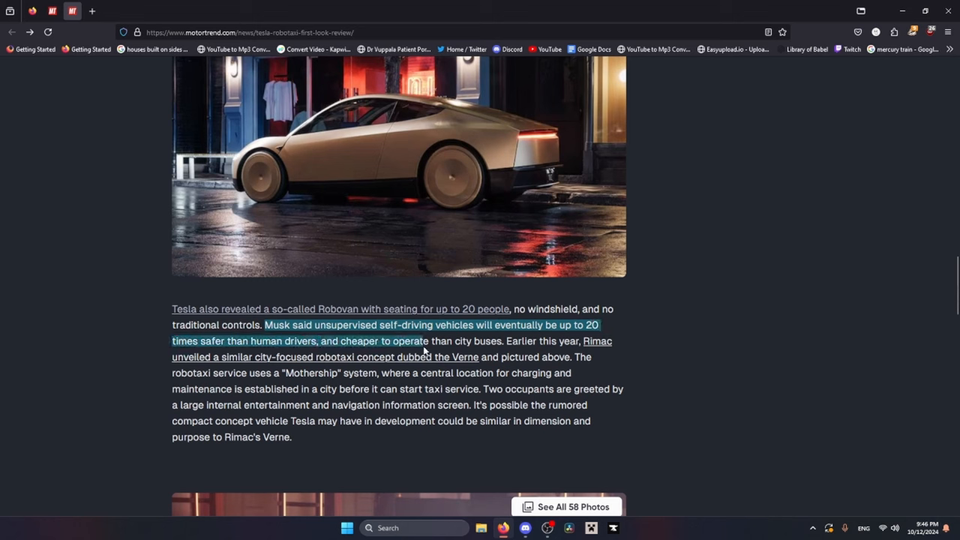
Step: Clear the highlight and scroll down to the rear-view Cybercab photo
left_click(137, 331)
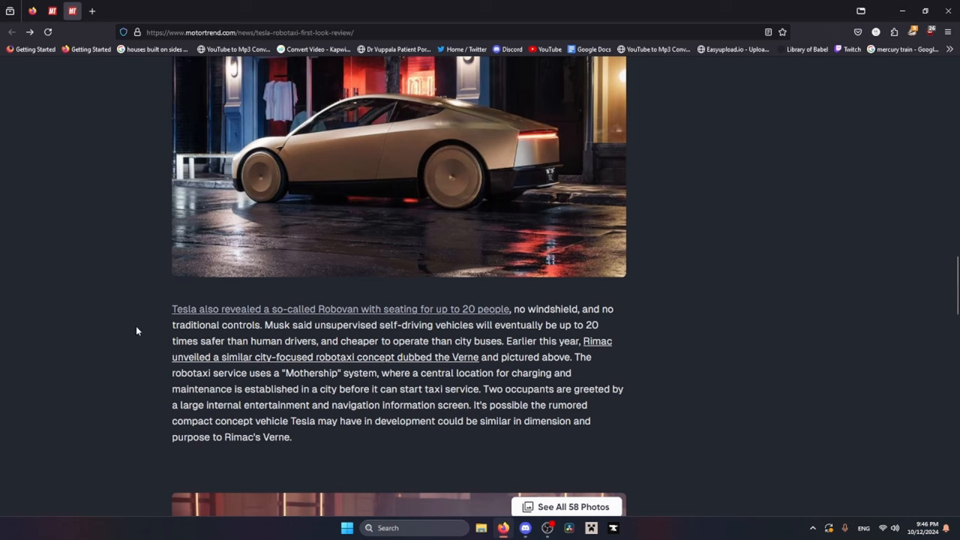
mouse_move(103, 311)
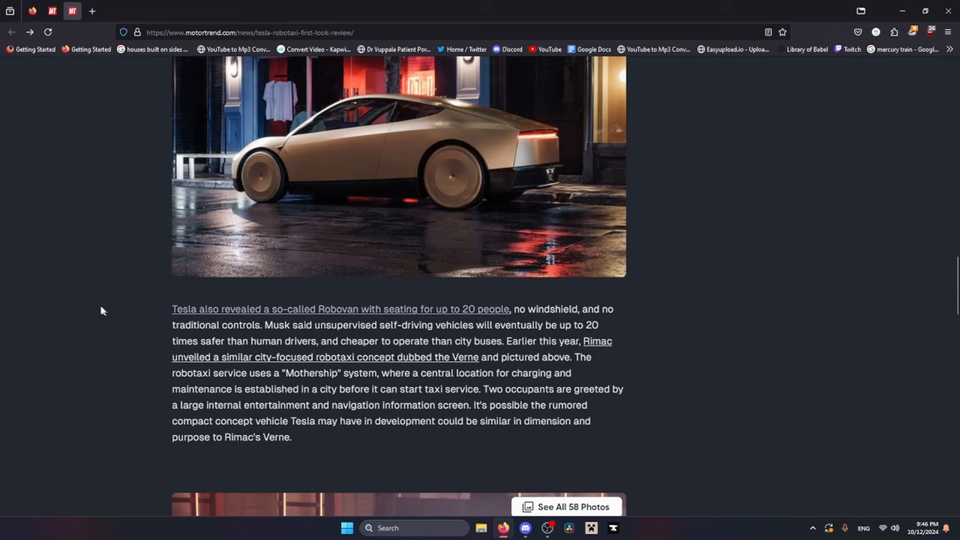
mouse_move(85, 312)
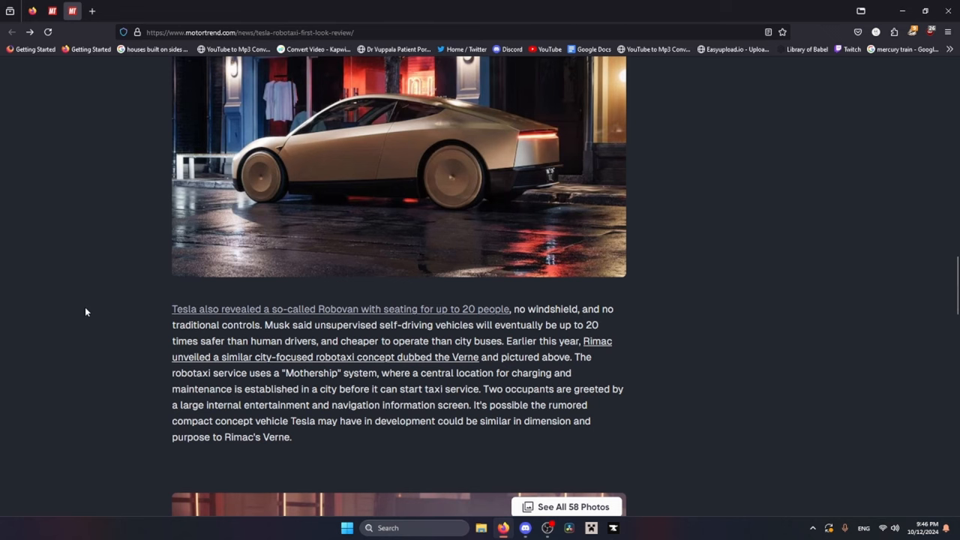
scroll("down", 3)
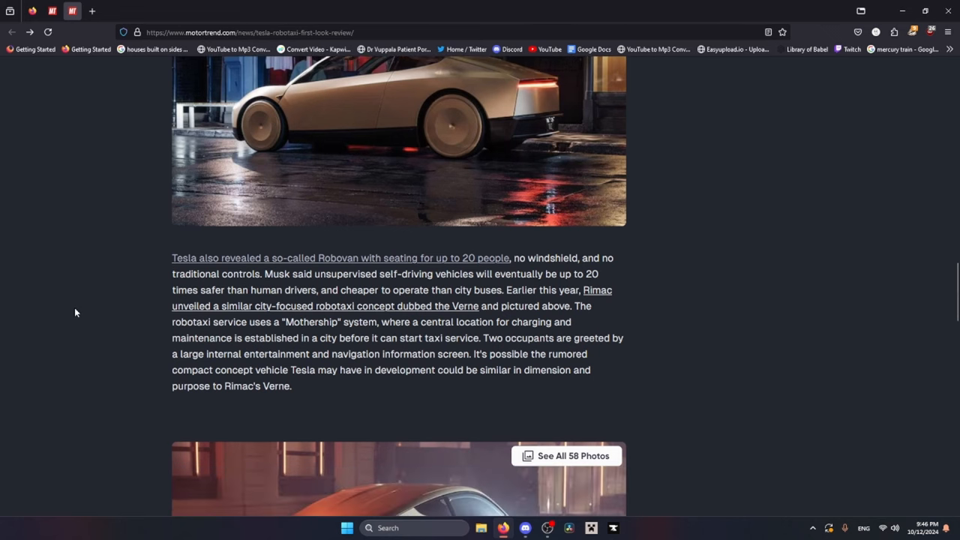
scroll("down", 3)
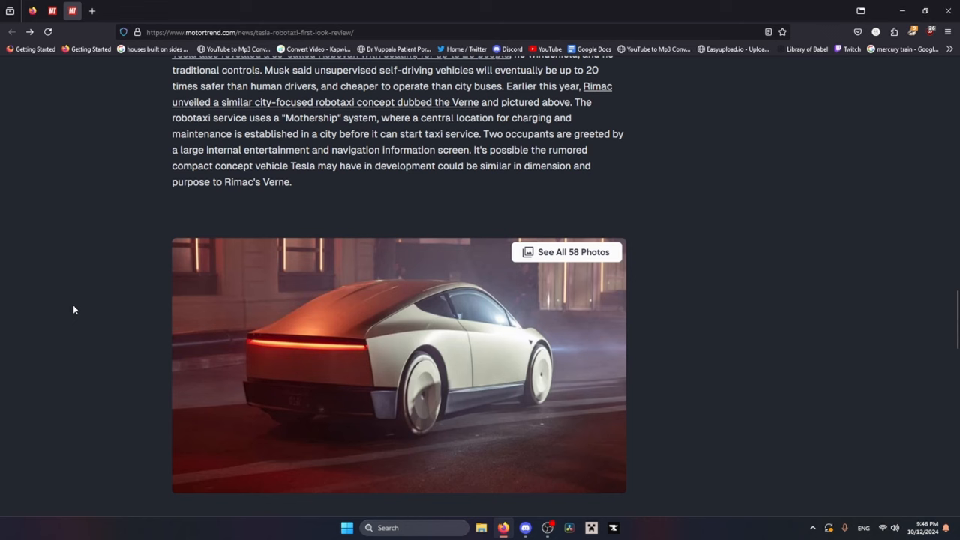
mouse_move(72, 251)
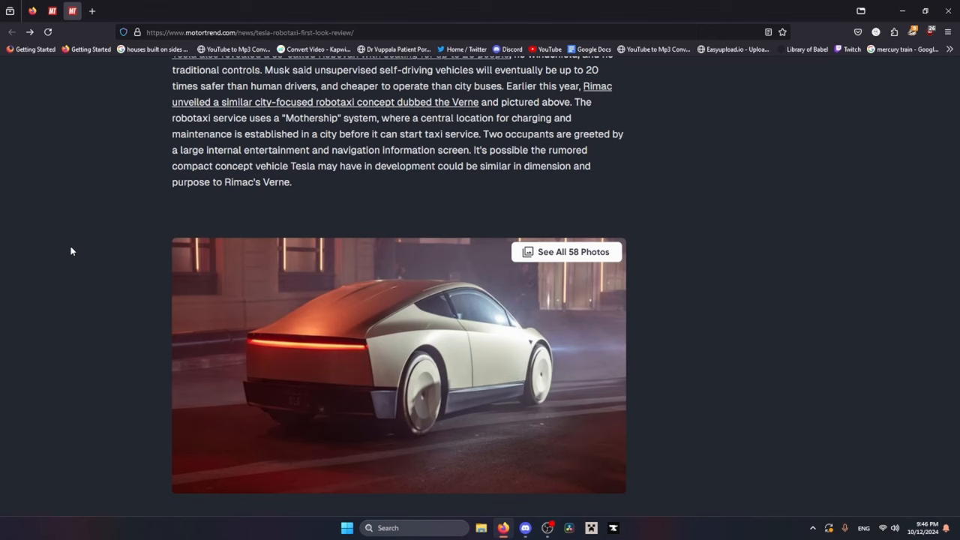
Step: Scroll the Robovan article to its 'File this under' Full Self Driving hype paragraph
scroll("down", 3)
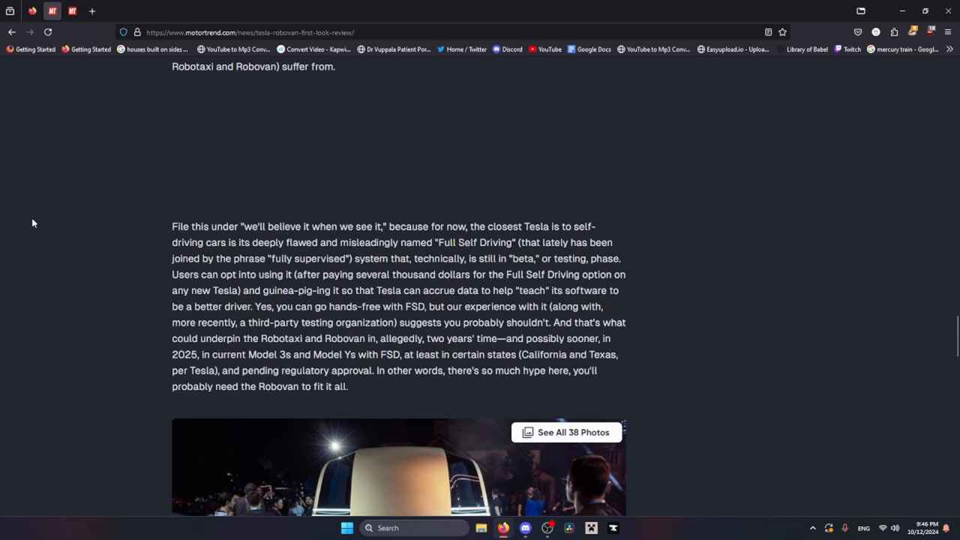
mouse_move(31, 218)
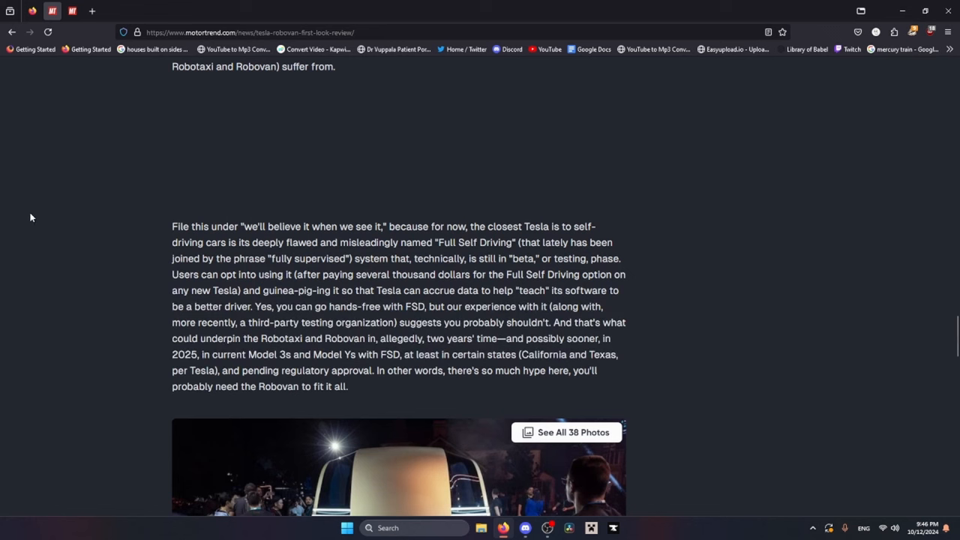
mouse_move(33, 218)
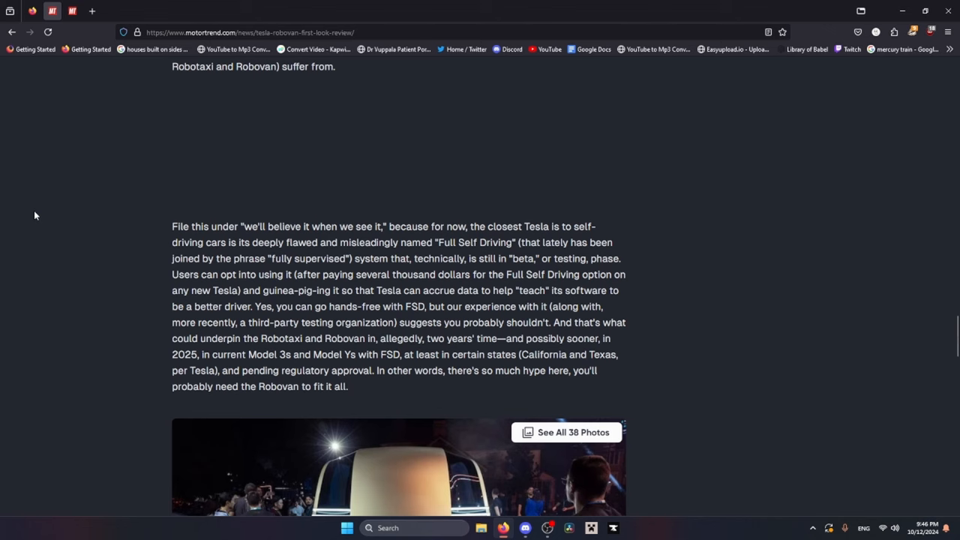
mouse_move(30, 222)
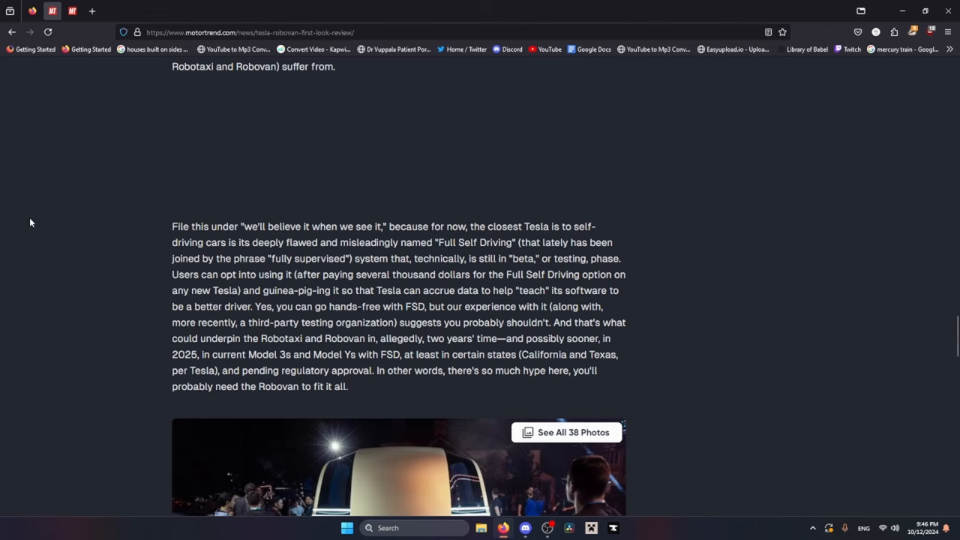
Step: Open the 58-photo Cybercab gallery to image 2, then return to the Robovan cabin photo
scroll("down", 3)
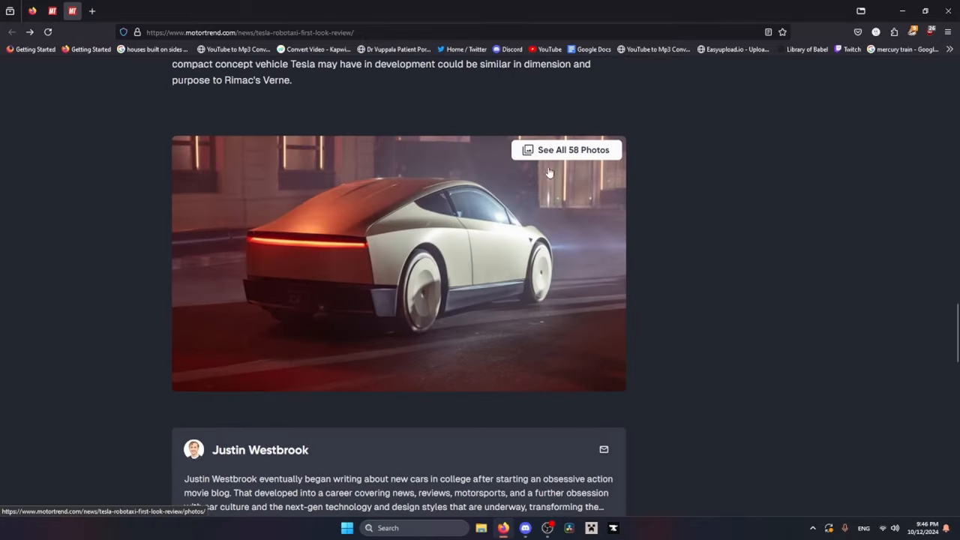
left_click(566, 149)
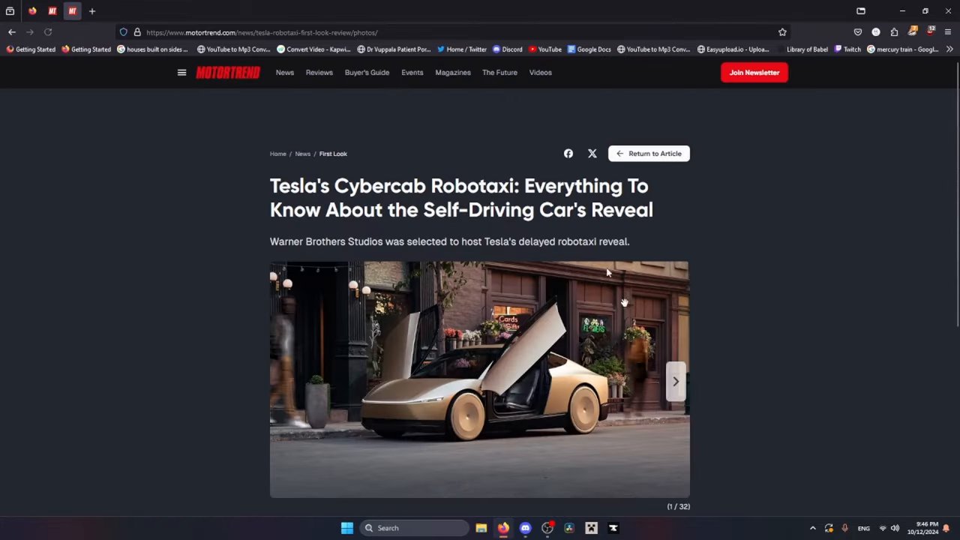
left_click(674, 382)
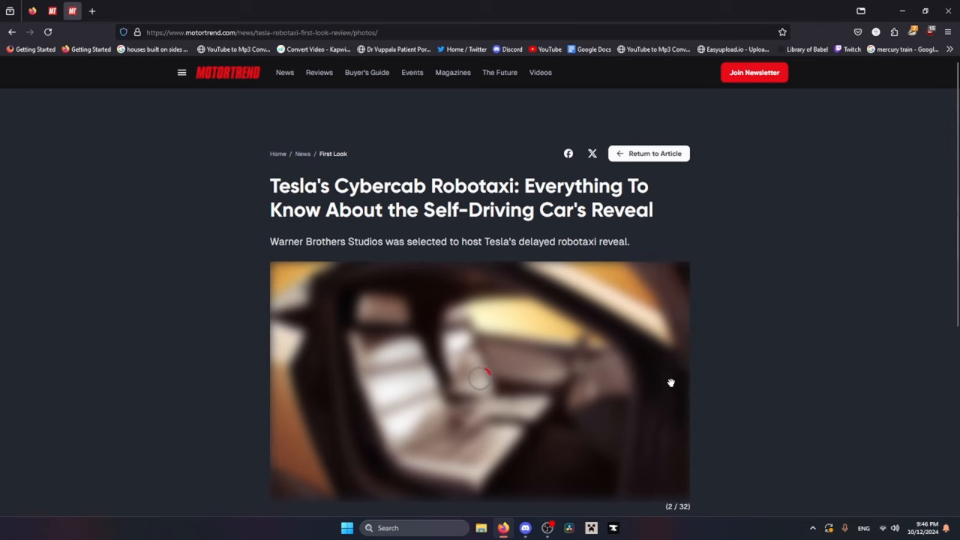
scroll("down", 3)
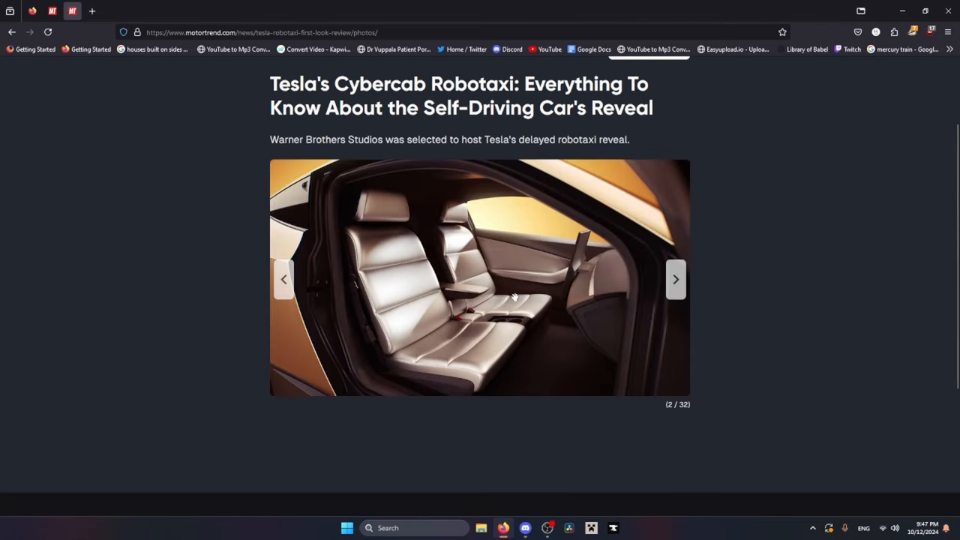
left_click(674, 279)
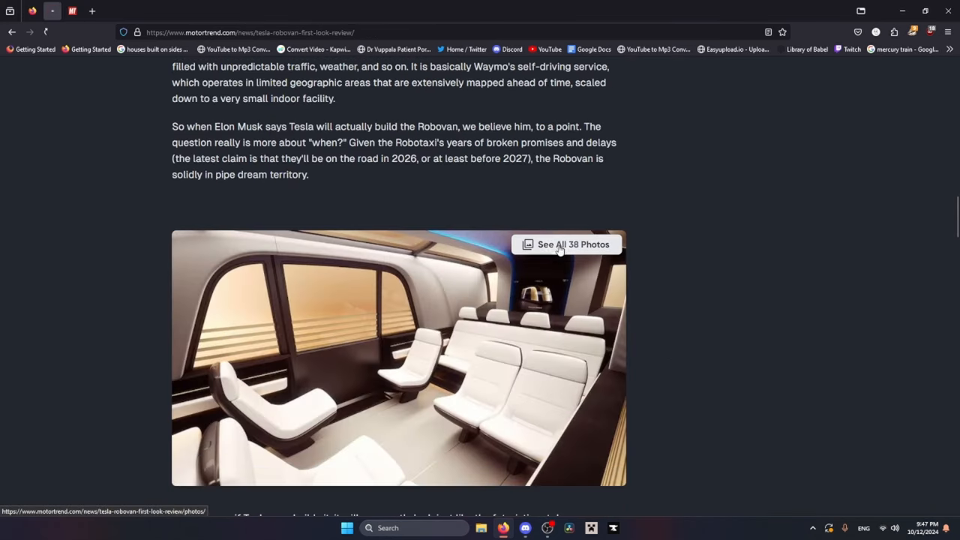
Step: Open the 38-photo Robovan gallery and advance to the Robovan-beside-Cybercab image
left_click(573, 244)
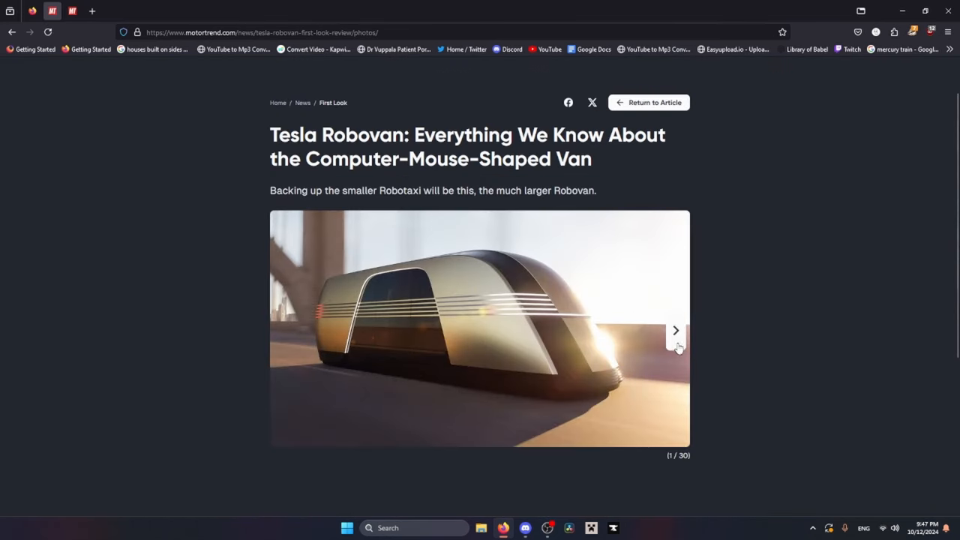
left_click(675, 330)
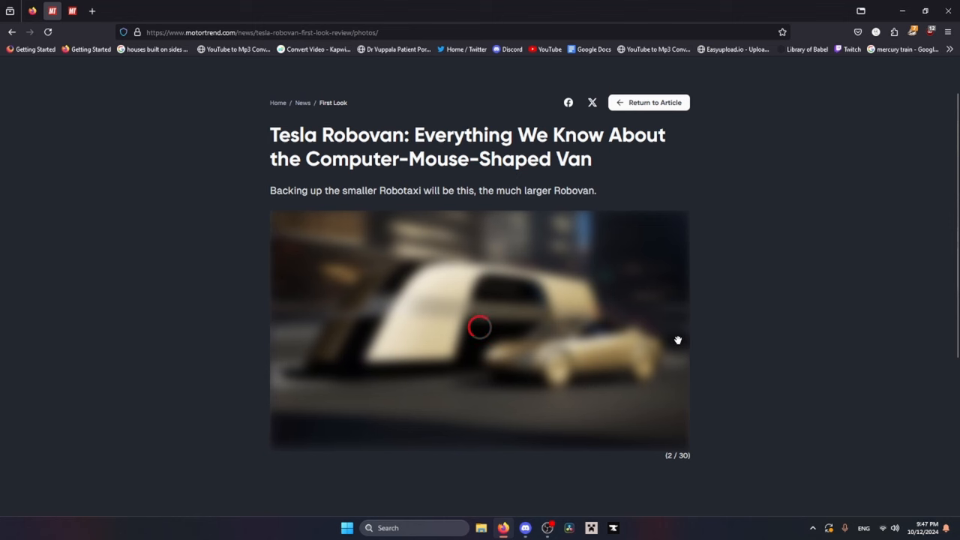
mouse_move(436, 326)
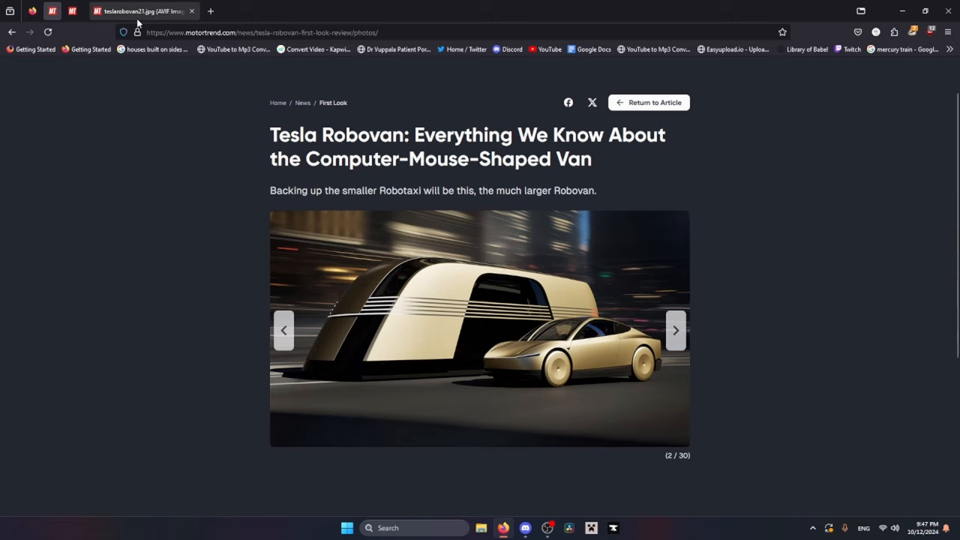
Step: View the Robovan-and-Cybercab image enlarged in its own tab, panned toward the gold Cybercab
left_click(480, 331)
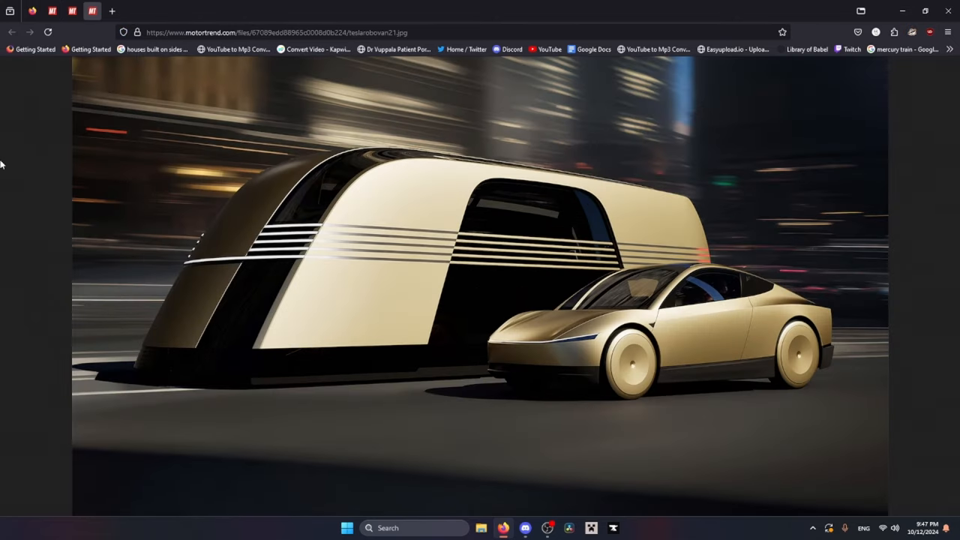
mouse_move(307, 216)
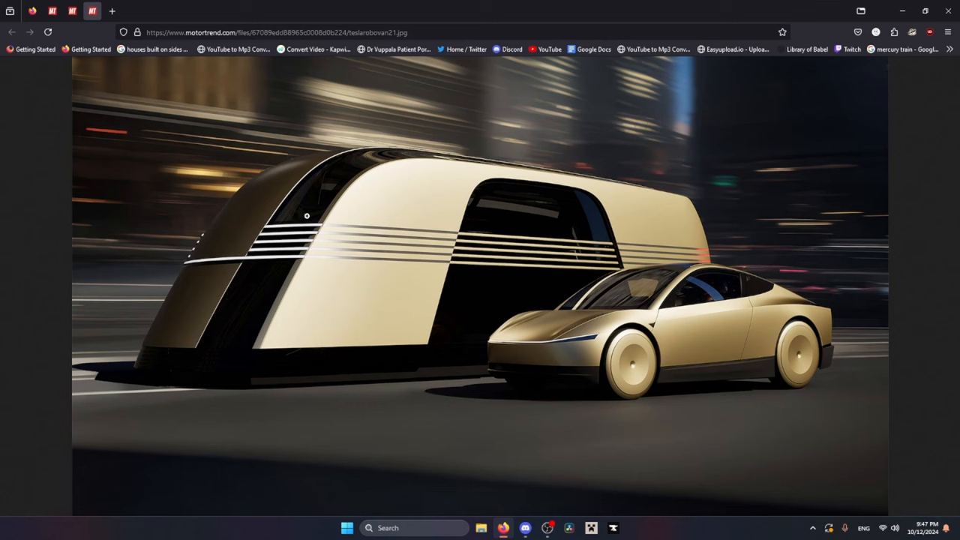
mouse_move(298, 174)
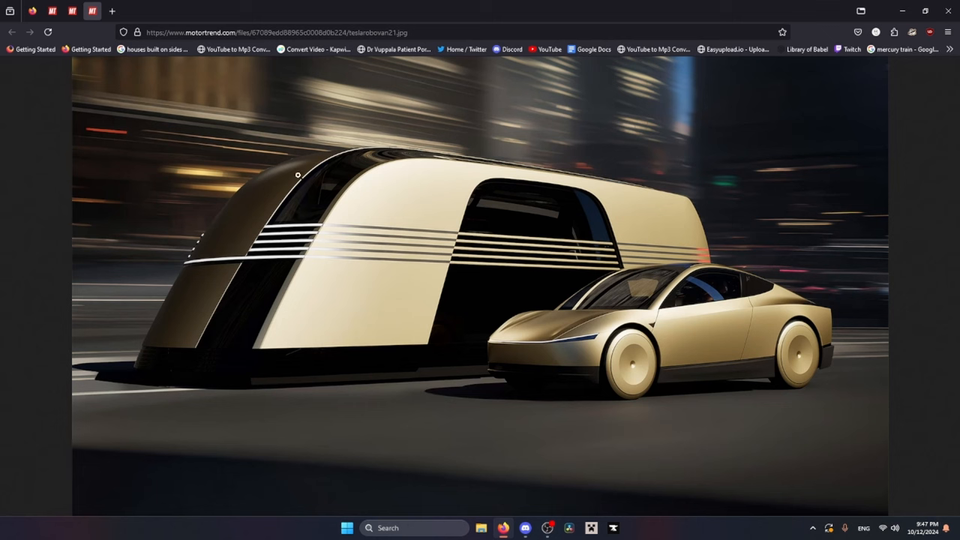
mouse_move(734, 312)
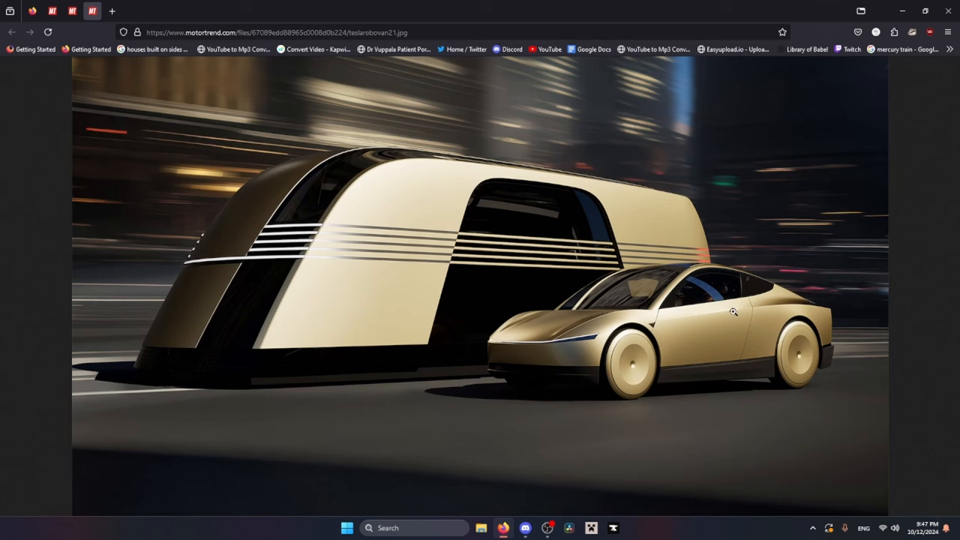
mouse_move(728, 319)
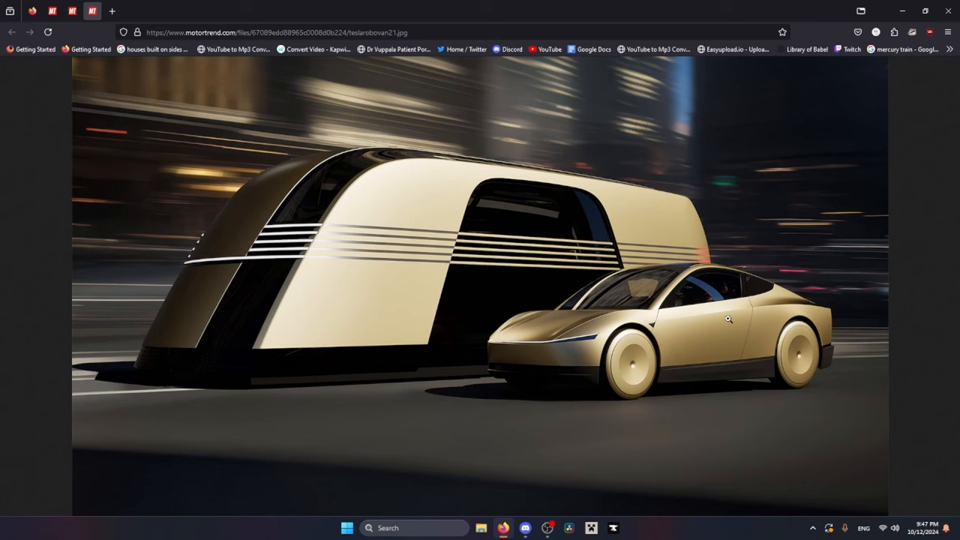
mouse_move(345, 204)
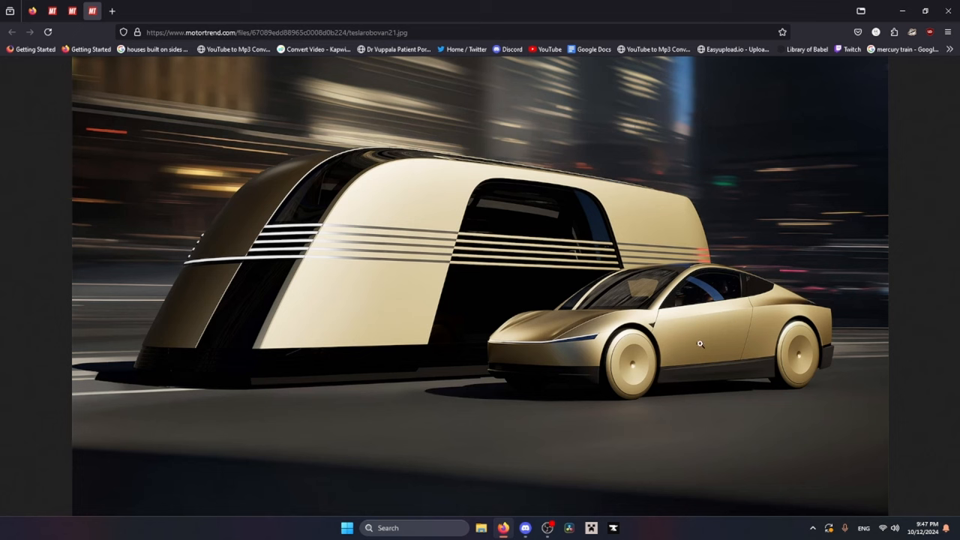
mouse_move(314, 169)
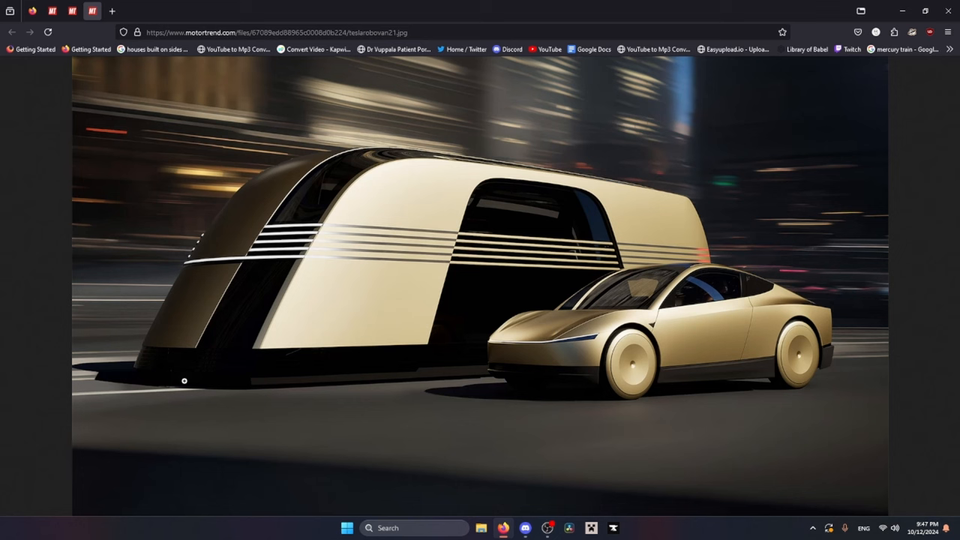
mouse_move(190, 382)
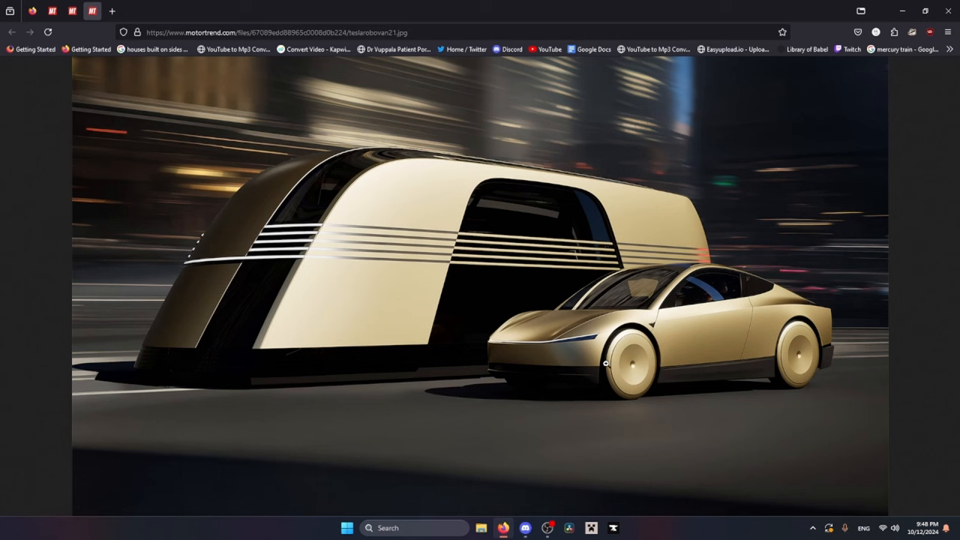
mouse_move(302, 199)
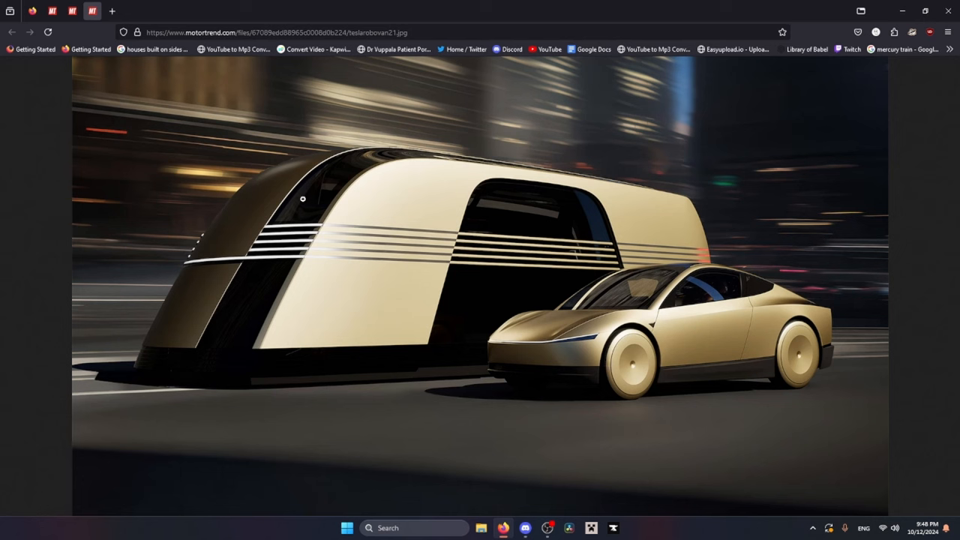
mouse_move(748, 392)
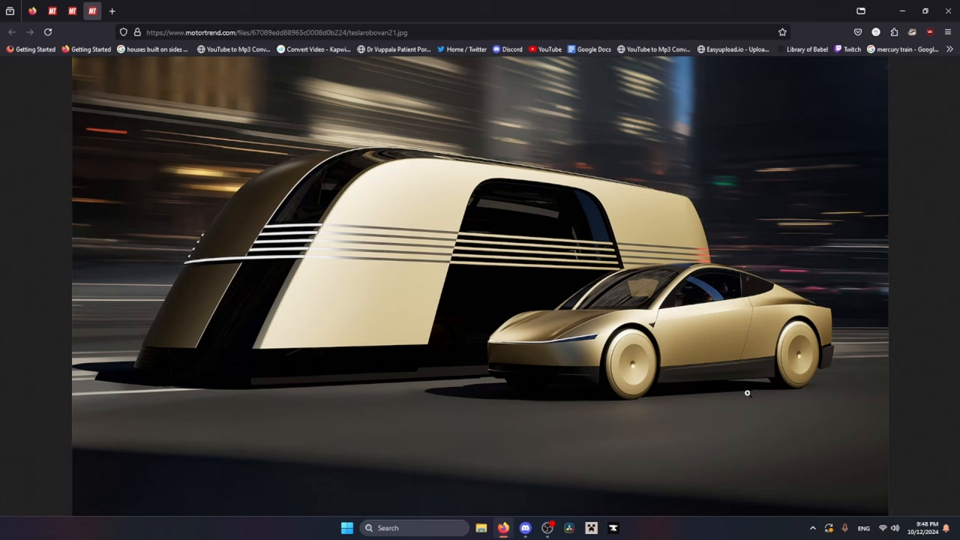
mouse_move(715, 406)
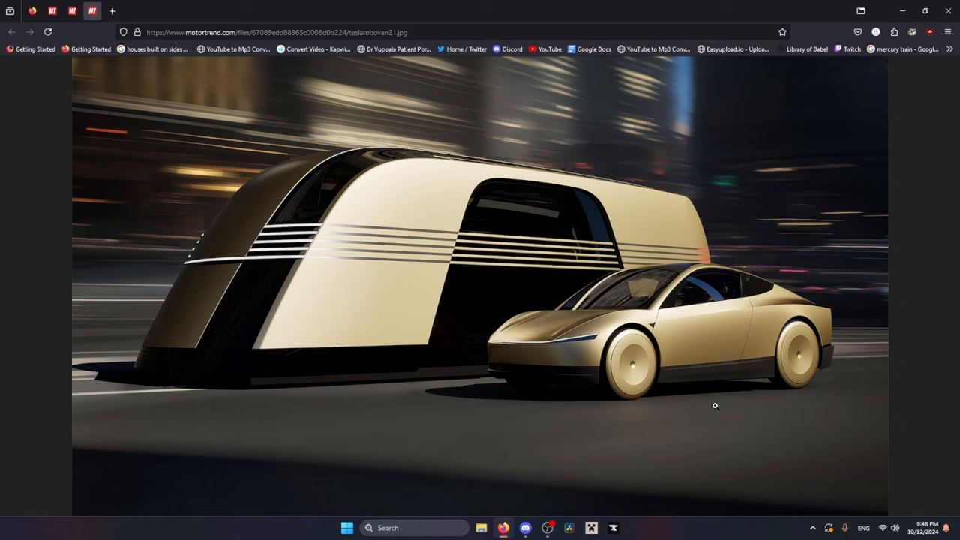
mouse_move(543, 267)
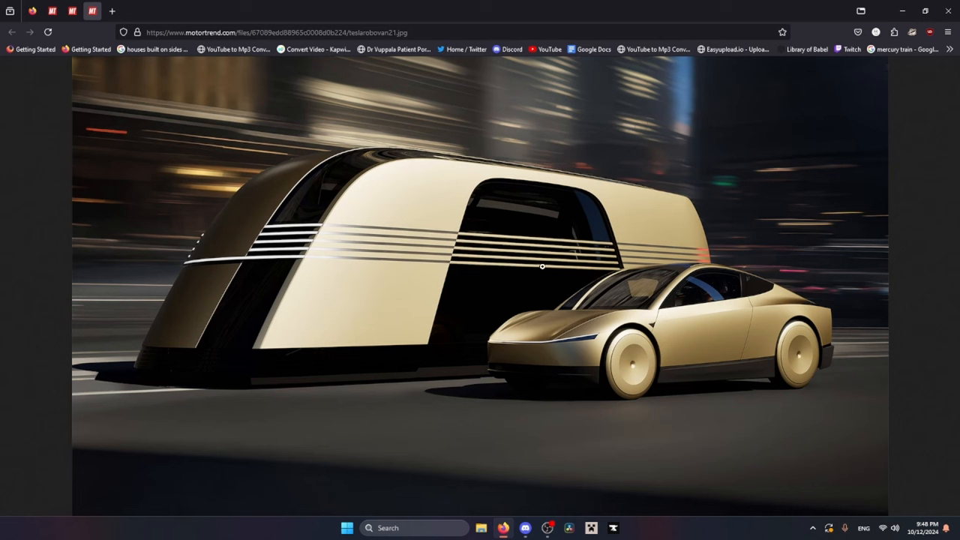
mouse_move(480, 303)
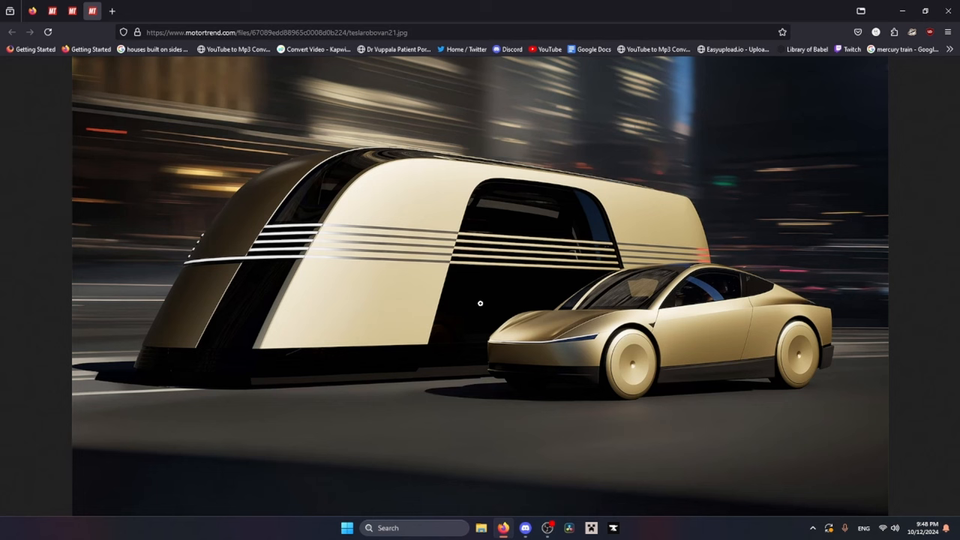
mouse_move(497, 274)
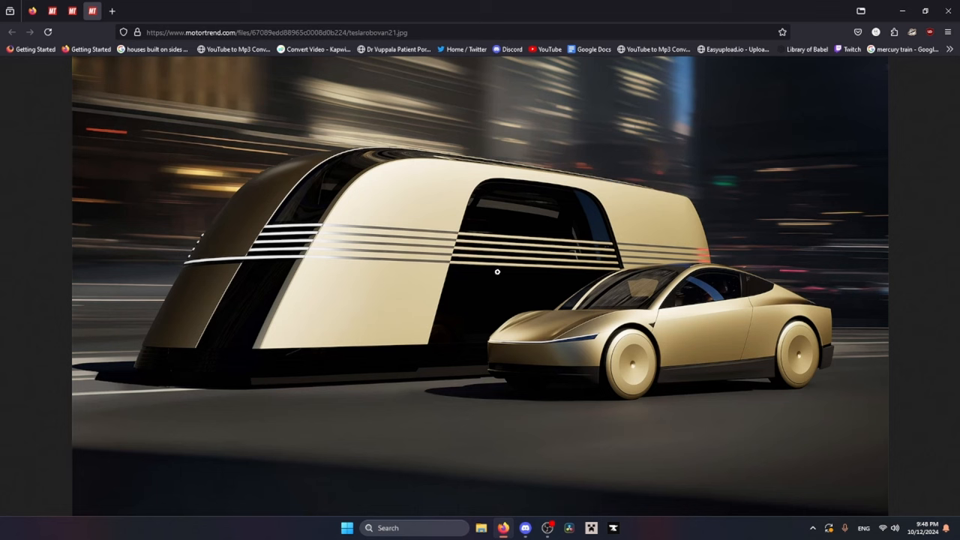
mouse_move(794, 392)
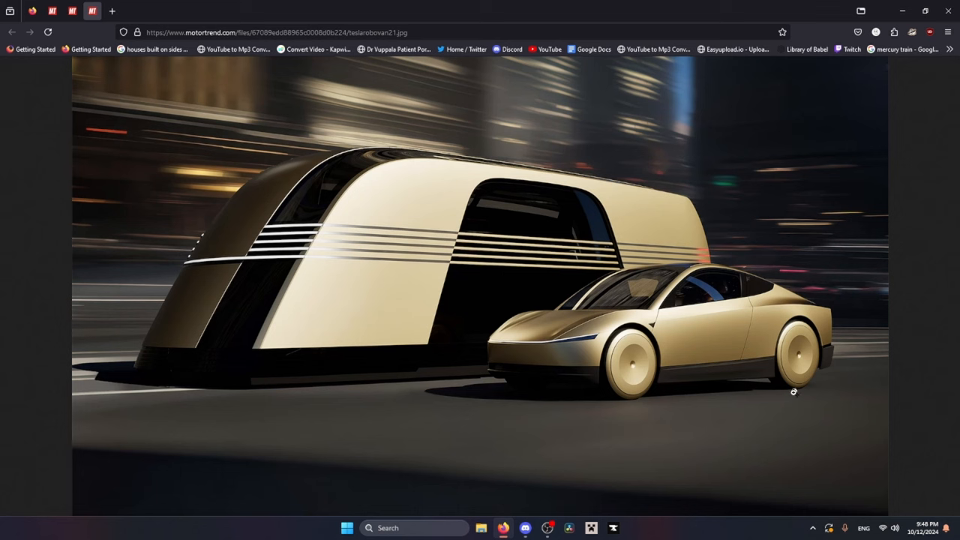
mouse_move(526, 347)
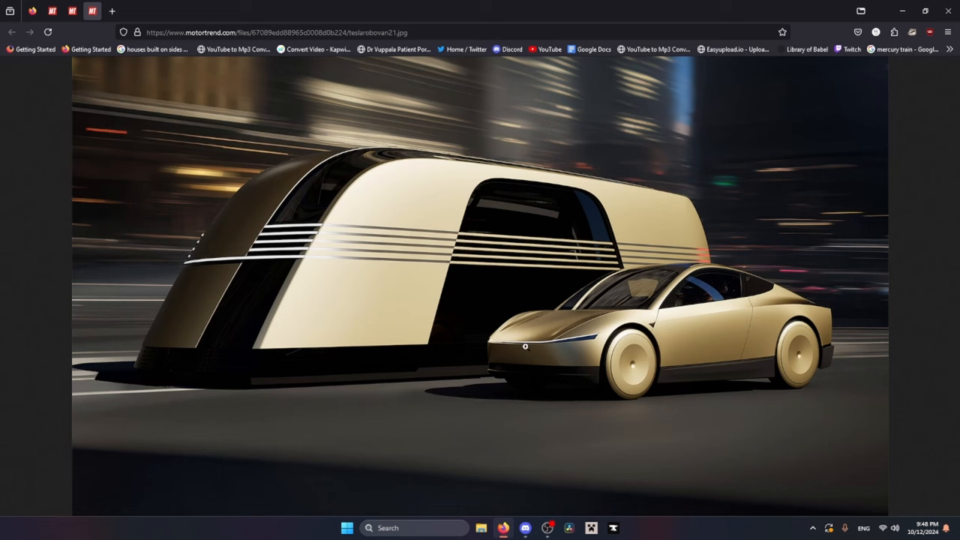
mouse_move(676, 325)
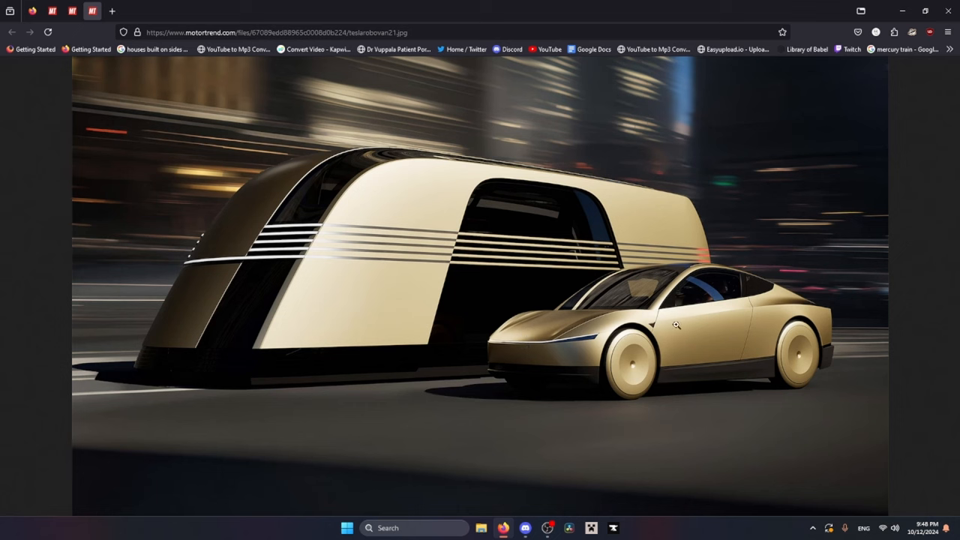
mouse_move(753, 299)
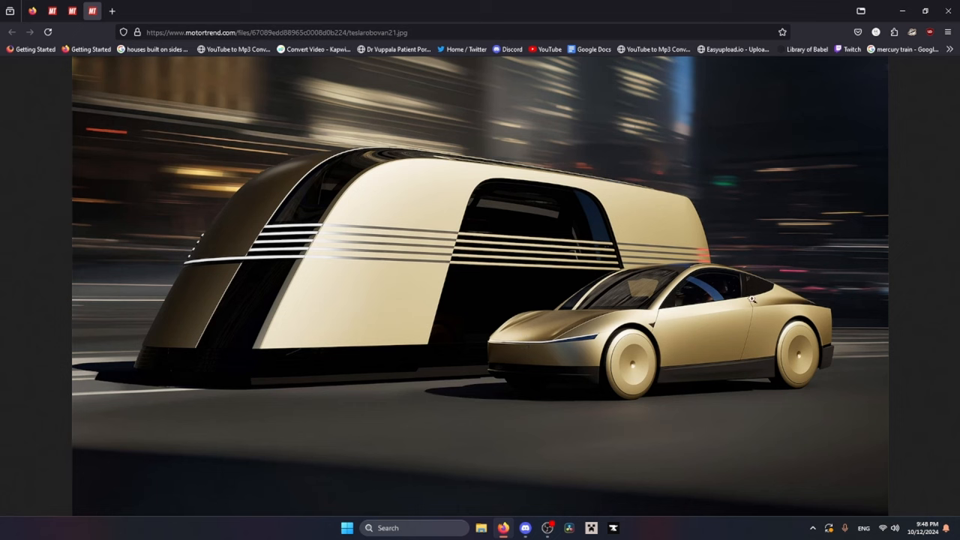
mouse_move(683, 296)
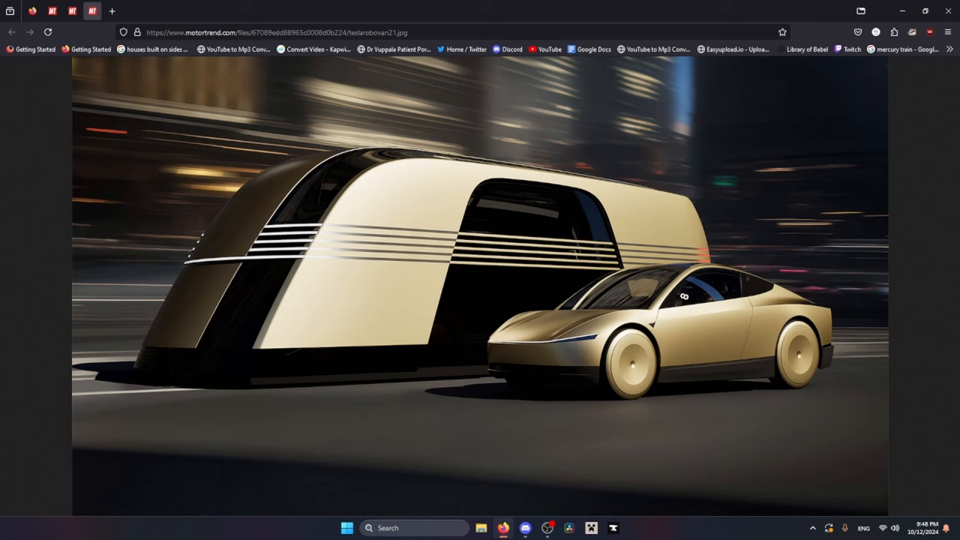
mouse_move(672, 270)
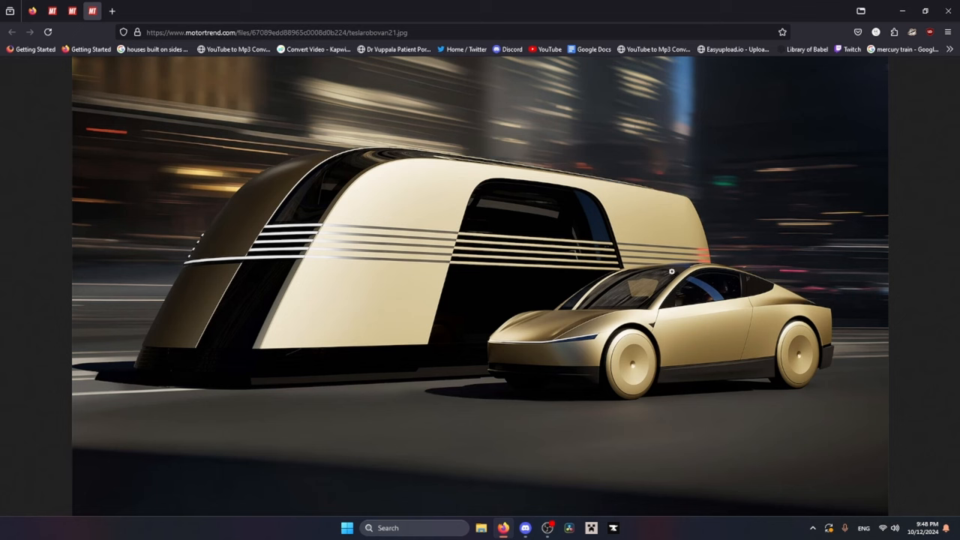
mouse_move(686, 273)
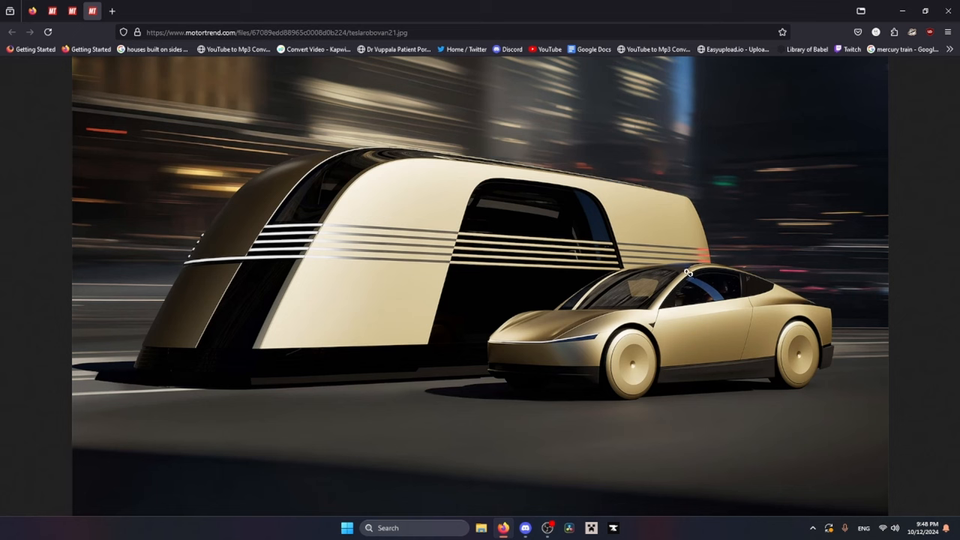
mouse_move(718, 288)
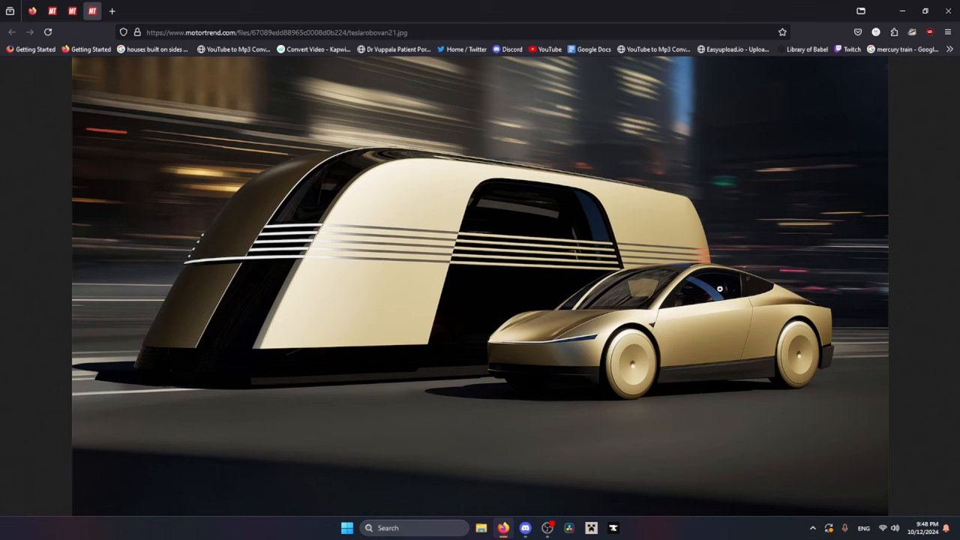
mouse_move(575, 217)
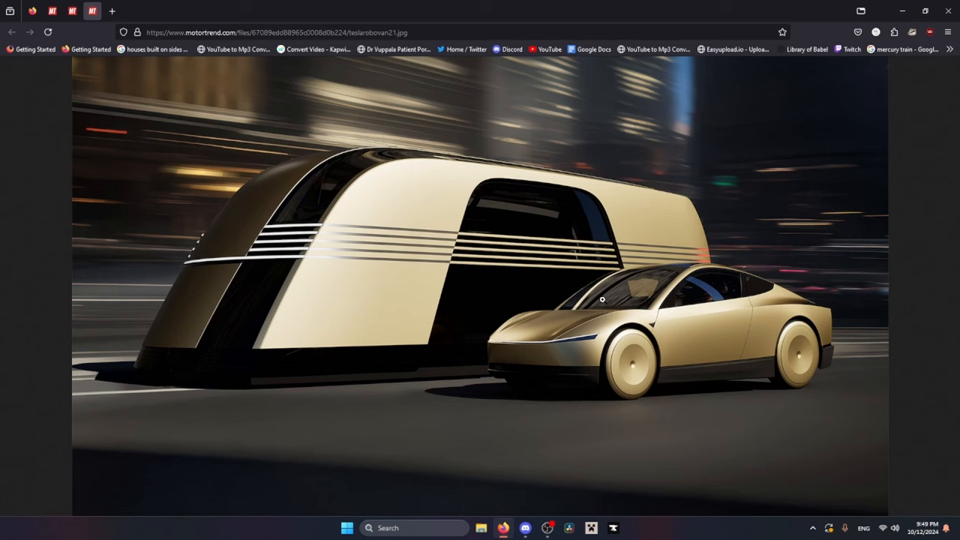
mouse_move(454, 313)
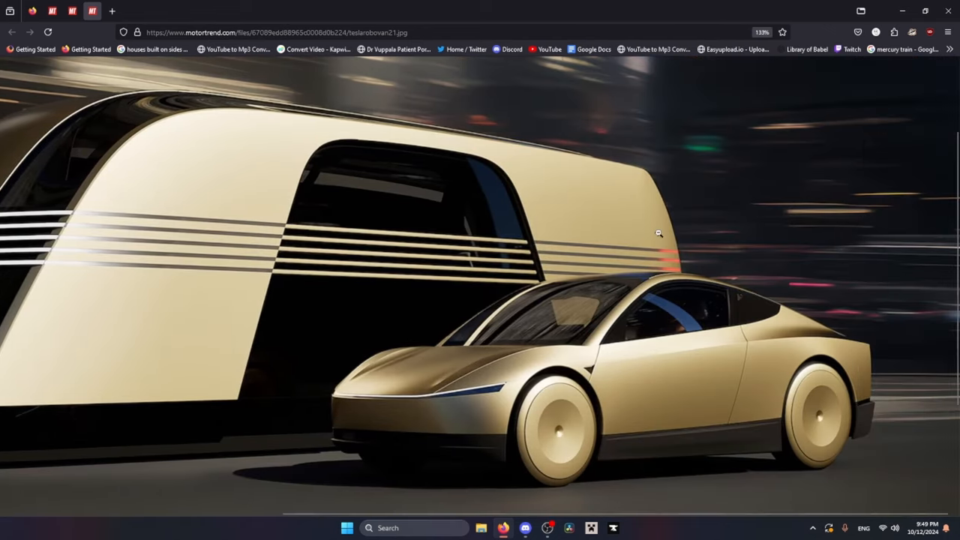
scroll("down", 3)
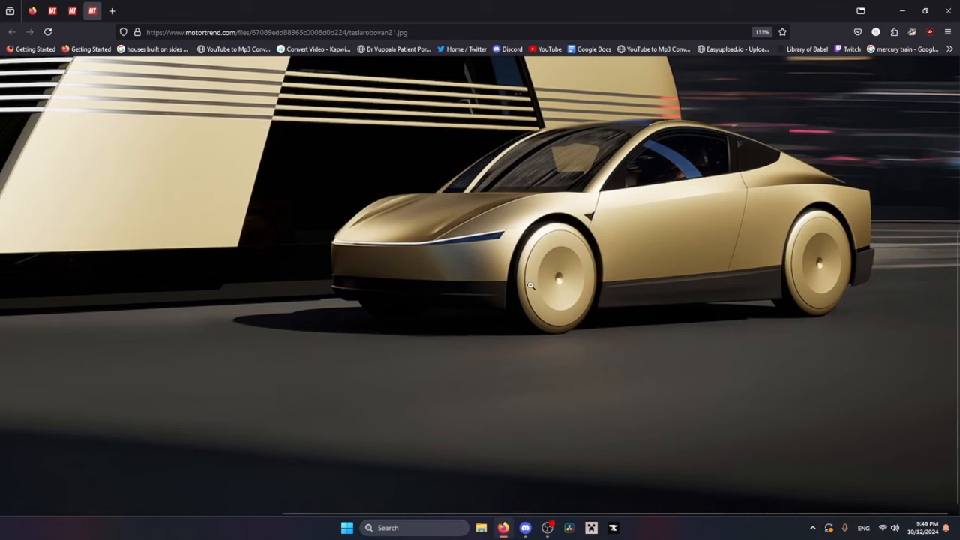
mouse_move(507, 208)
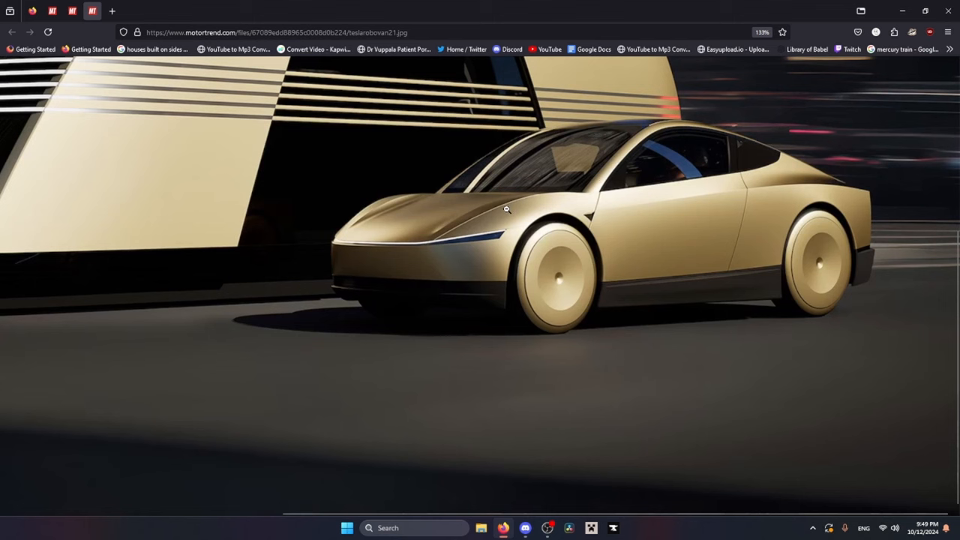
mouse_move(508, 211)
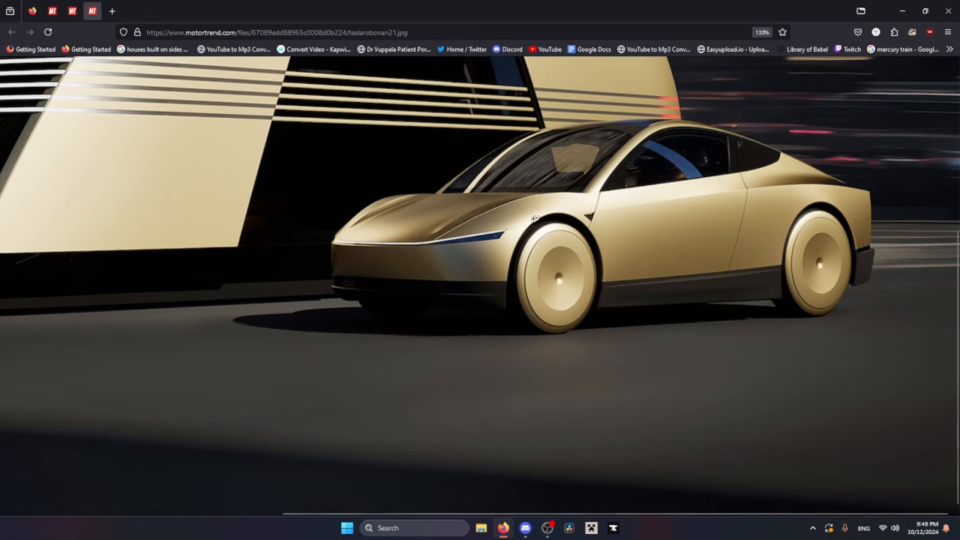
mouse_move(562, 280)
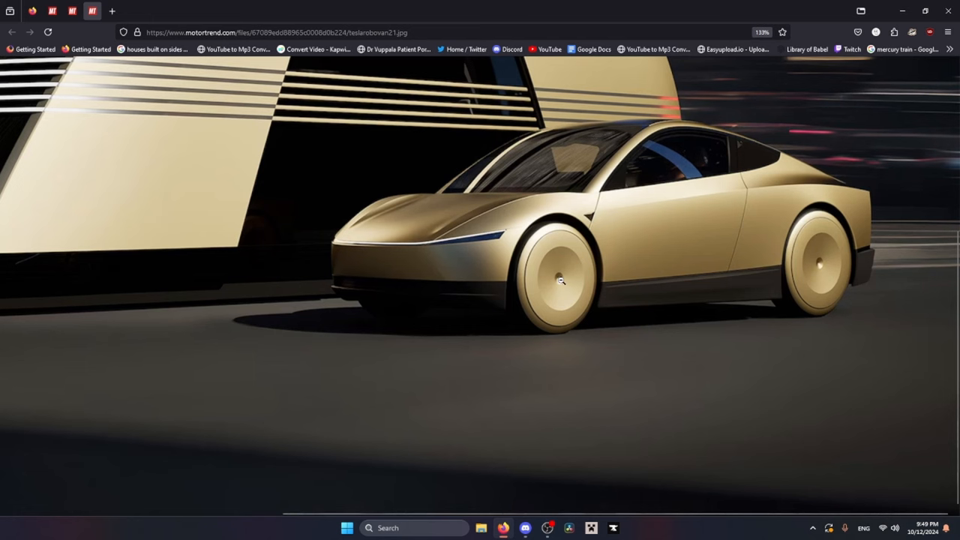
mouse_move(596, 92)
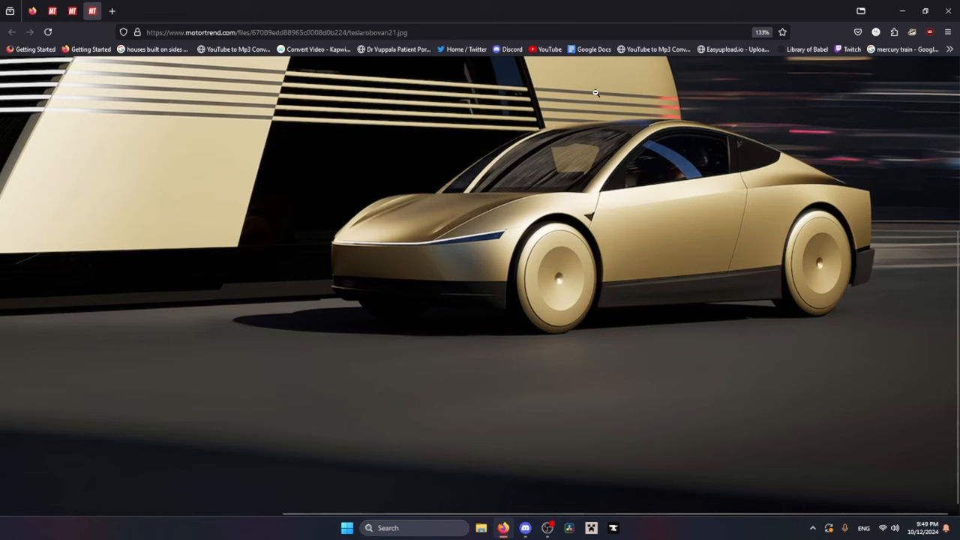
mouse_move(398, 310)
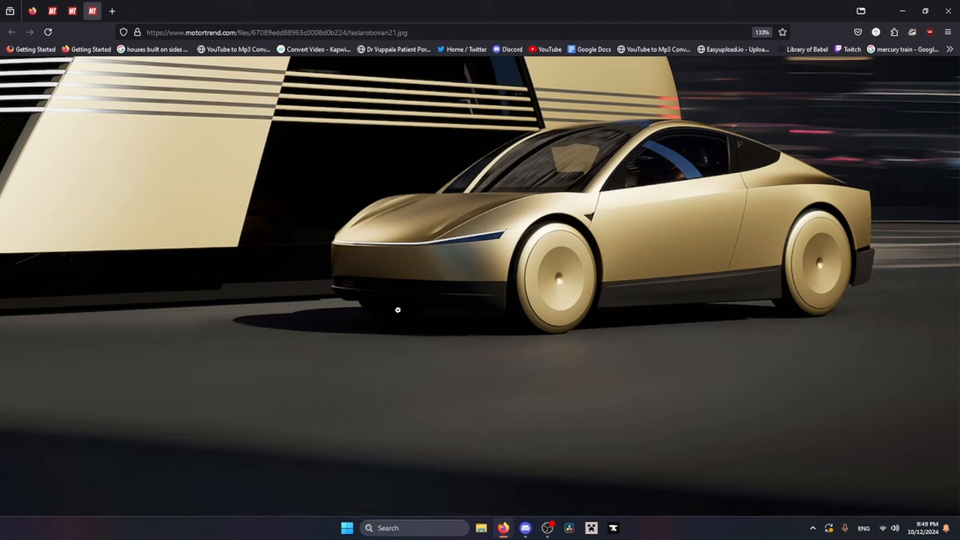
mouse_move(555, 308)
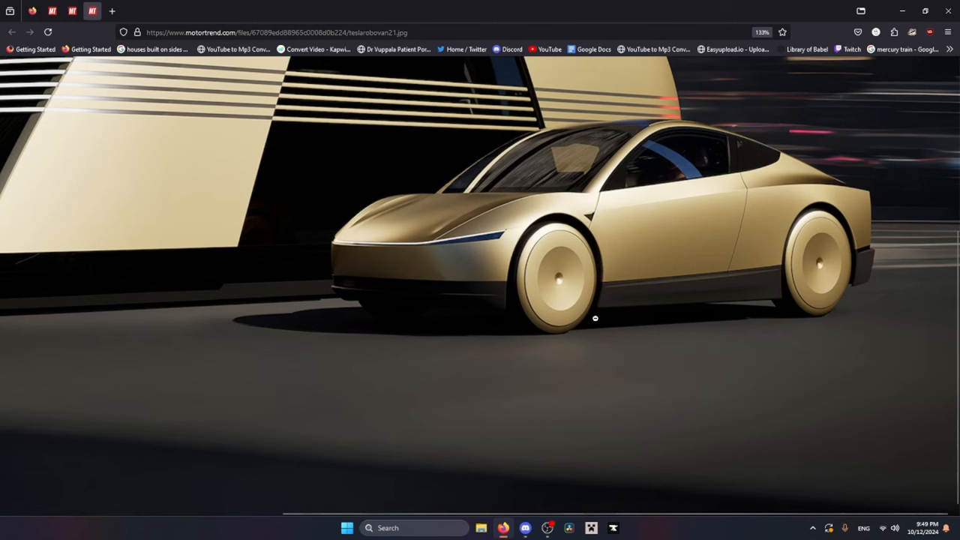
mouse_move(589, 308)
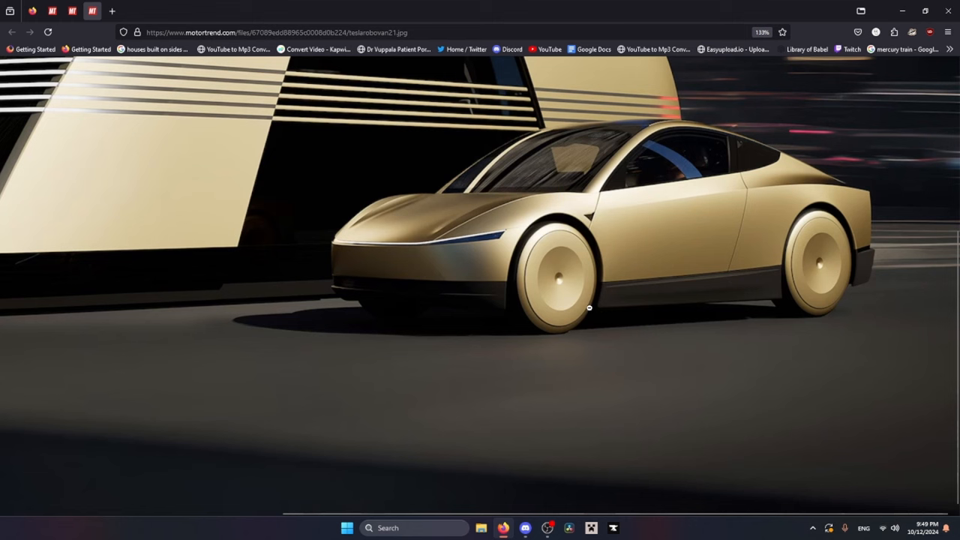
mouse_move(620, 85)
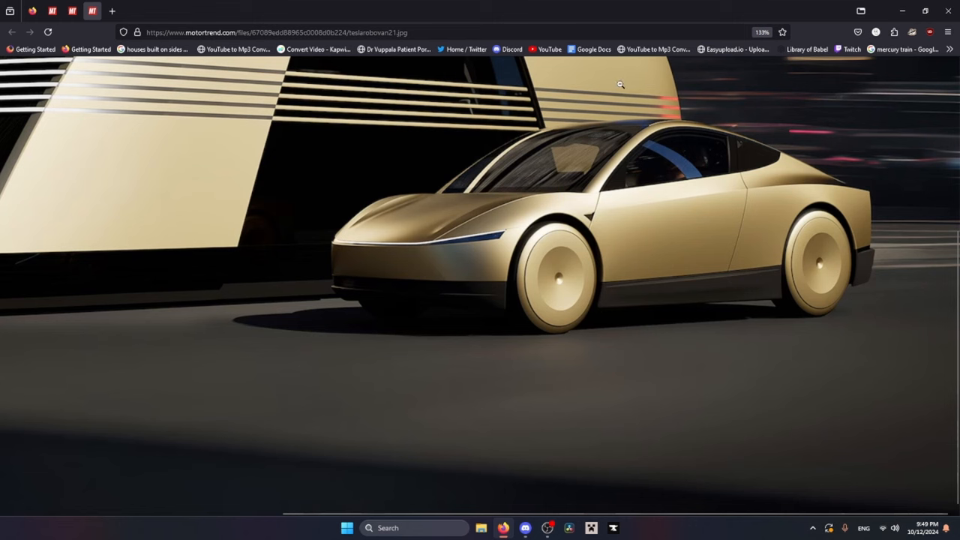
mouse_move(365, 168)
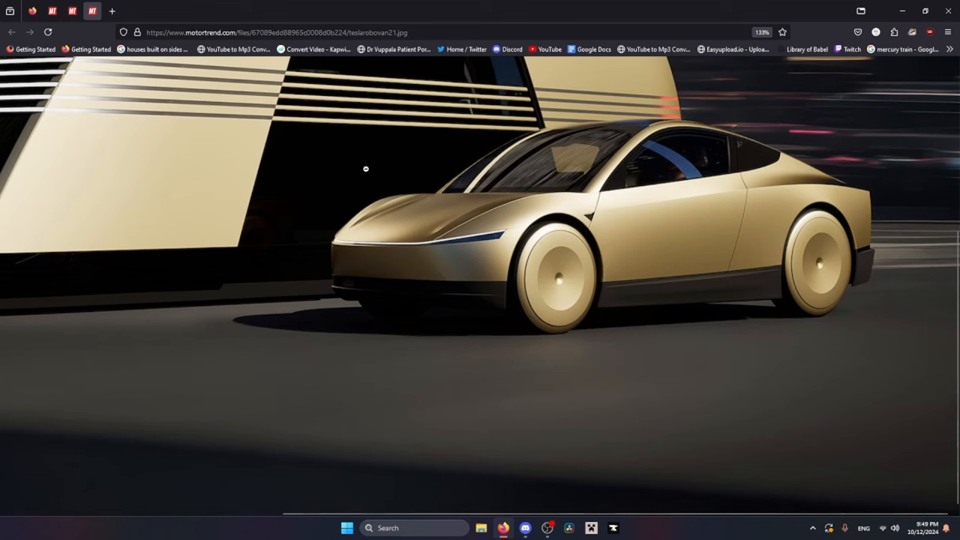
mouse_move(673, 262)
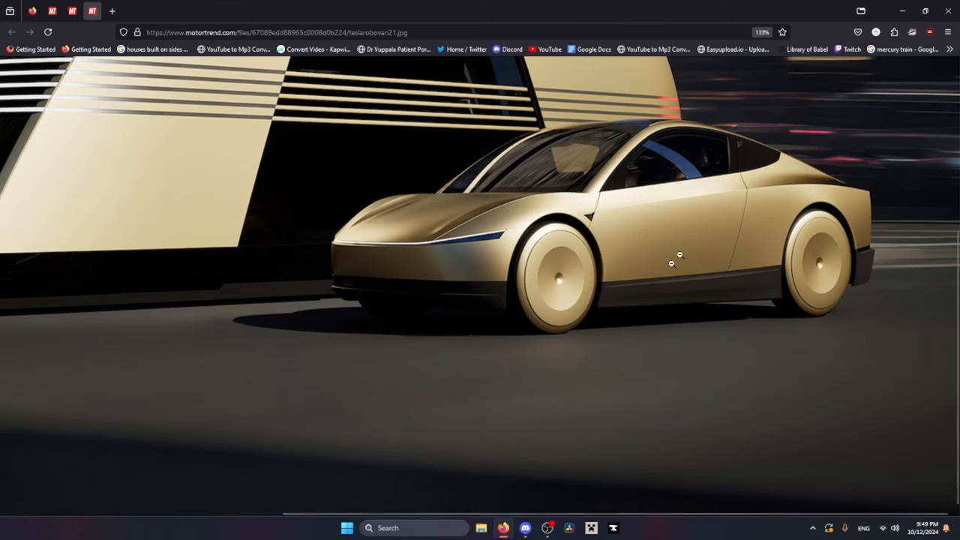
mouse_move(594, 239)
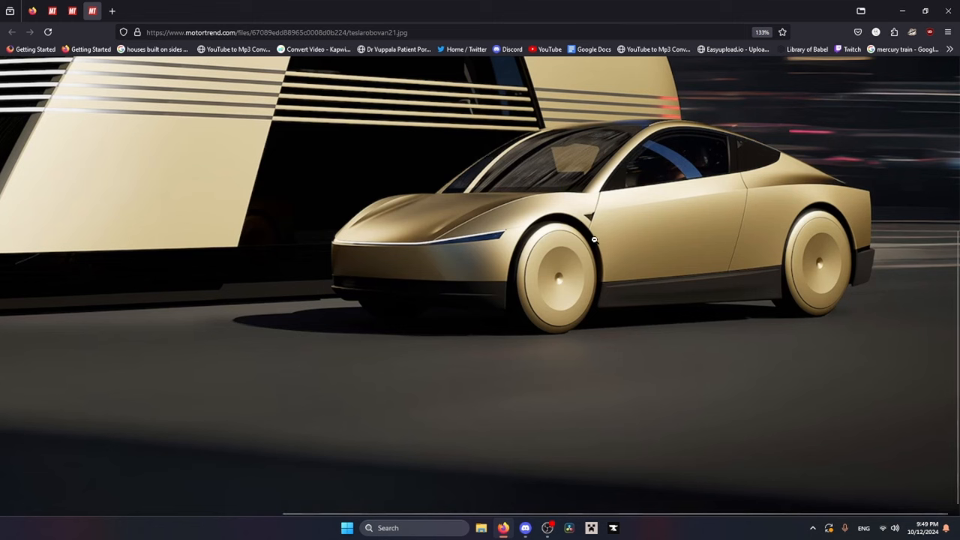
mouse_move(607, 236)
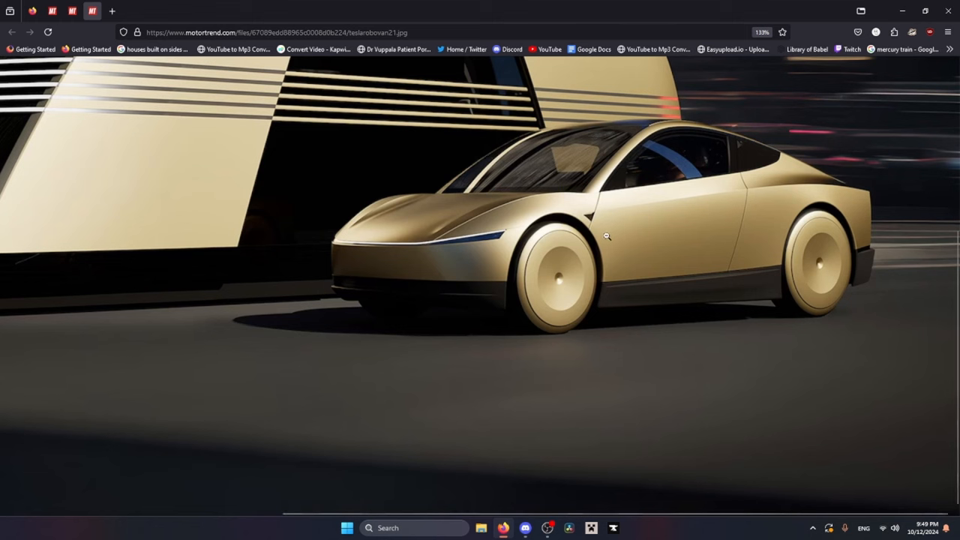
mouse_move(610, 225)
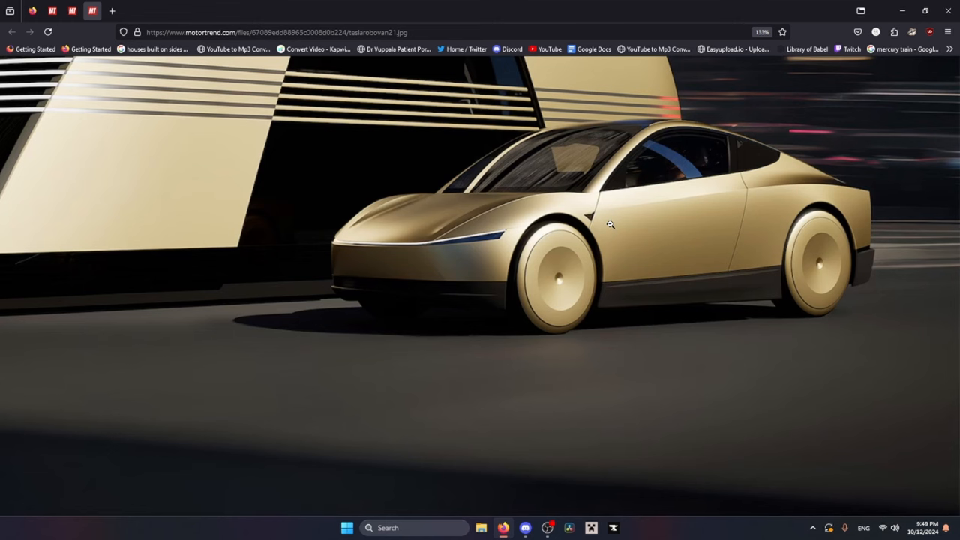
mouse_move(595, 220)
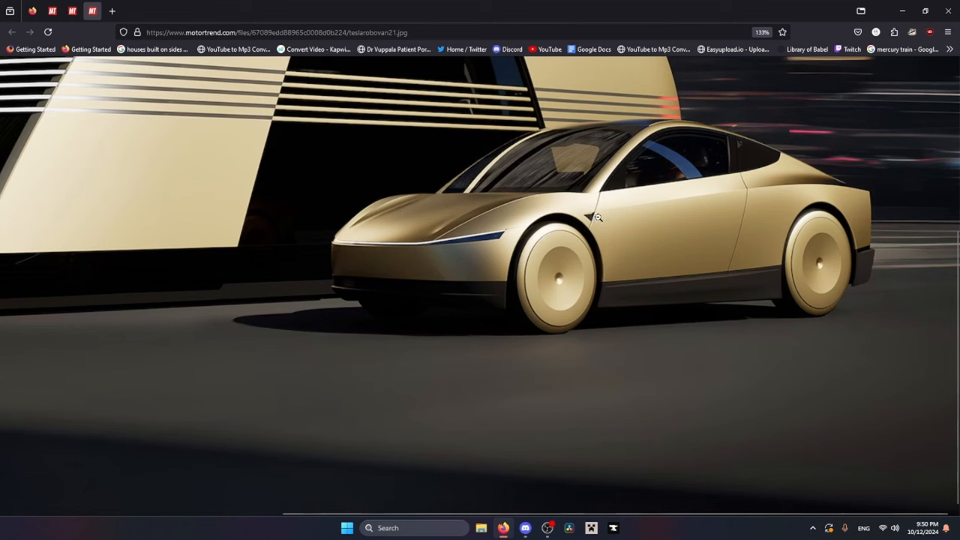
mouse_move(463, 242)
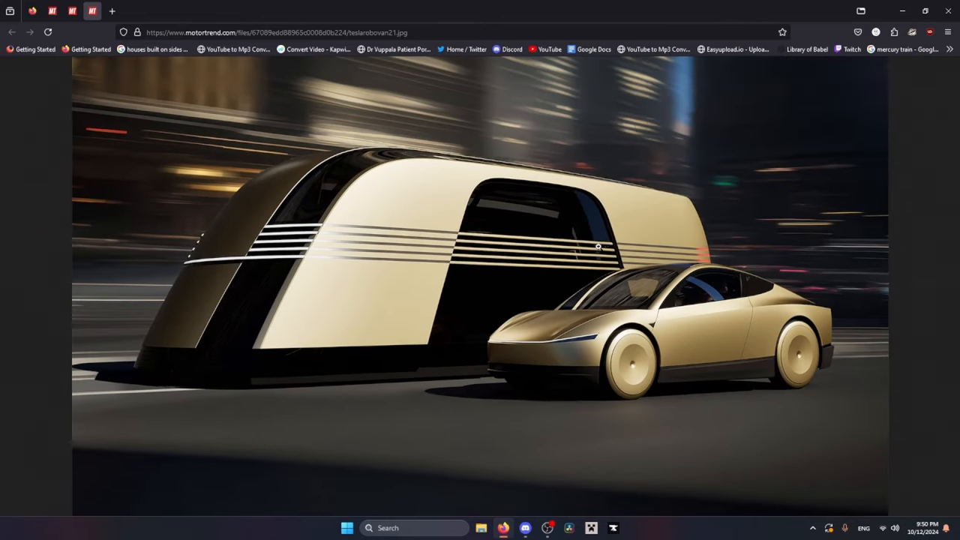
mouse_move(11, 251)
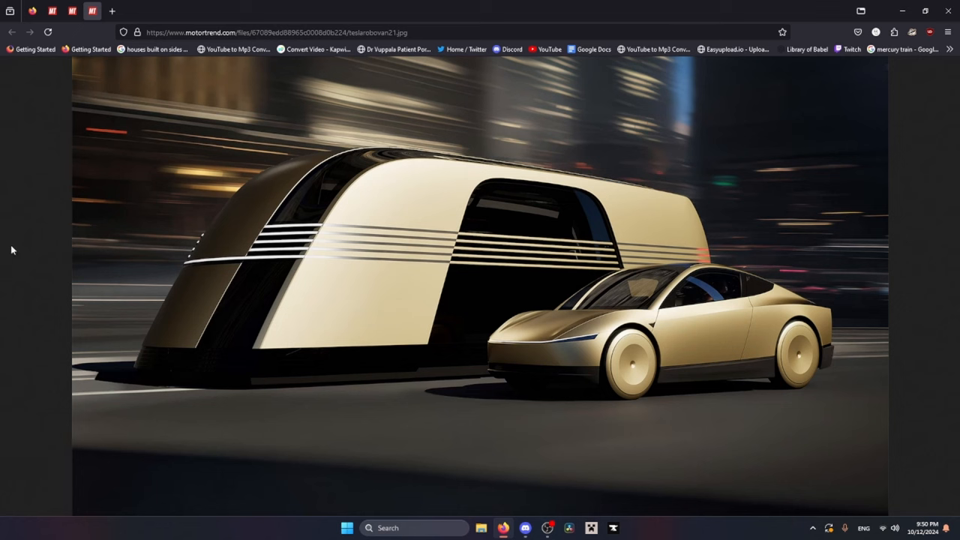
mouse_move(319, 143)
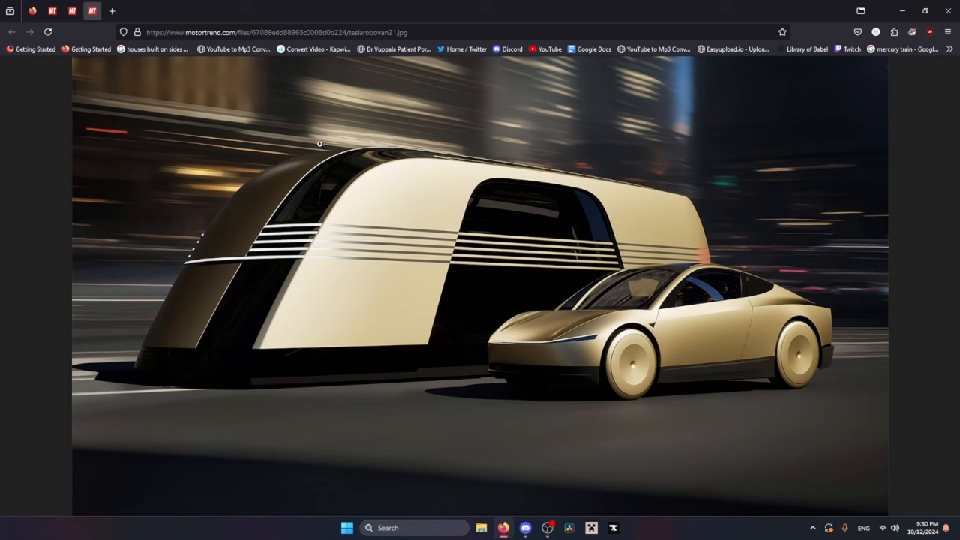
mouse_move(216, 235)
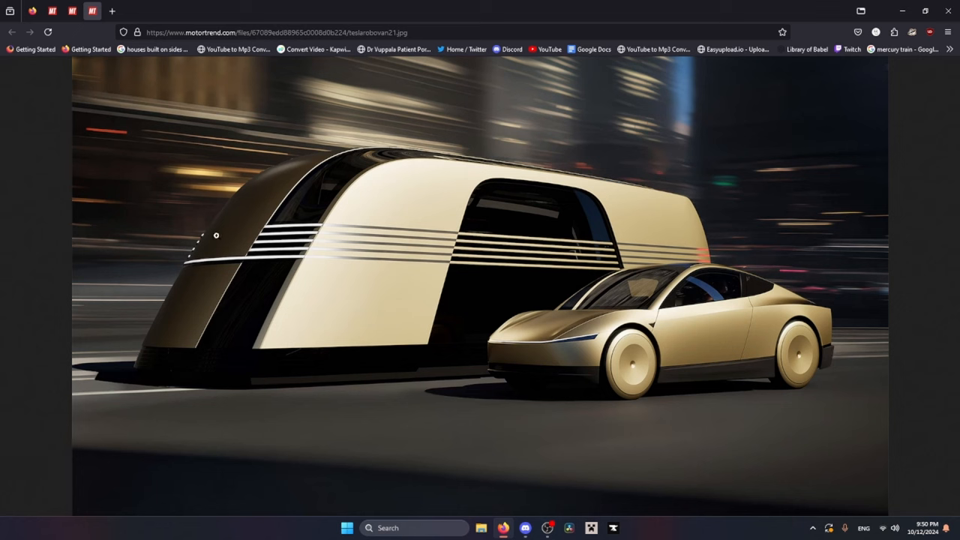
mouse_move(218, 246)
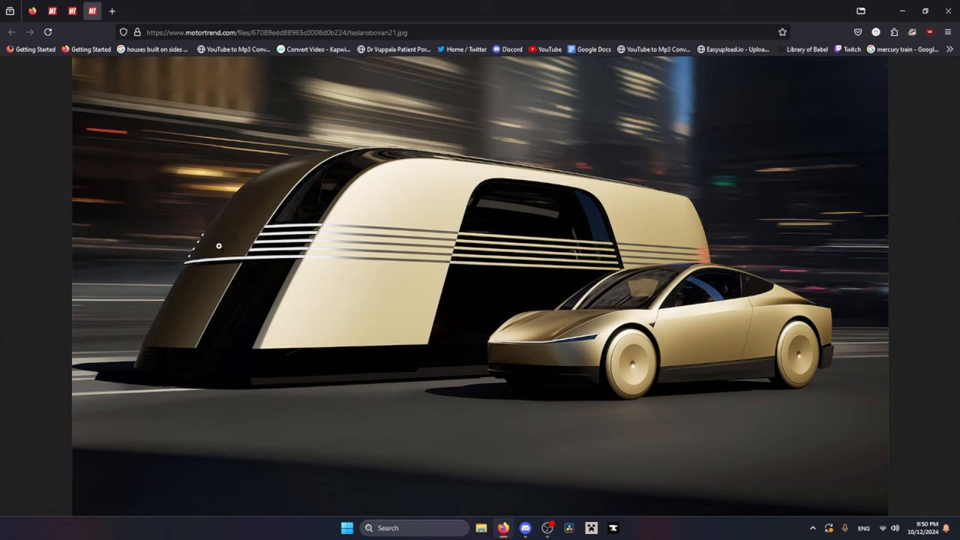
mouse_move(219, 246)
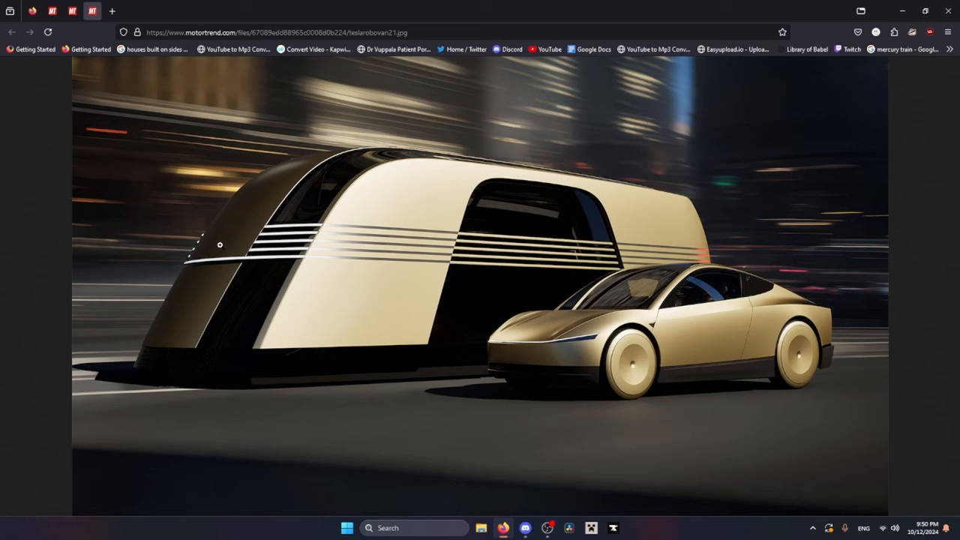
mouse_move(225, 242)
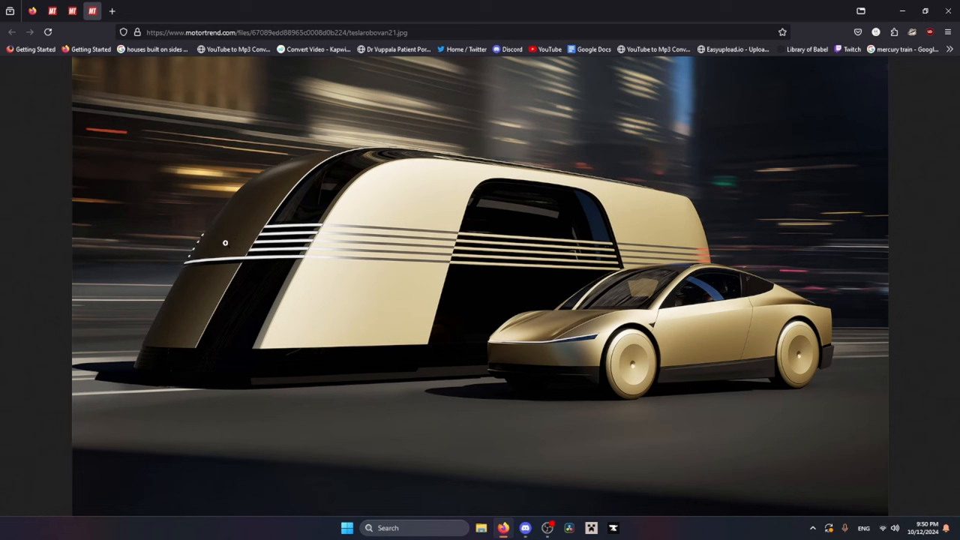
mouse_move(613, 239)
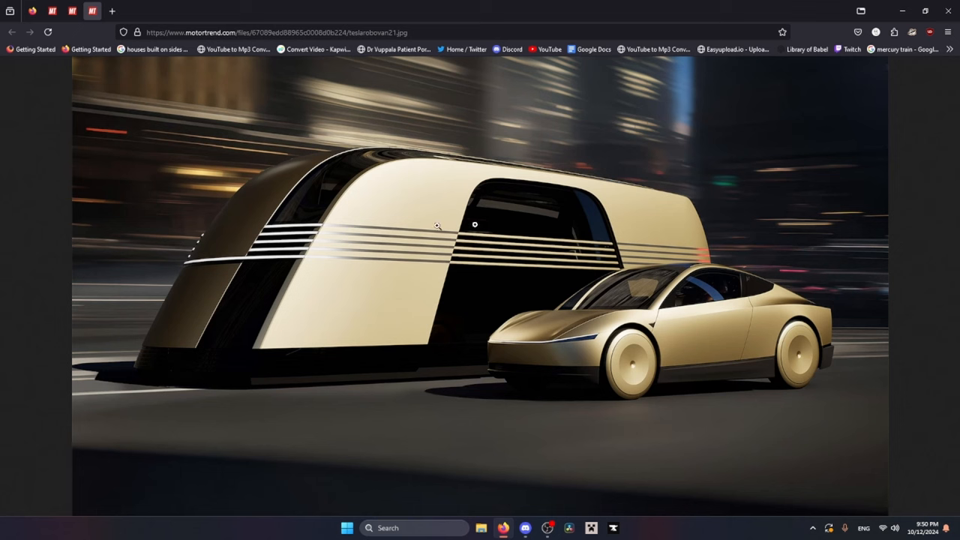
mouse_move(417, 225)
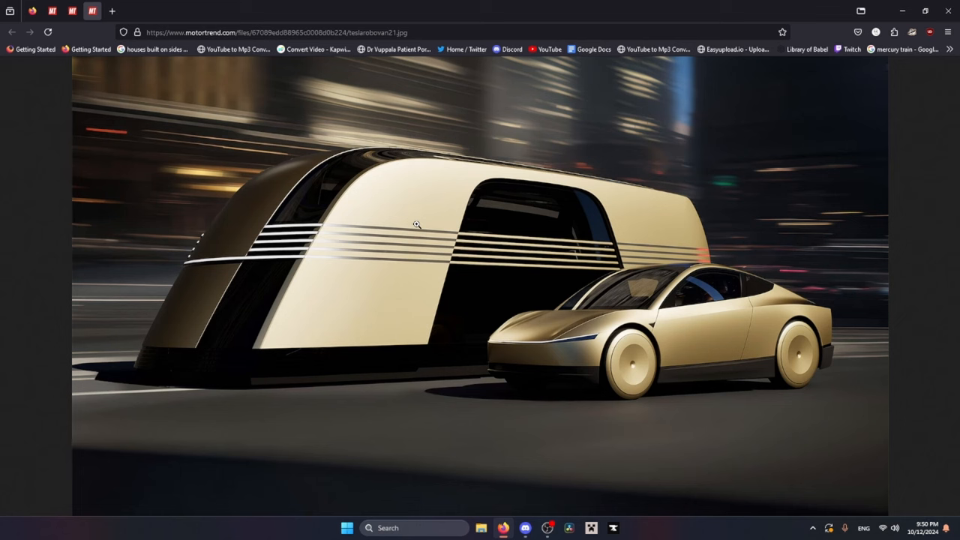
mouse_move(443, 269)
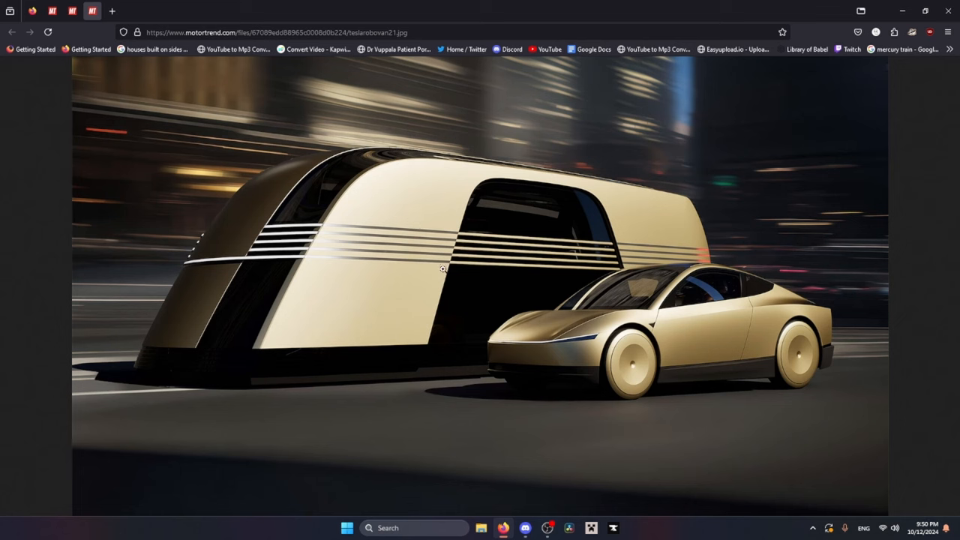
mouse_move(455, 266)
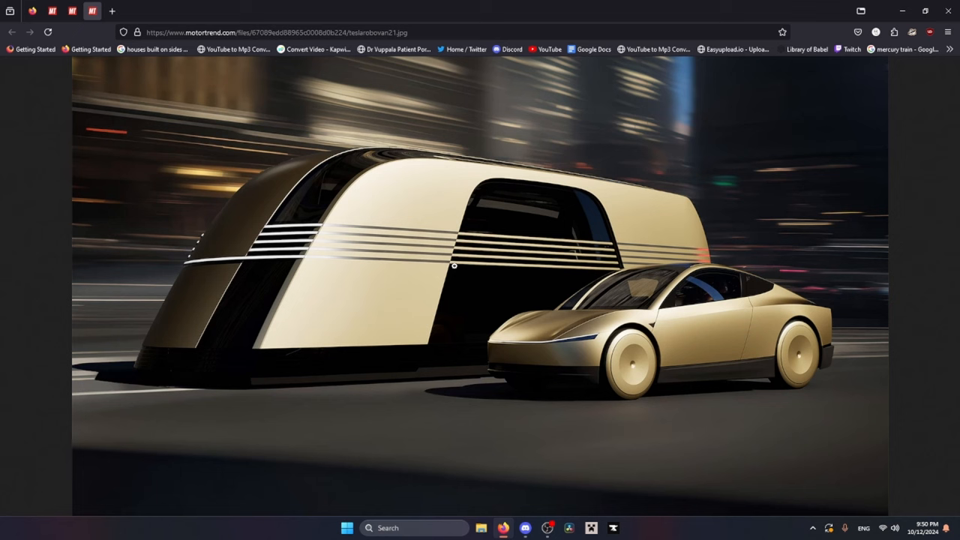
mouse_move(457, 264)
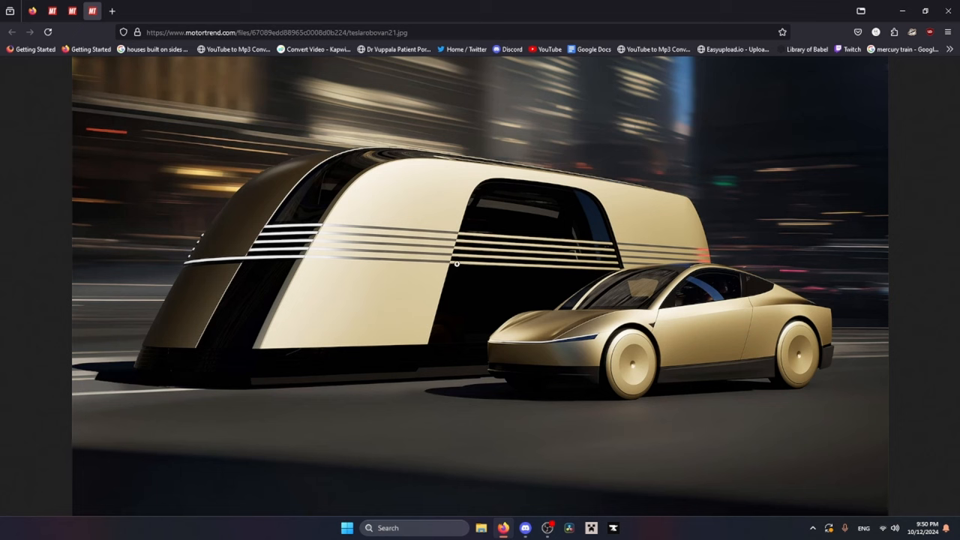
mouse_move(469, 267)
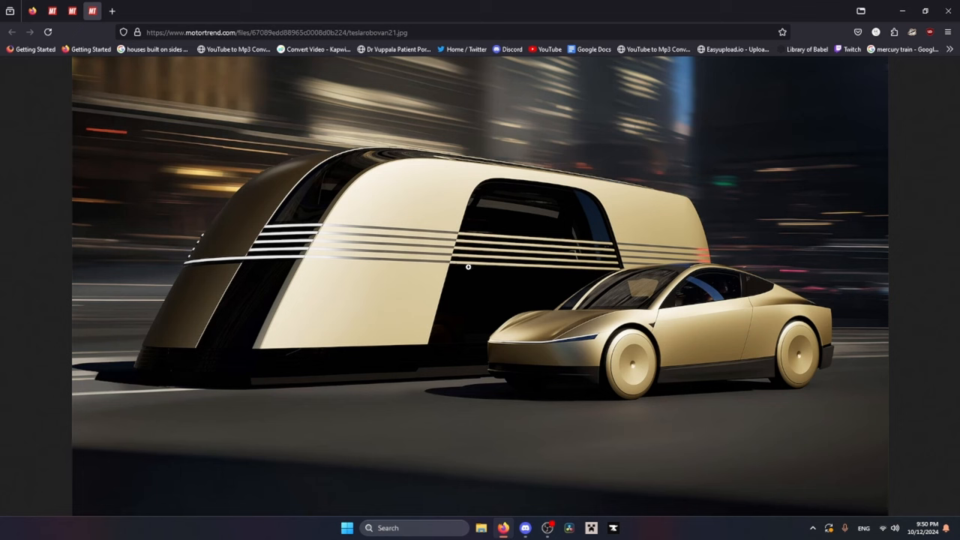
mouse_move(744, 300)
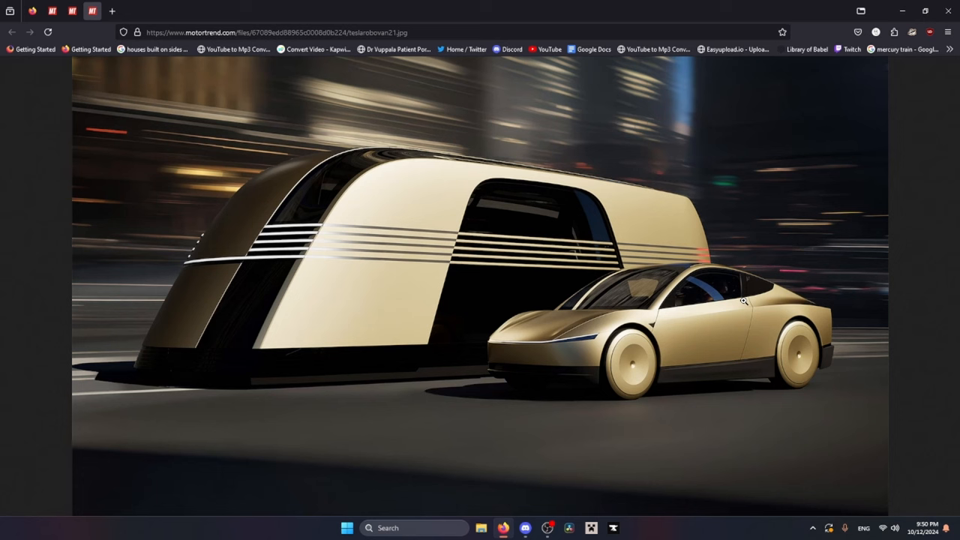
mouse_move(710, 301)
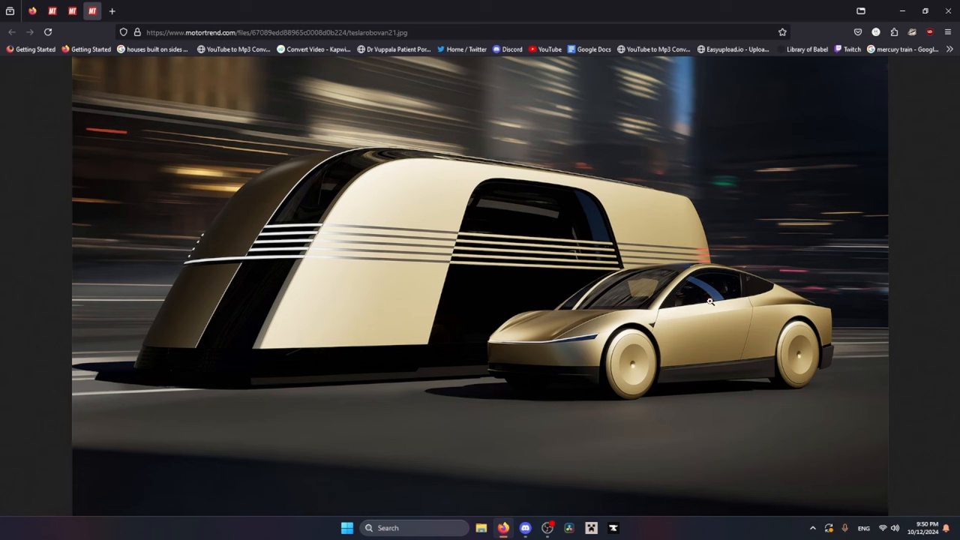
mouse_move(702, 280)
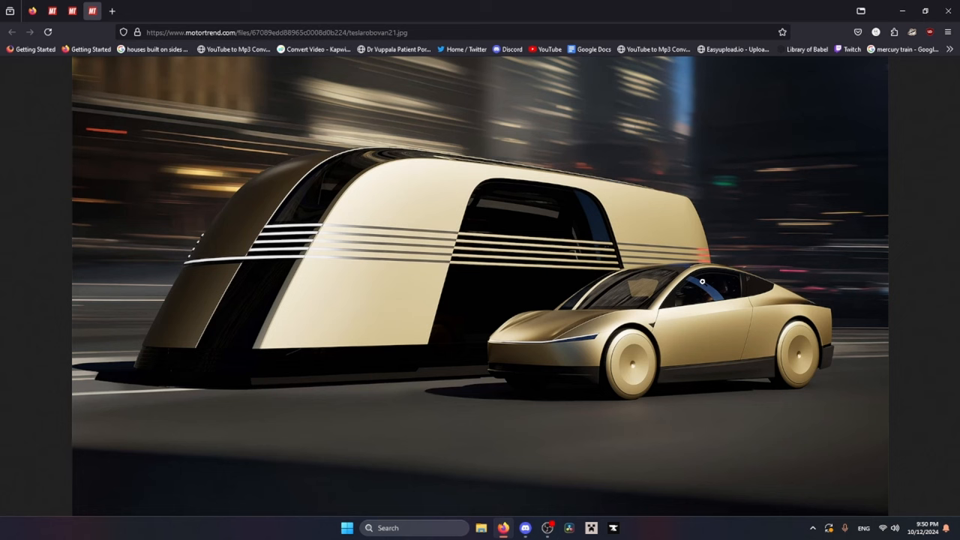
mouse_move(696, 353)
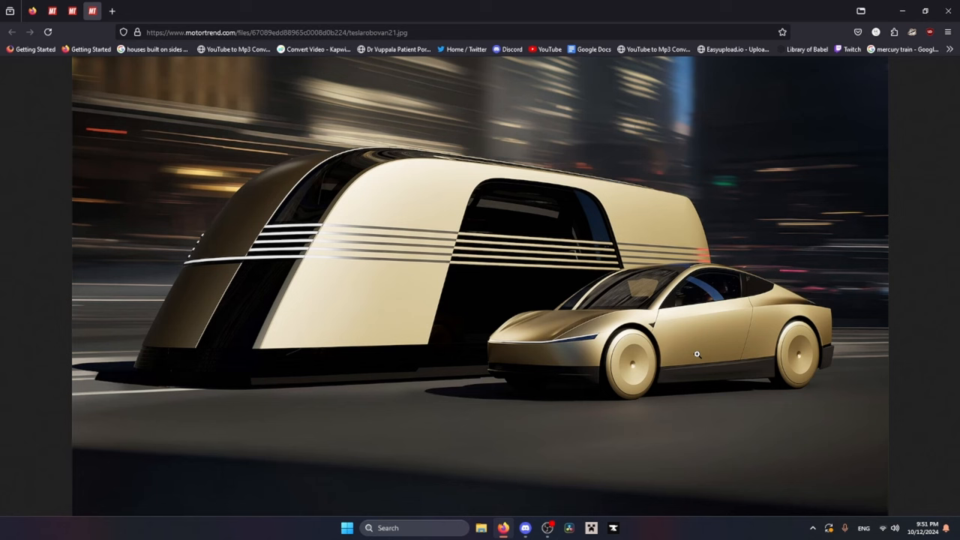
mouse_move(678, 349)
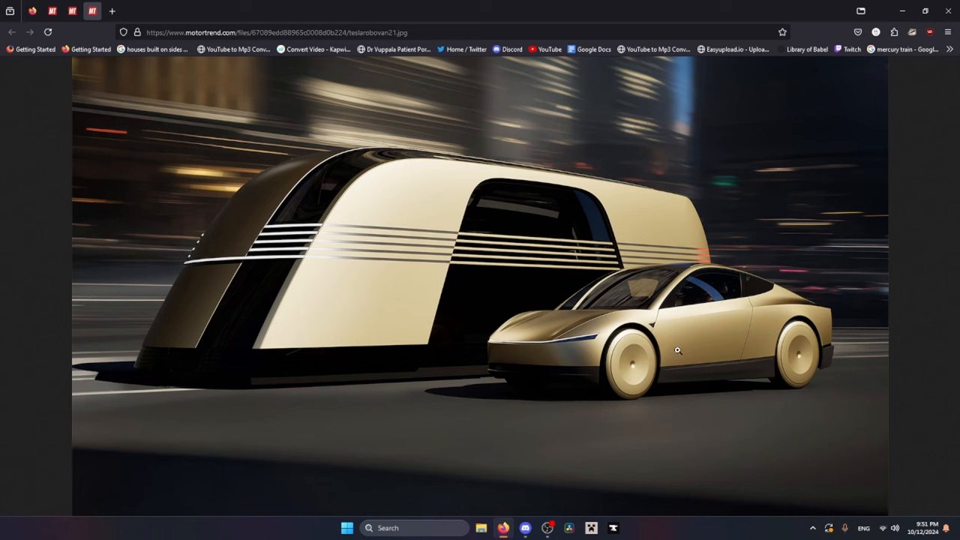
mouse_move(733, 260)
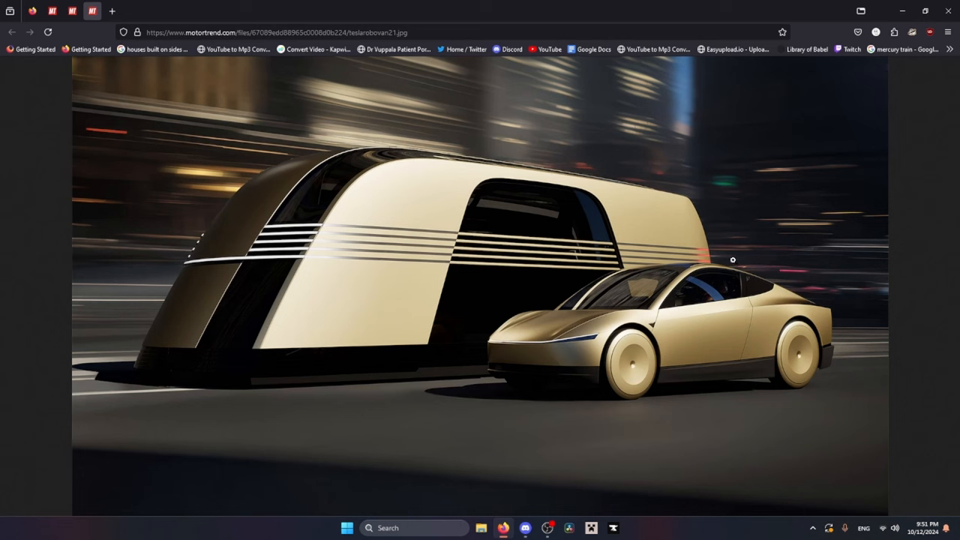
mouse_move(838, 414)
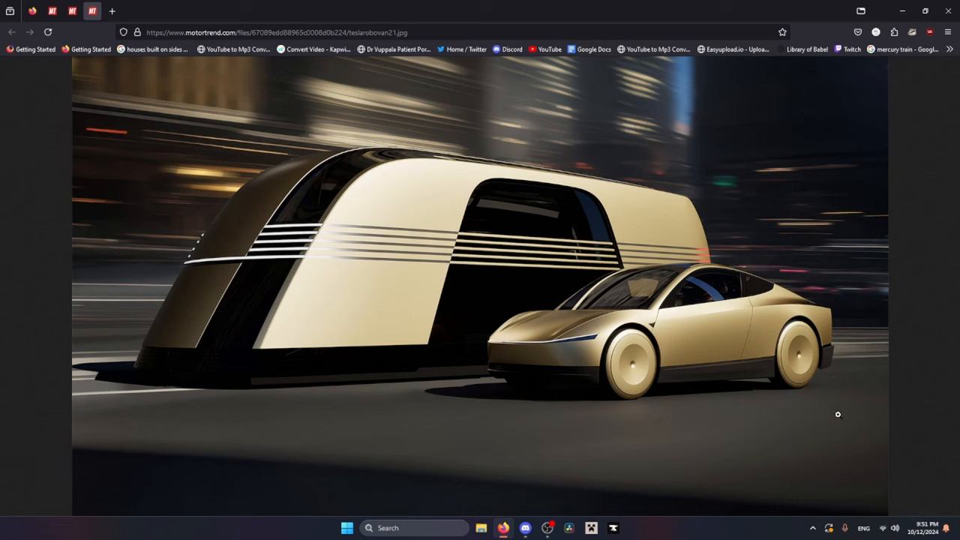
mouse_move(863, 355)
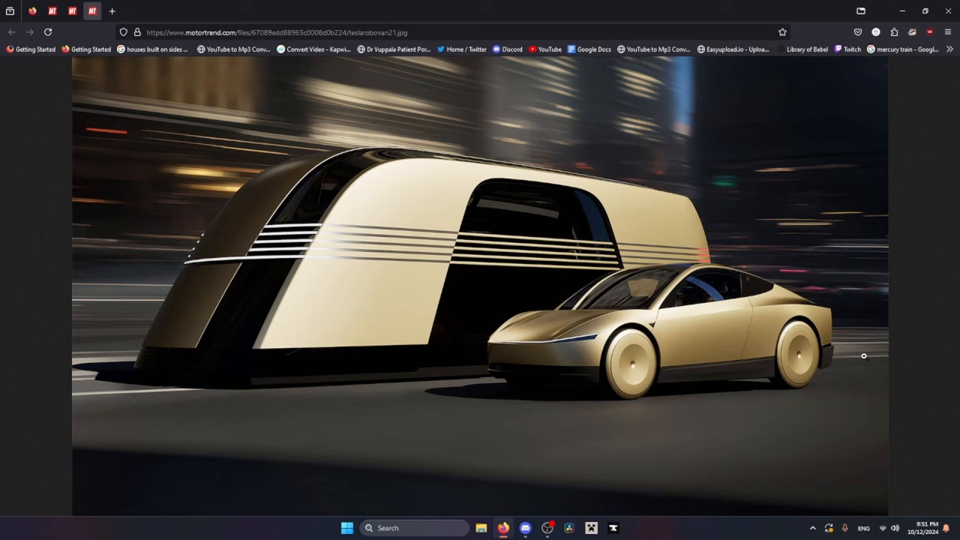
mouse_move(868, 354)
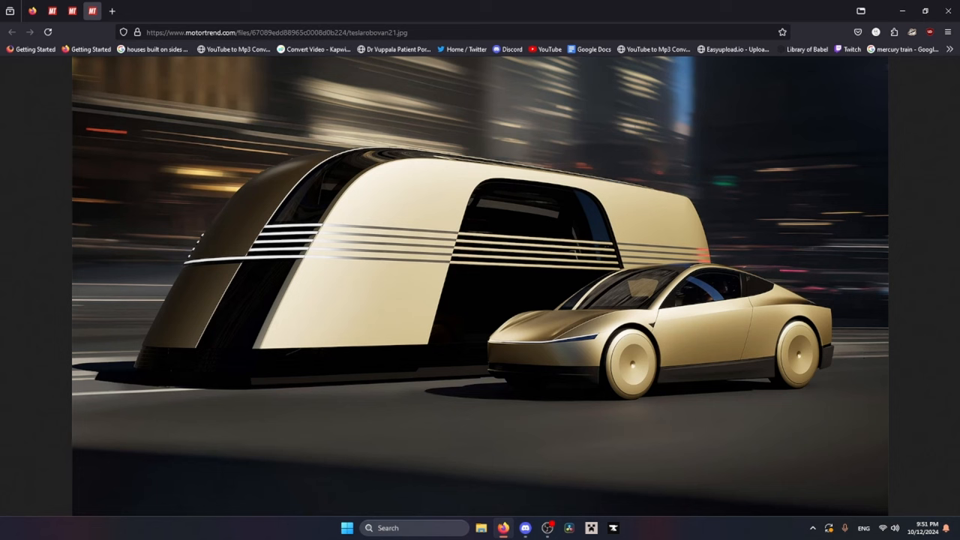
mouse_move(551, 360)
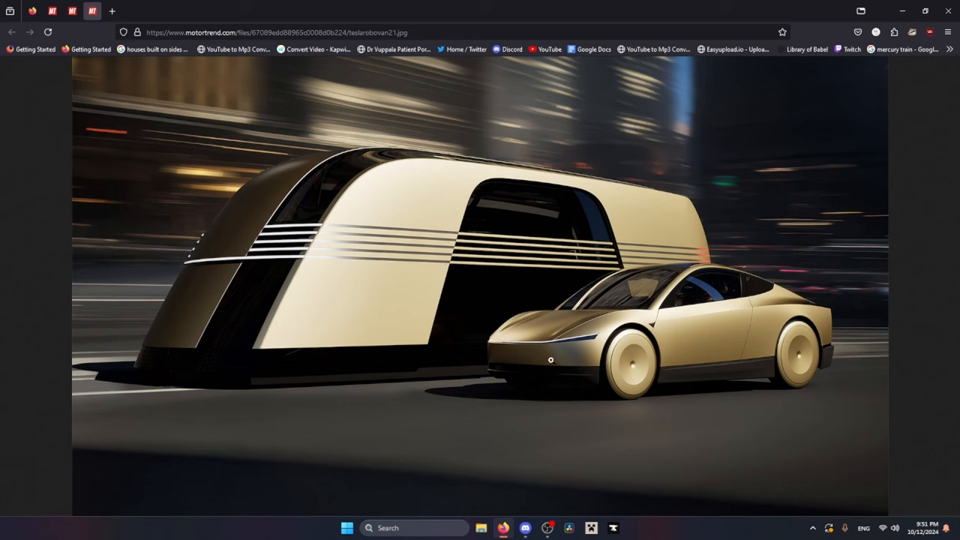